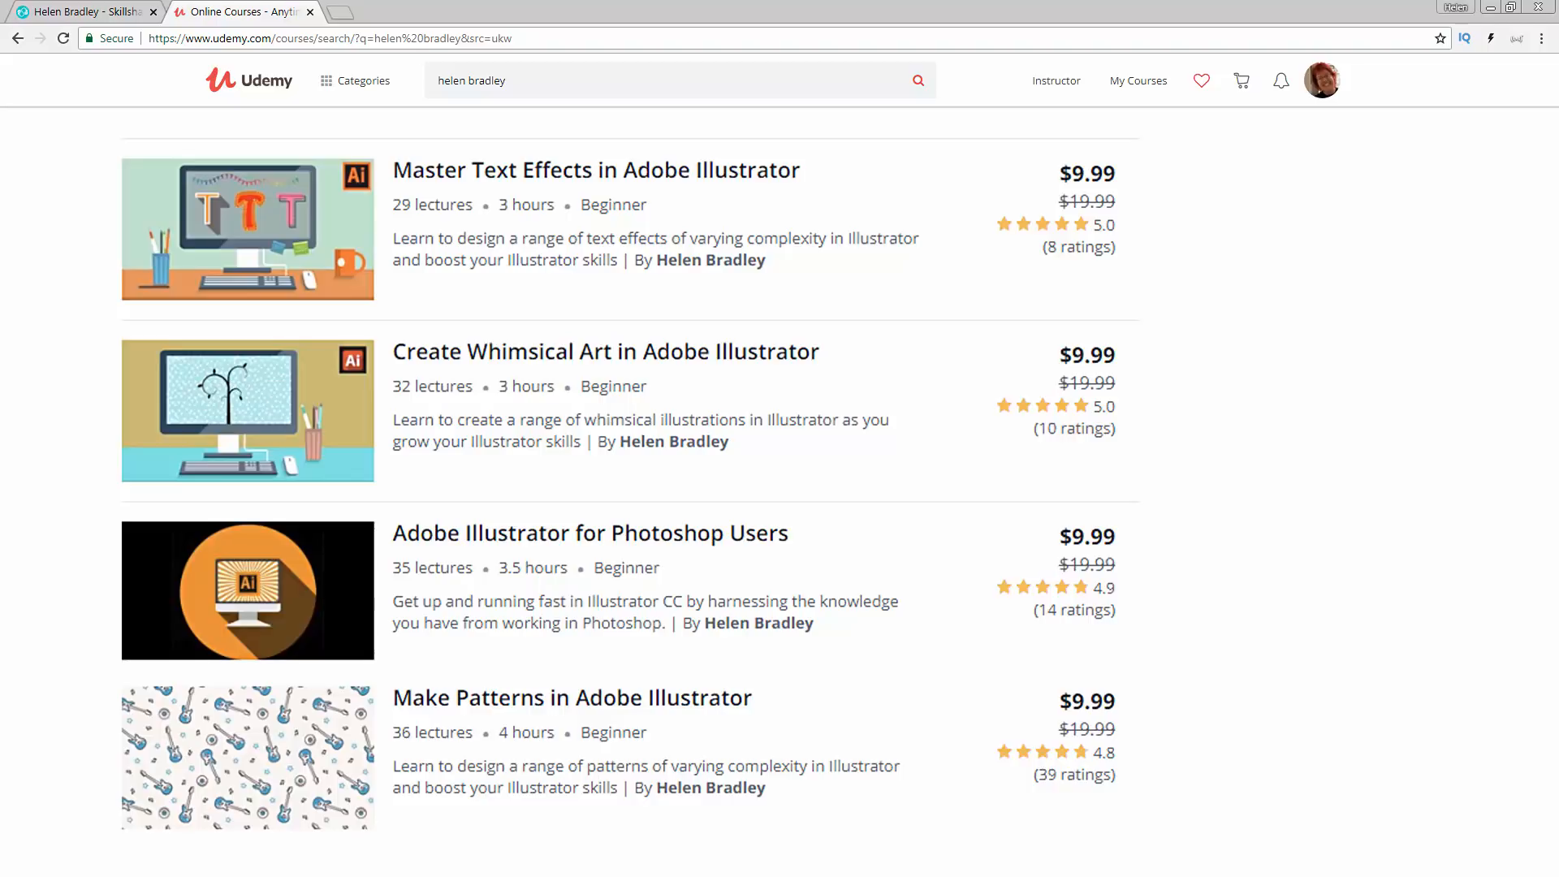
# - Bring the blank Illustrator document back on screen from the Udemy results in Chrome
pyautogui.click(84, 12)
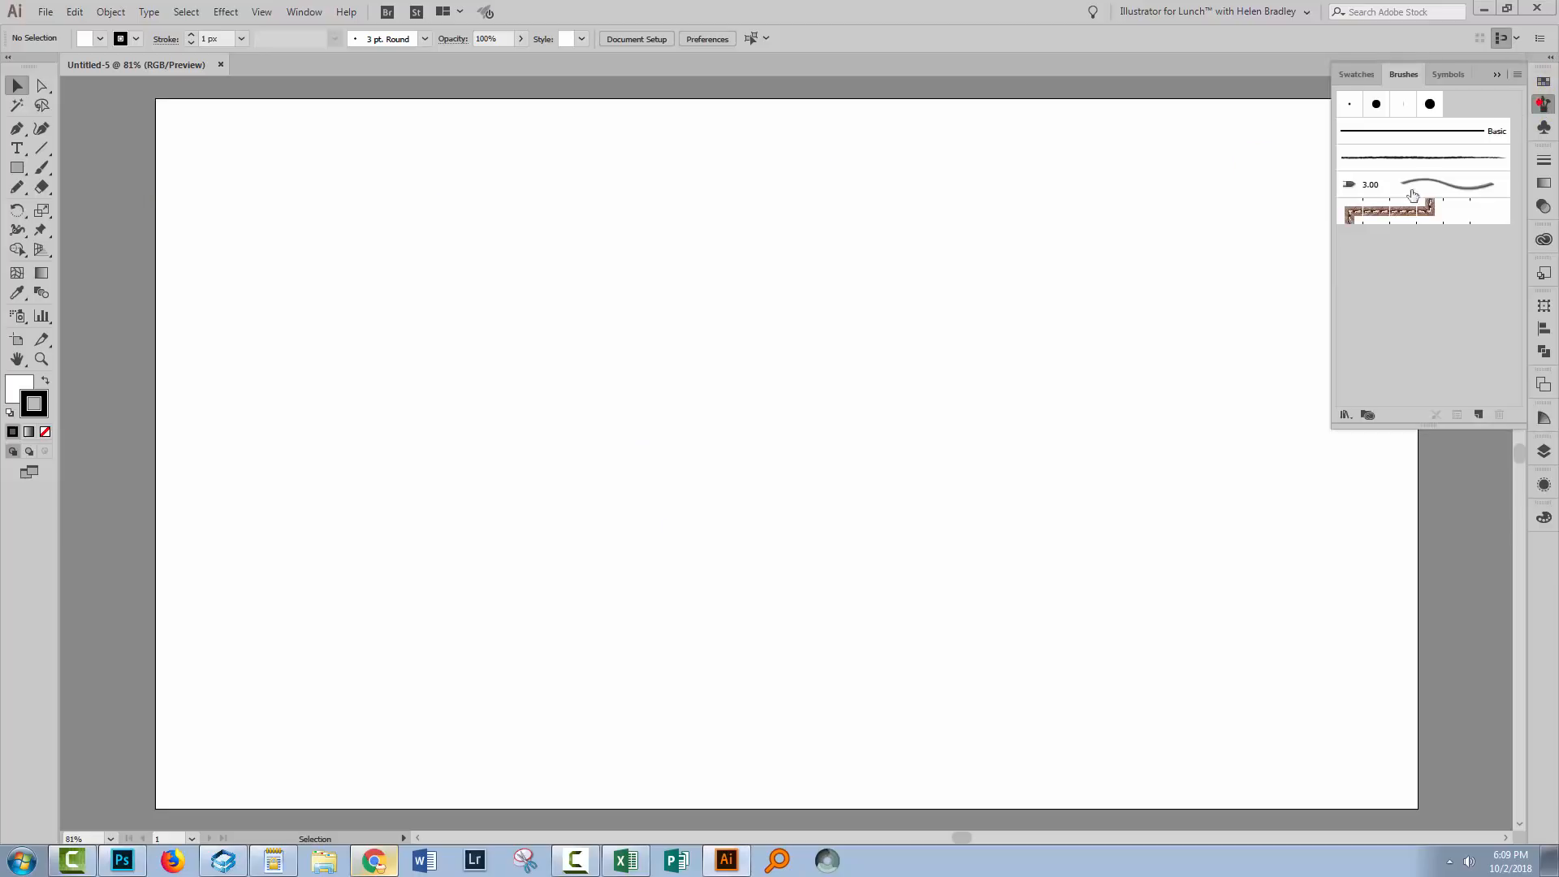
# - Paint a Charcoal - Pencil wave across the upper artboard and recolour its stroke red
pyautogui.click(1422, 156)
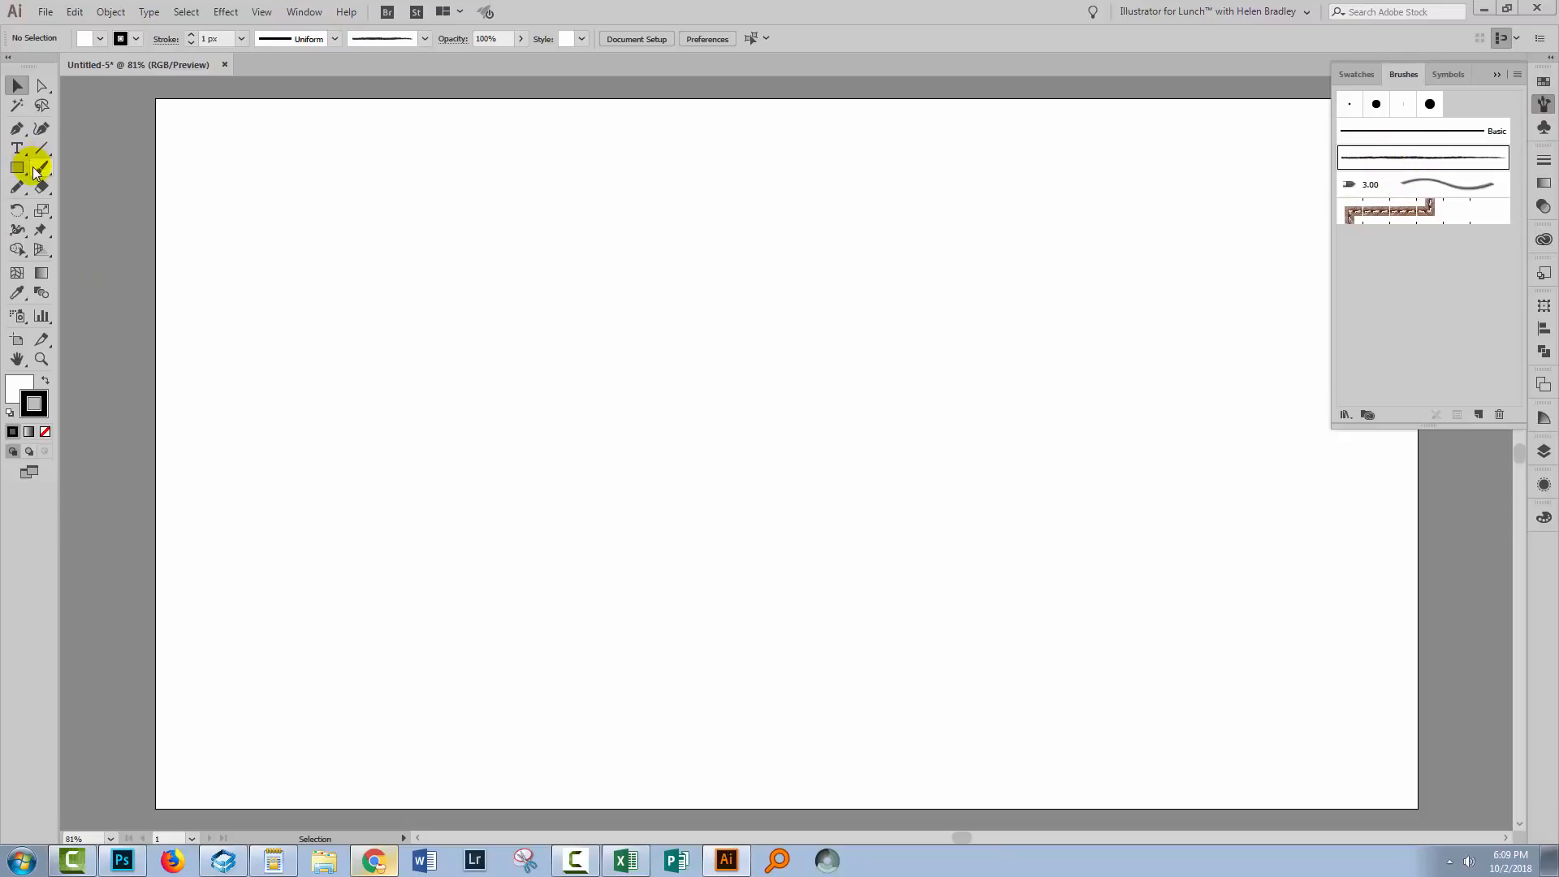
pyautogui.moveTo(192, 309); pyautogui.dragTo(839, 273)
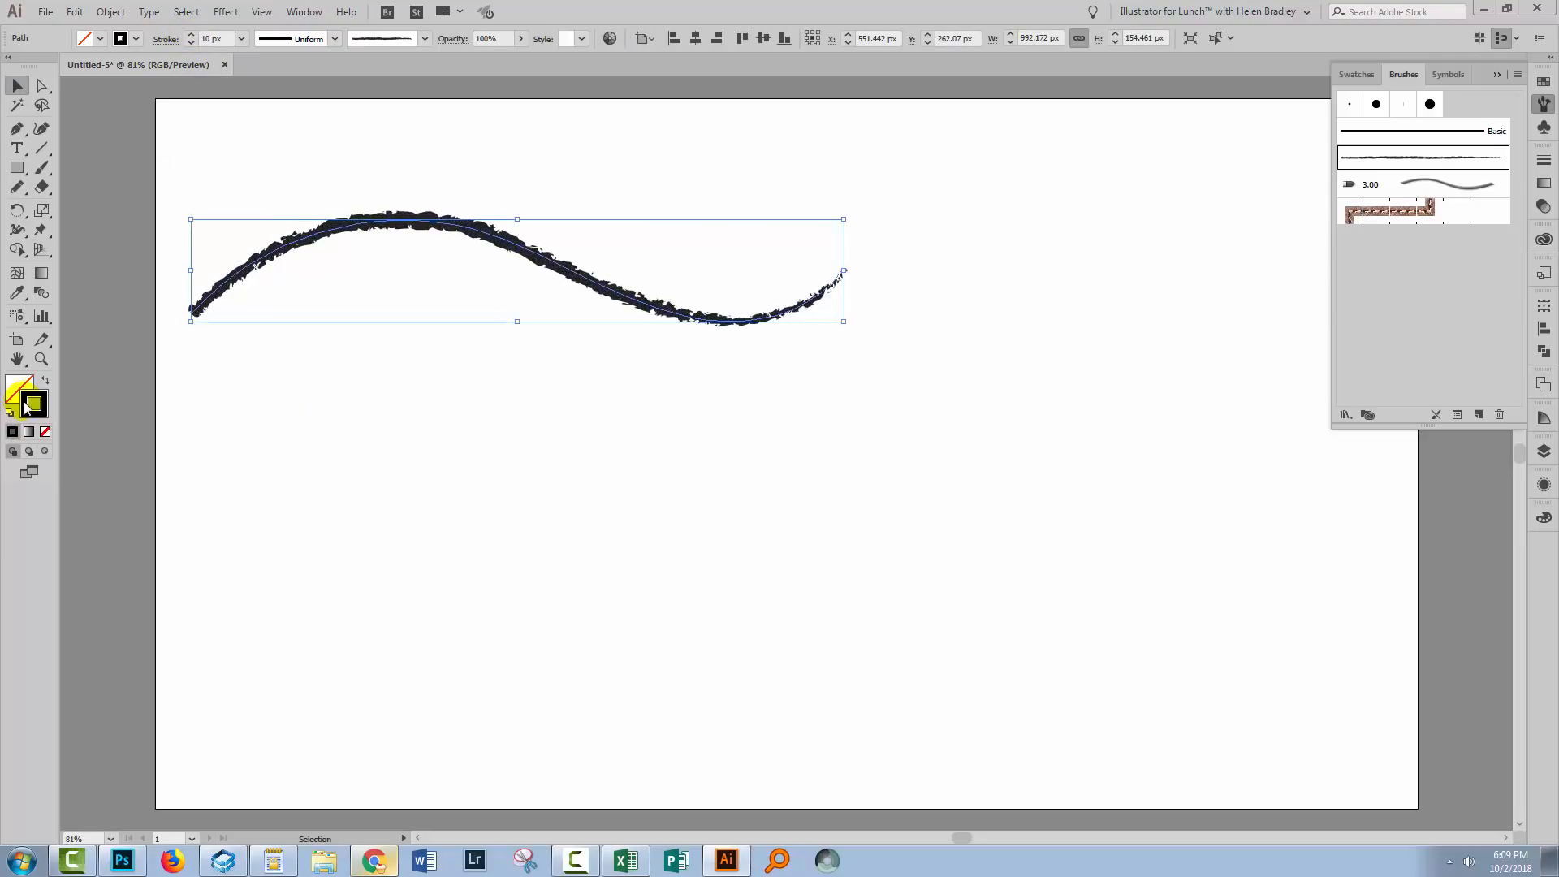
pyautogui.doubleClick(19, 398)
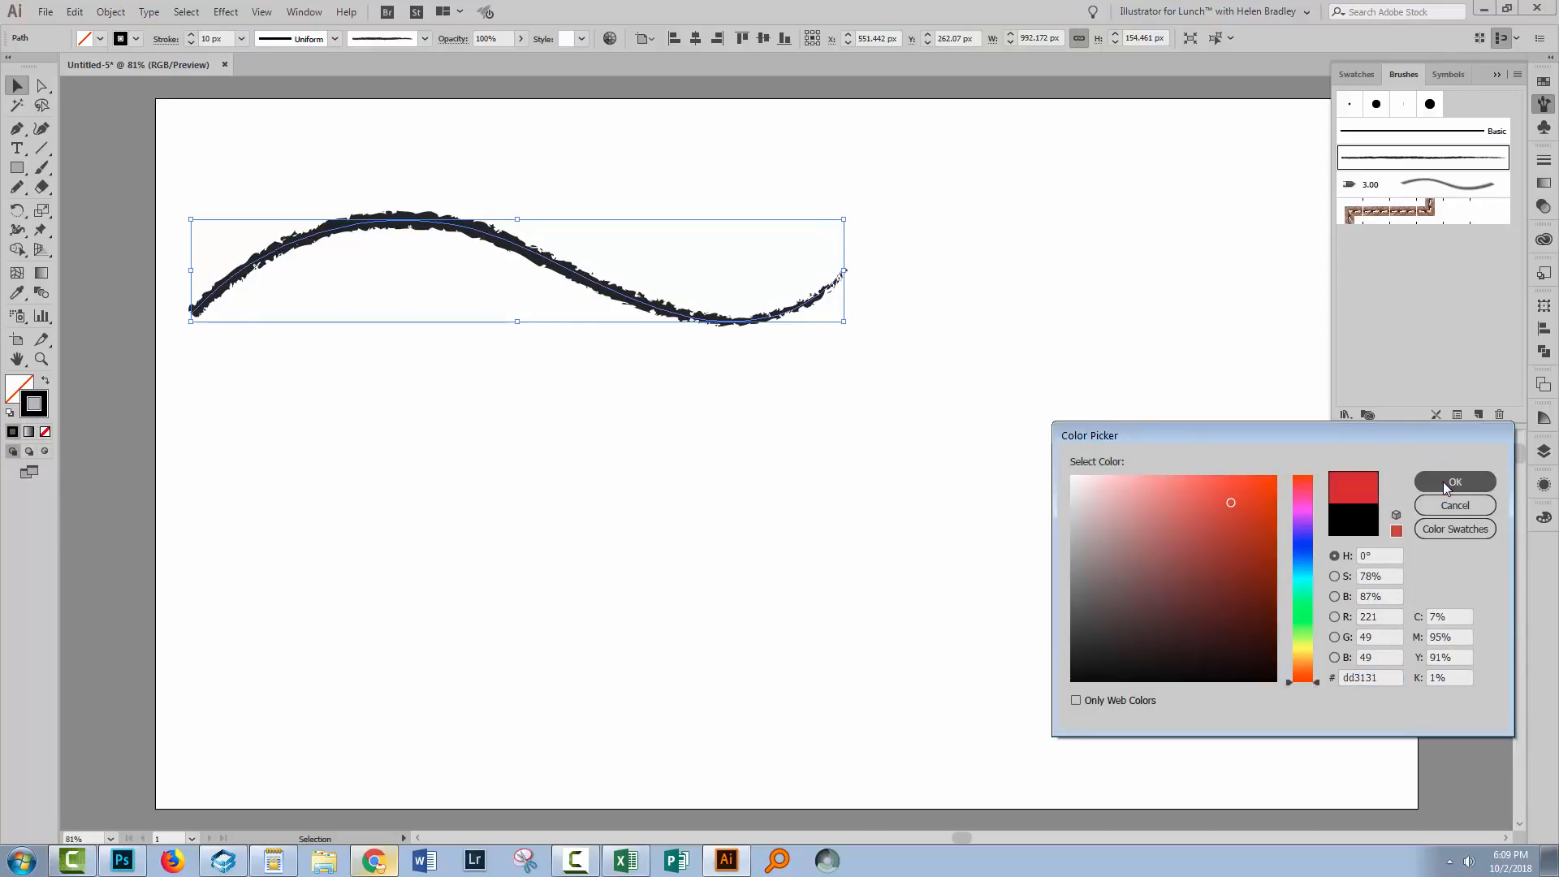
pyautogui.click(1455, 483)
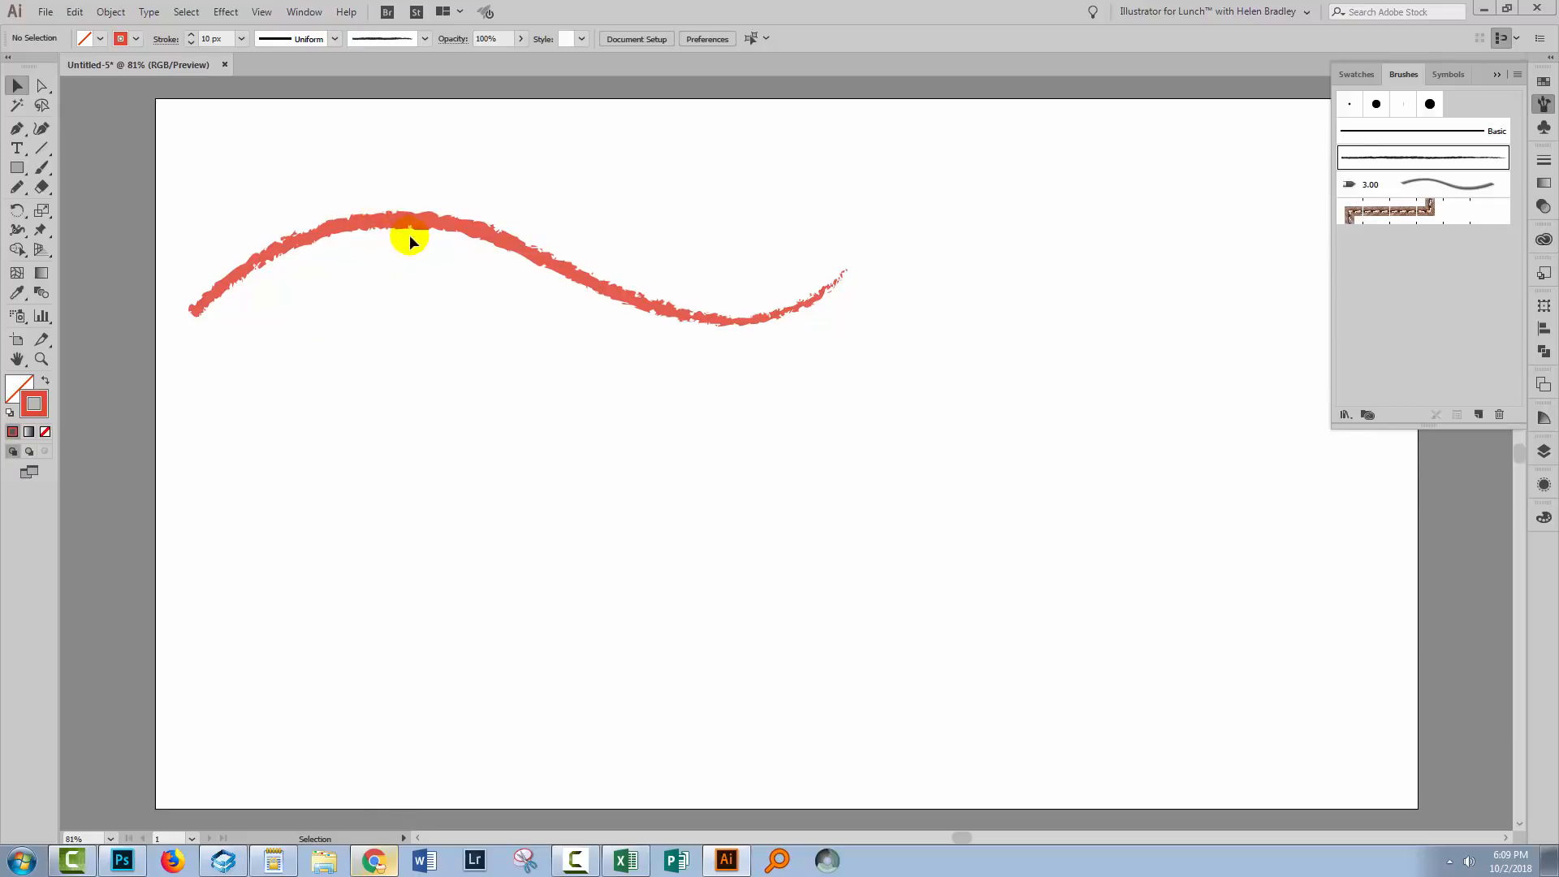
pyautogui.moveTo(417, 281)
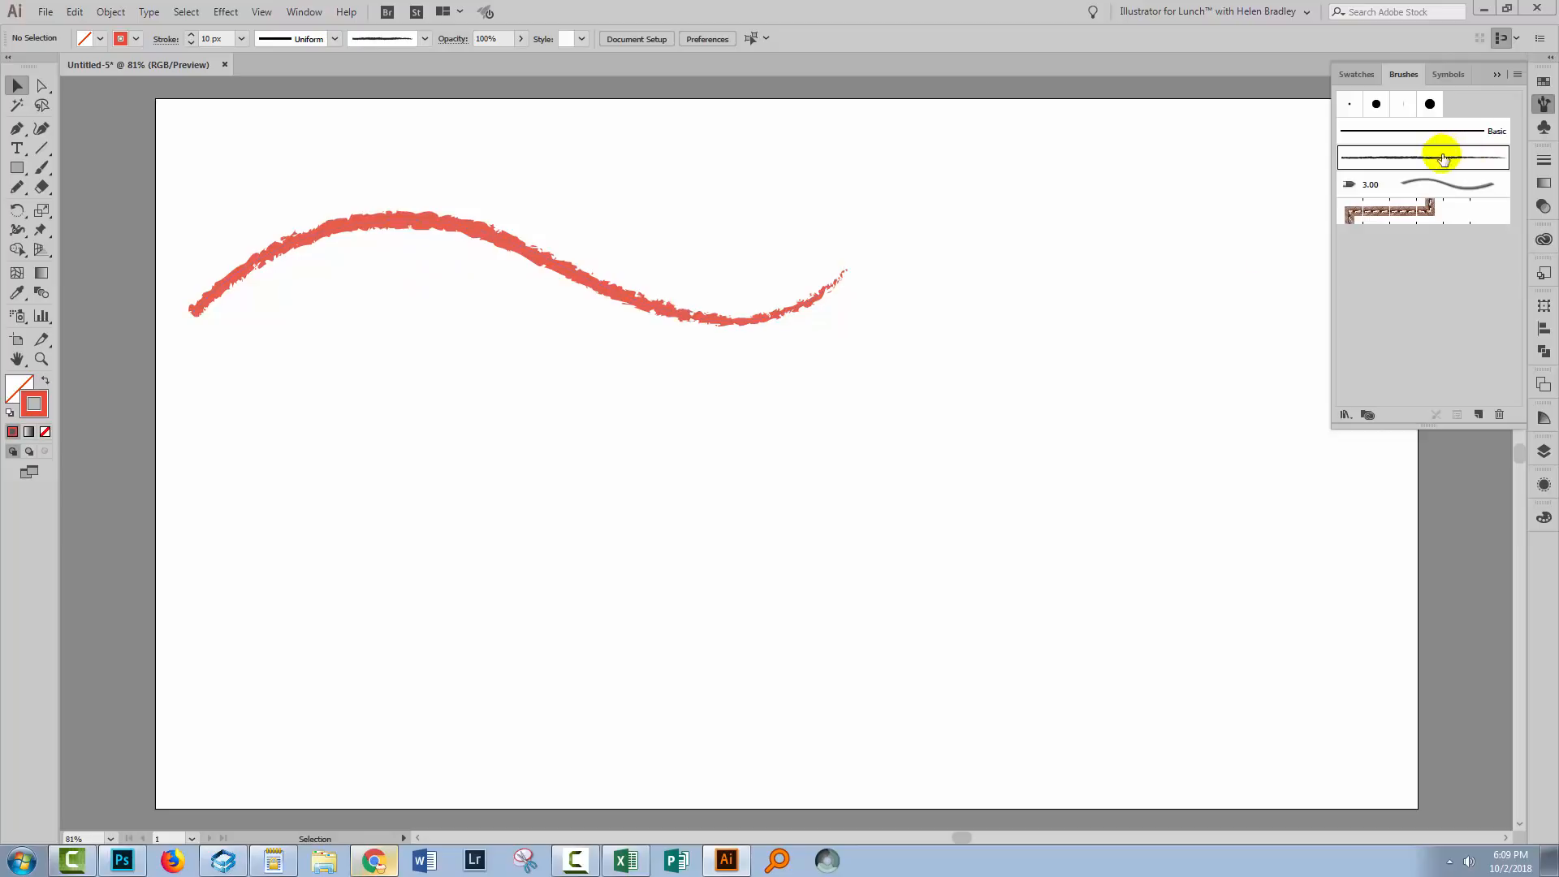
# - Set the Charcoal - Pencil brush's Colorization Method to None, leaving existing strokes unchanged
pyautogui.doubleClick(1422, 183)
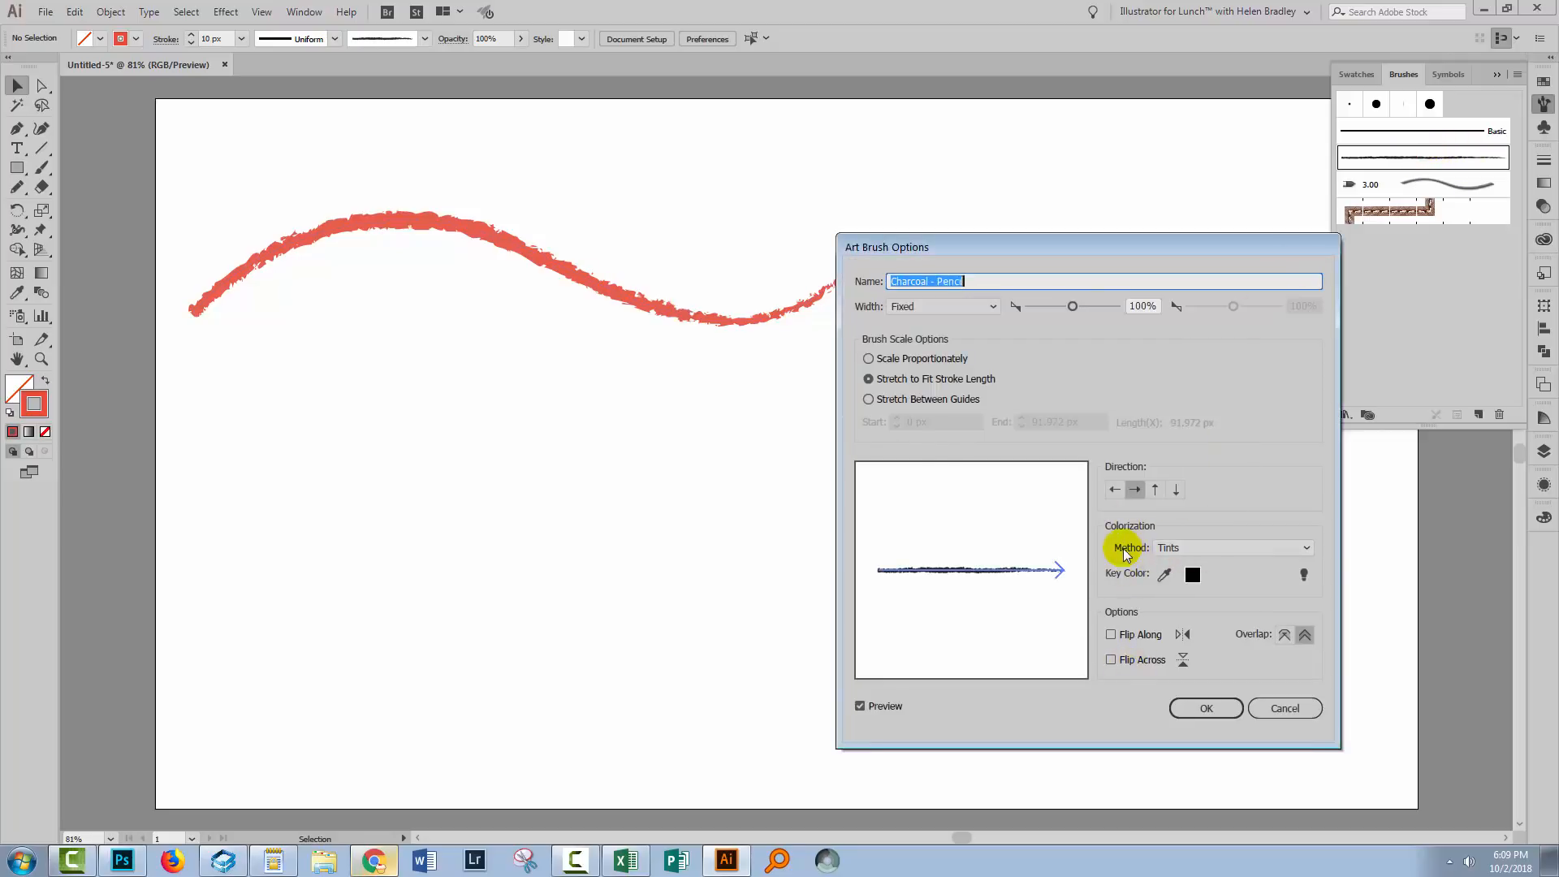
pyautogui.click(1229, 548)
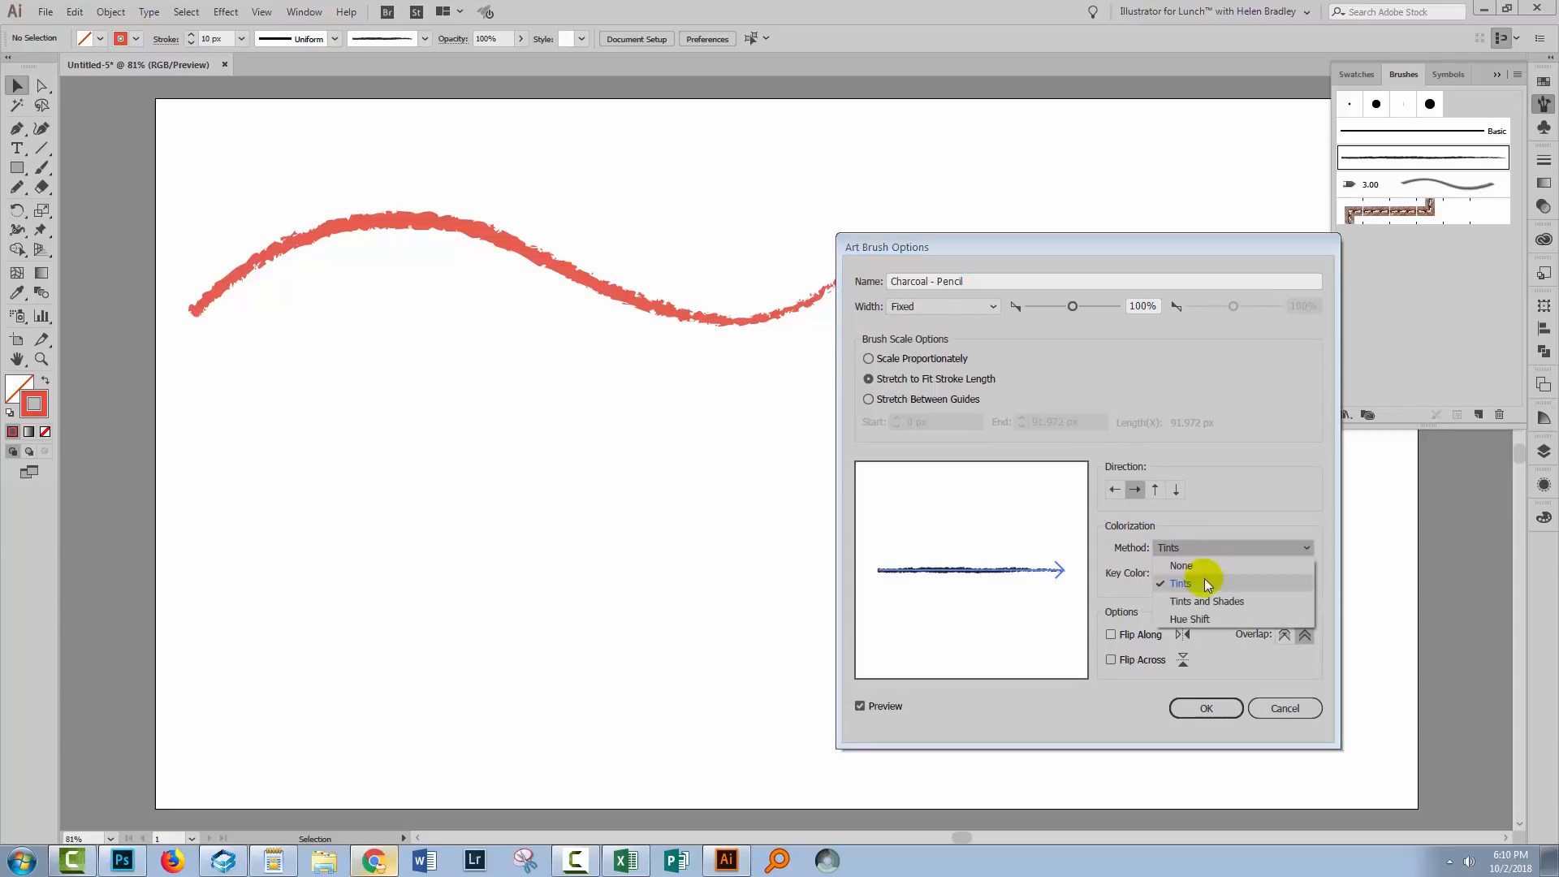
pyautogui.click(1181, 565)
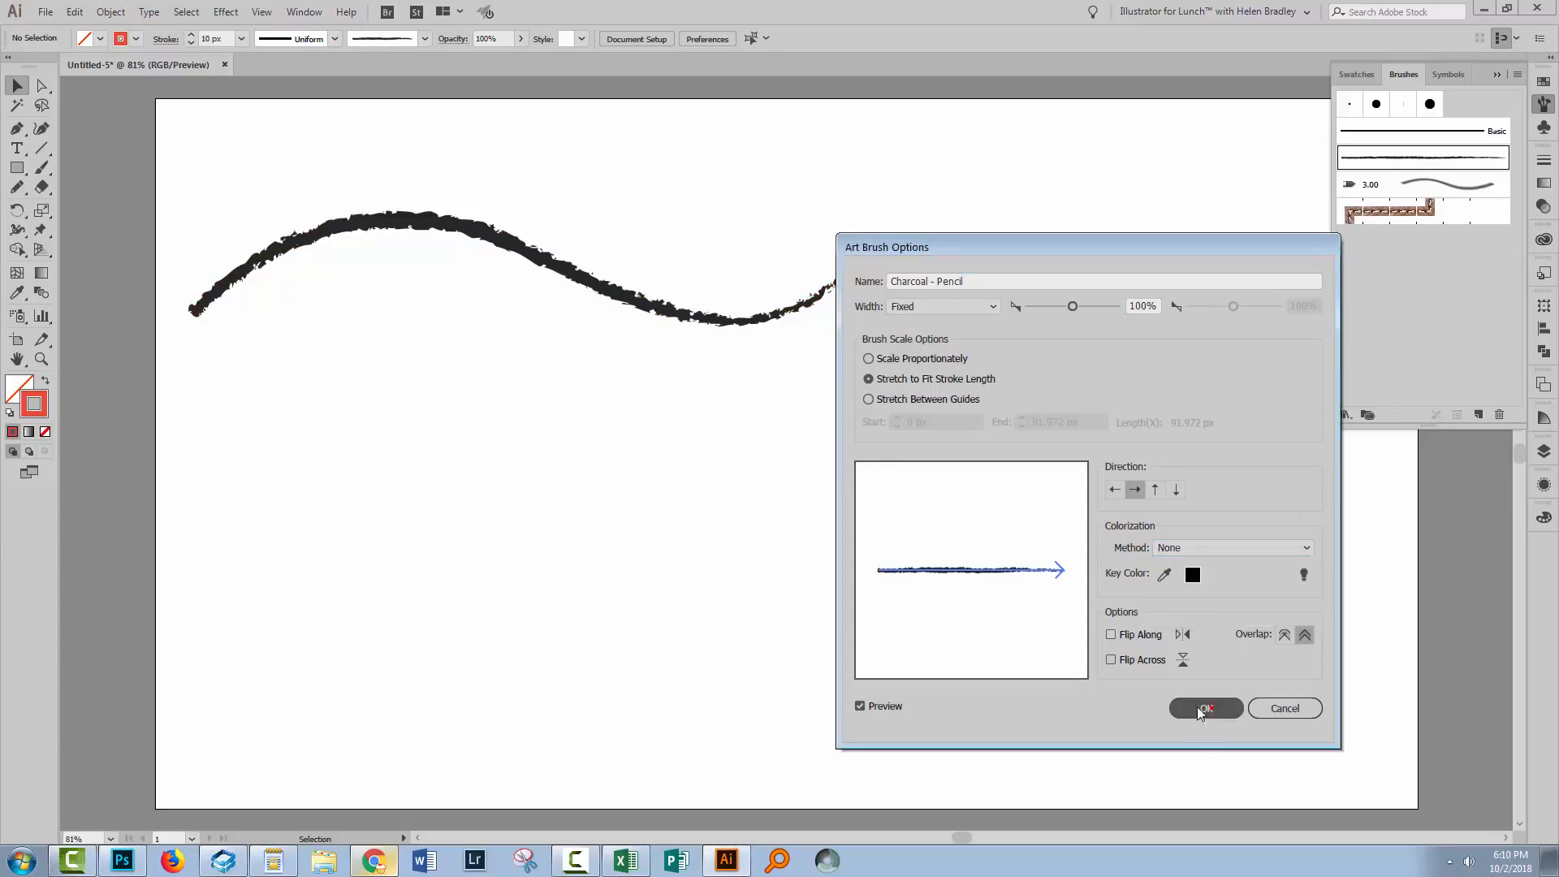
pyautogui.click(1203, 708)
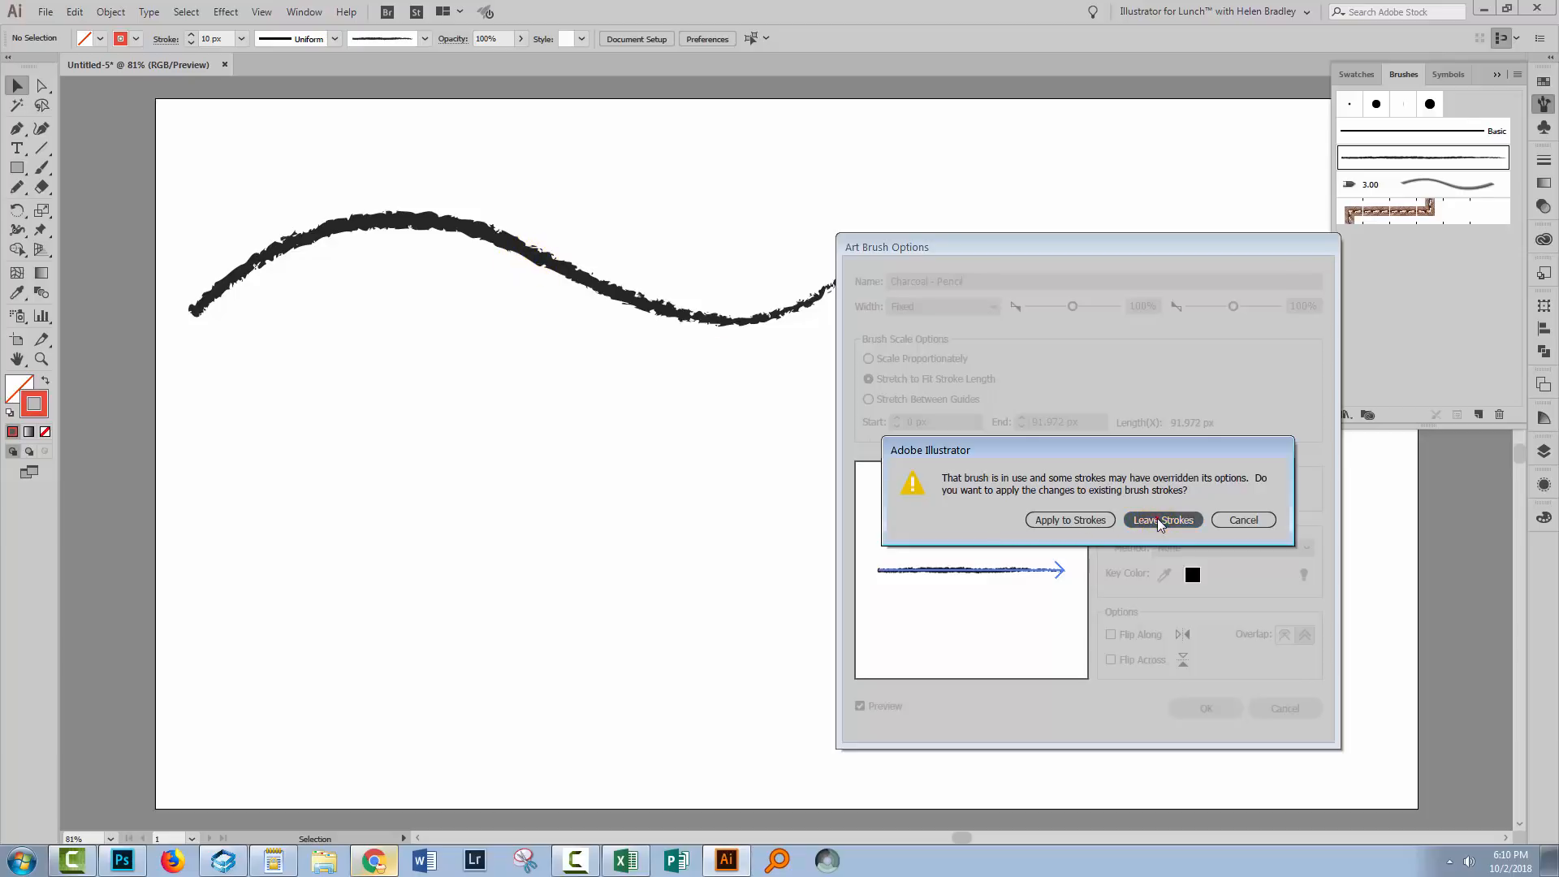
pyautogui.click(1161, 519)
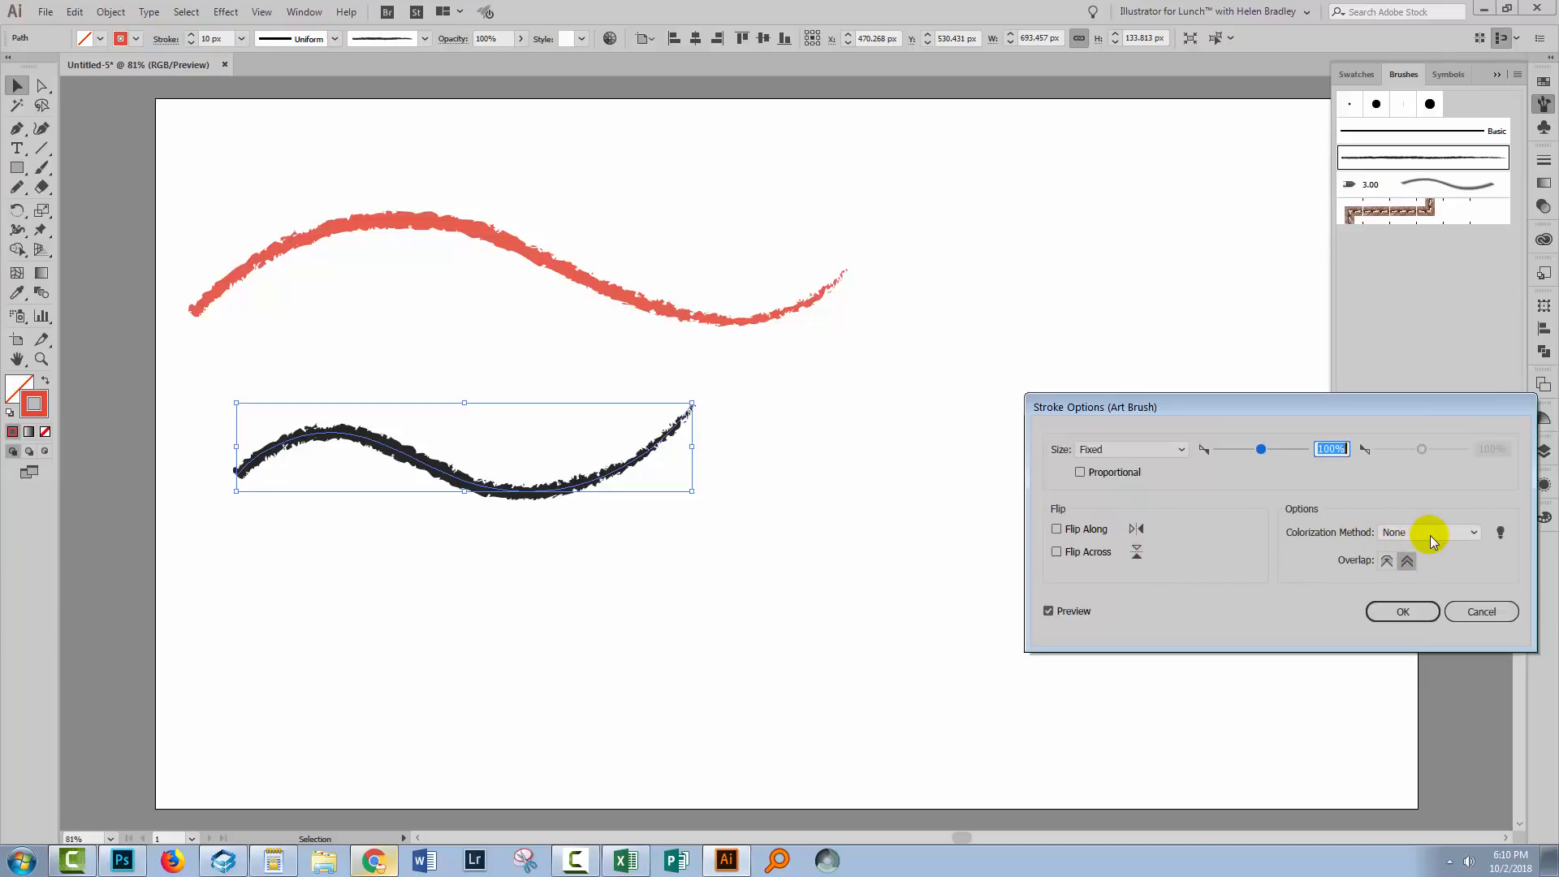
pyautogui.moveTo(161, 296)
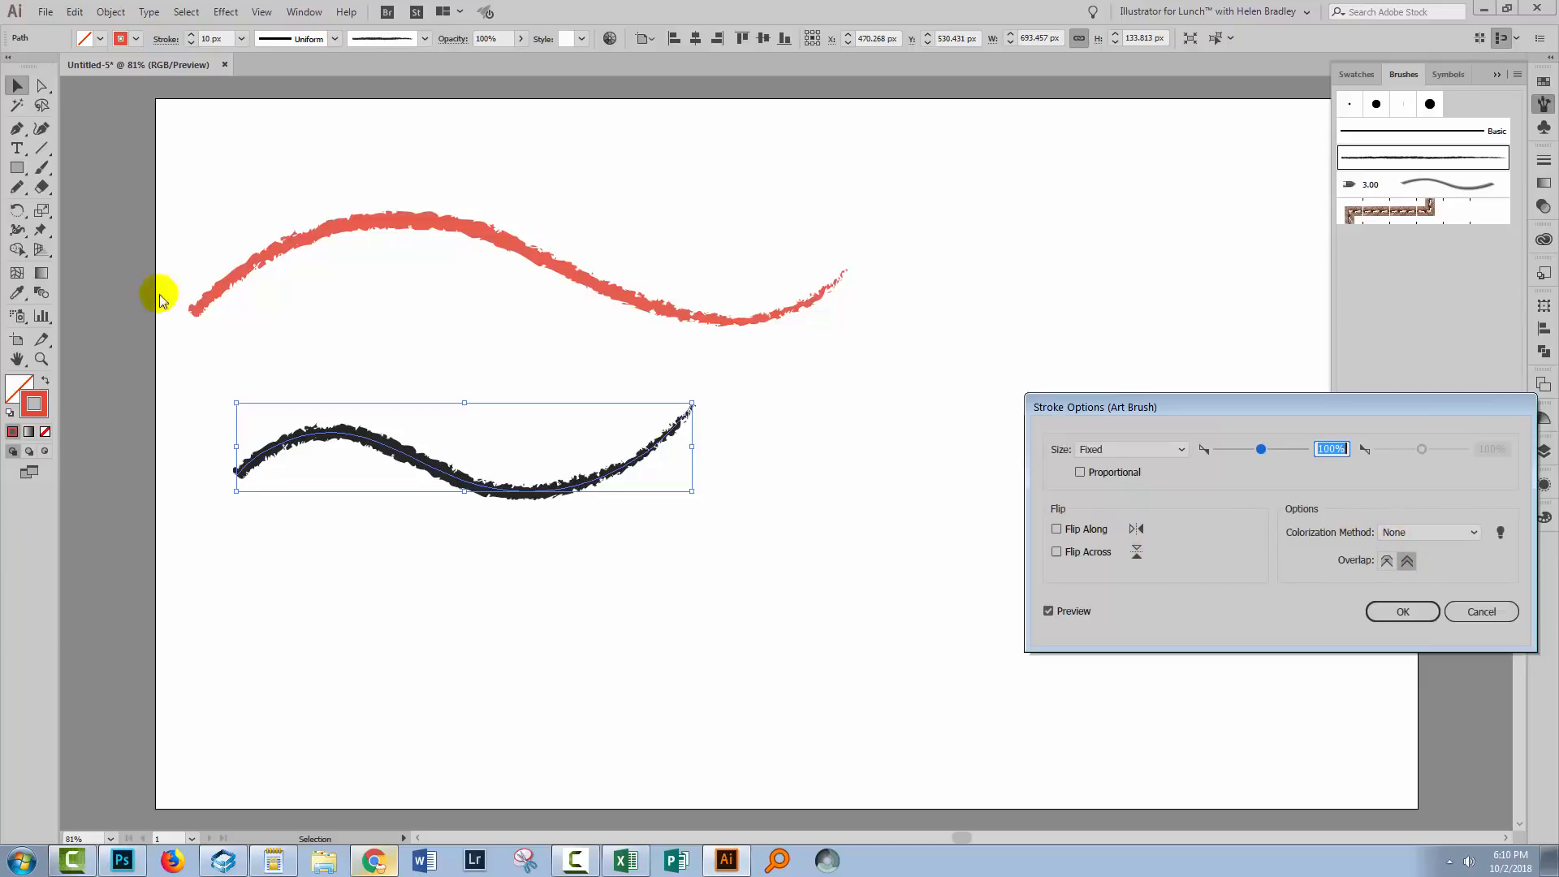
pyautogui.moveTo(311, 355)
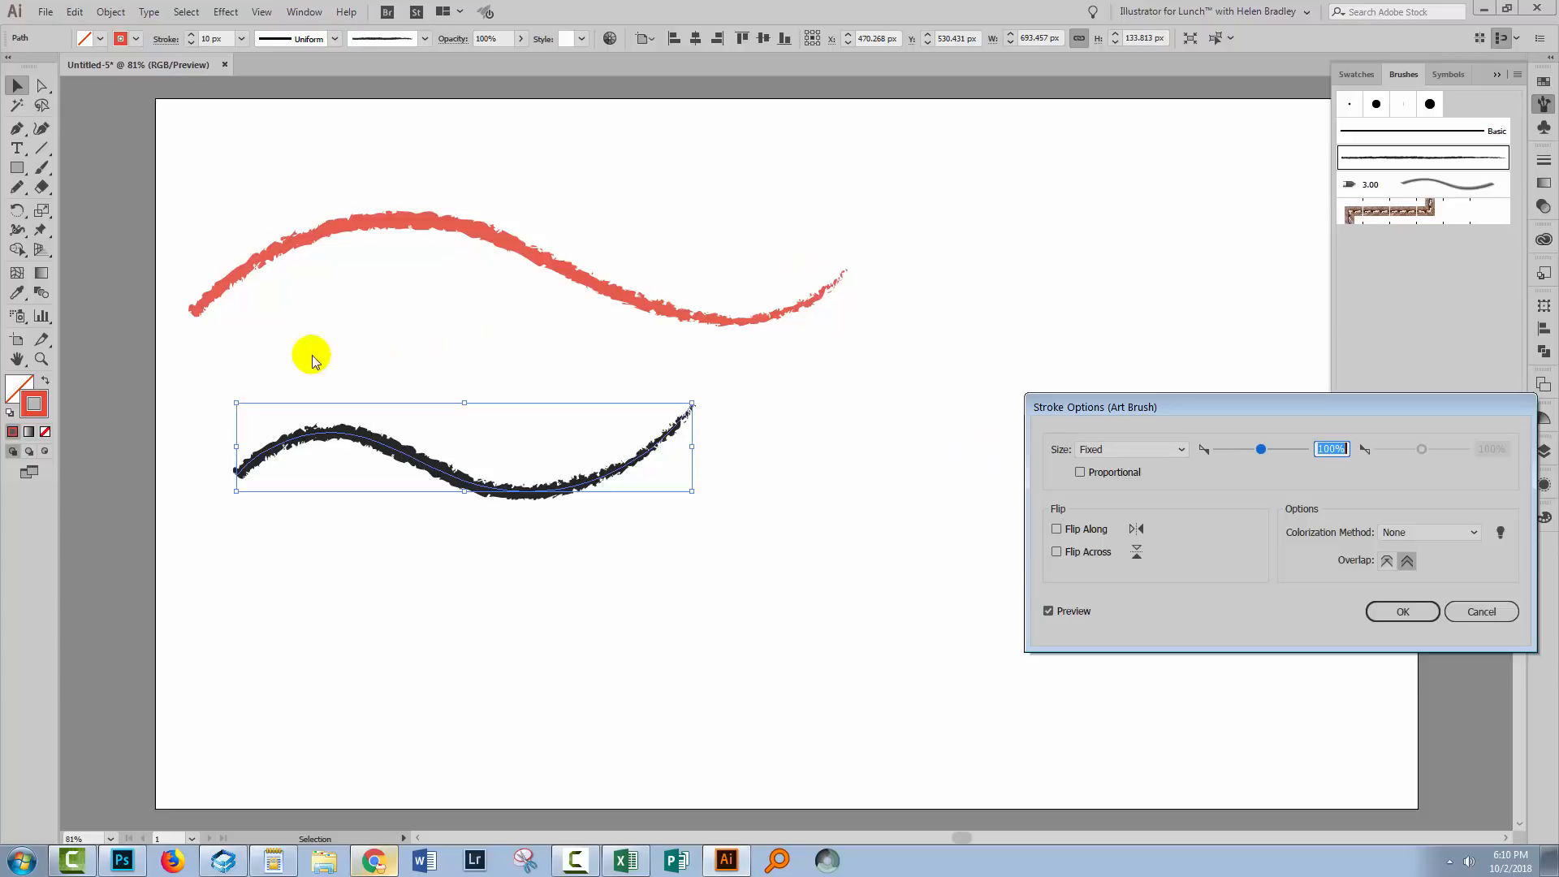
pyautogui.moveTo(78, 411)
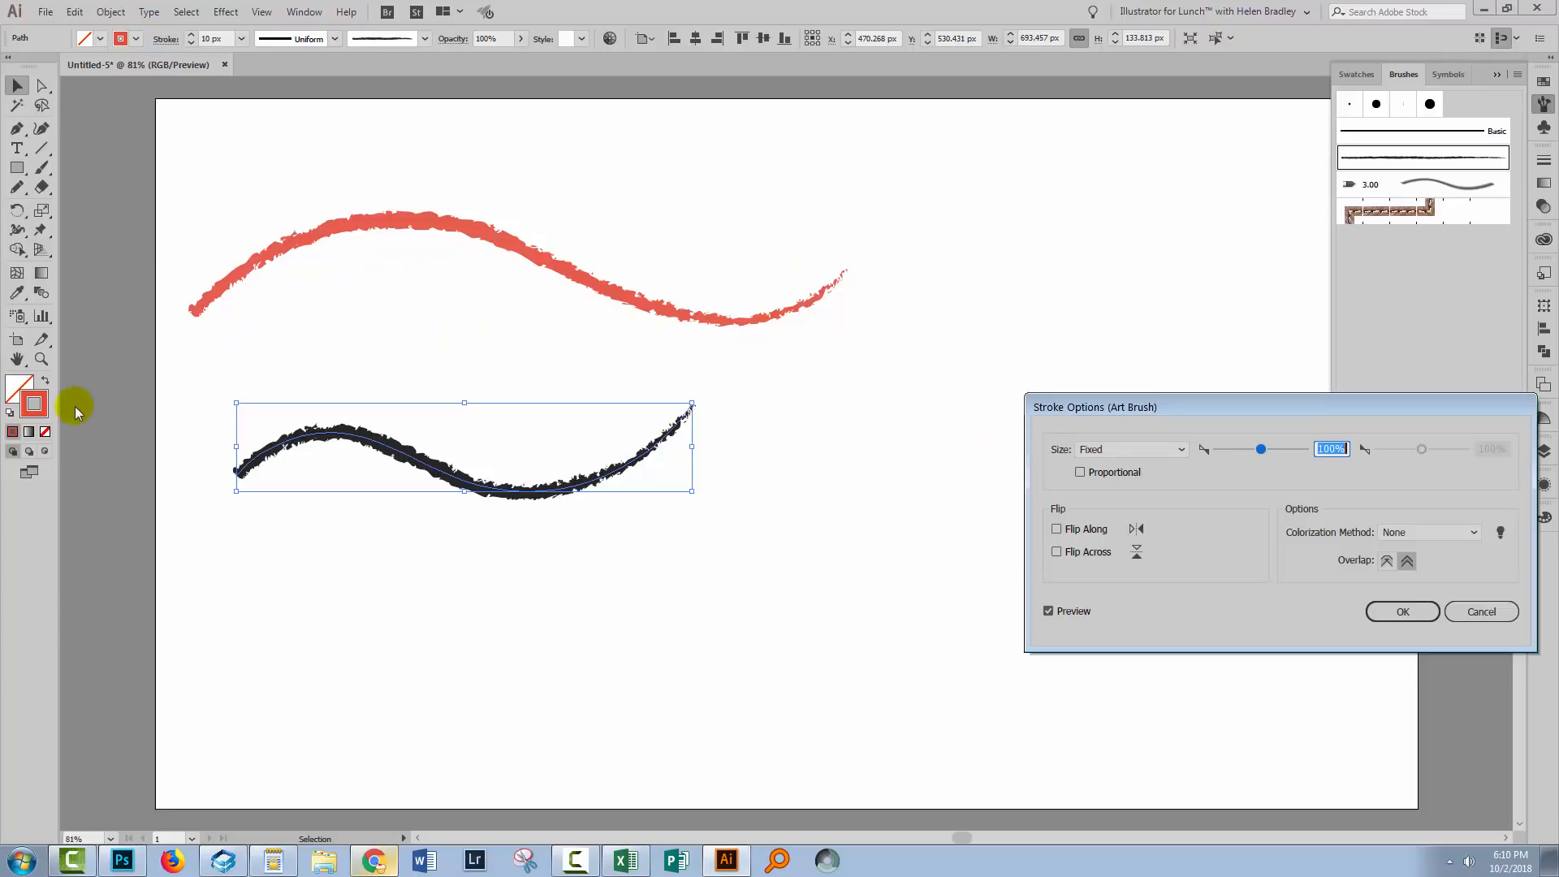
pyautogui.moveTo(1205, 567)
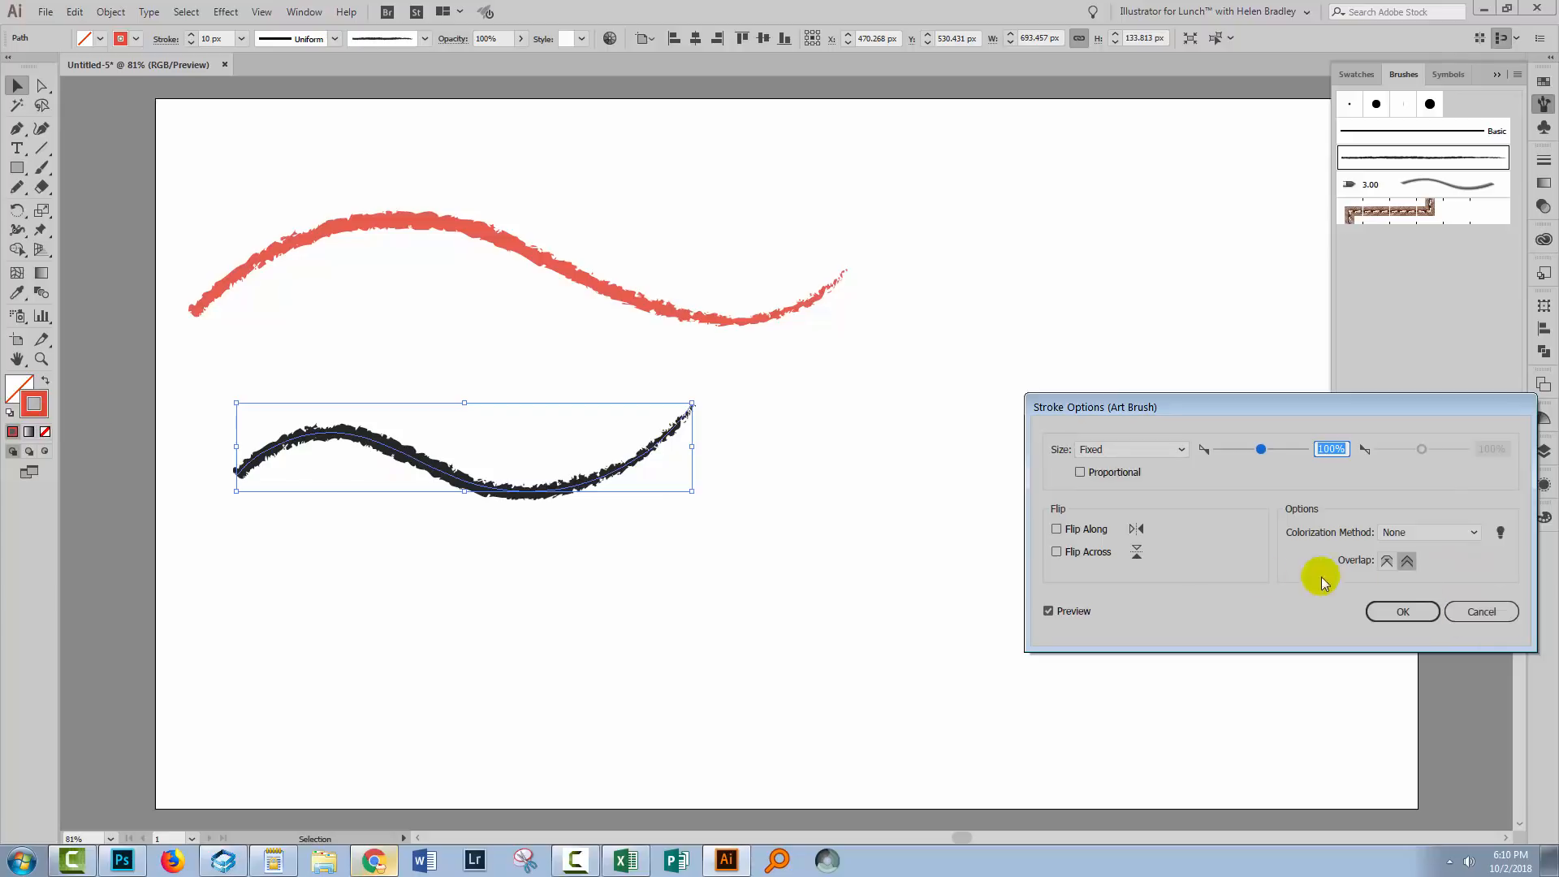
pyautogui.moveTo(692, 463)
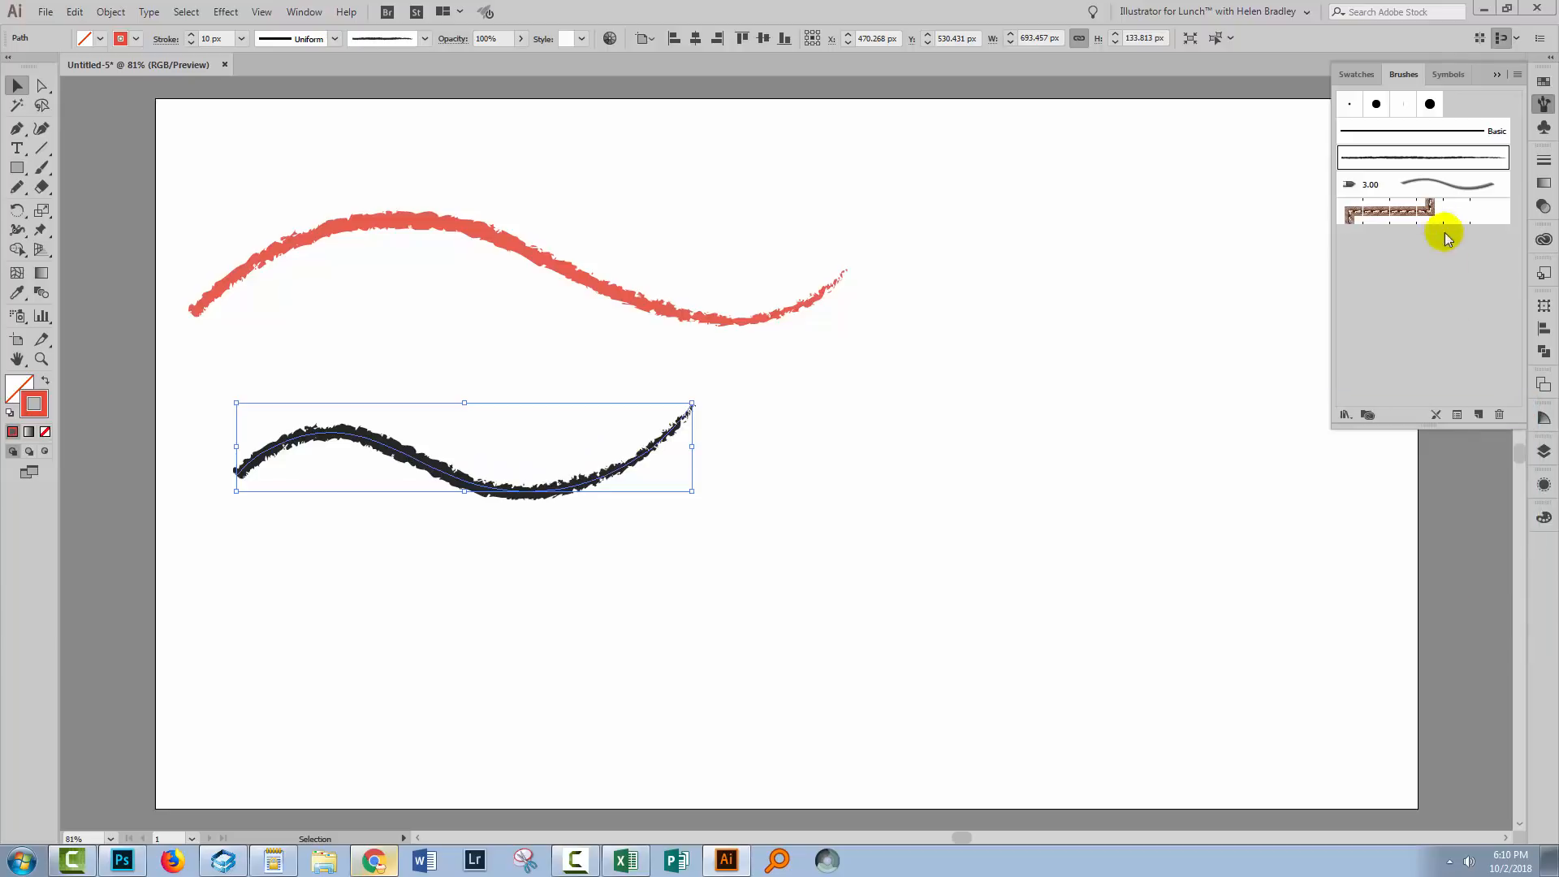
# - Set the charcoal brush to Tints, apply it to both waves, turn the stroke blue and clear the artboard
pyautogui.doubleClick(1387, 209)
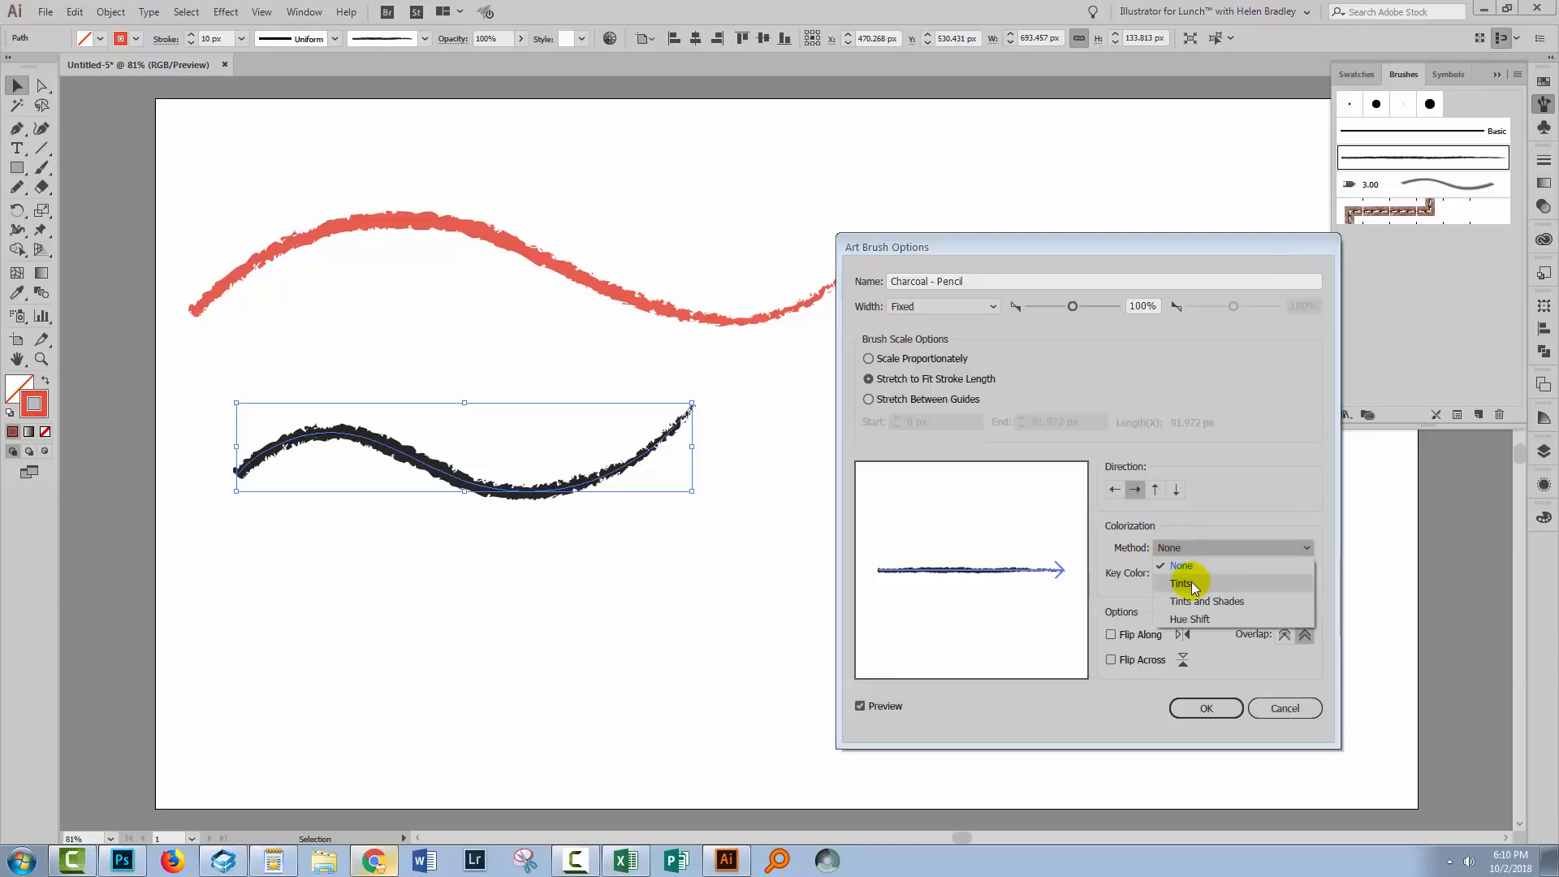
pyautogui.click(1182, 583)
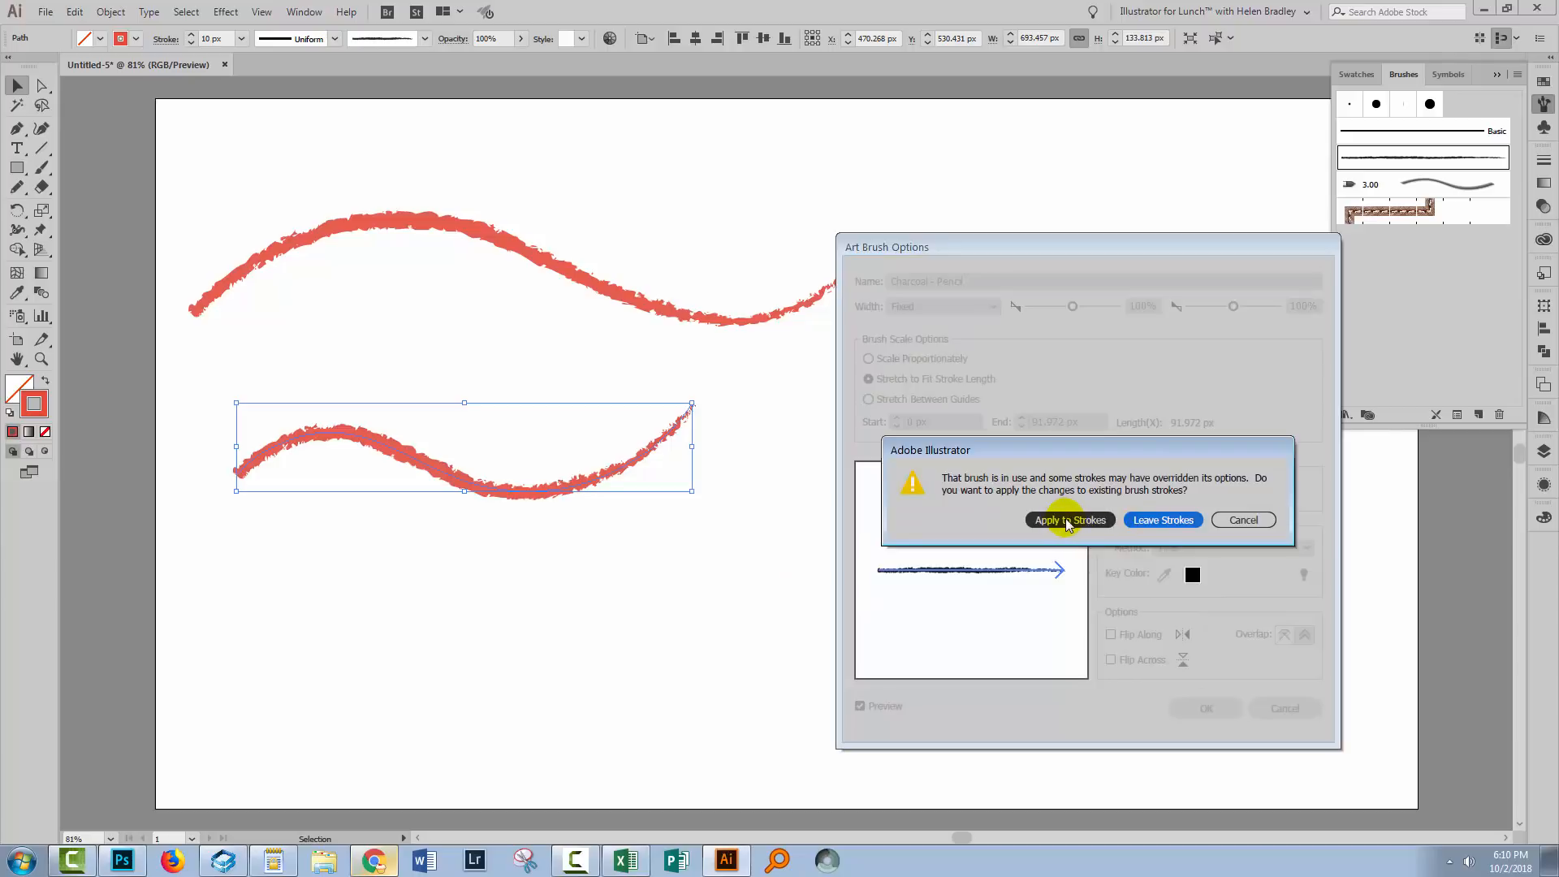
pyautogui.click(1070, 520)
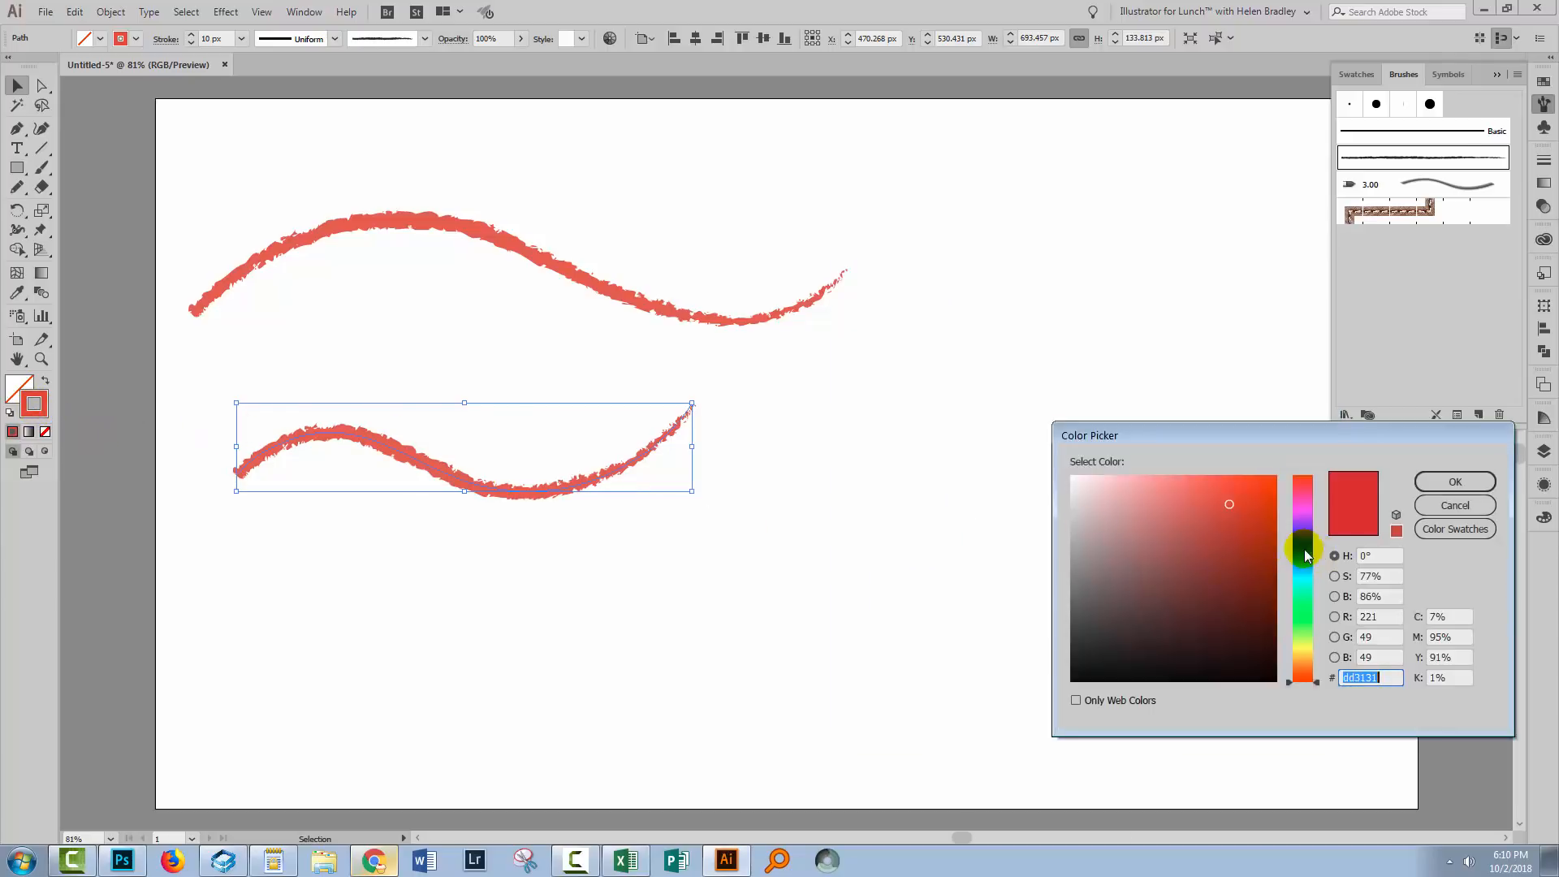
pyautogui.click(1455, 480)
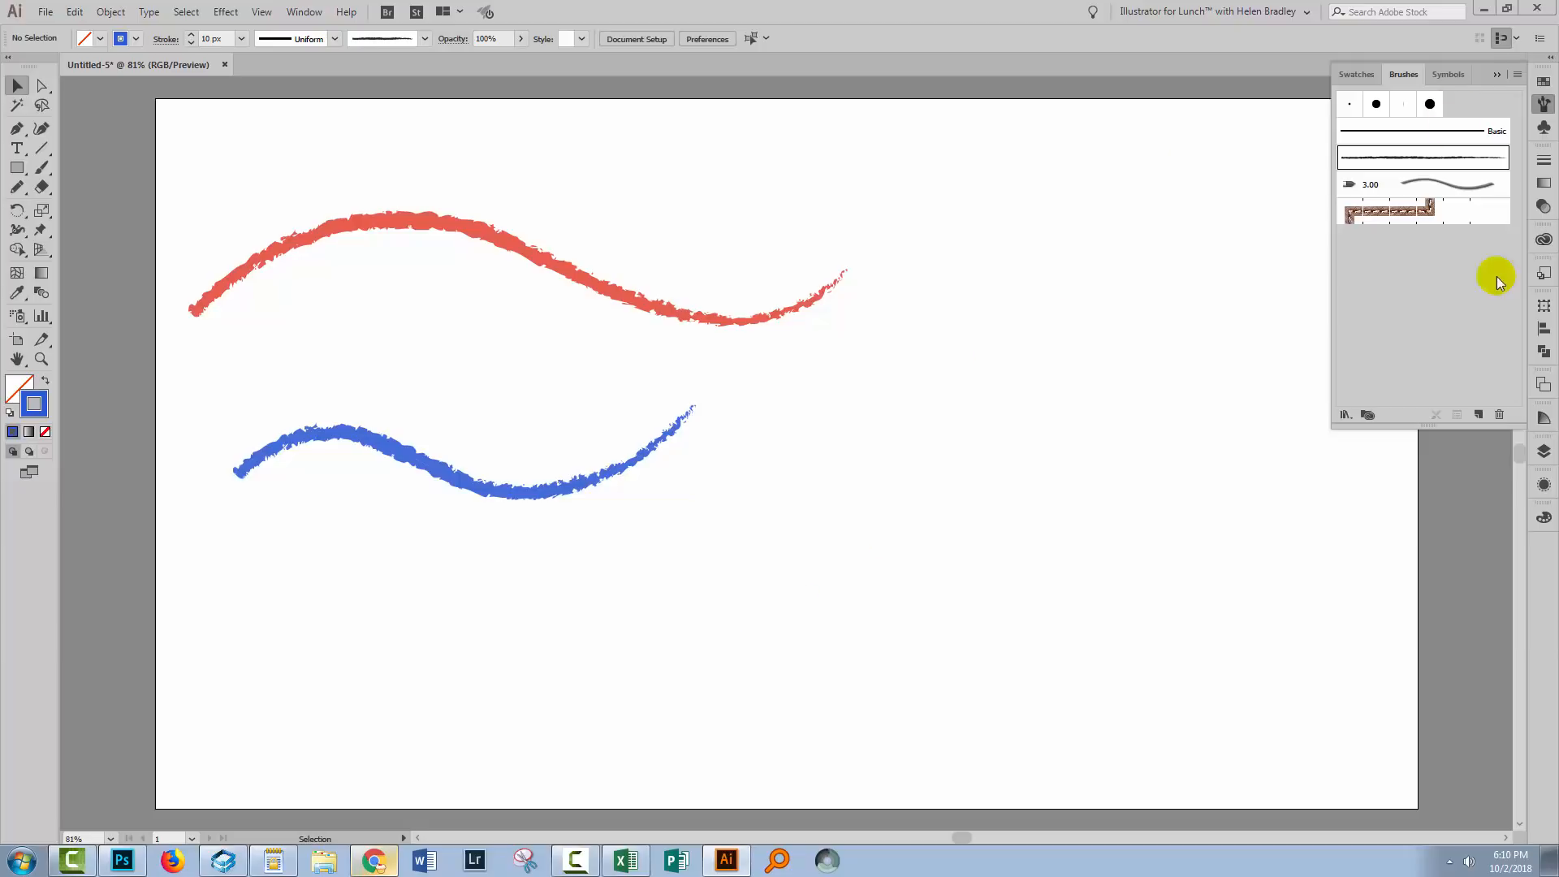
pyautogui.moveTo(257, 129); pyautogui.dragTo(557, 624)
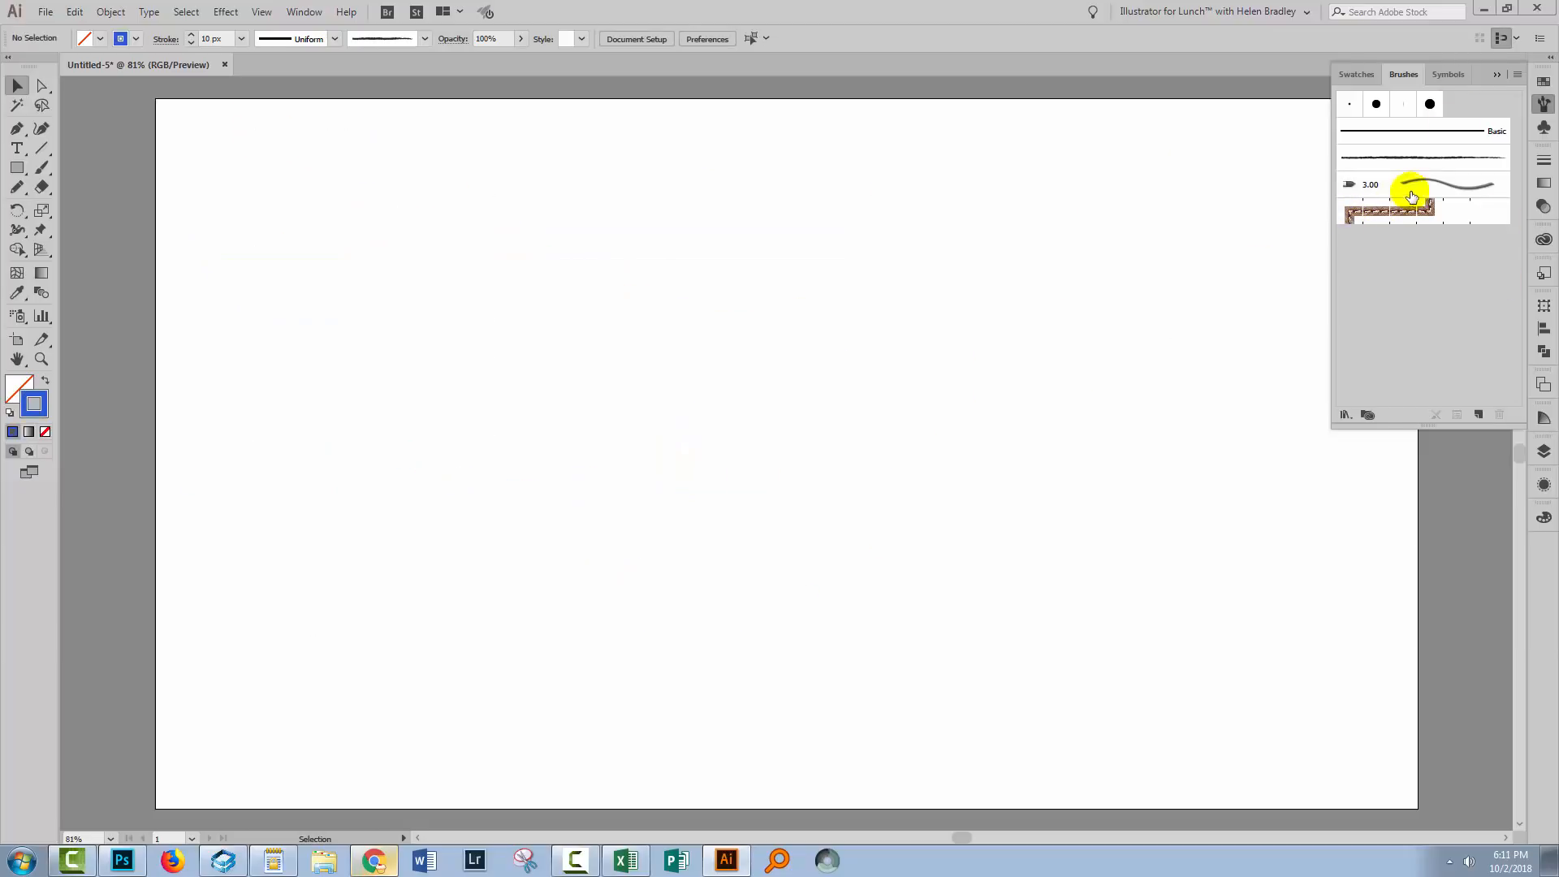
pyautogui.moveTo(1380, 213)
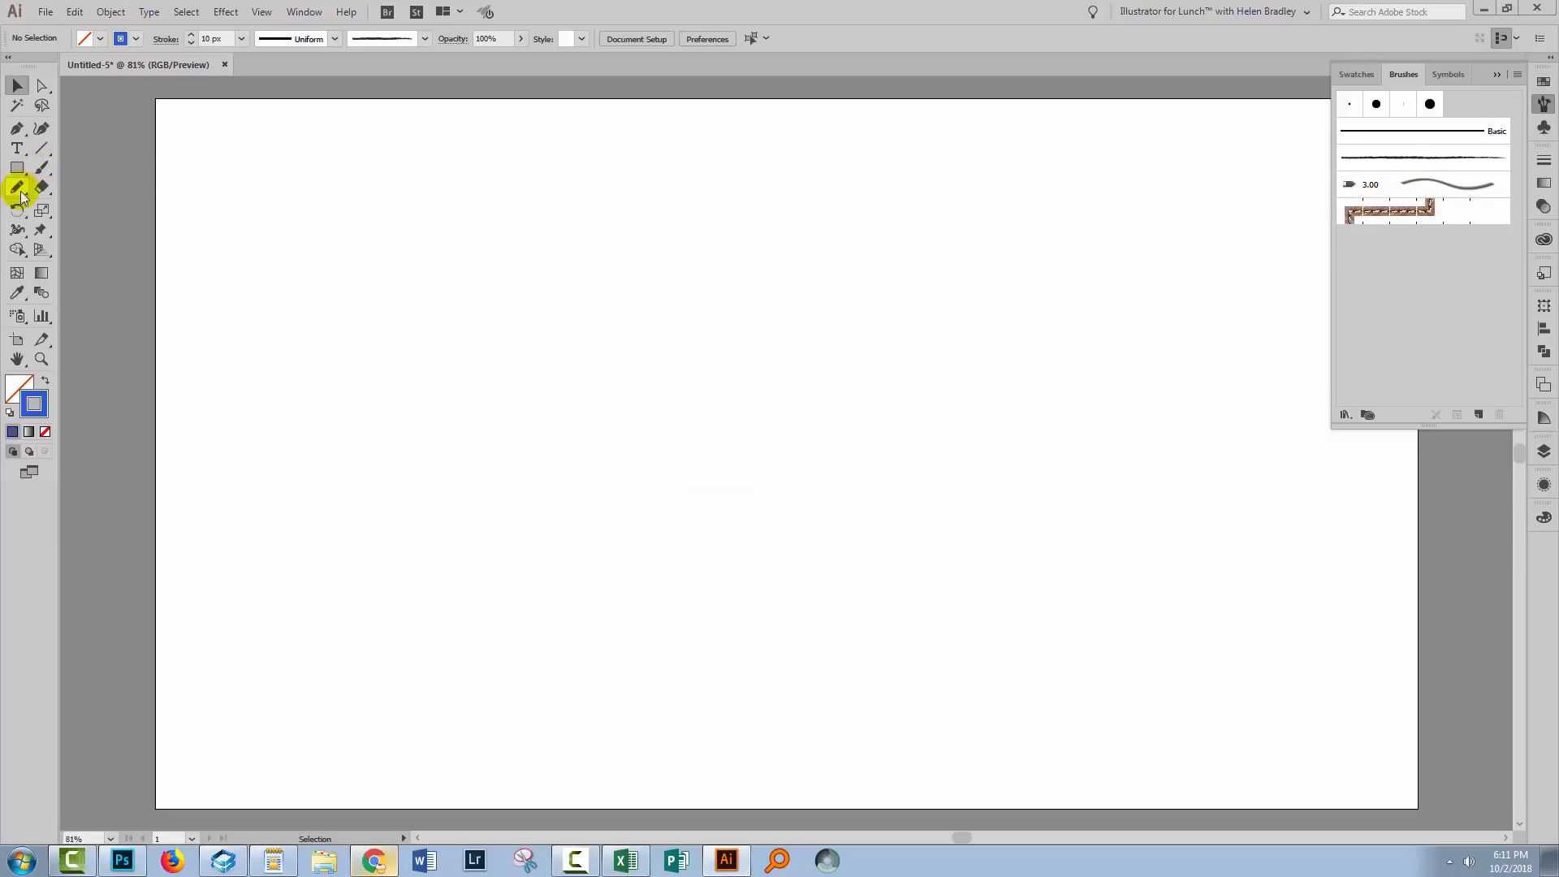
pyautogui.moveTo(107, 190)
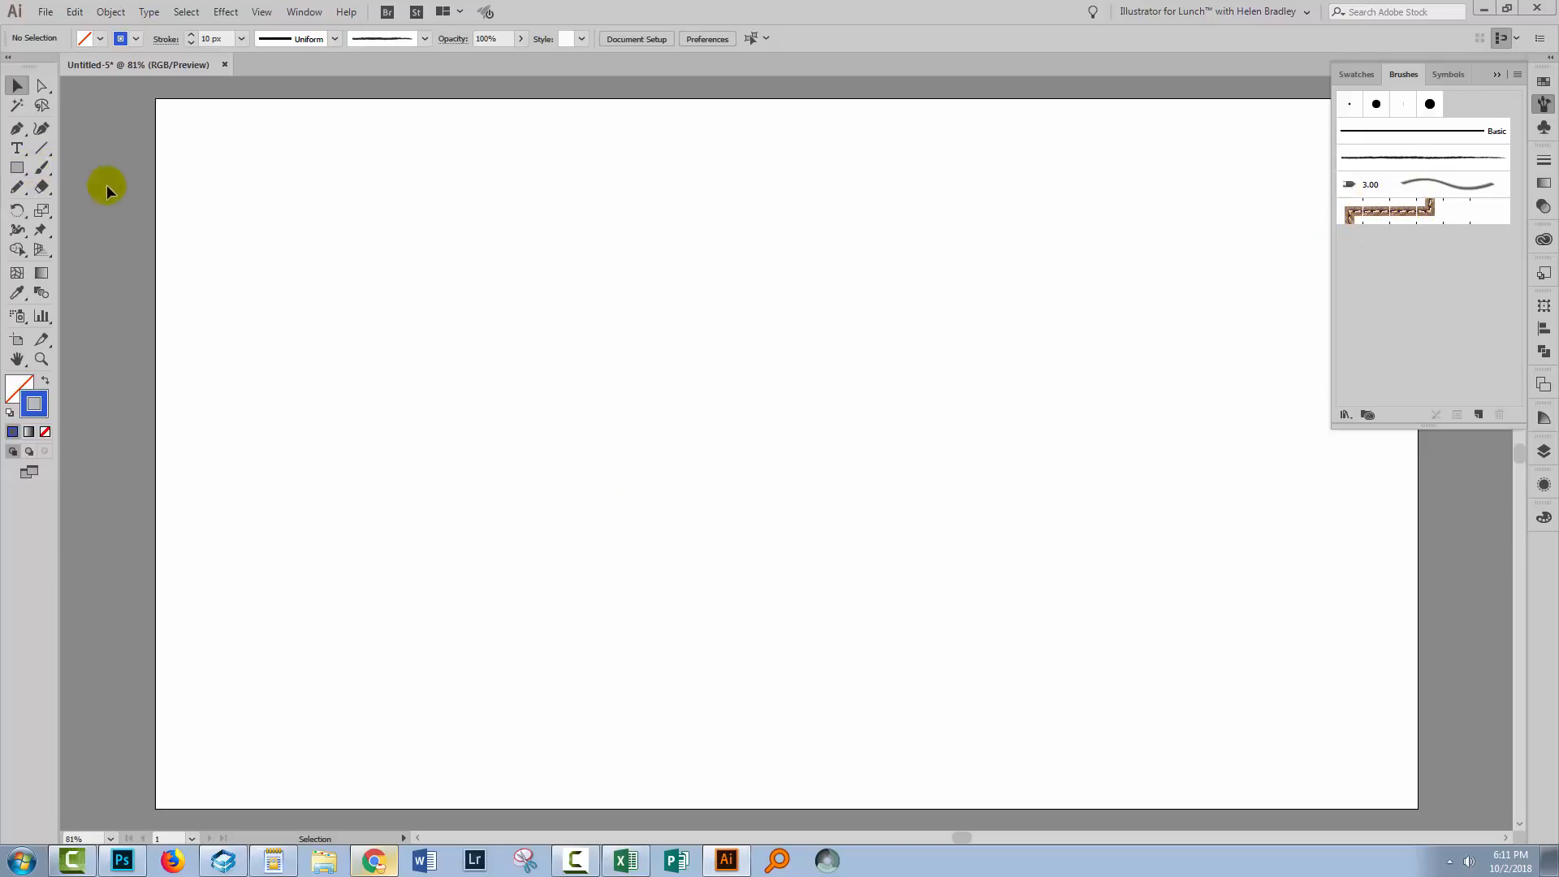
# - Draw a rectangle at the artboard's top left and outline it with the Leather Seam pattern brush
pyautogui.moveTo(195, 148); pyautogui.dragTo(289, 235)
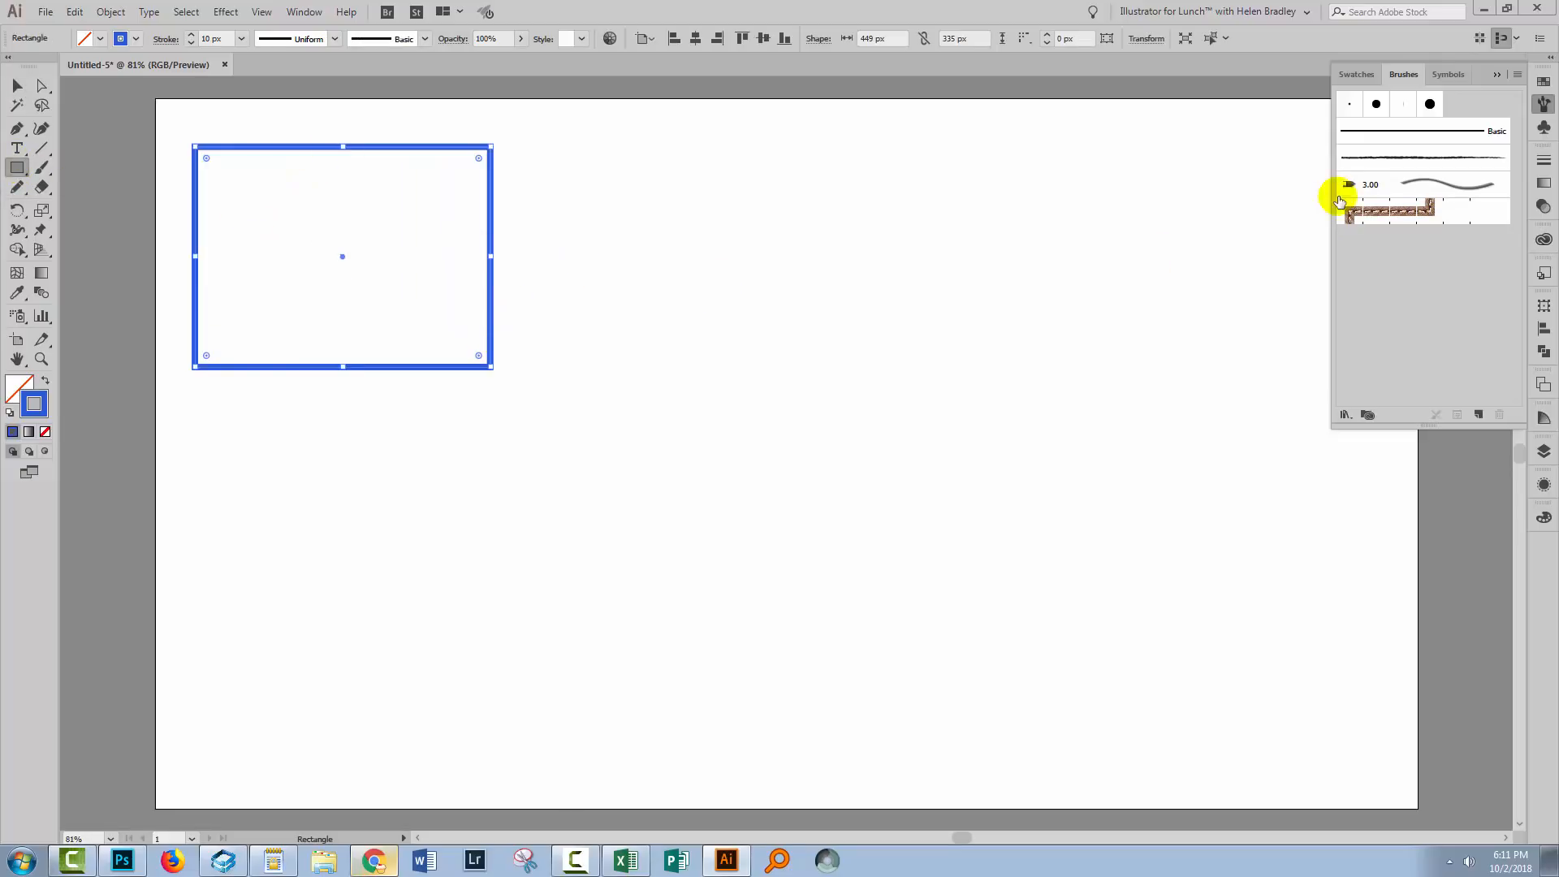
pyautogui.click(1395, 209)
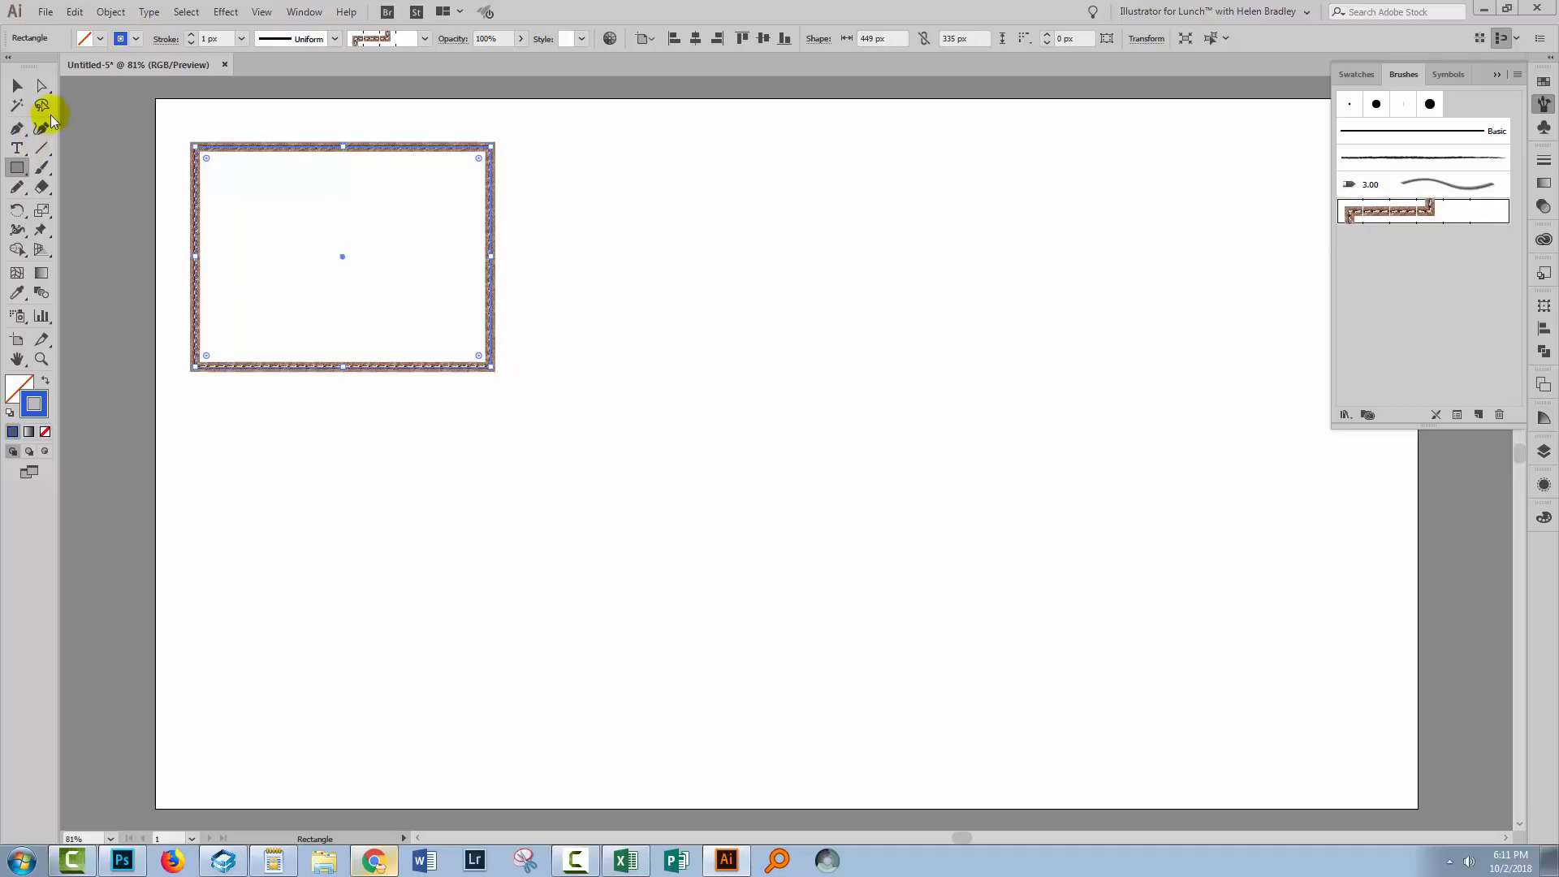
pyautogui.click(16, 86)
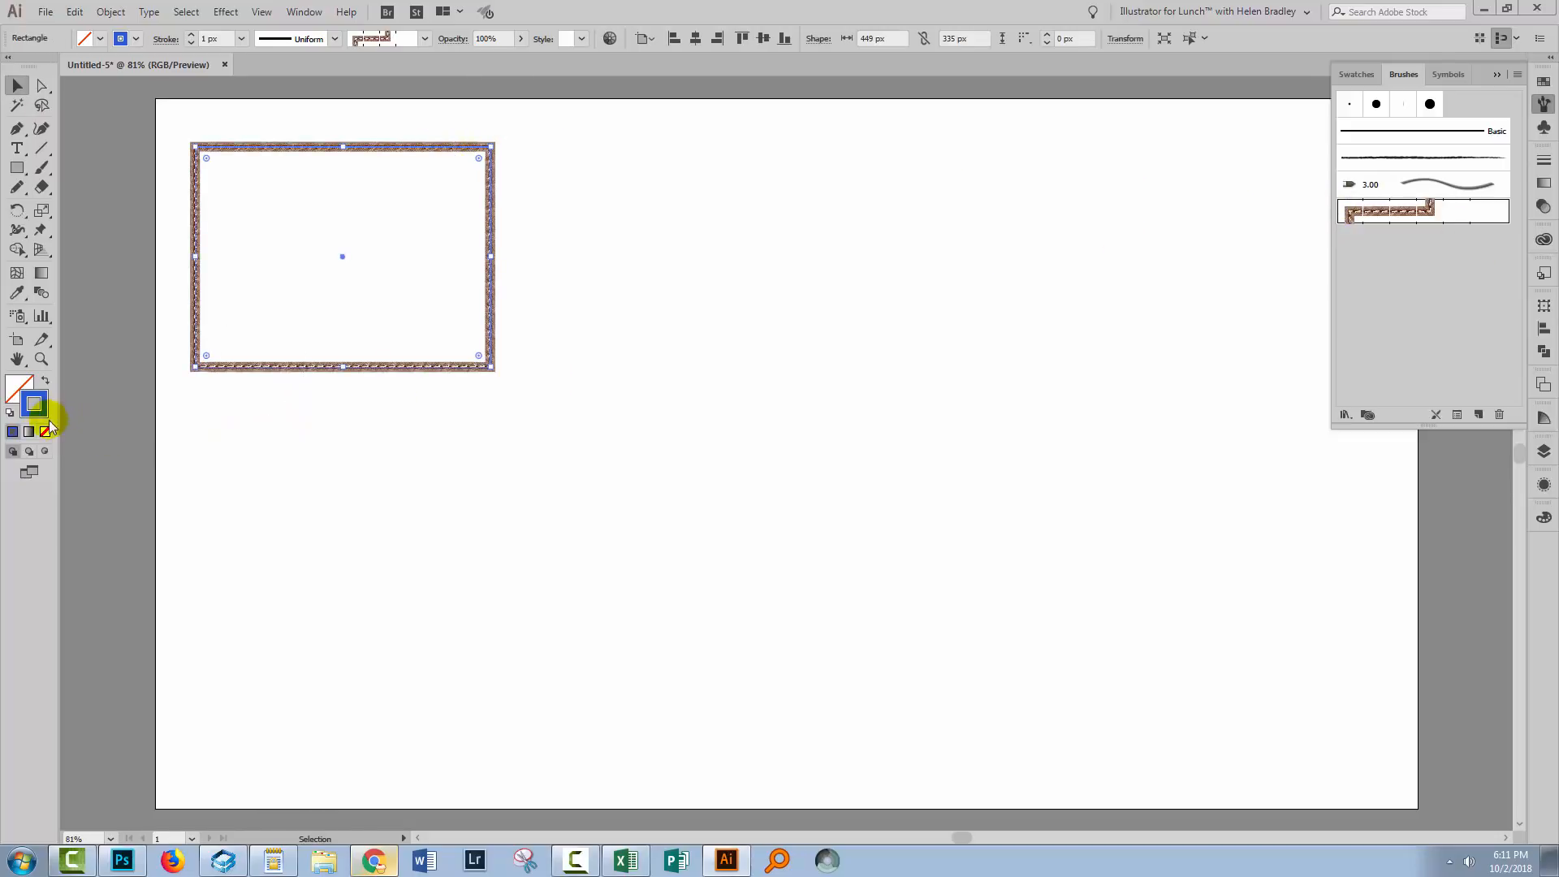
pyautogui.moveTo(1530, 325)
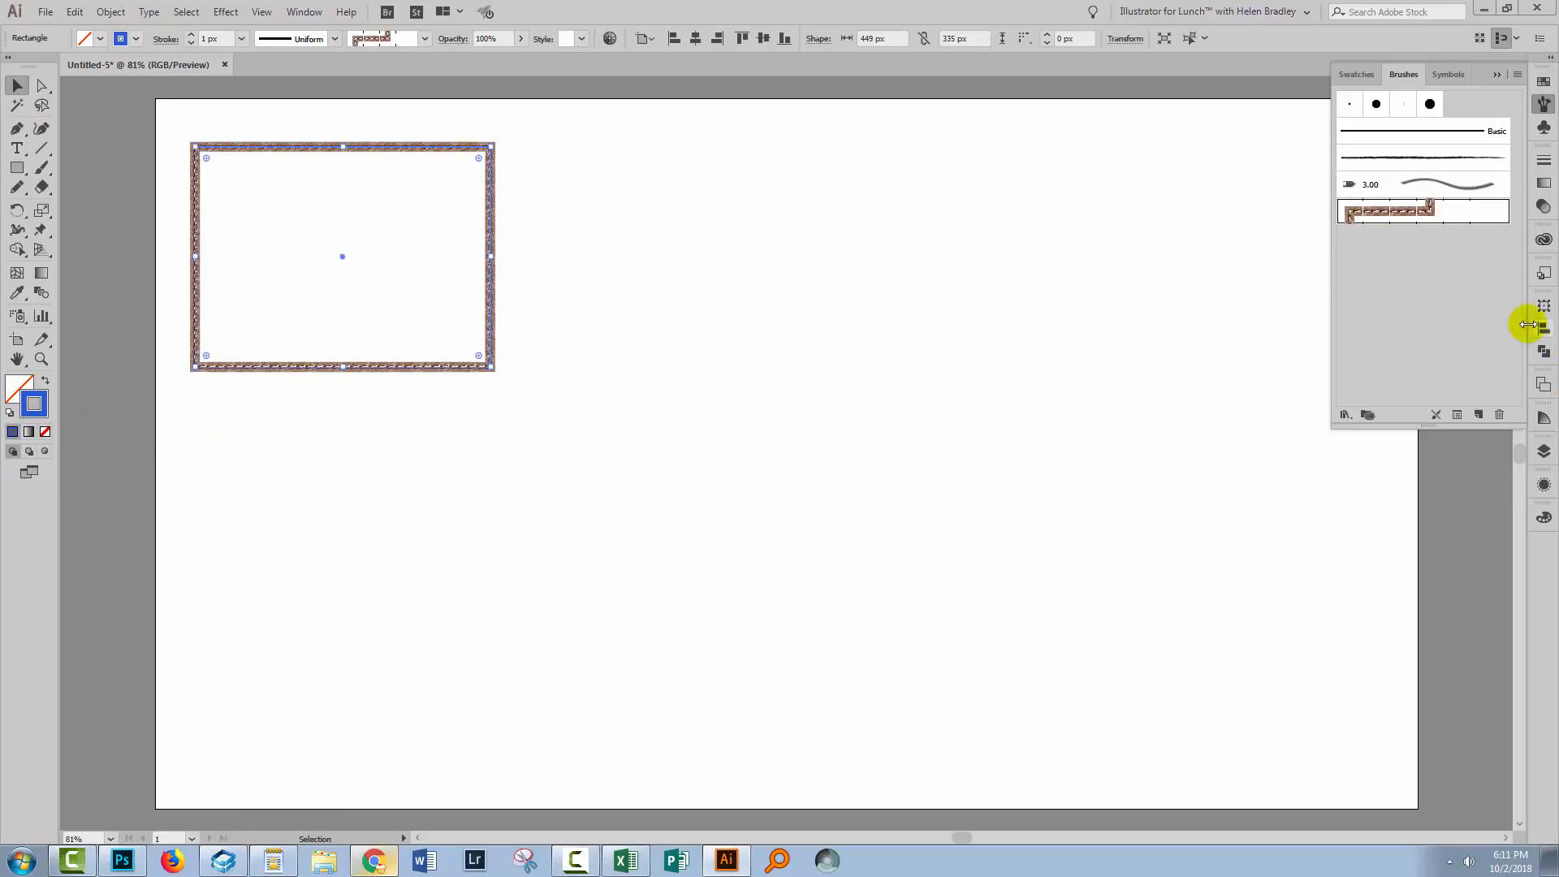
# - Set the Leather Seam pattern brush's Colorization Method to Tints
pyautogui.doubleClick(1385, 209)
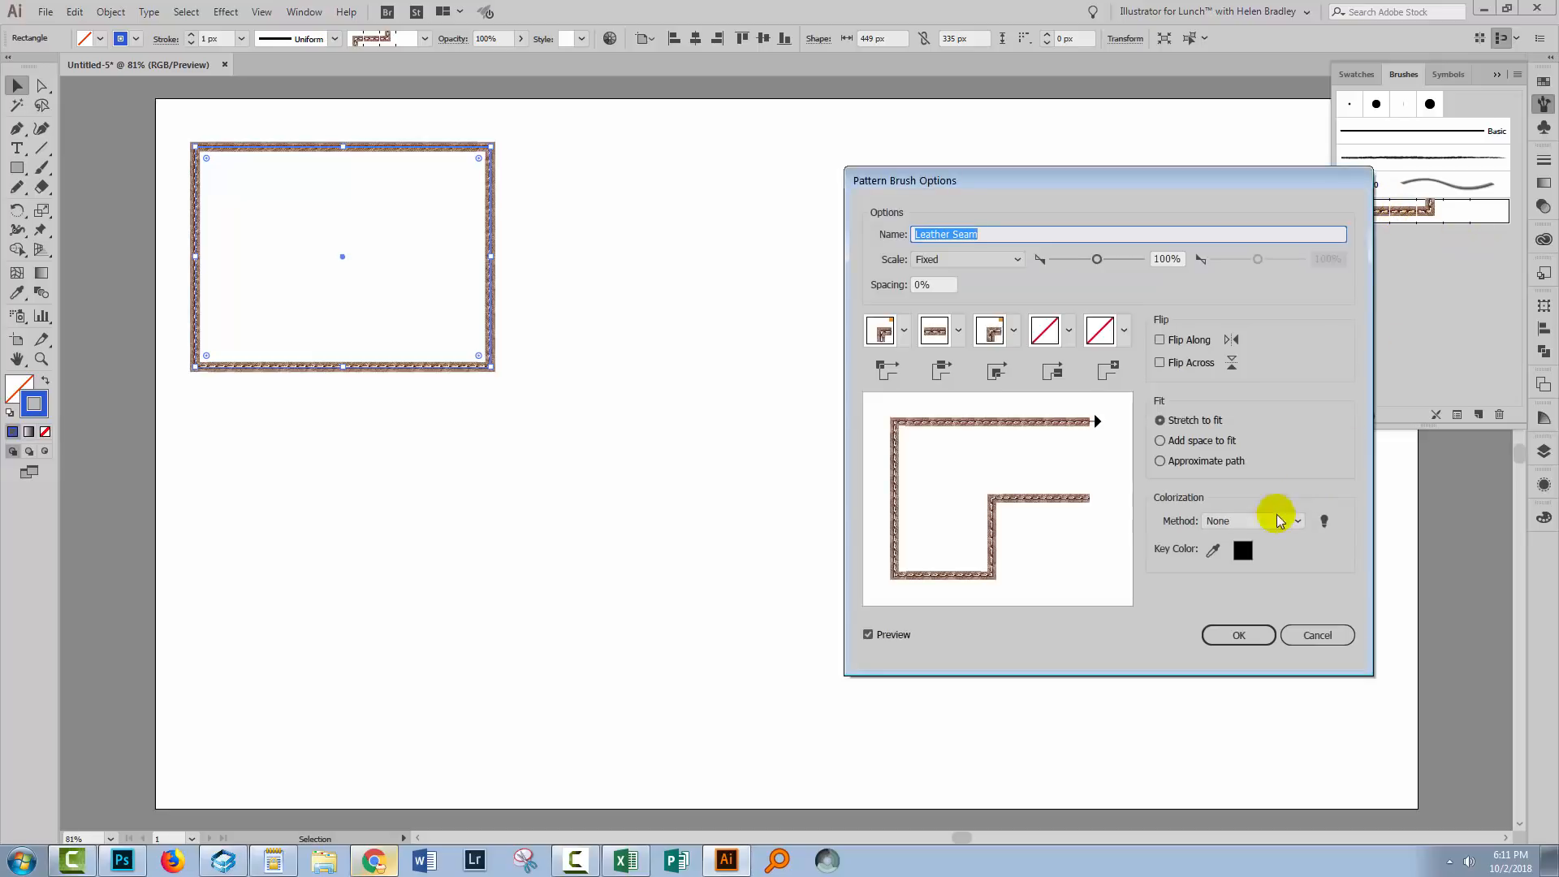
pyautogui.click(1296, 520)
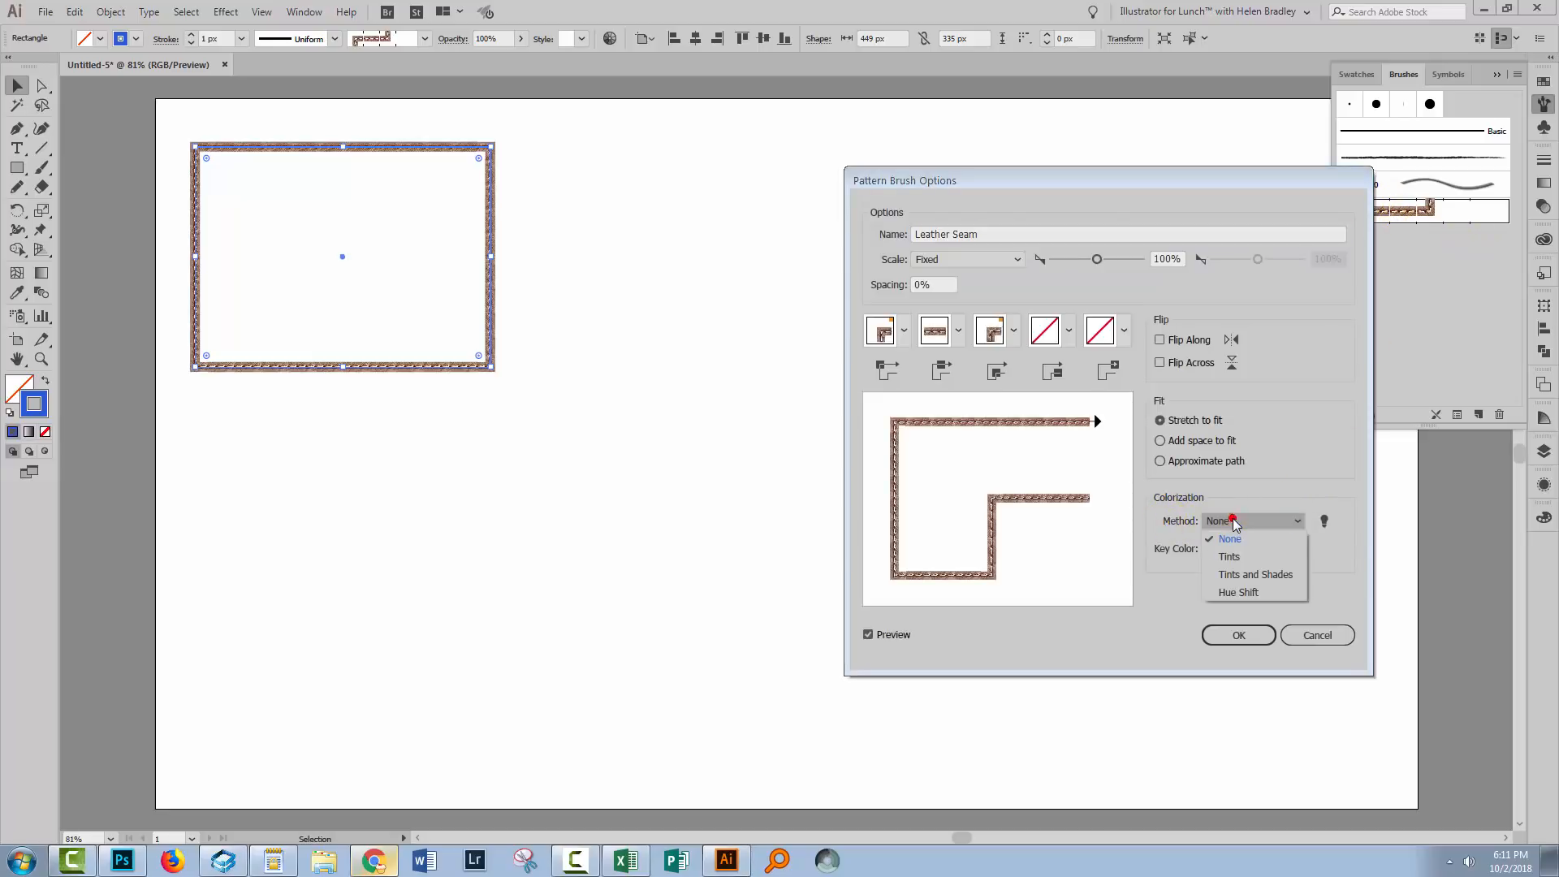
pyautogui.click(1229, 555)
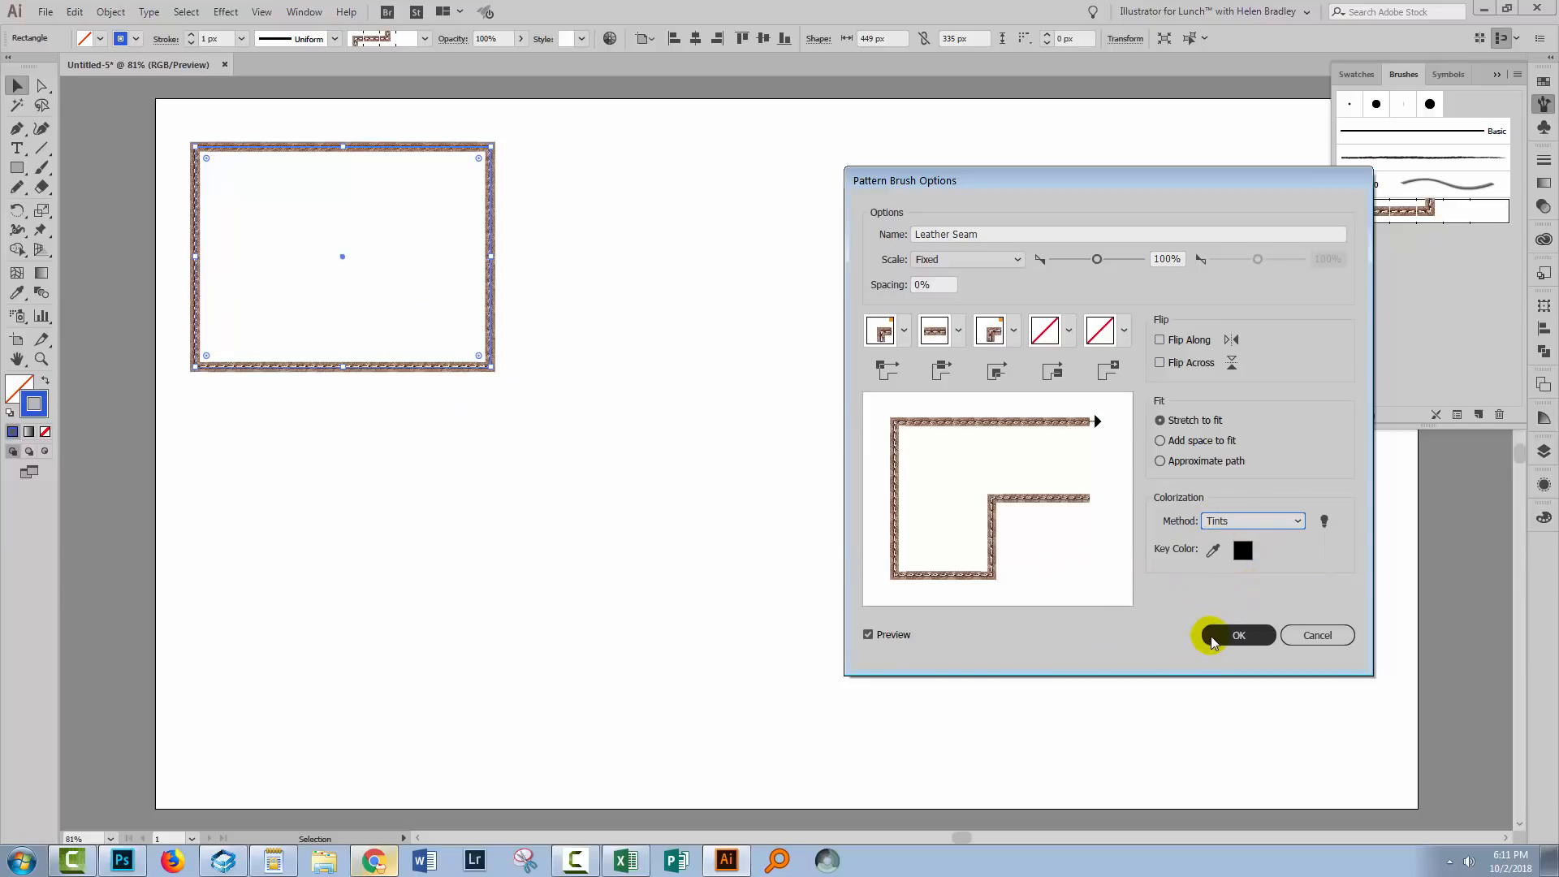
pyautogui.click(1237, 634)
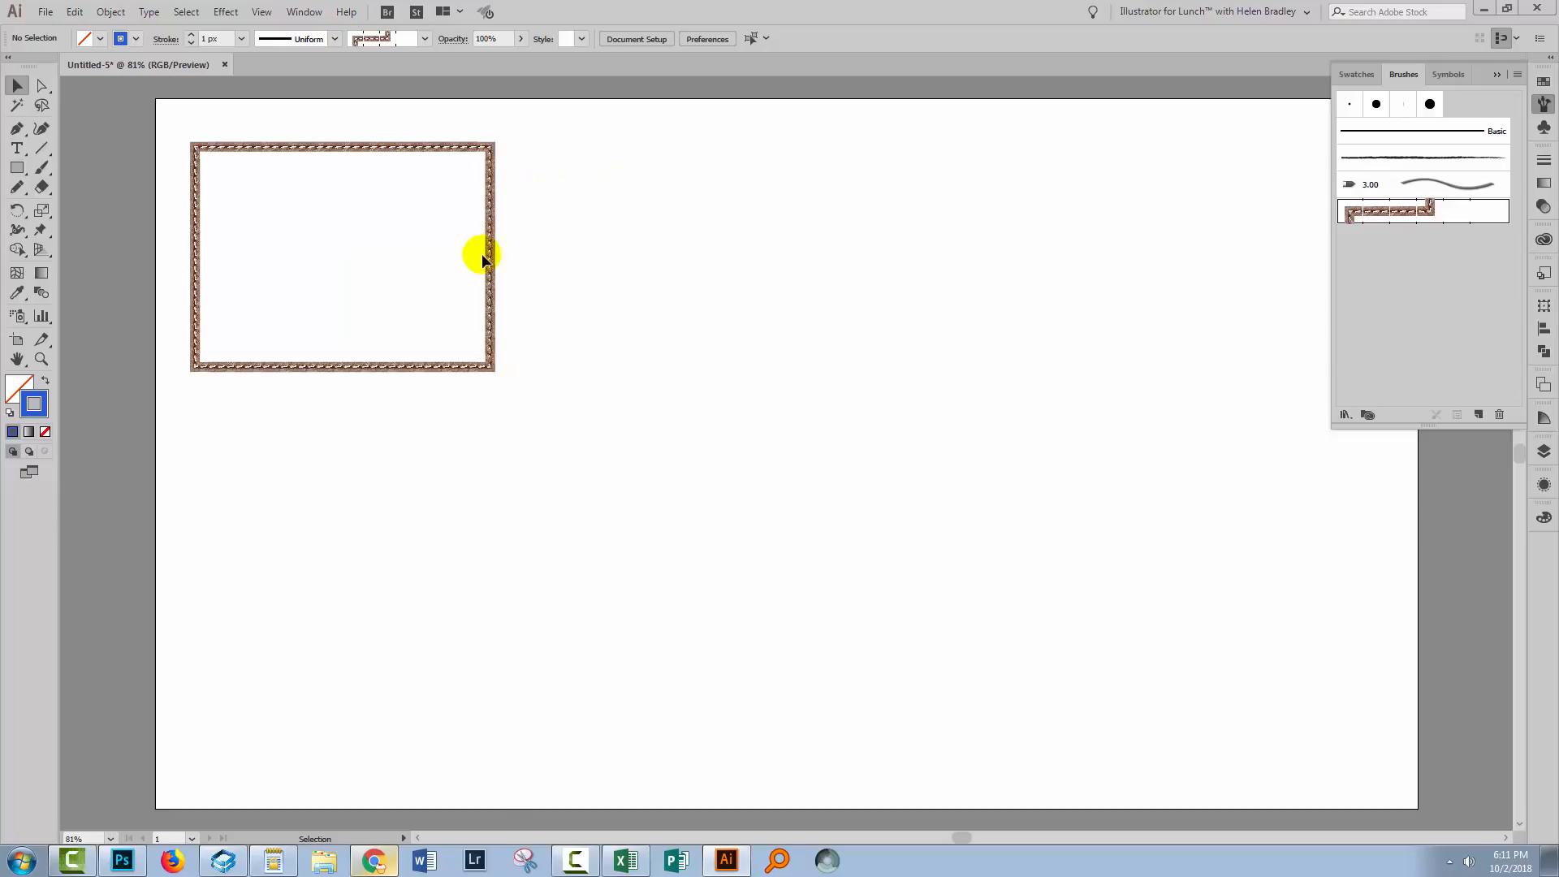
pyautogui.moveTo(1263, 231)
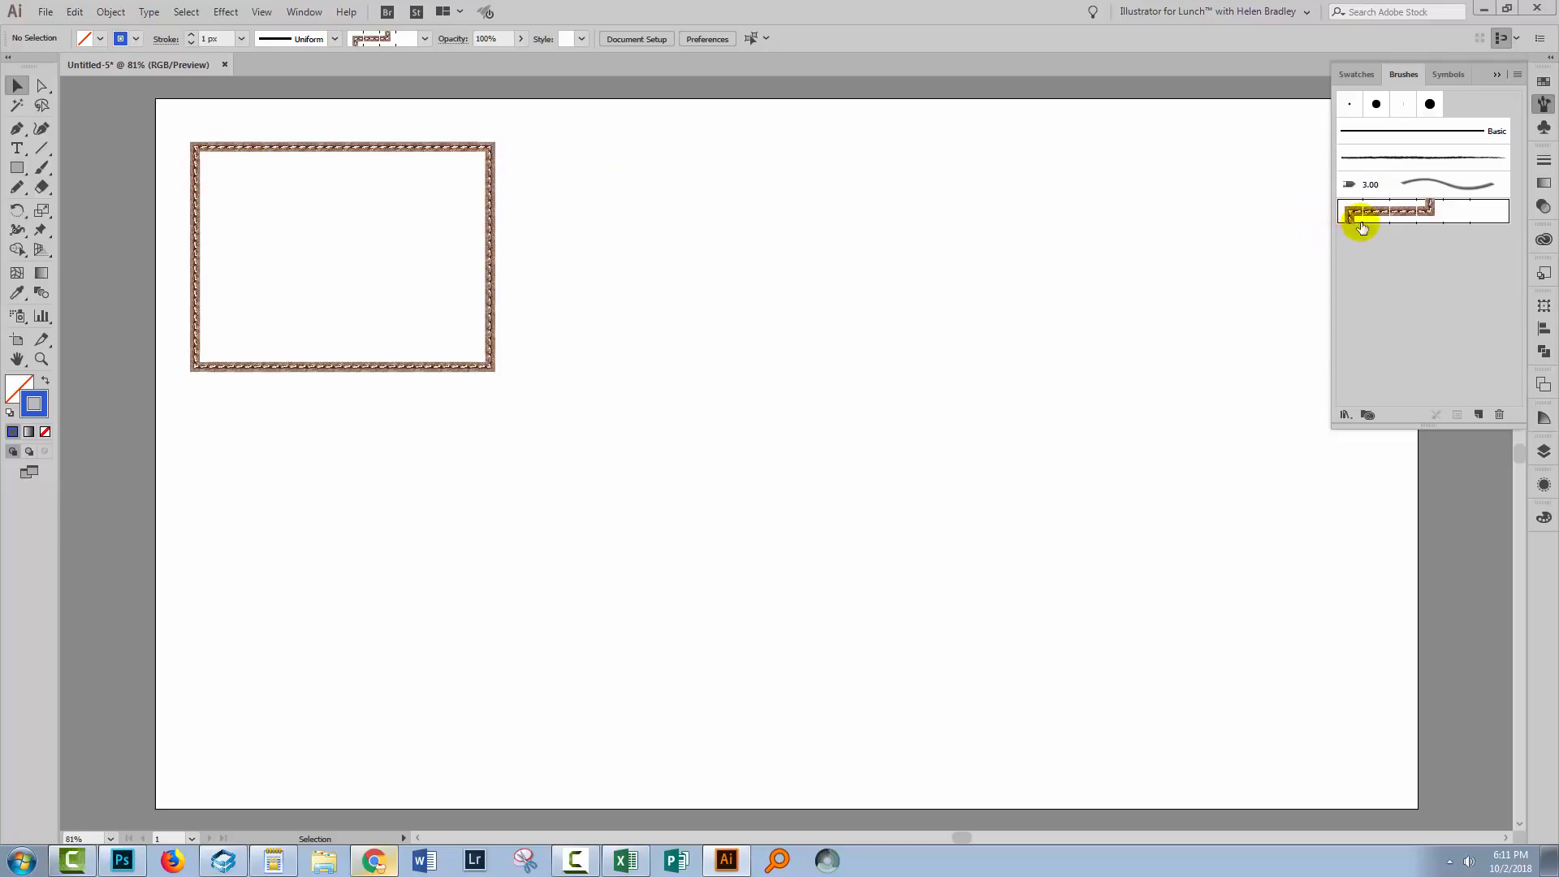
pyautogui.moveTo(1387, 211)
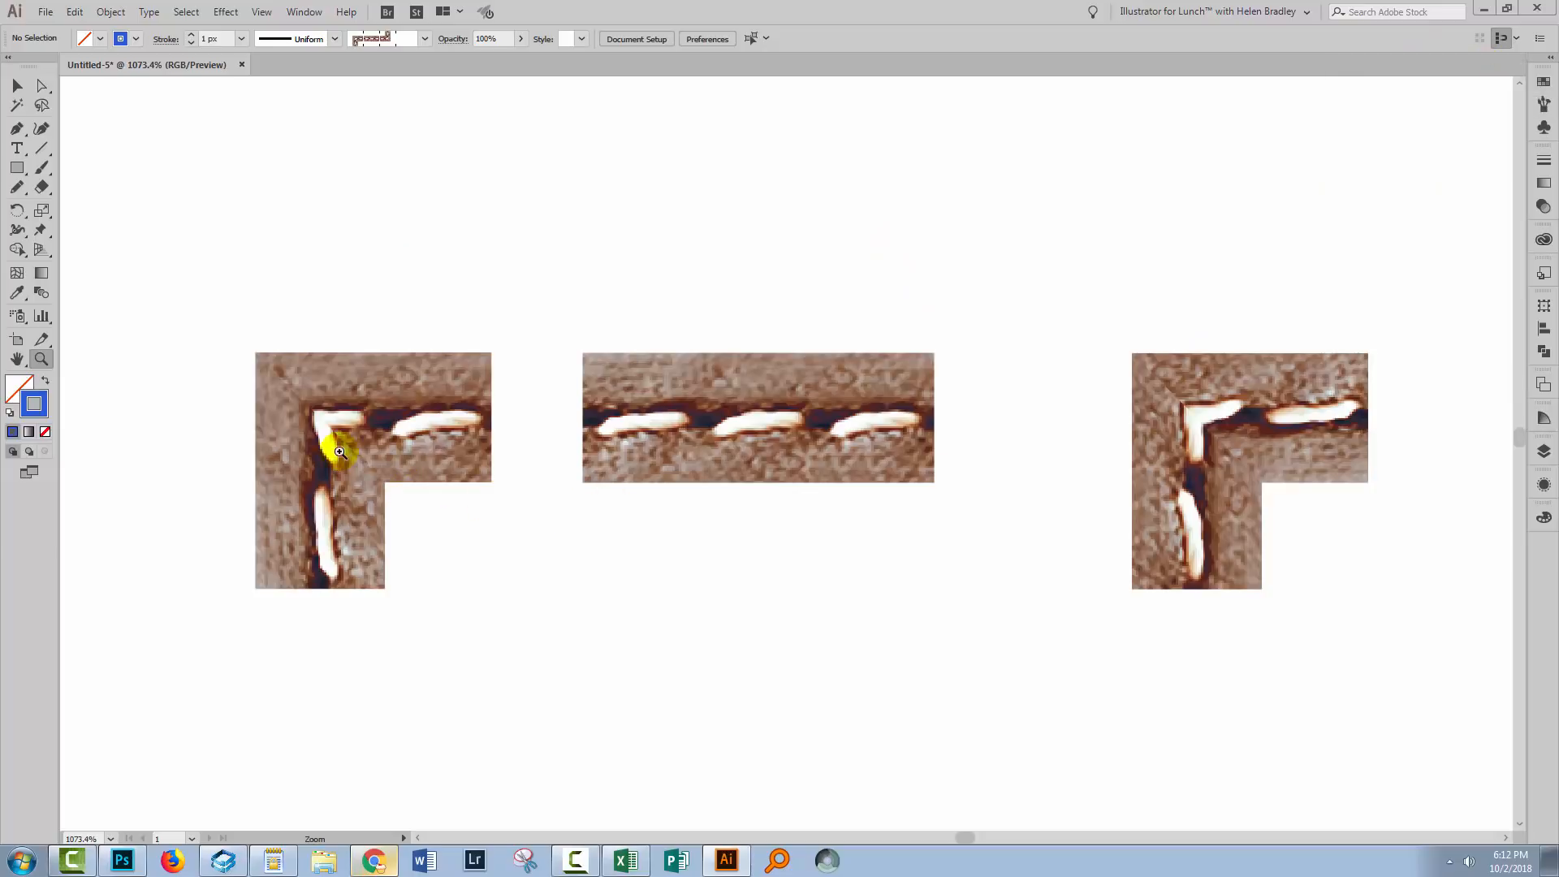
pyautogui.moveTo(595, 442)
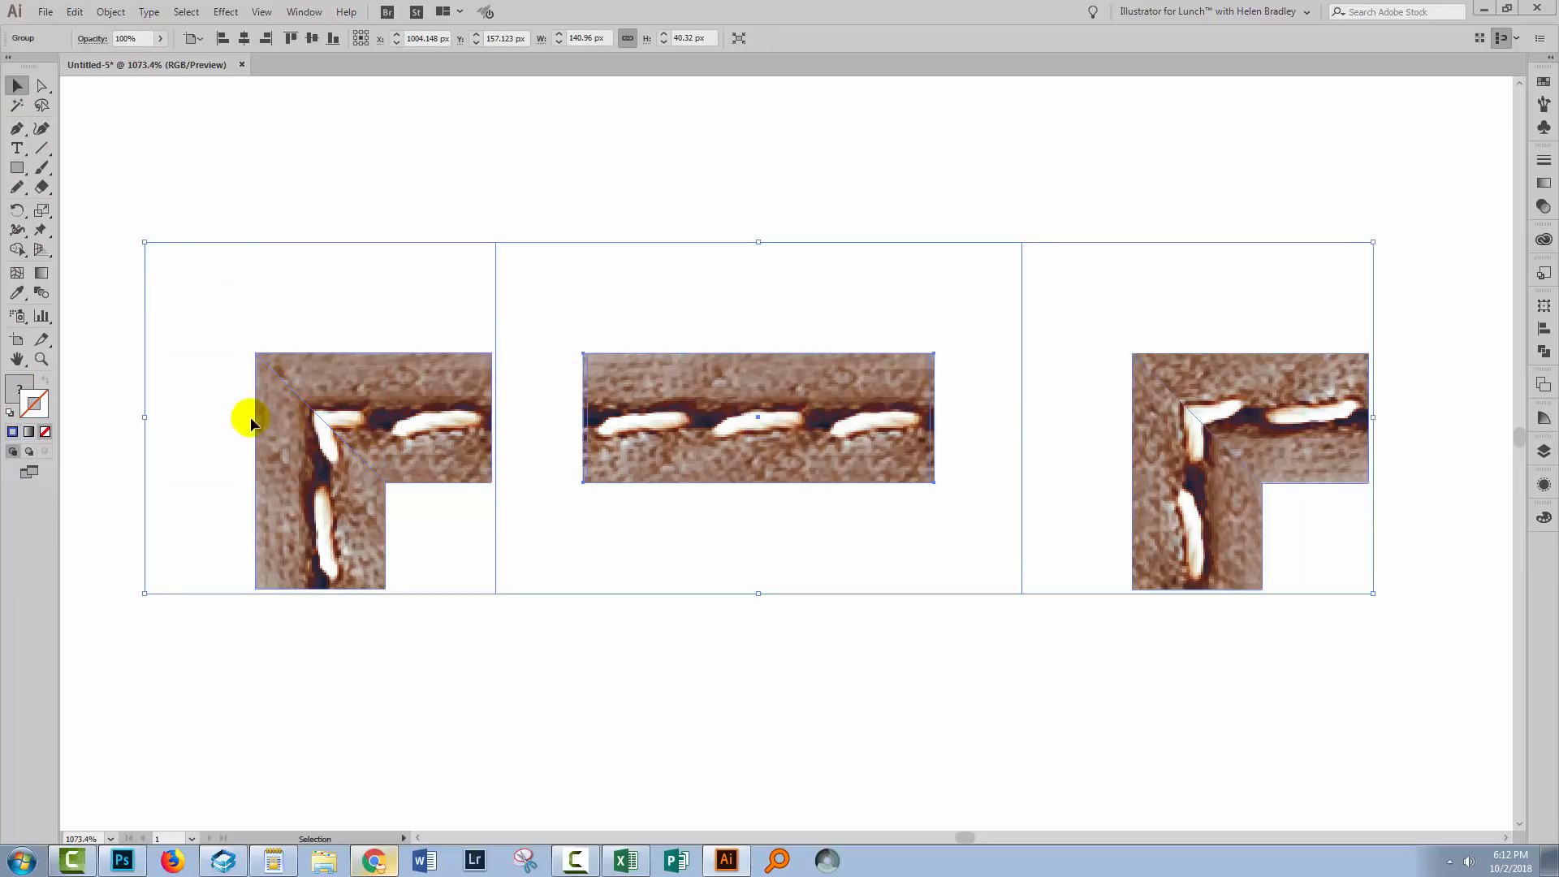
pyautogui.moveTo(1546, 378)
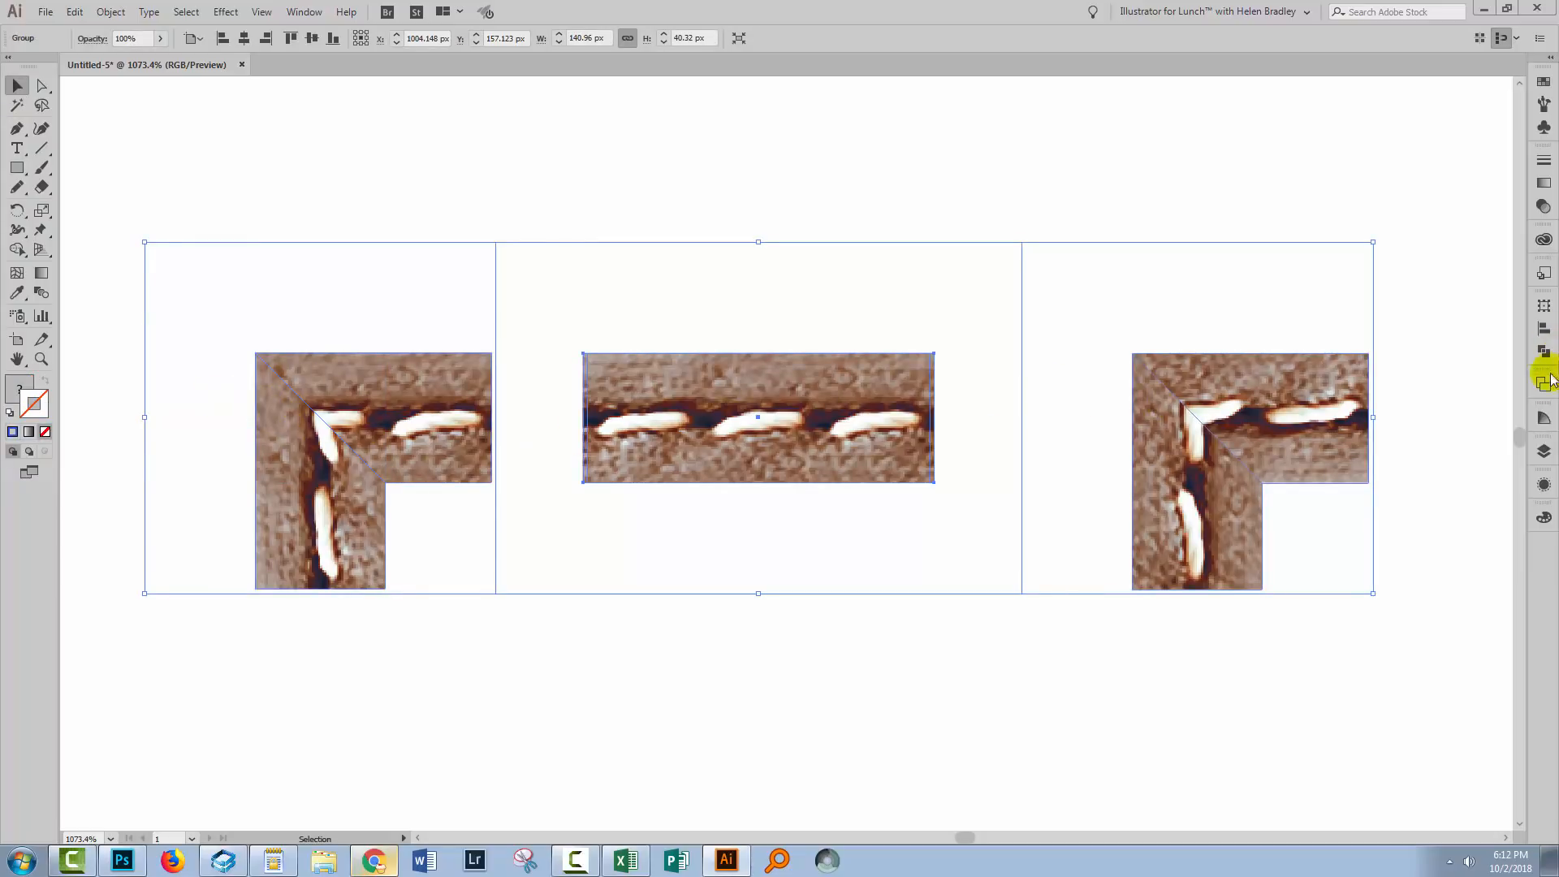
# - Inspect the dragged-out Leather Seam tile group under Layer 1 in the Layers panel
pyautogui.click(1544, 450)
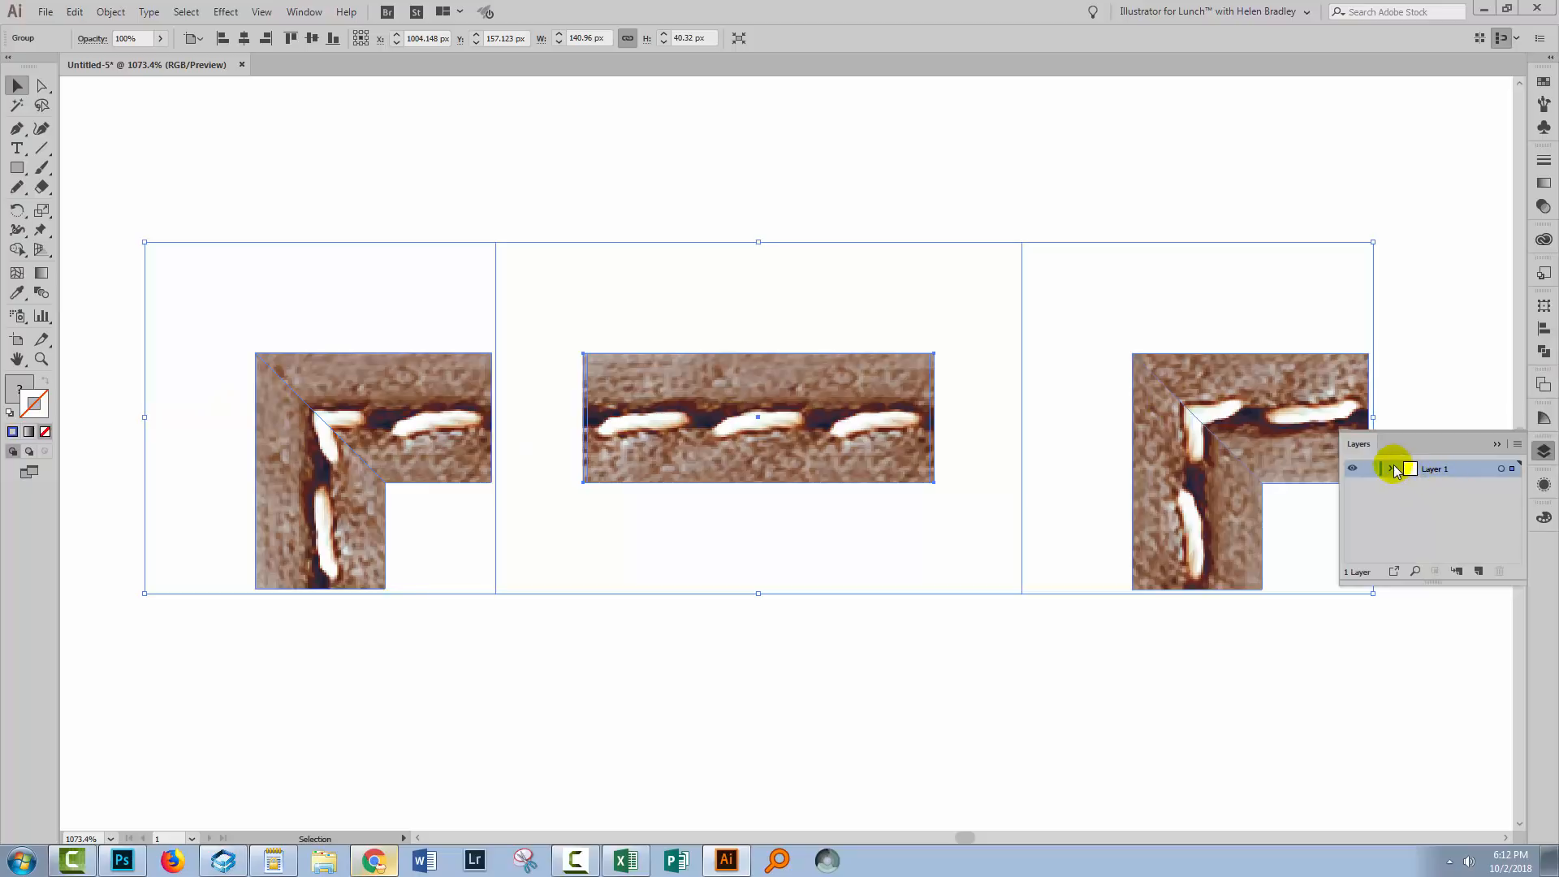
pyautogui.click(1392, 468)
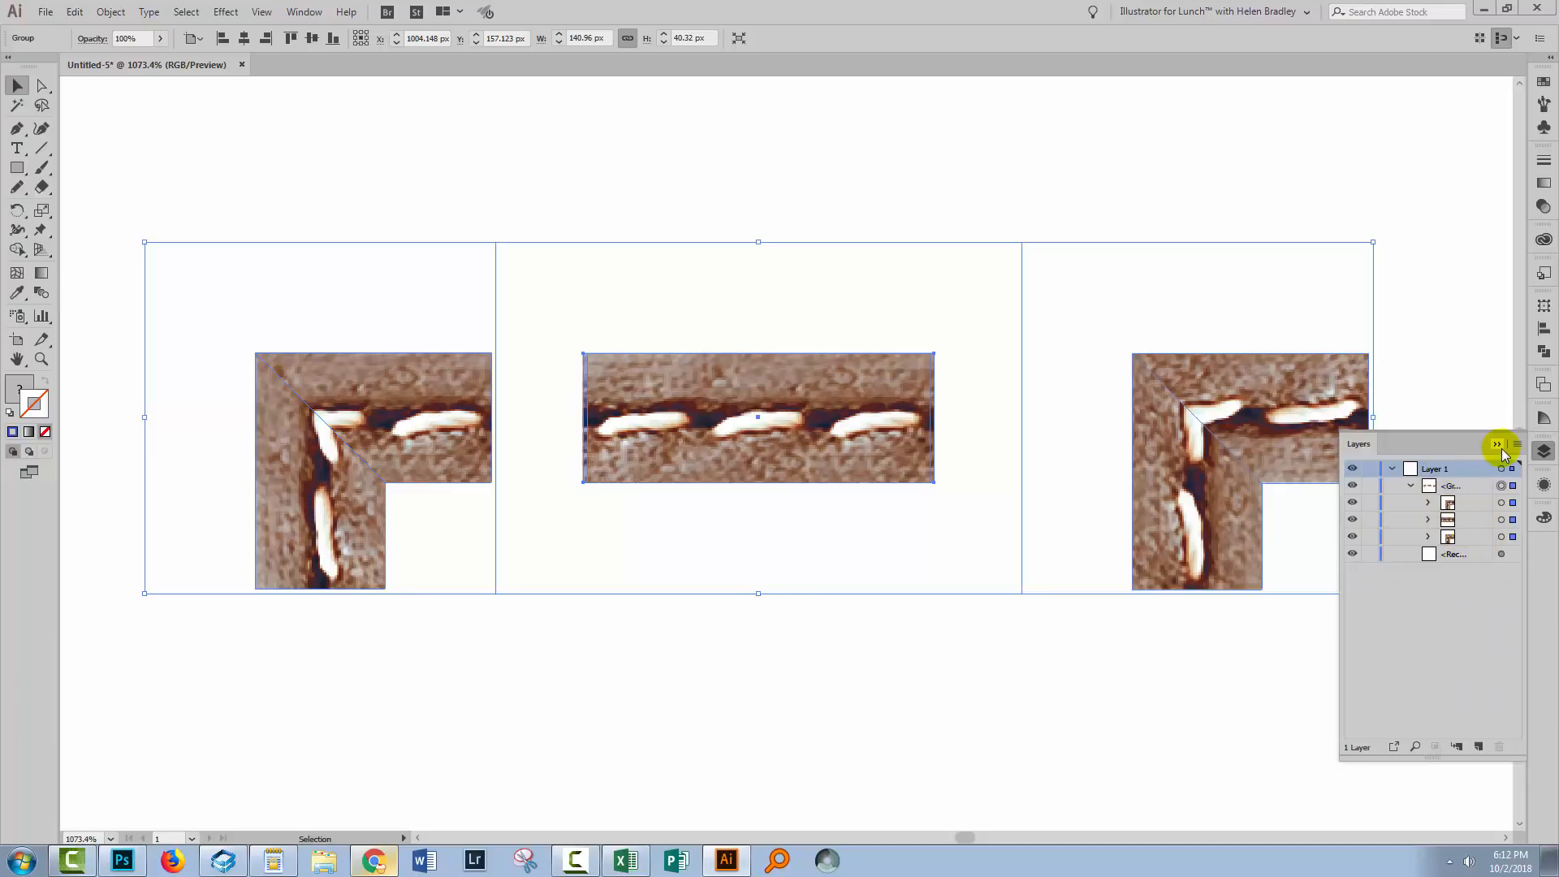
pyautogui.click(1496, 445)
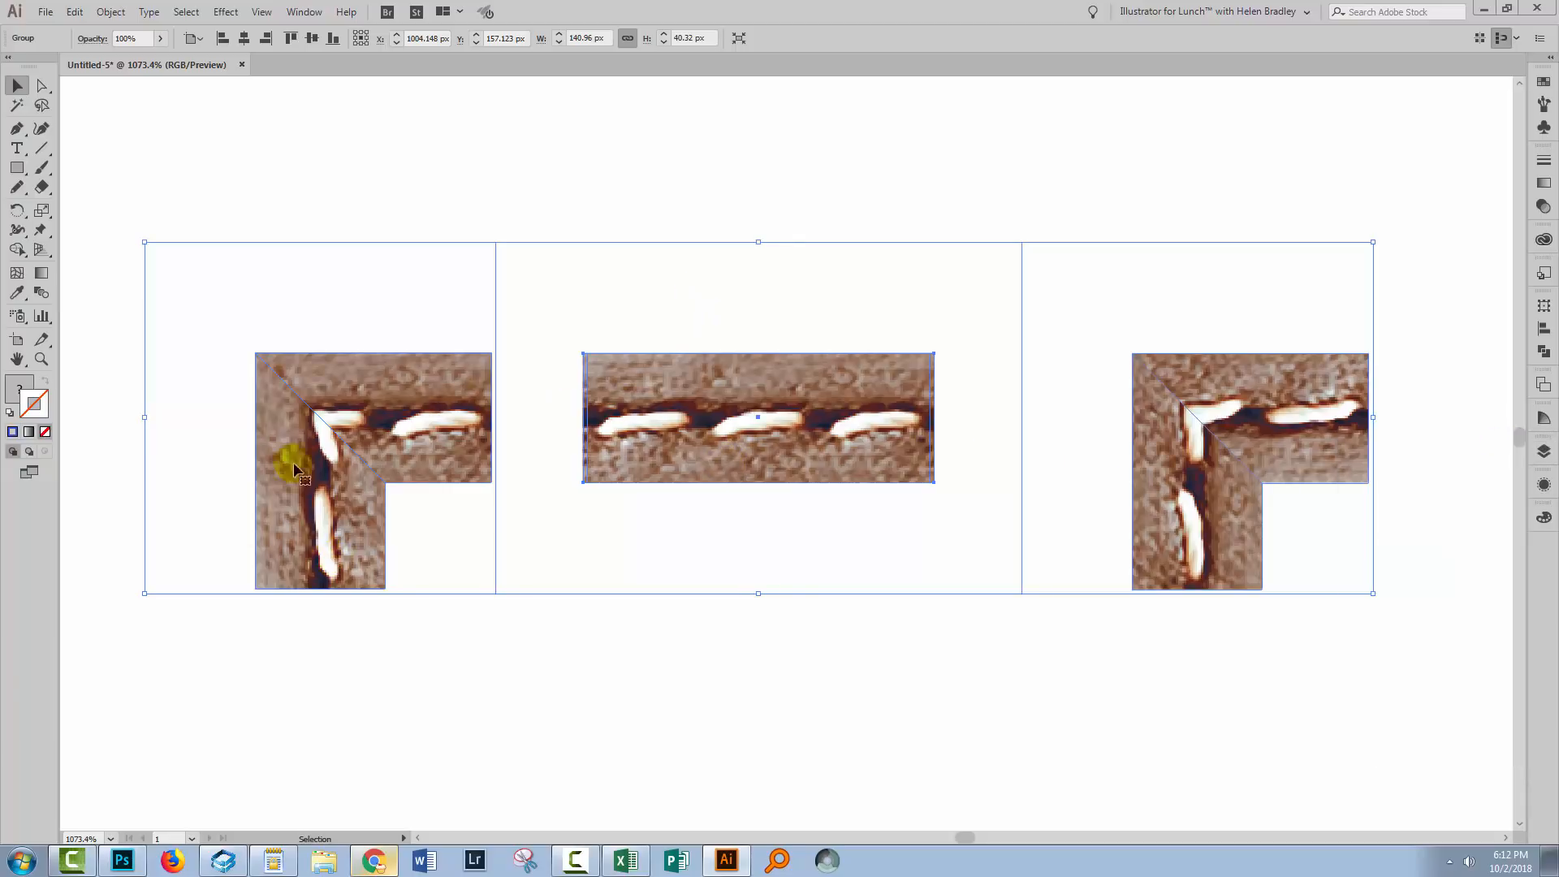
pyautogui.moveTo(1203, 412)
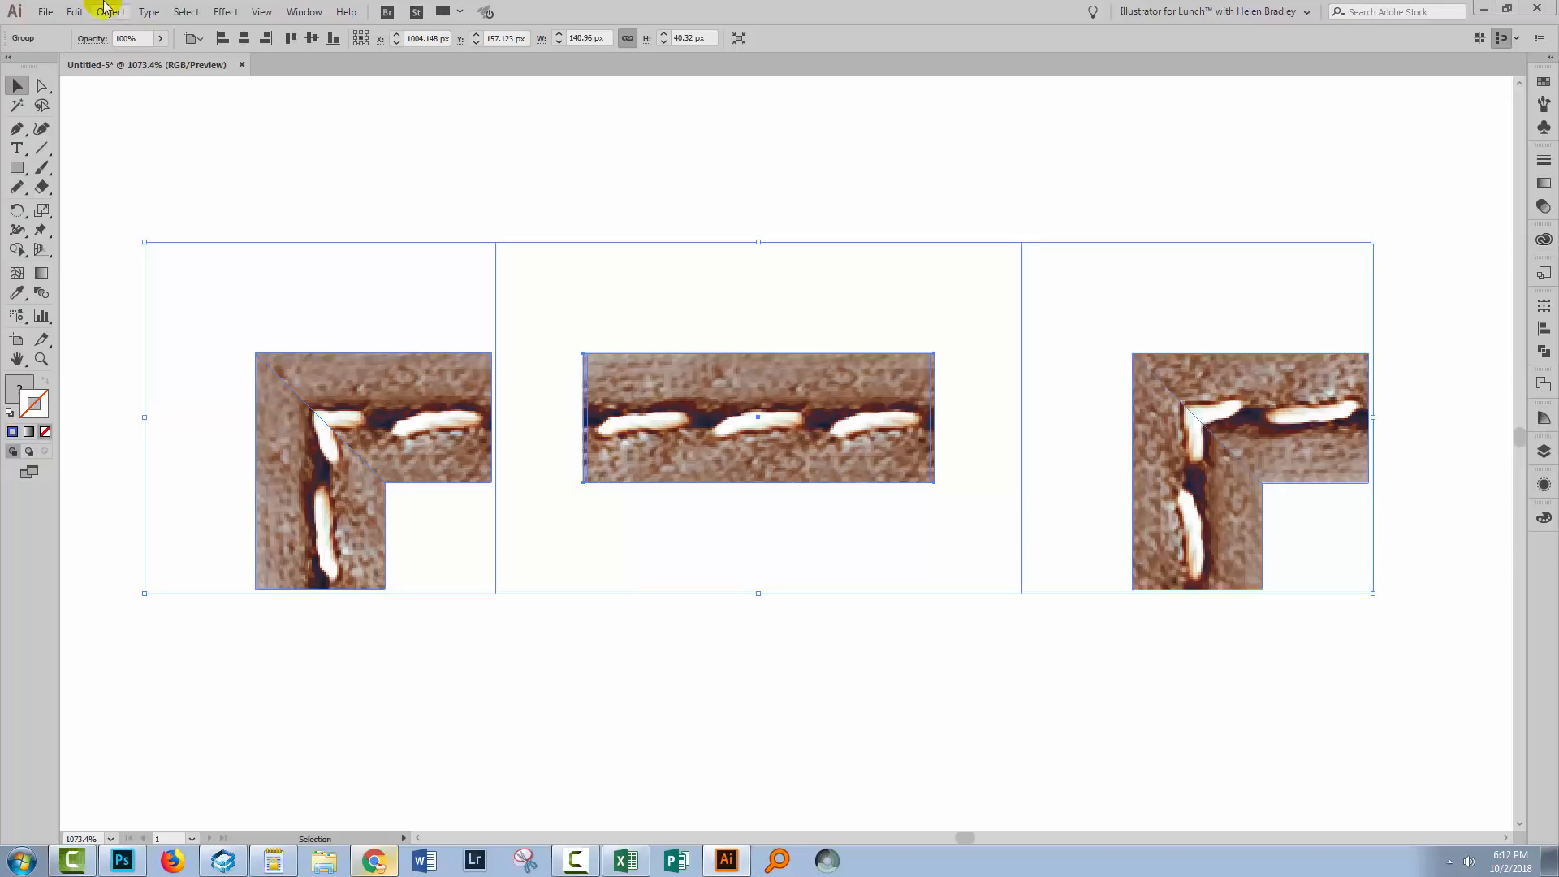
# - Convert the seam tiles to RGB via Edit Colors, then bring up Adjust Color Balance for them
pyautogui.click(73, 11)
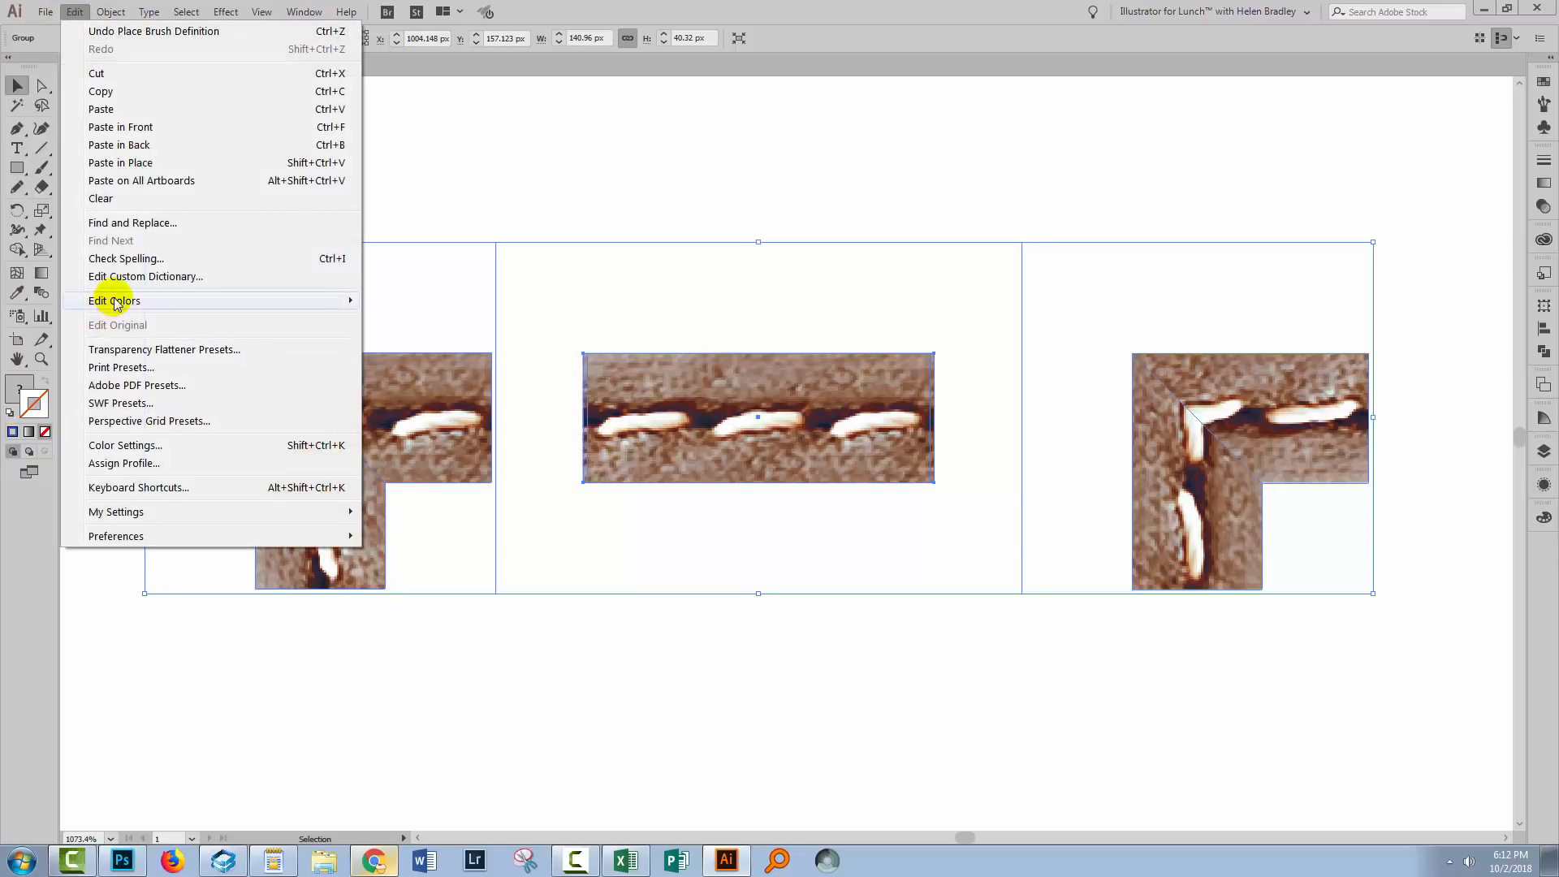
pyautogui.click(114, 301)
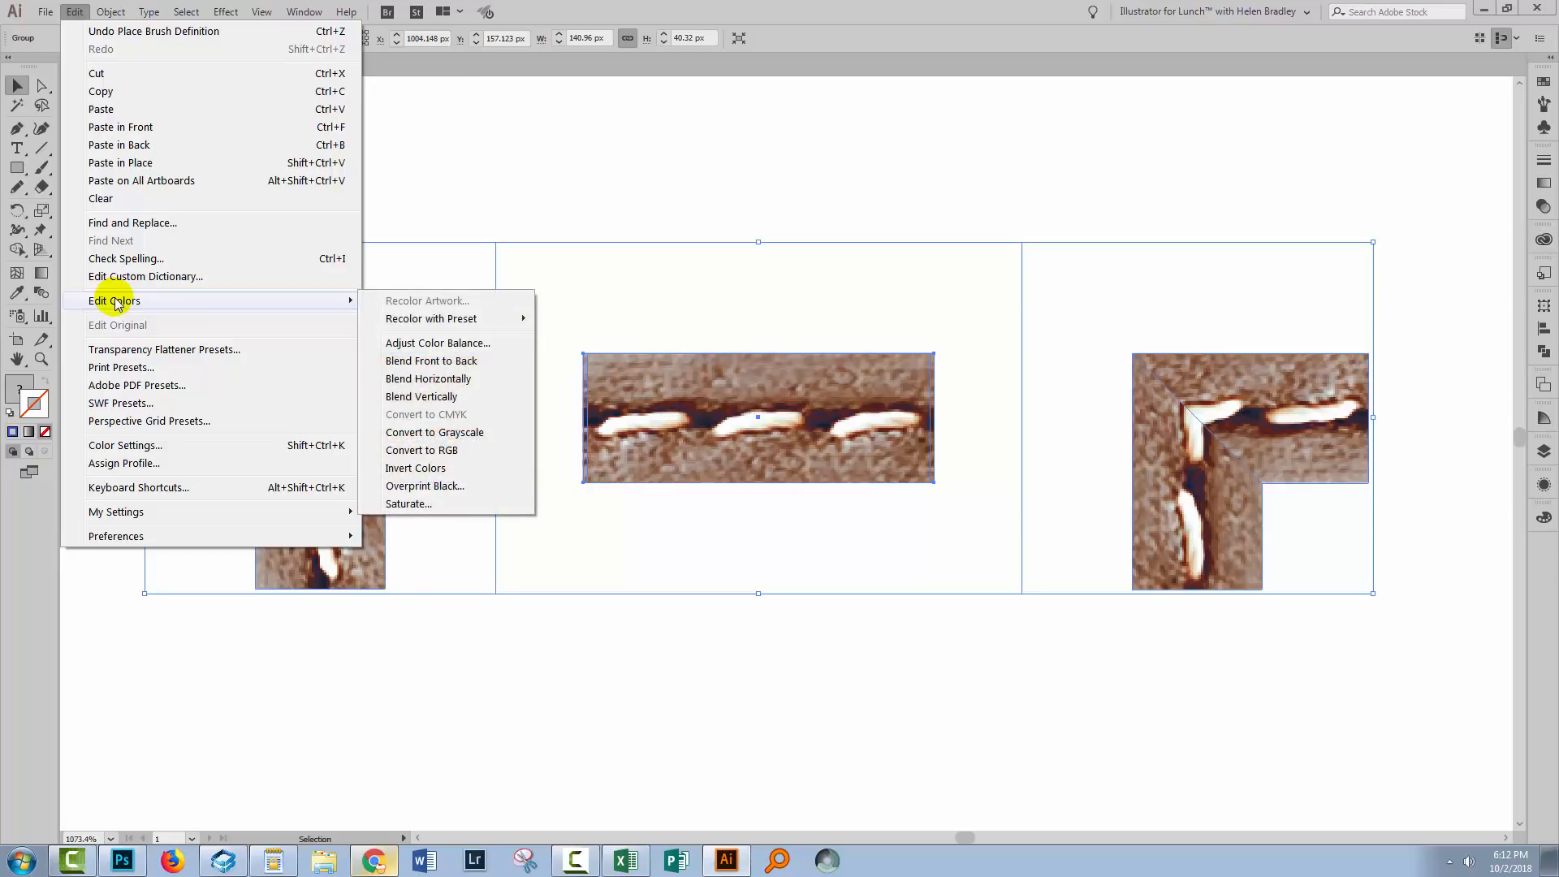
pyautogui.moveTo(135, 307)
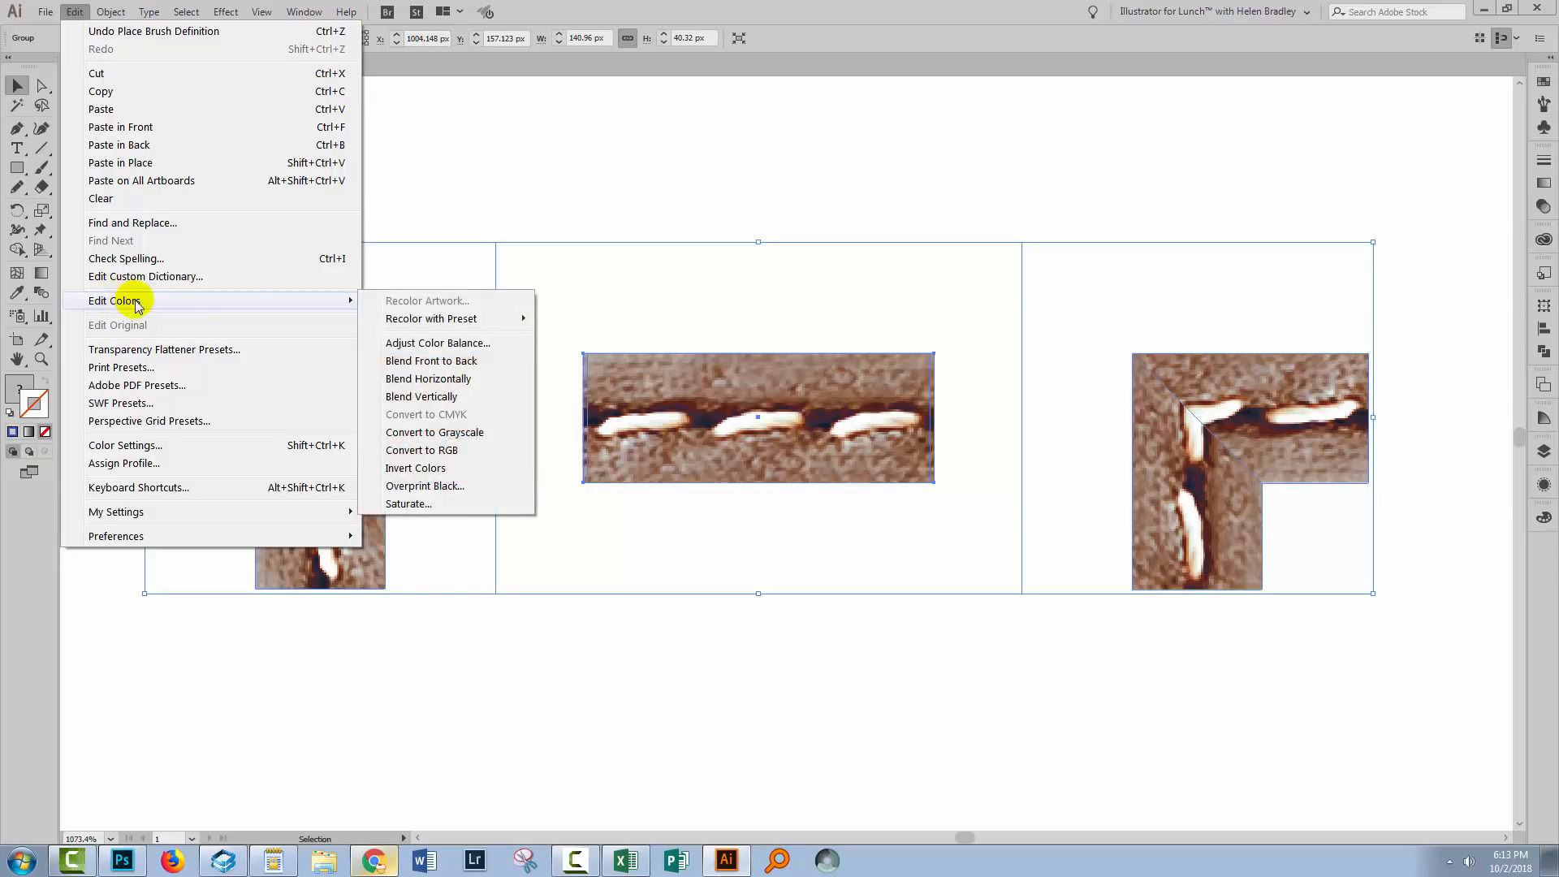
pyautogui.moveTo(422, 449)
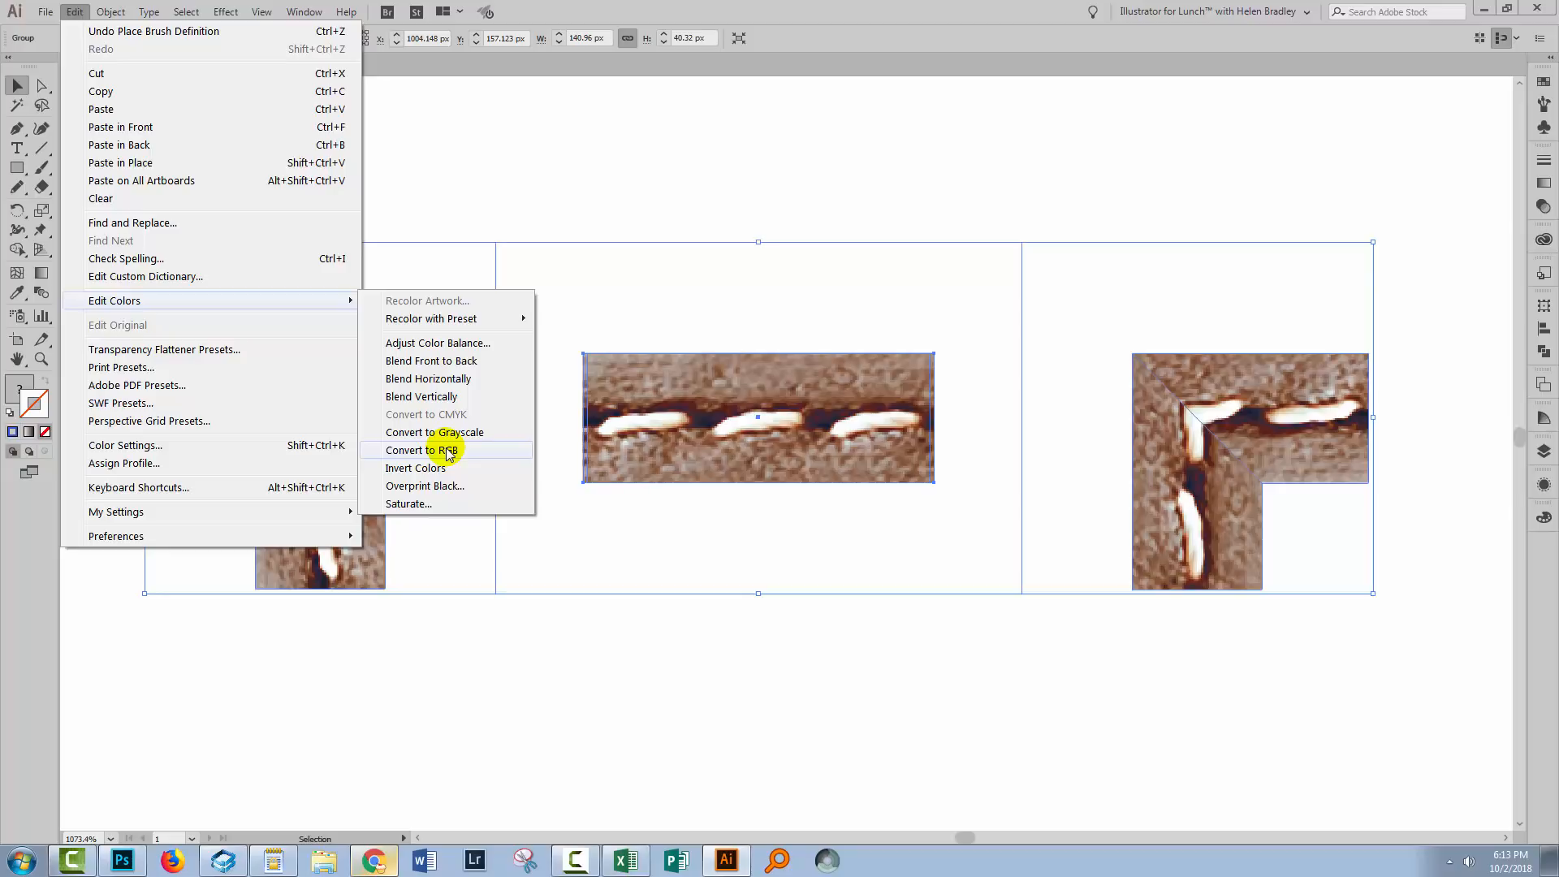
pyautogui.click(422, 449)
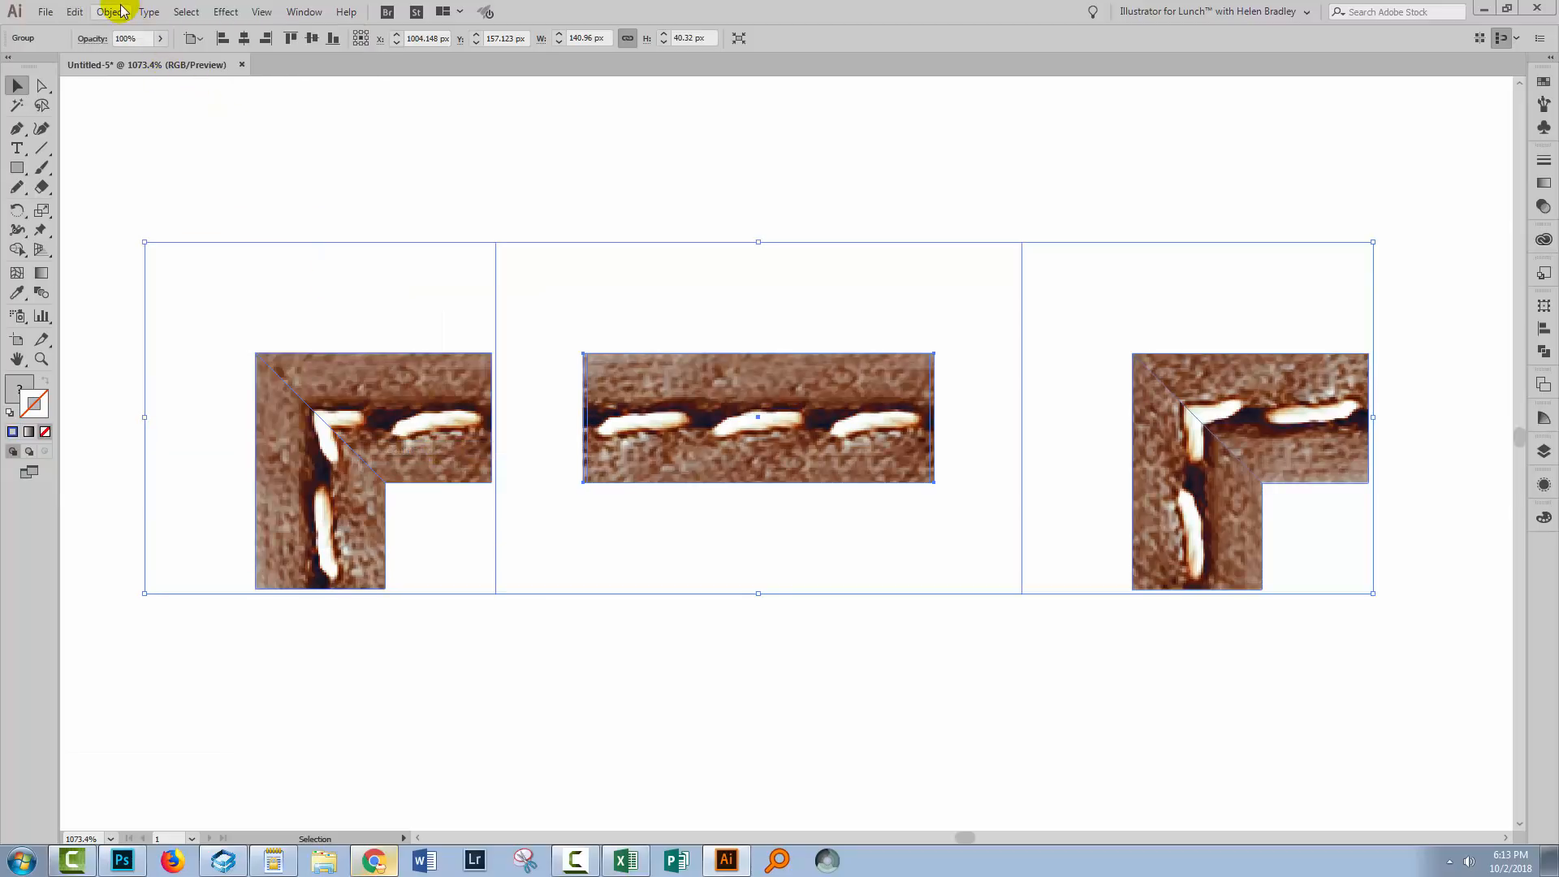
pyautogui.click(73, 11)
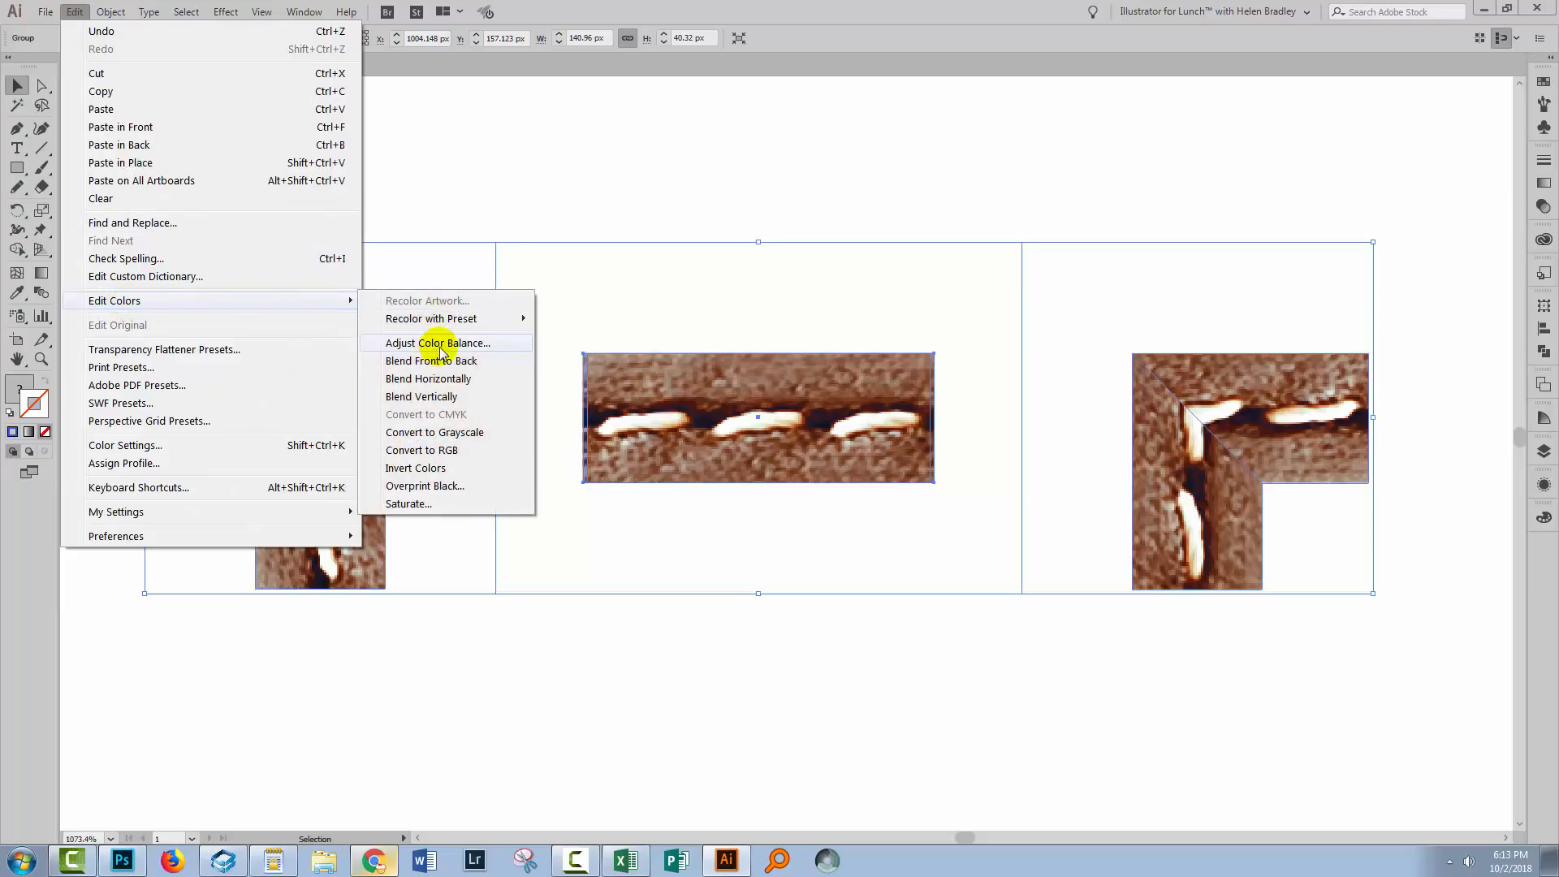
pyautogui.click(437, 343)
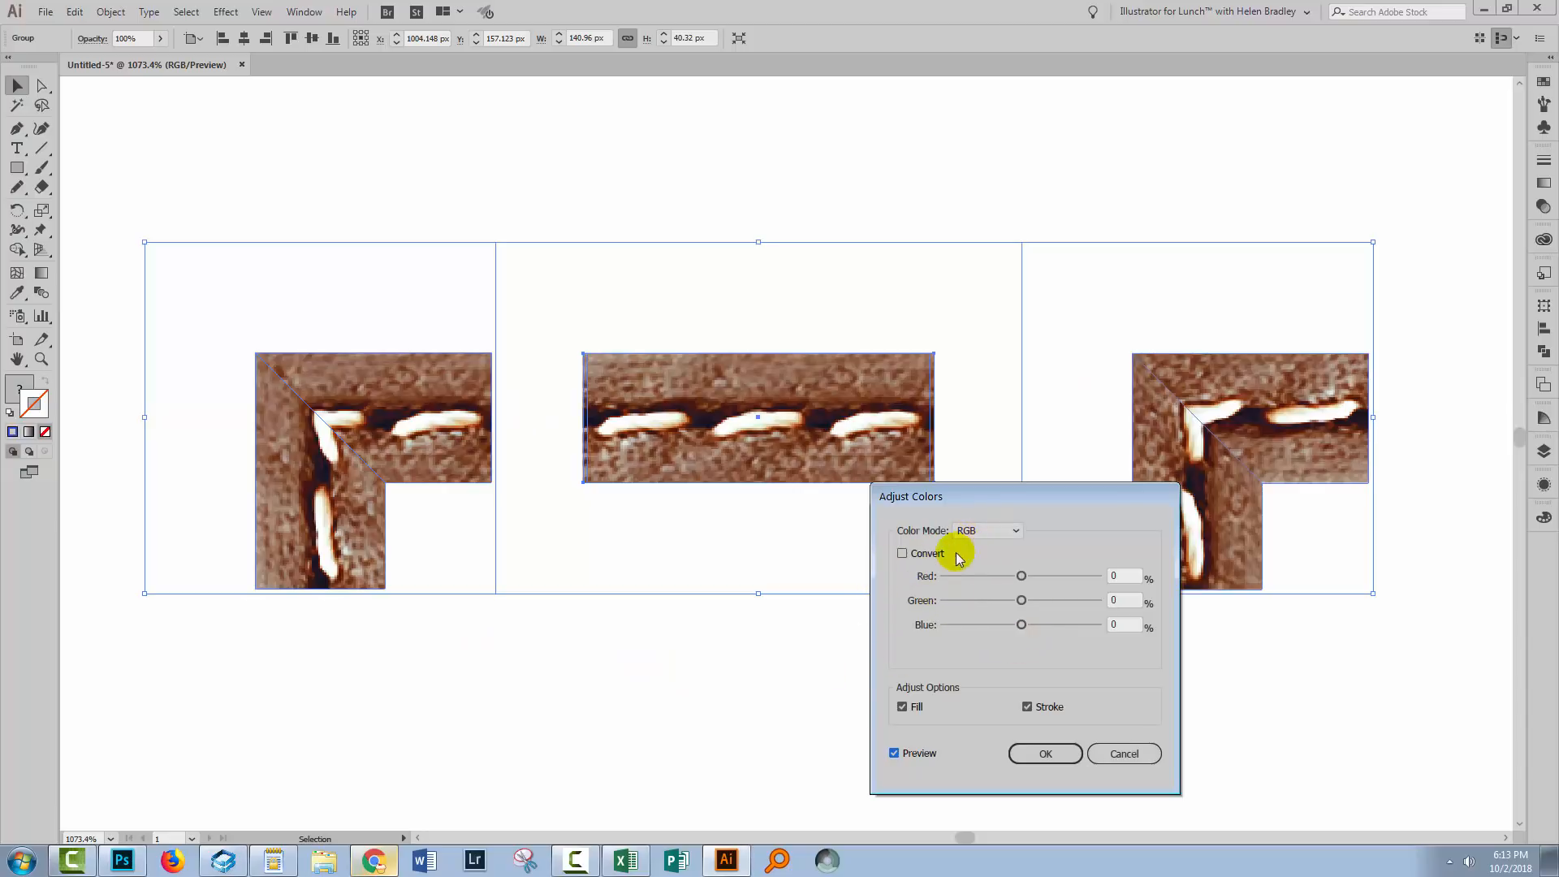
pyautogui.moveTo(927, 584)
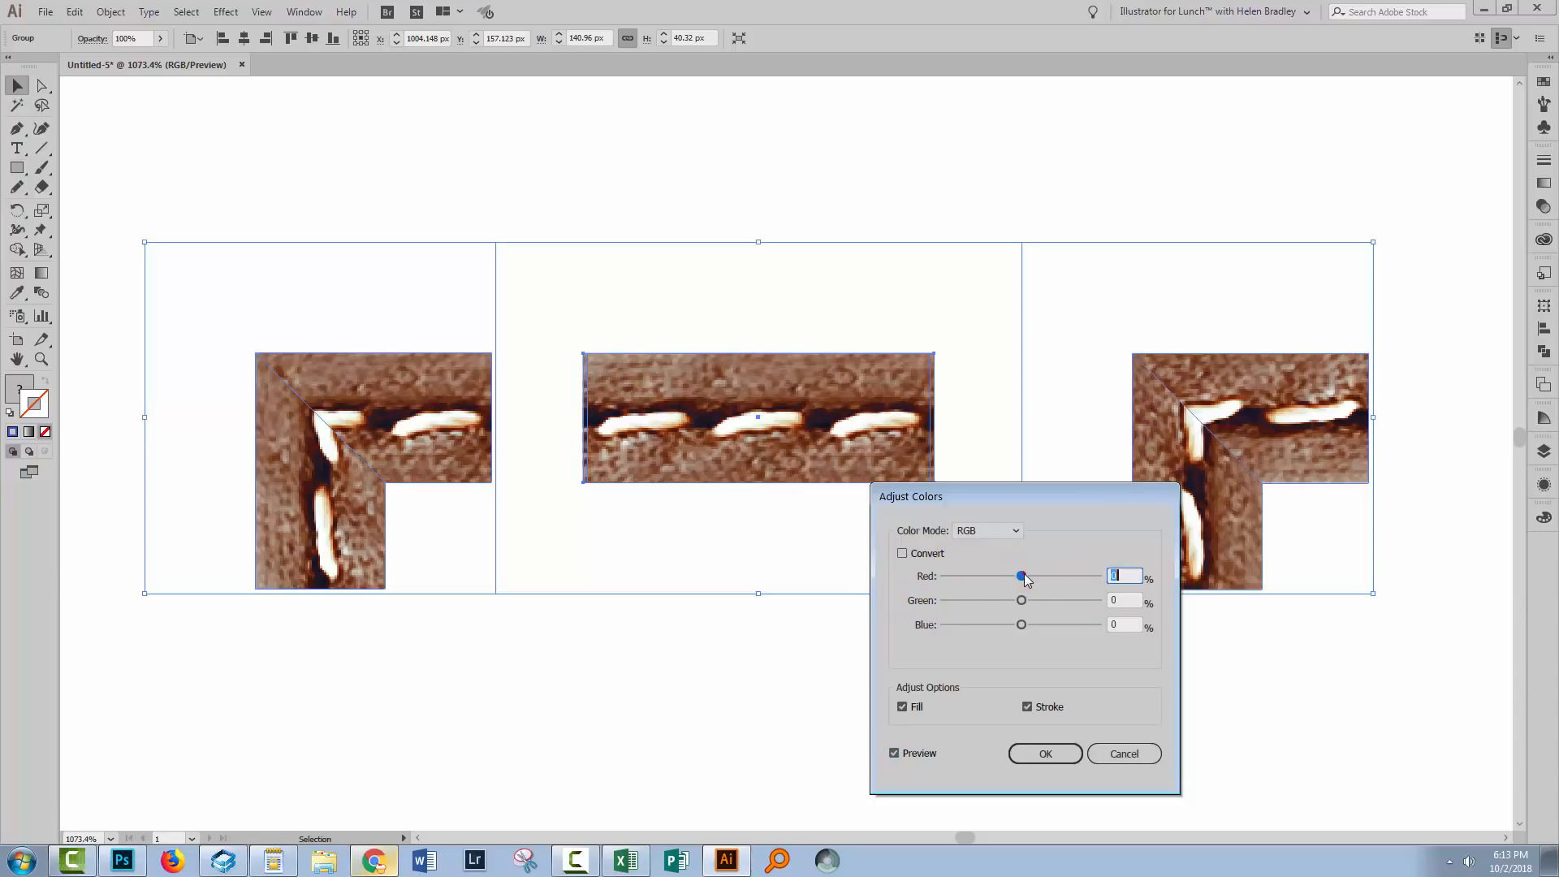
# - Drag the Red and Green sliders down to shift the seam tiles toward a deep blue
pyautogui.moveTo(1021, 574); pyautogui.dragTo(1083, 575)
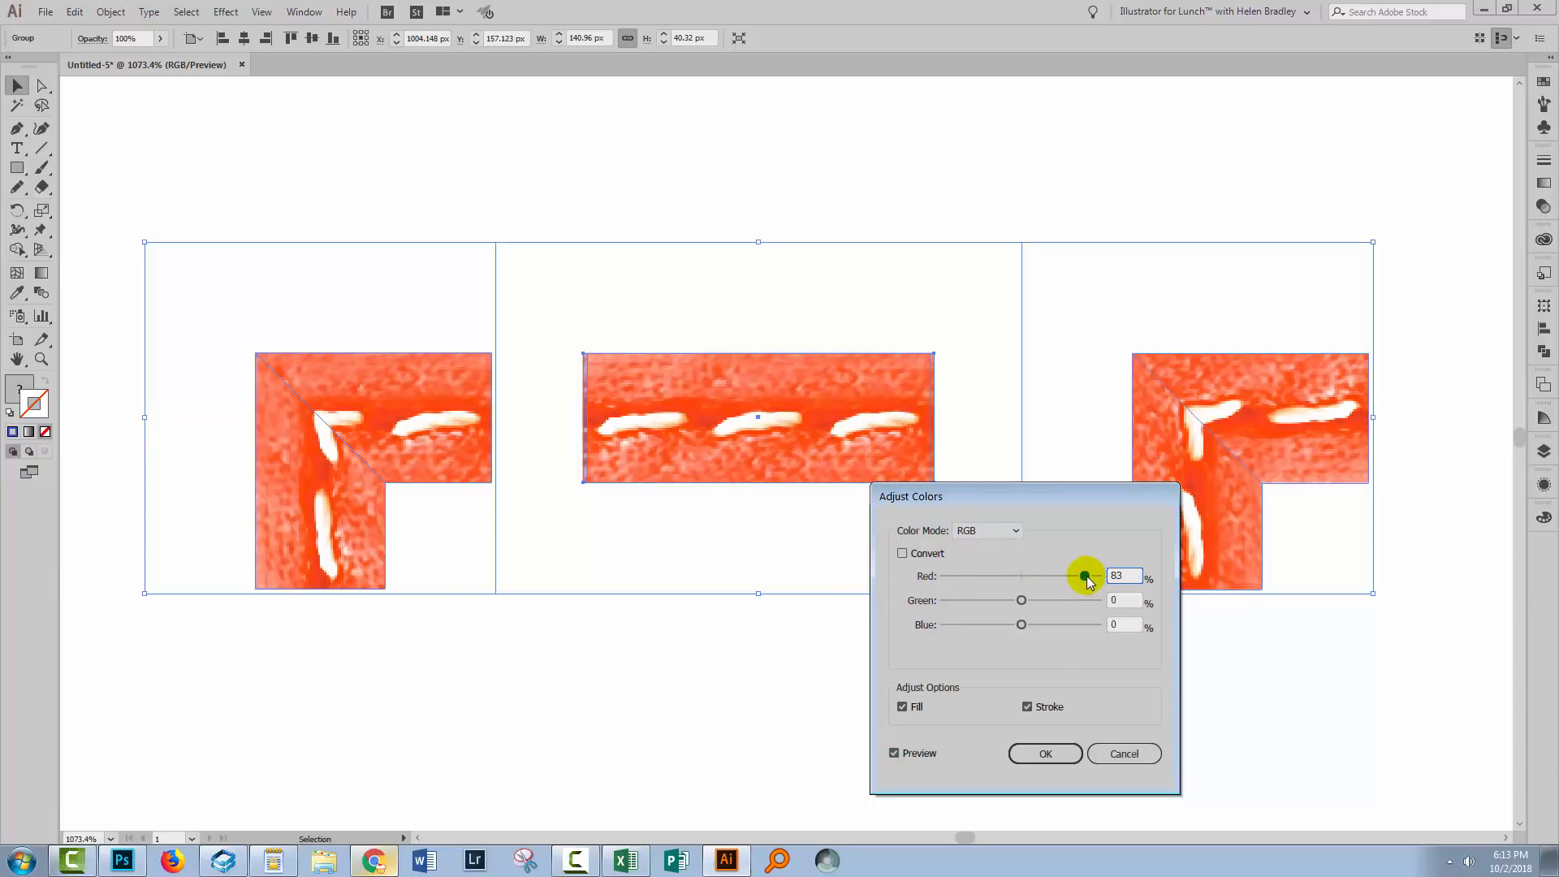
pyautogui.moveTo(1083, 577); pyautogui.dragTo(951, 576)
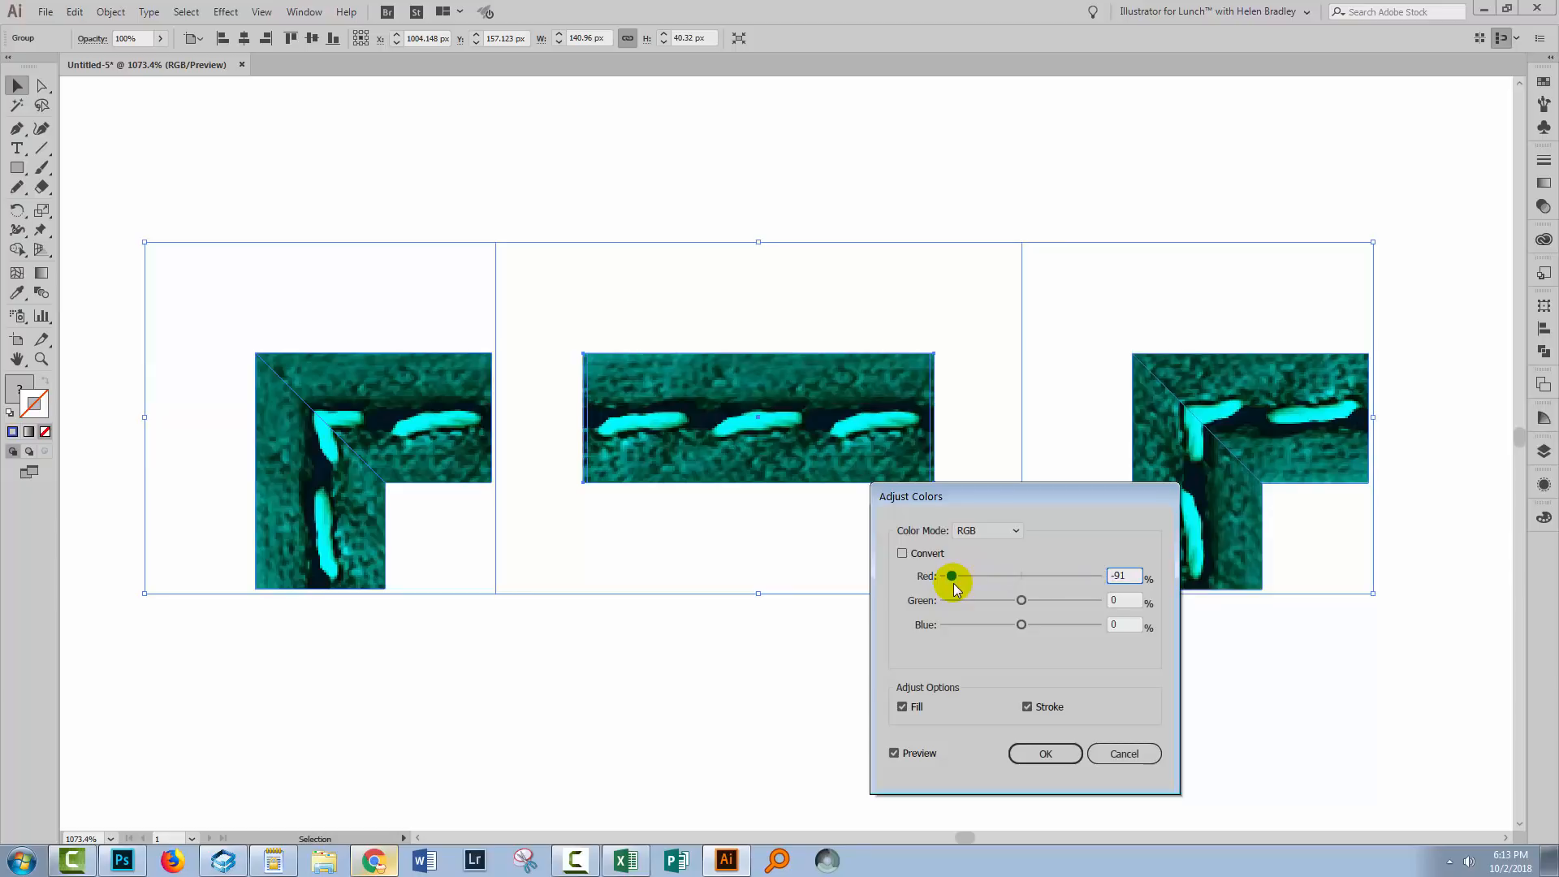
pyautogui.moveTo(952, 577); pyautogui.dragTo(959, 575)
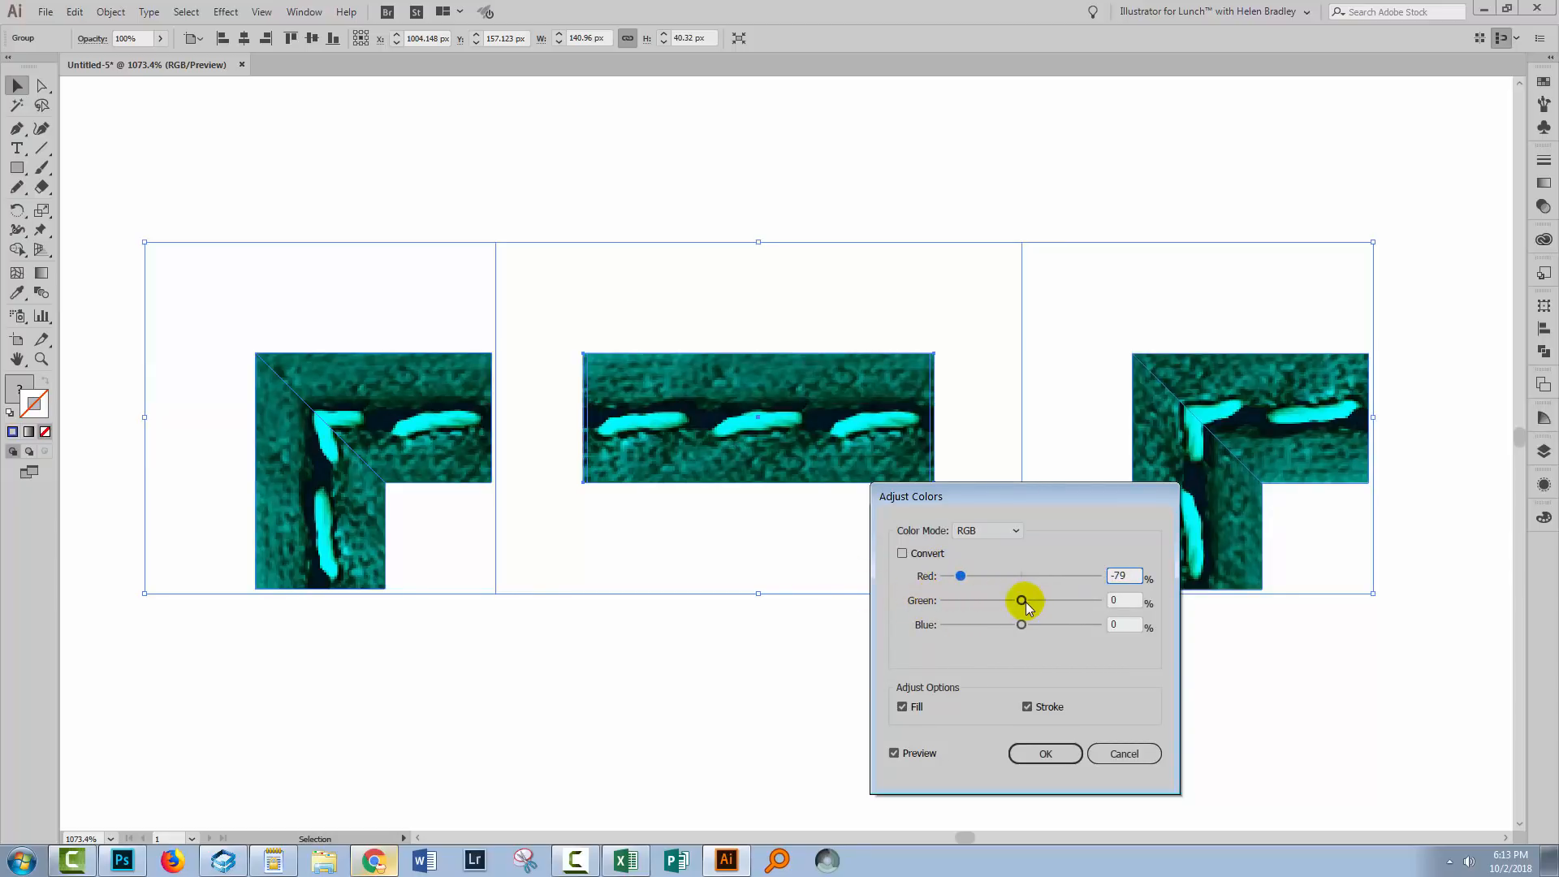
pyautogui.moveTo(1019, 600); pyautogui.dragTo(1093, 601)
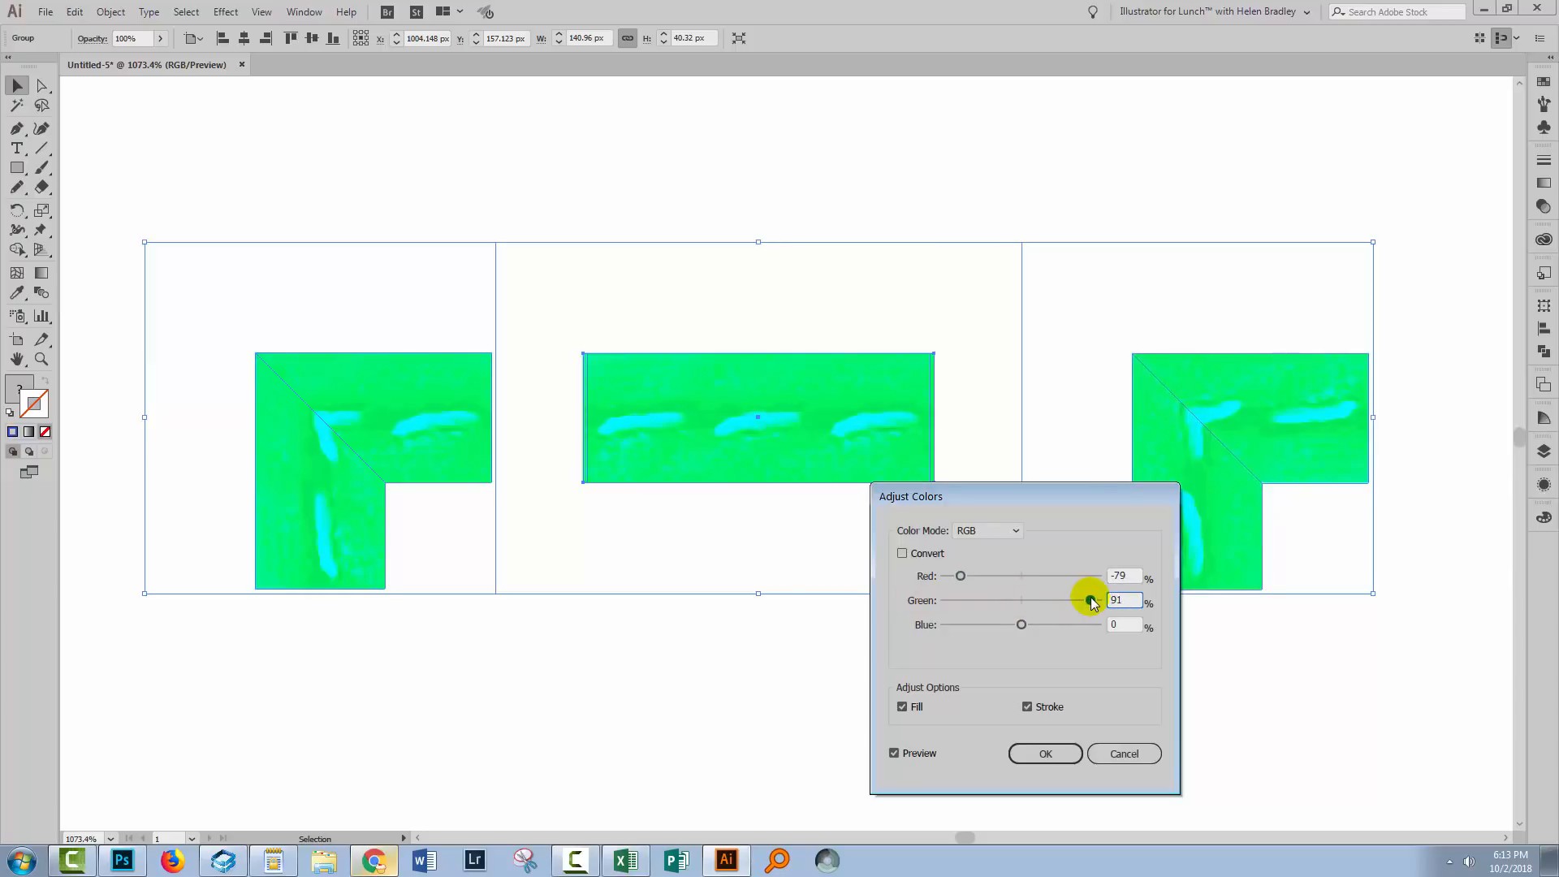
pyautogui.moveTo(1089, 599); pyautogui.dragTo(954, 600)
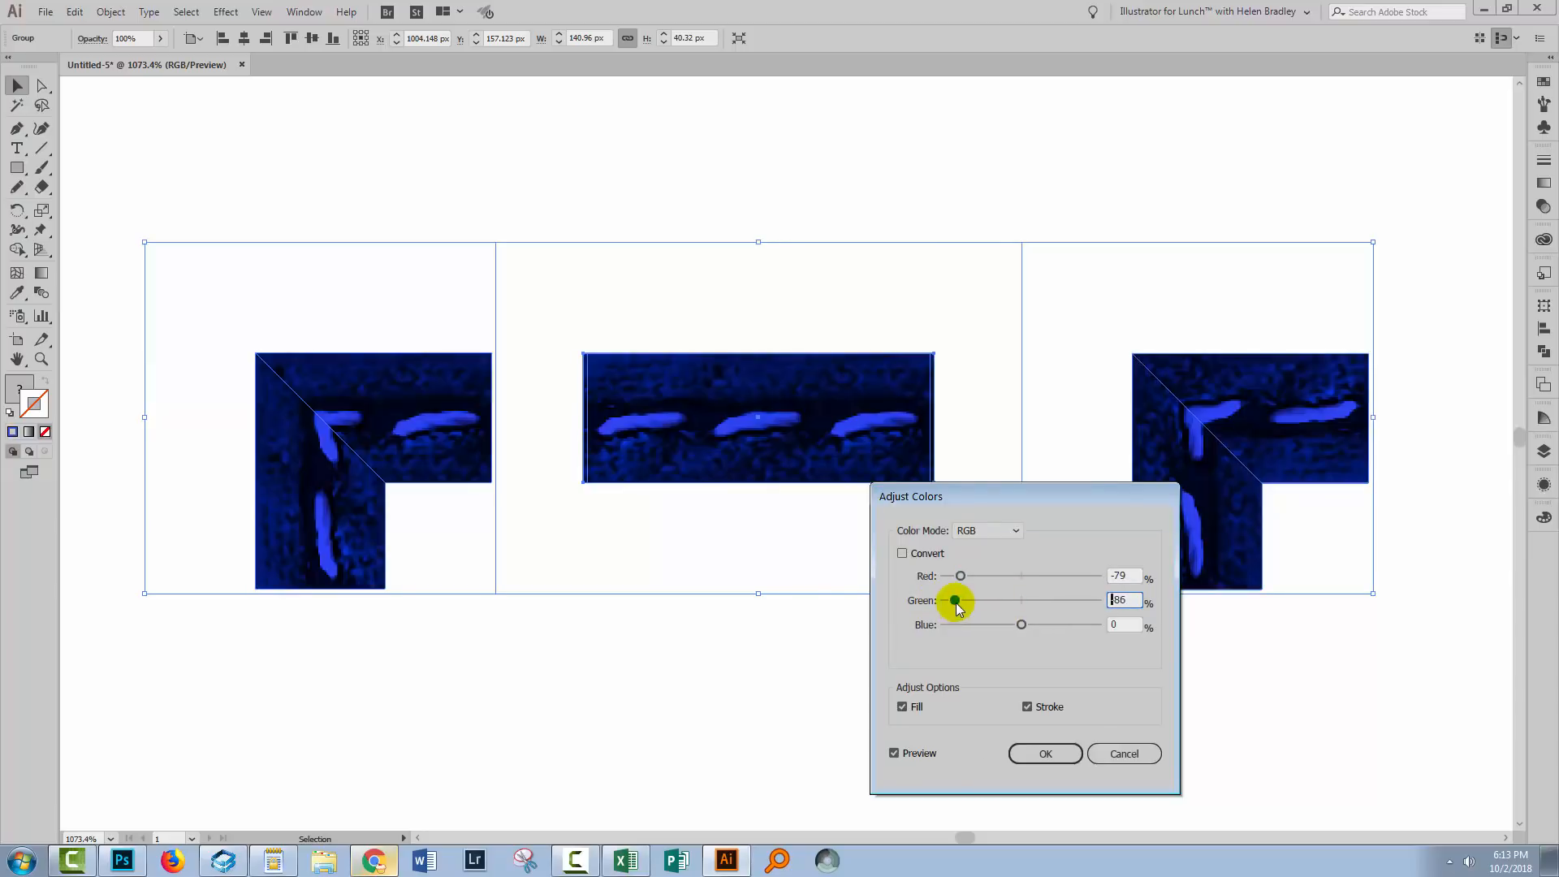
pyautogui.moveTo(958, 599); pyautogui.dragTo(983, 599)
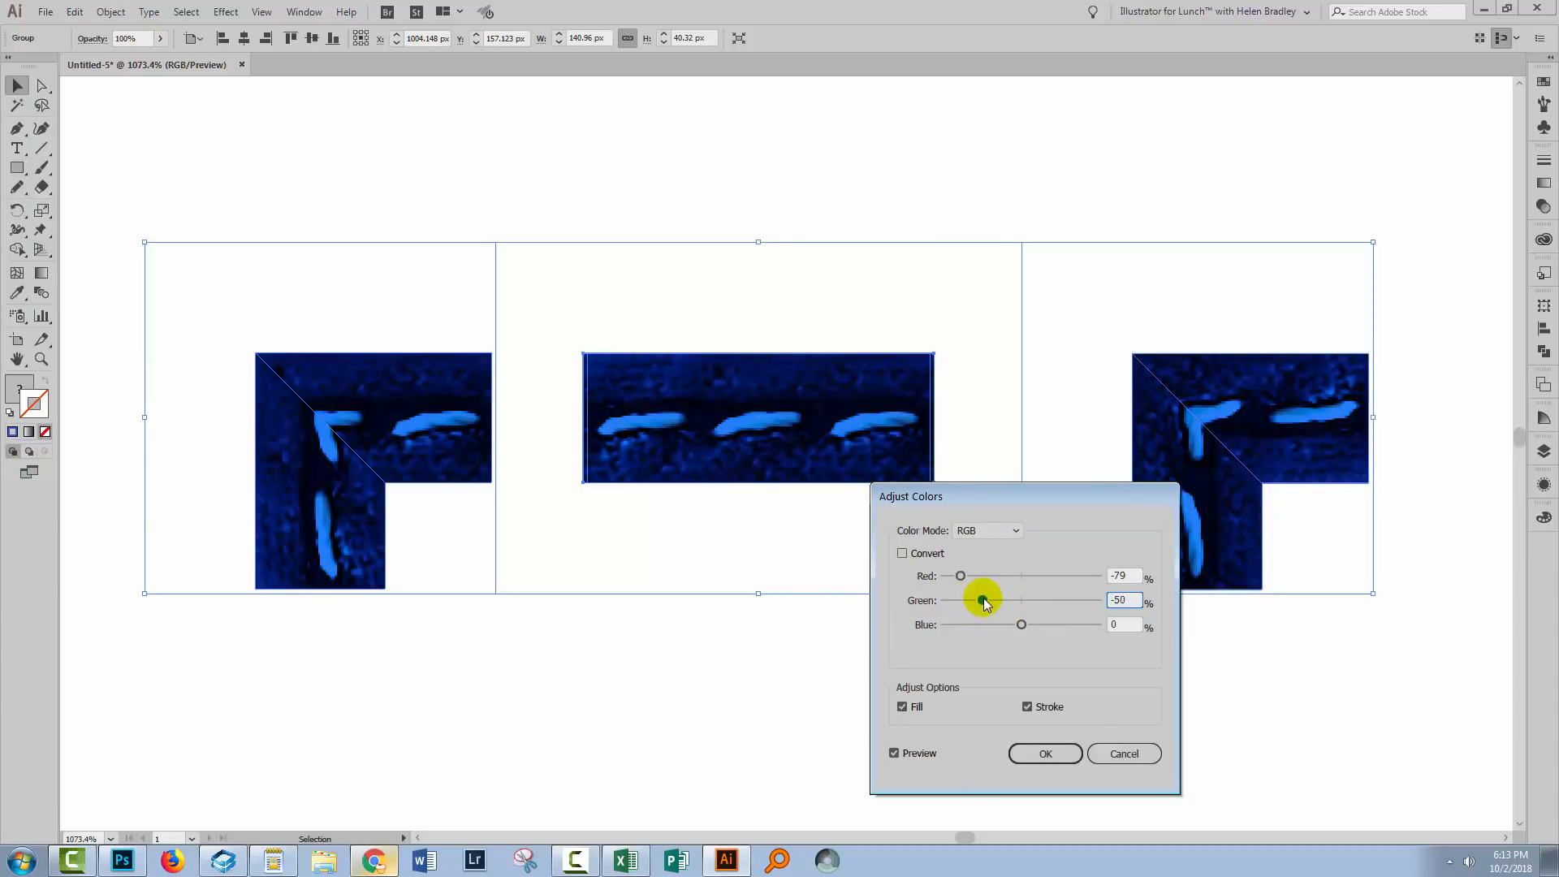
pyautogui.moveTo(983, 600); pyautogui.dragTo(1013, 599)
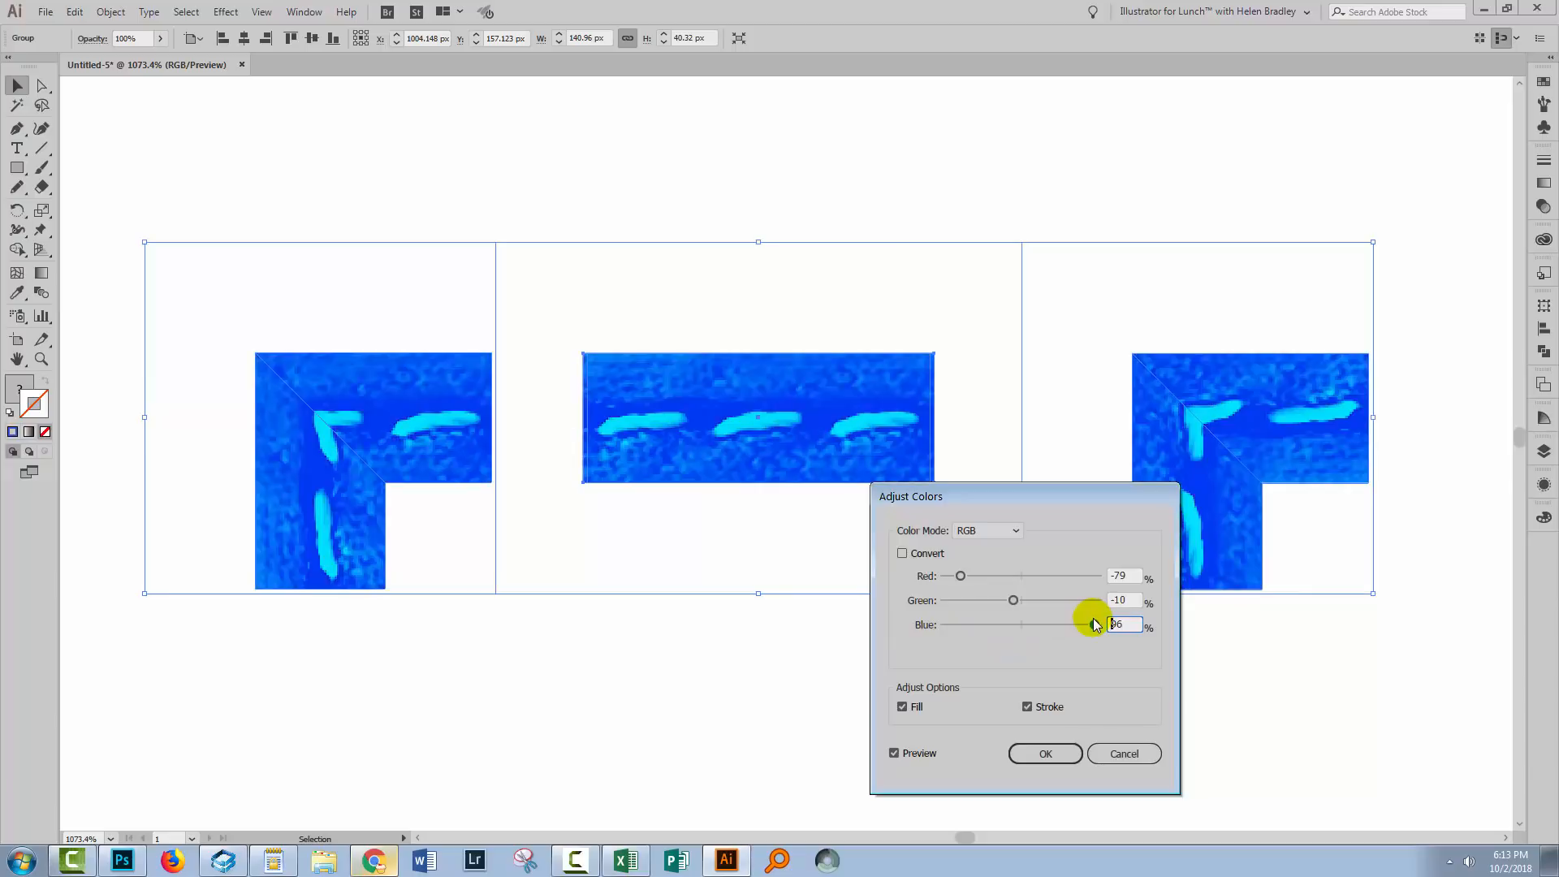
# - Tune the Blue, Green and Red levels for blue tiles with pale stitching and accept the adjustment
pyautogui.moveTo(1091, 624); pyautogui.dragTo(956, 624)
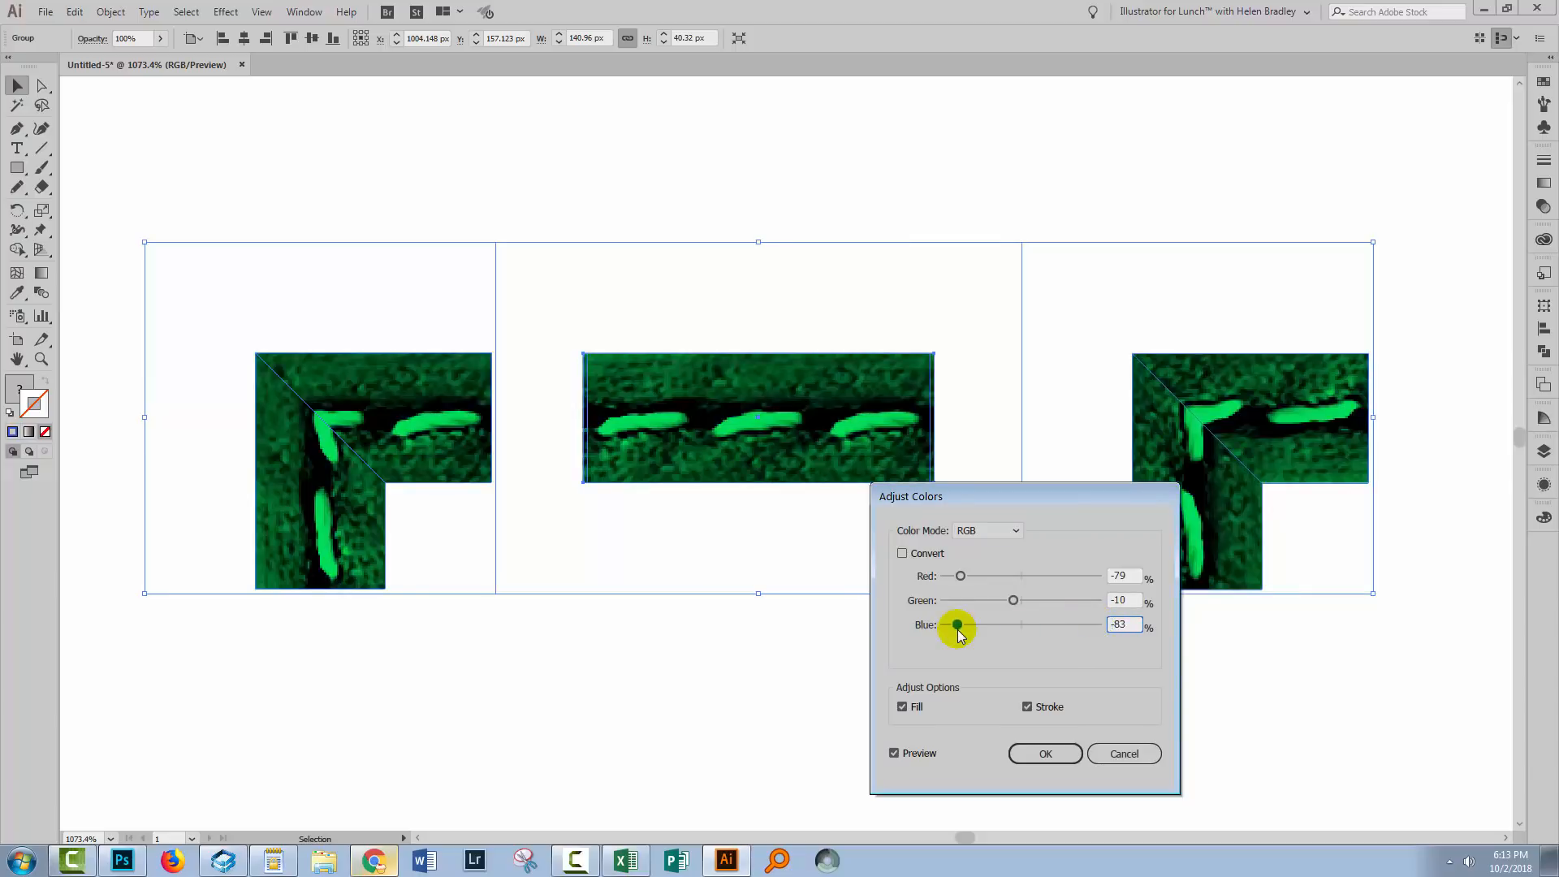
pyautogui.moveTo(956, 623); pyautogui.dragTo(1057, 623)
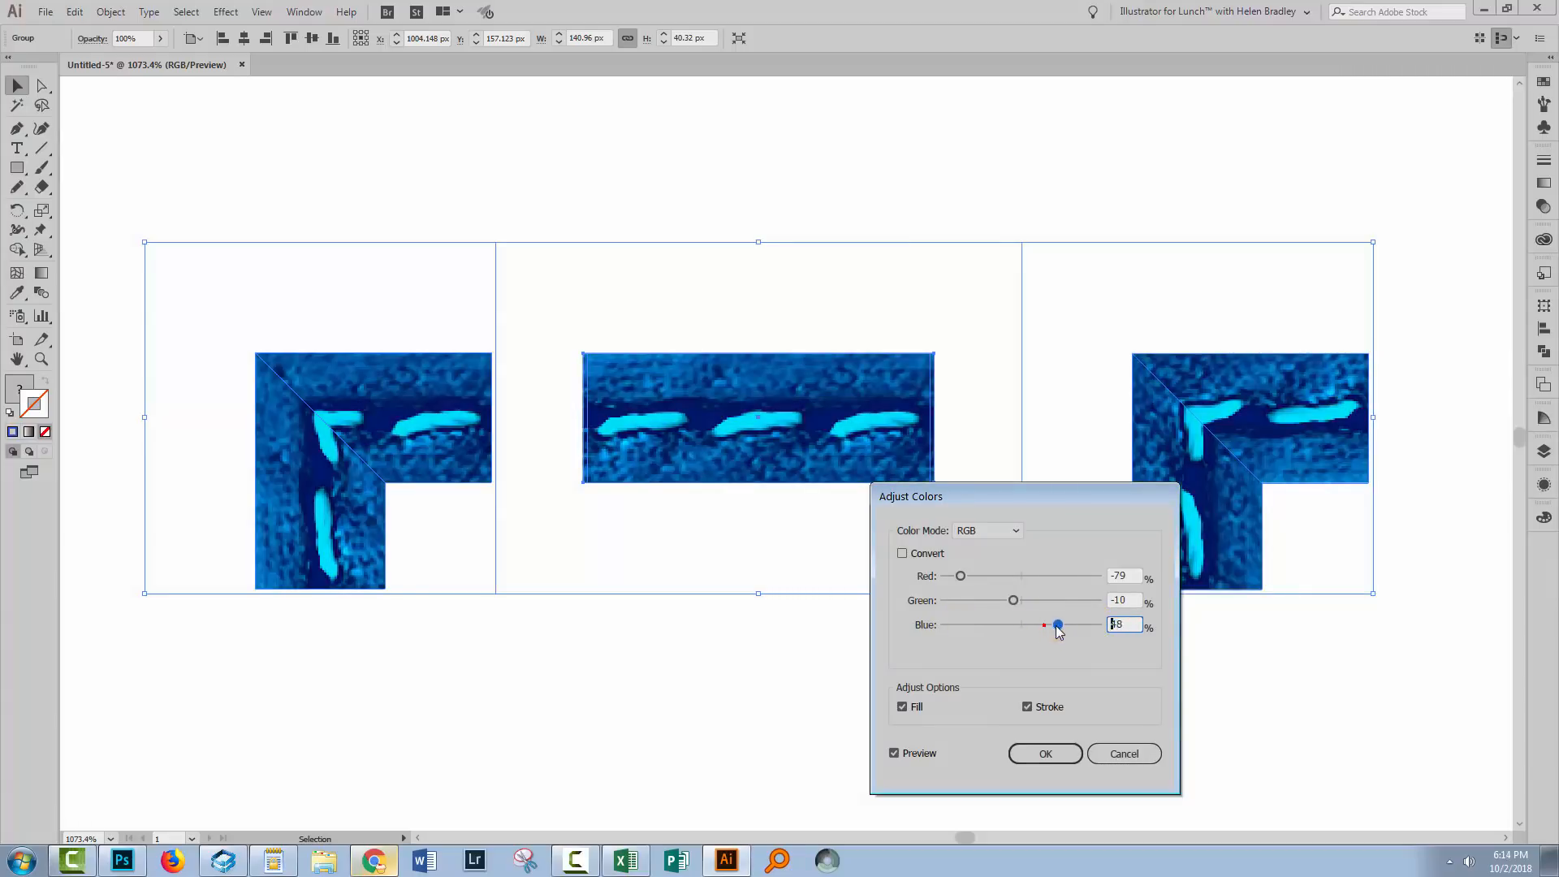
pyautogui.moveTo(1014, 601); pyautogui.dragTo(1011, 601)
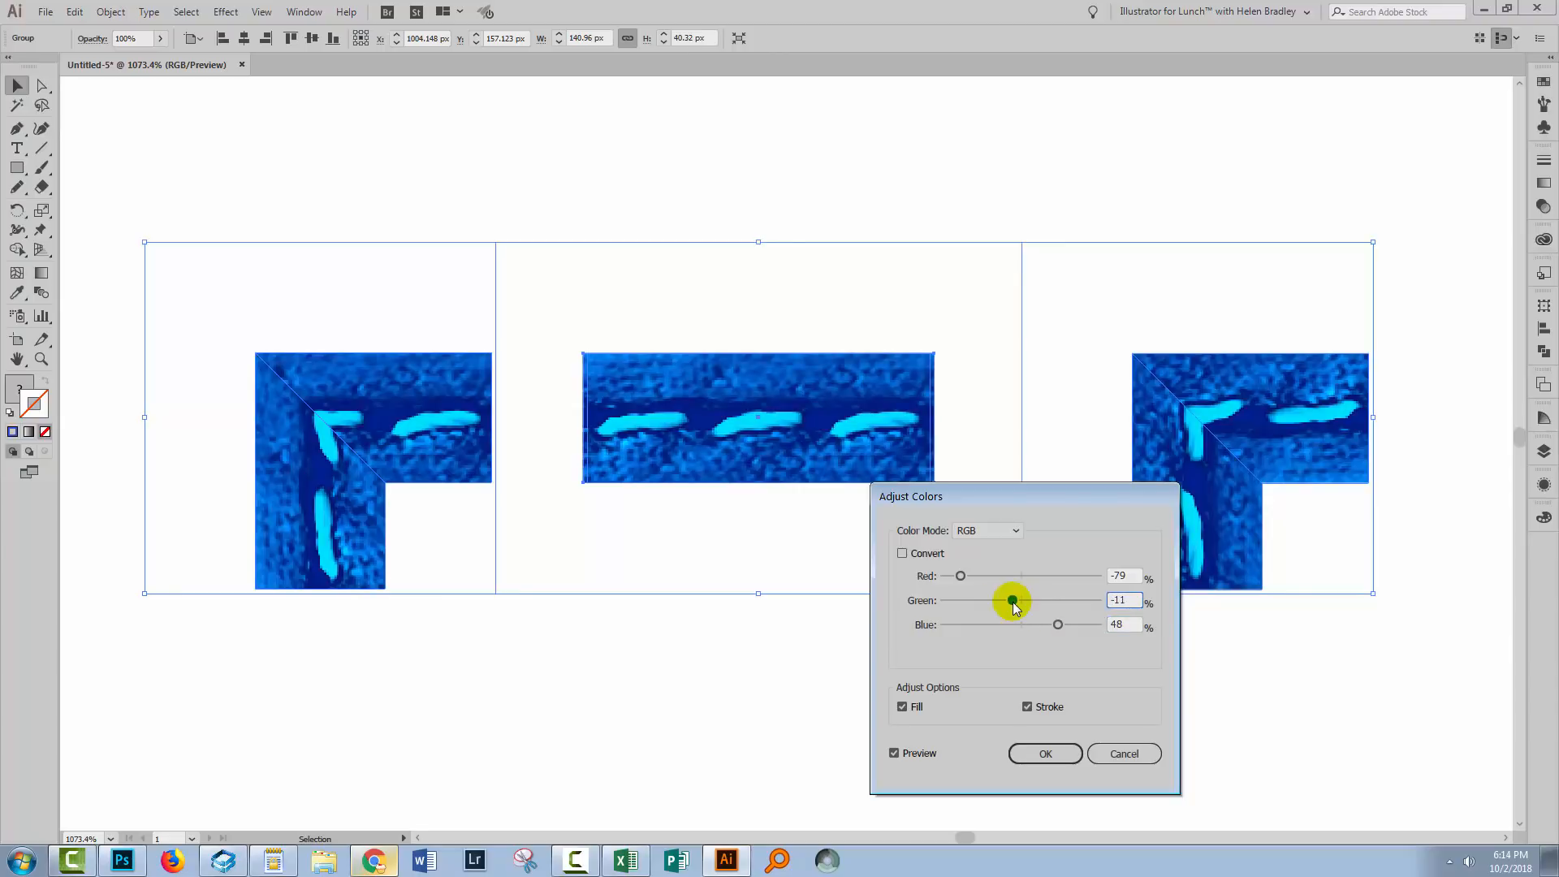
pyautogui.moveTo(1011, 599); pyautogui.dragTo(1013, 599)
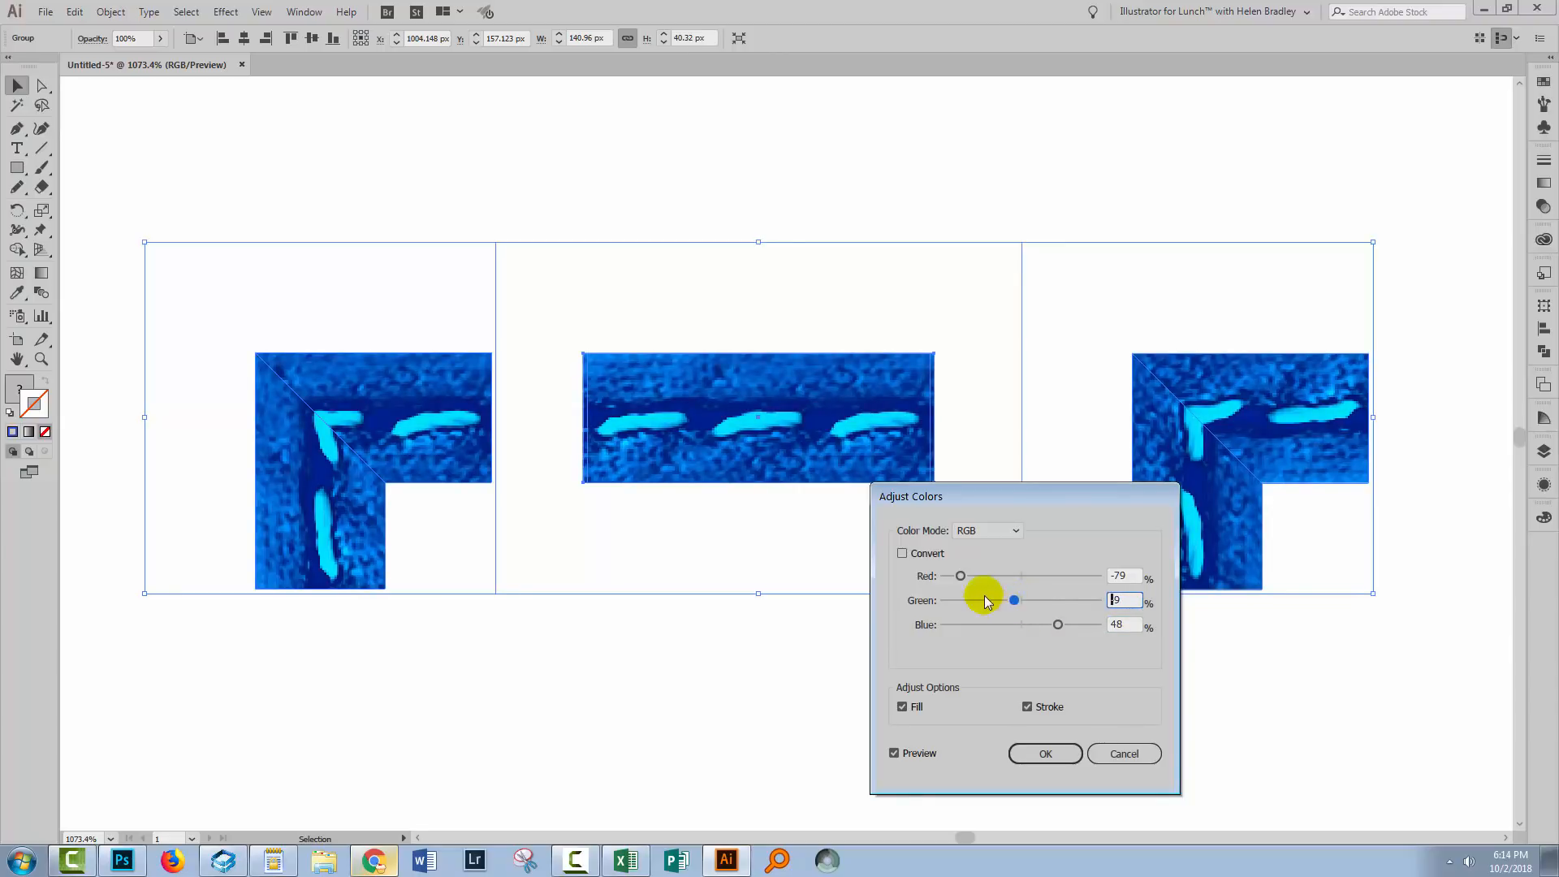
pyautogui.moveTo(960, 575); pyautogui.dragTo(987, 578)
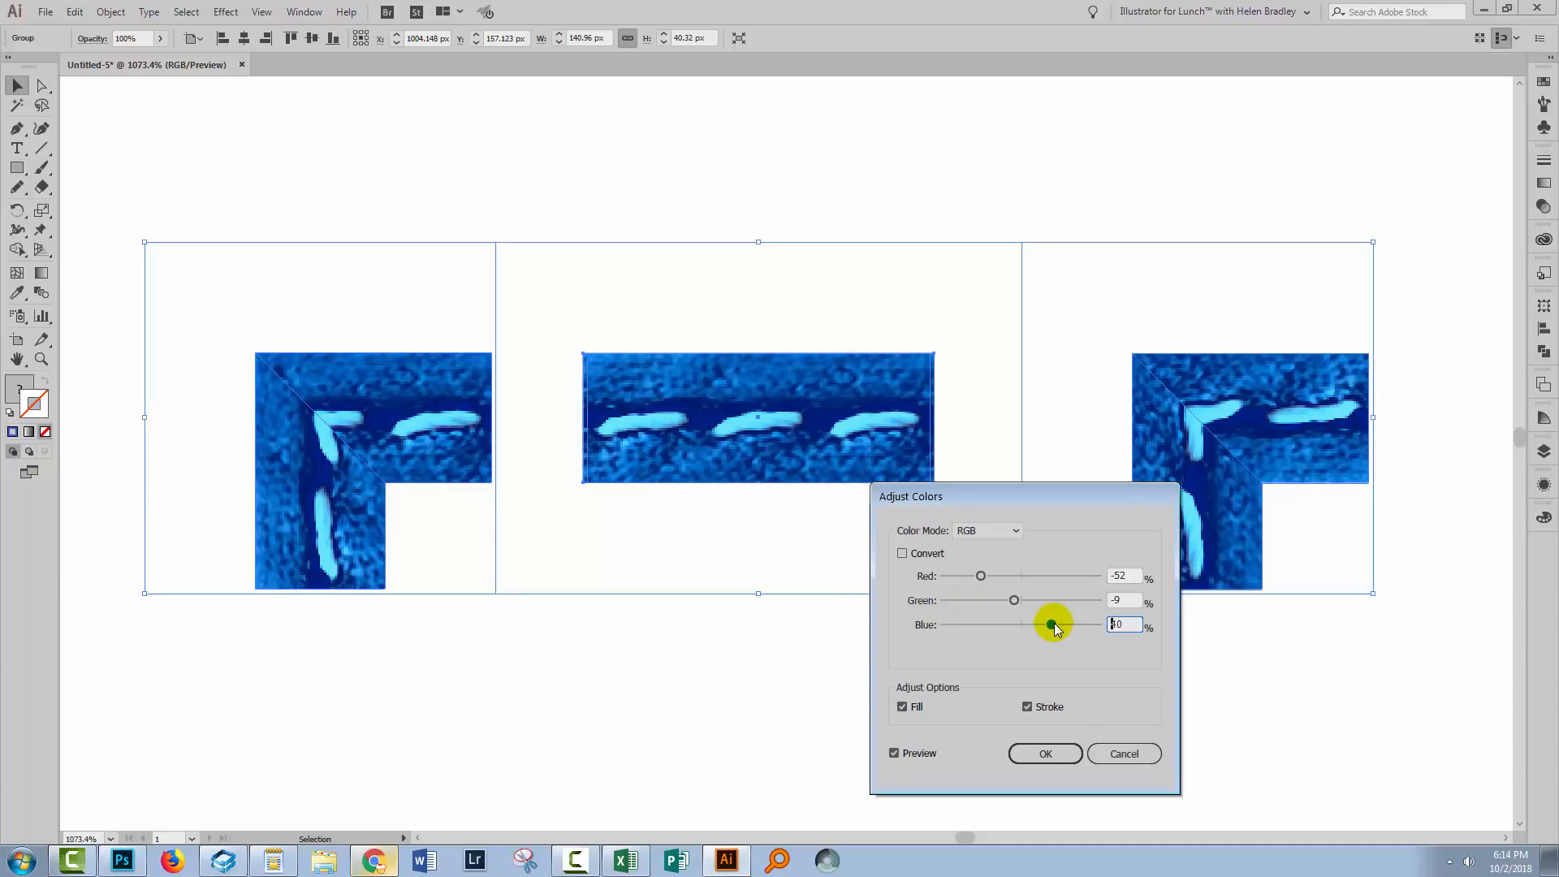
pyautogui.moveTo(1050, 624); pyautogui.dragTo(1051, 623)
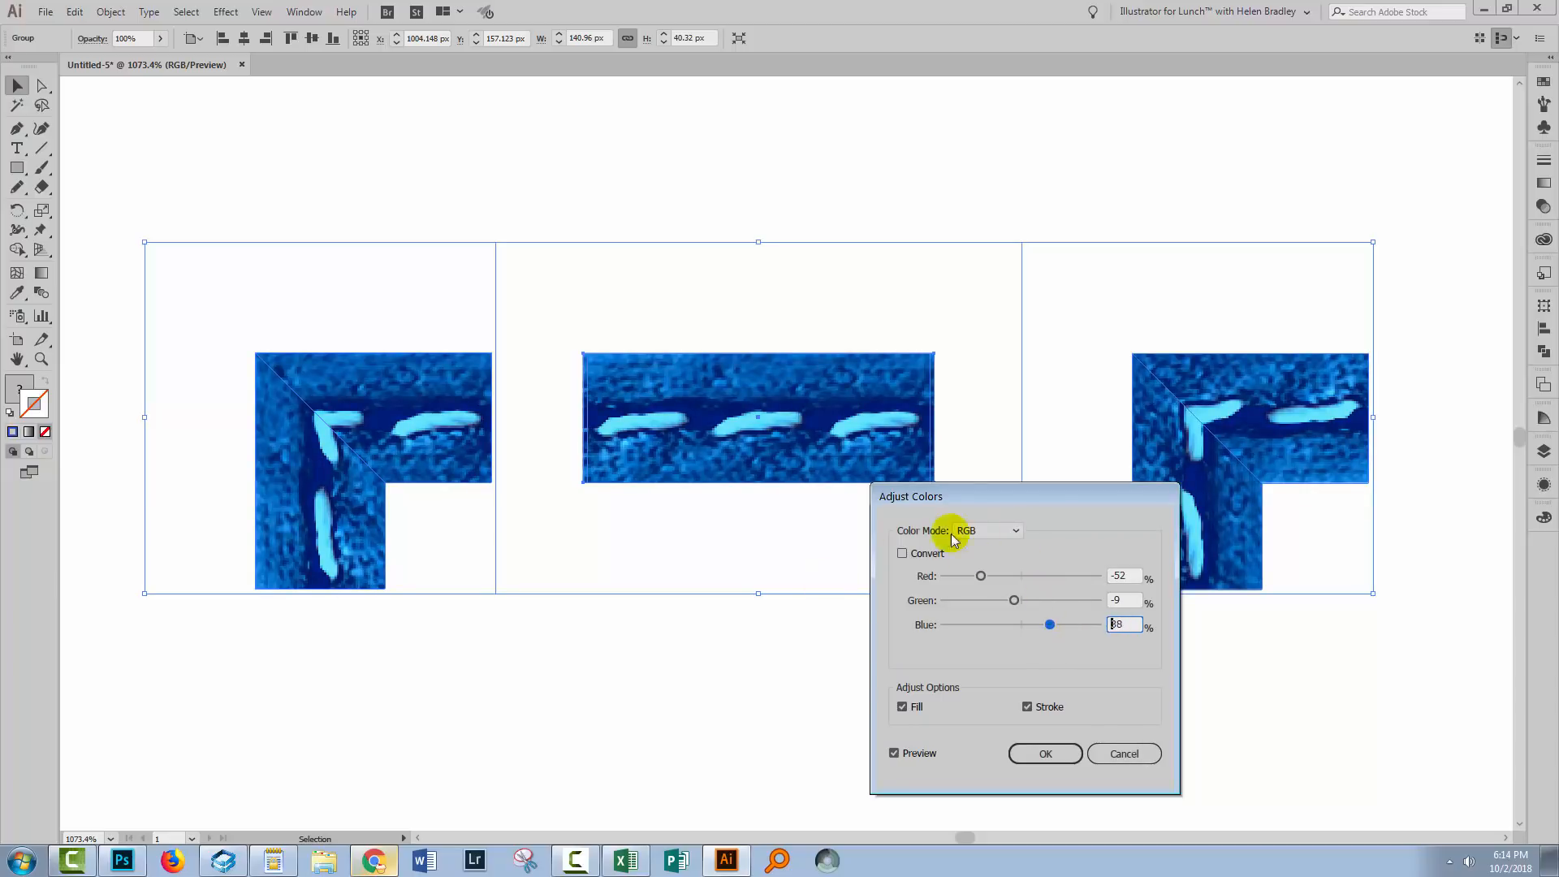
pyautogui.click(1044, 752)
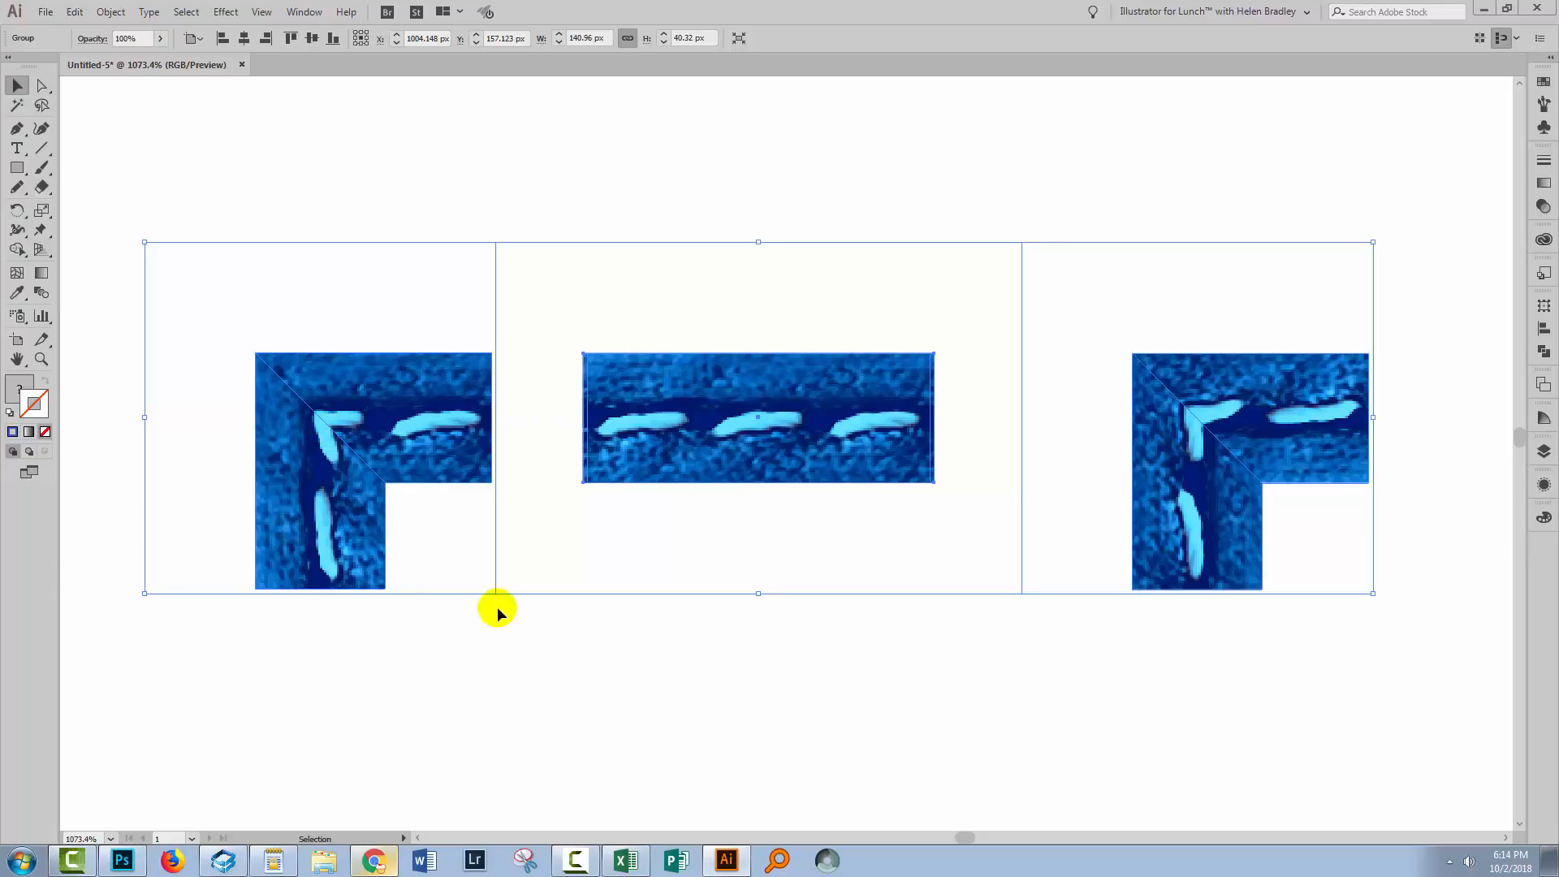
pyautogui.moveTo(813, 500)
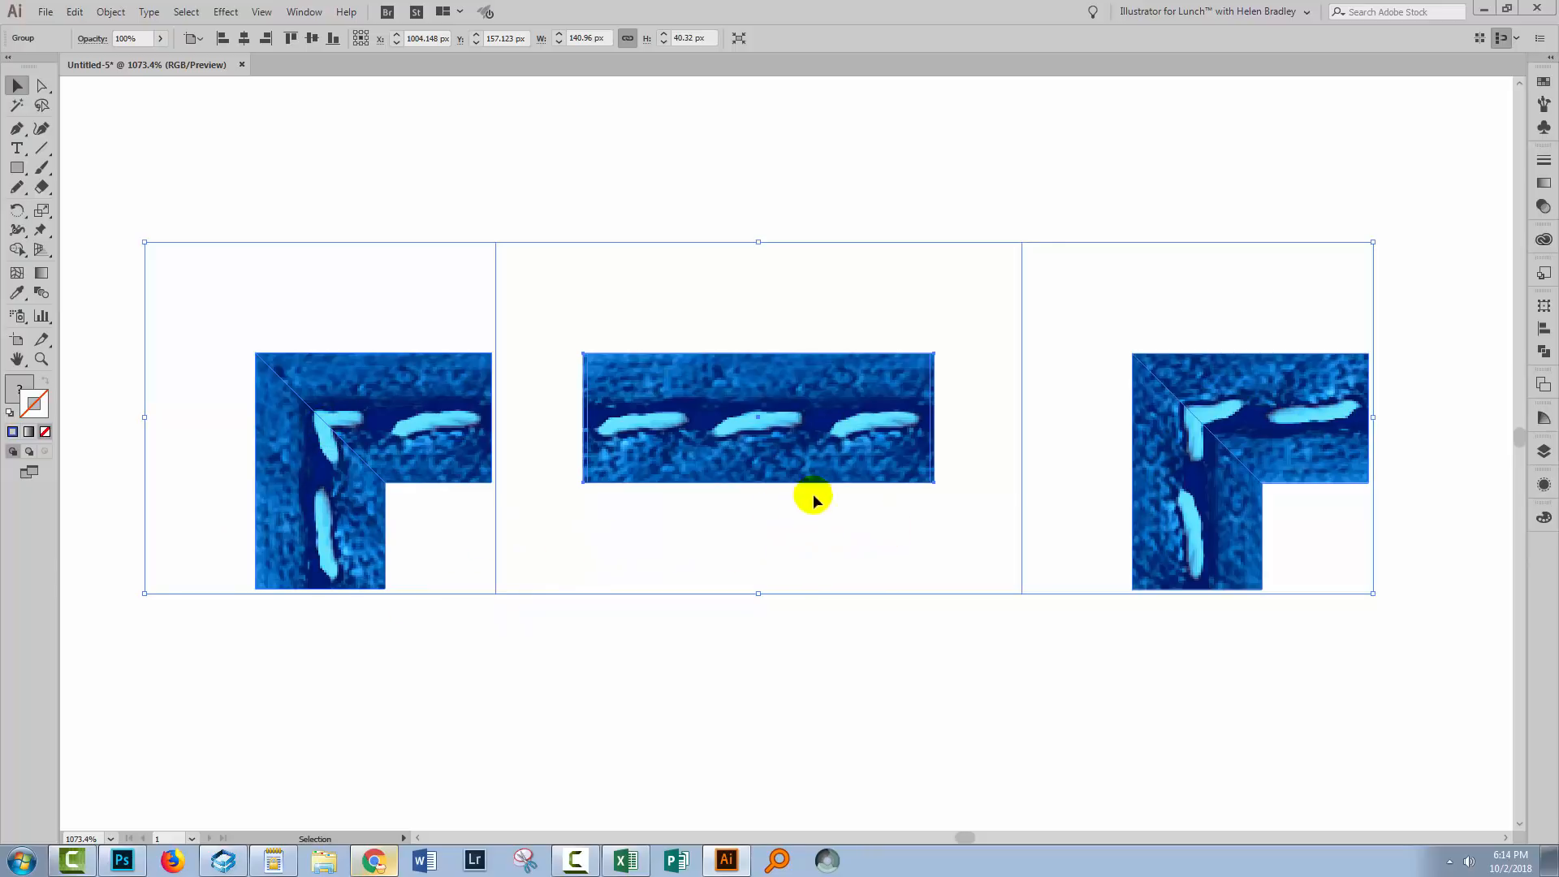
pyautogui.moveTo(734, 515)
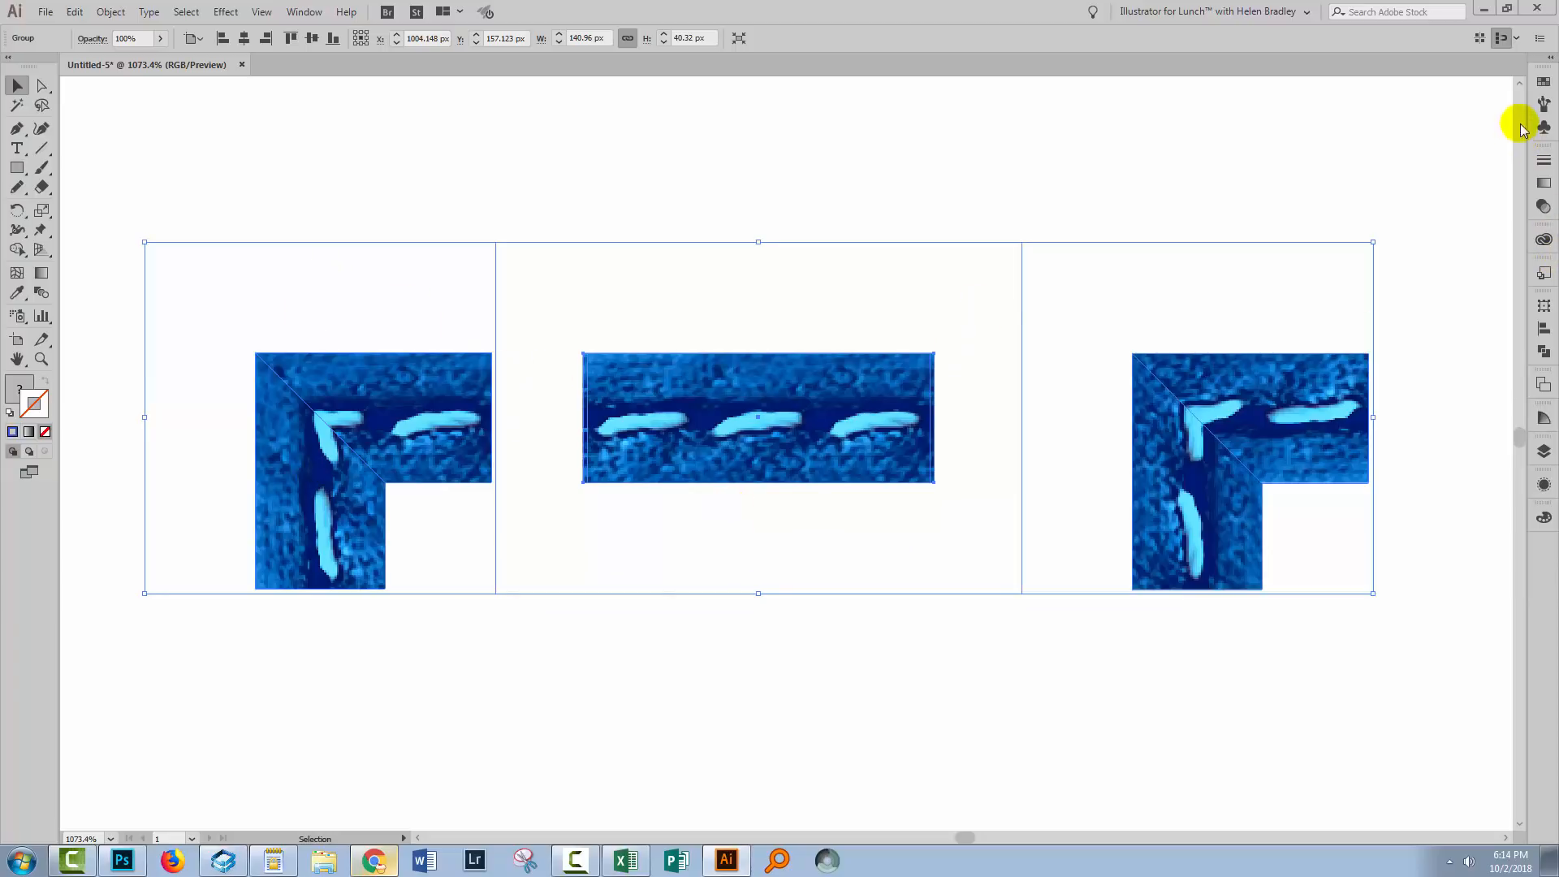
# - Create a new Pattern Brush from the blue side tile and add the outer- and inner-corner tiles
pyautogui.click(1544, 104)
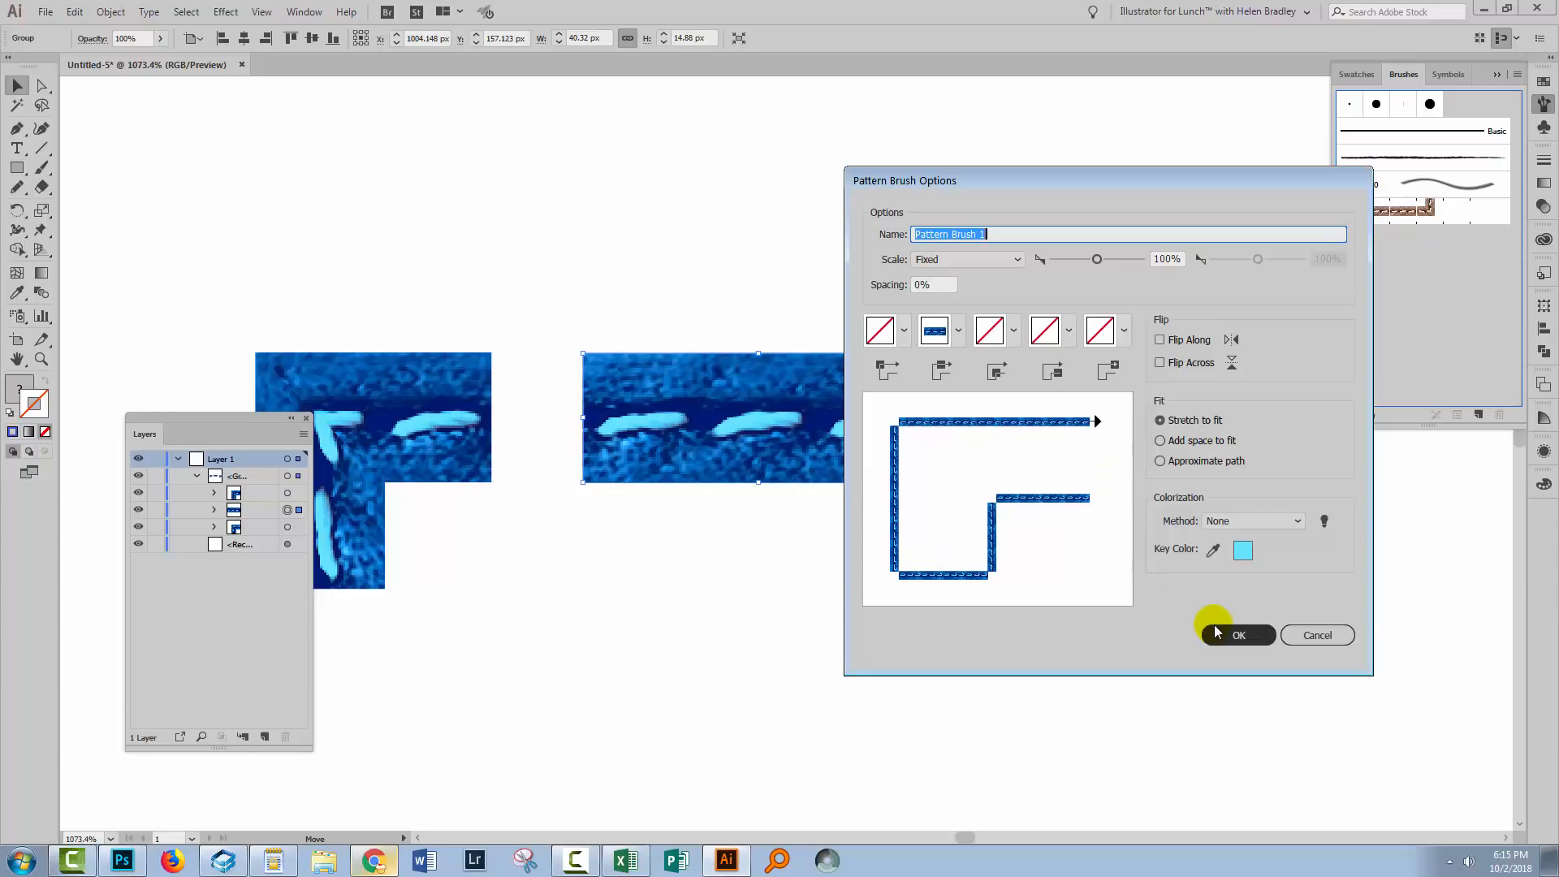
pyautogui.click(1237, 635)
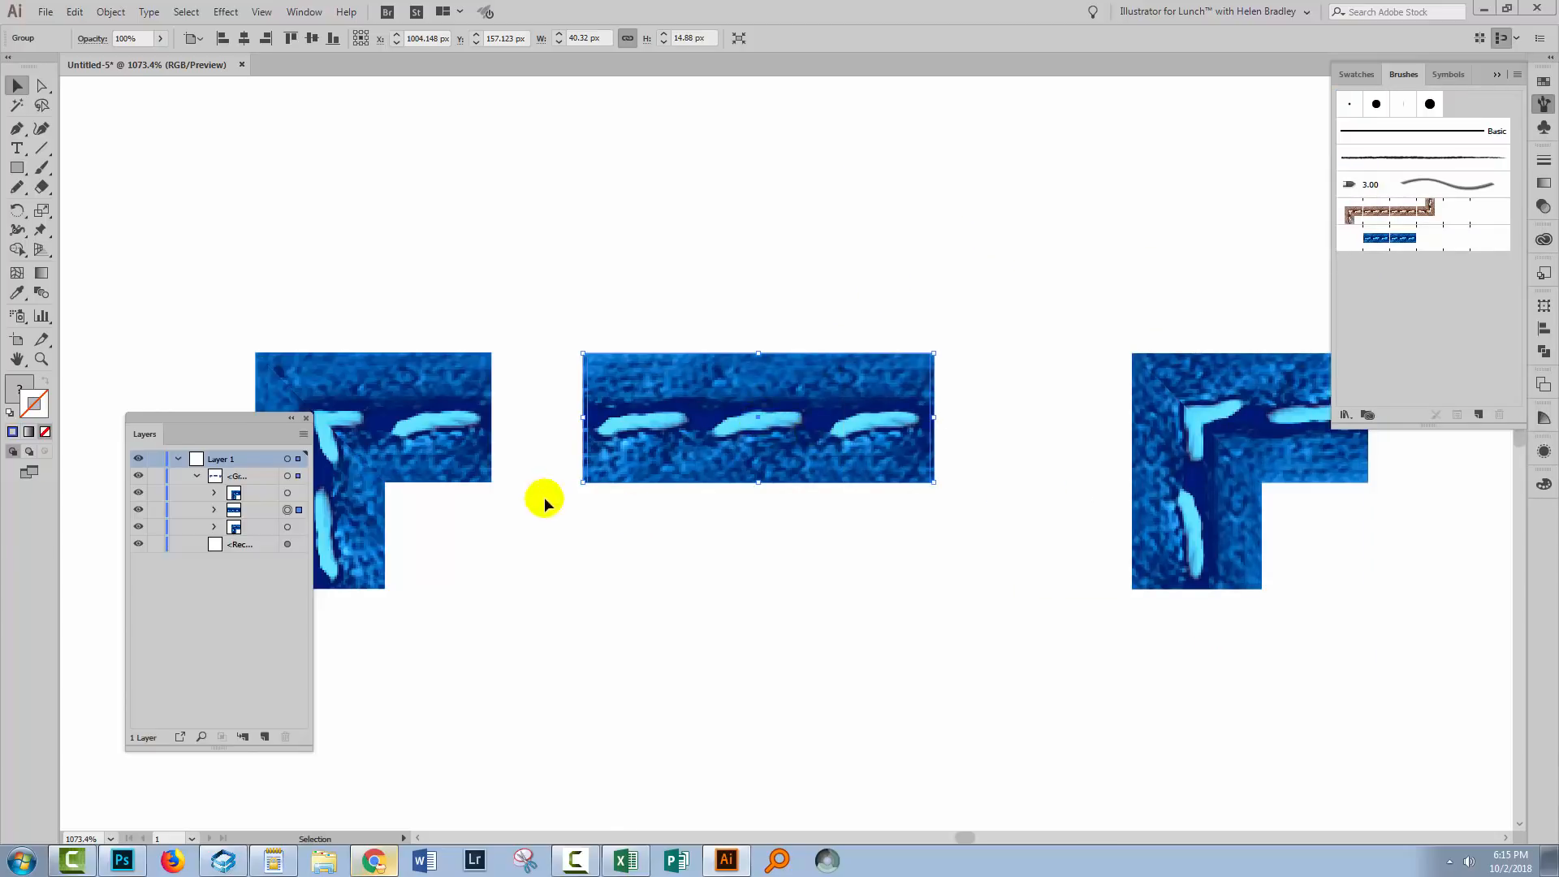
pyautogui.moveTo(1309, 289)
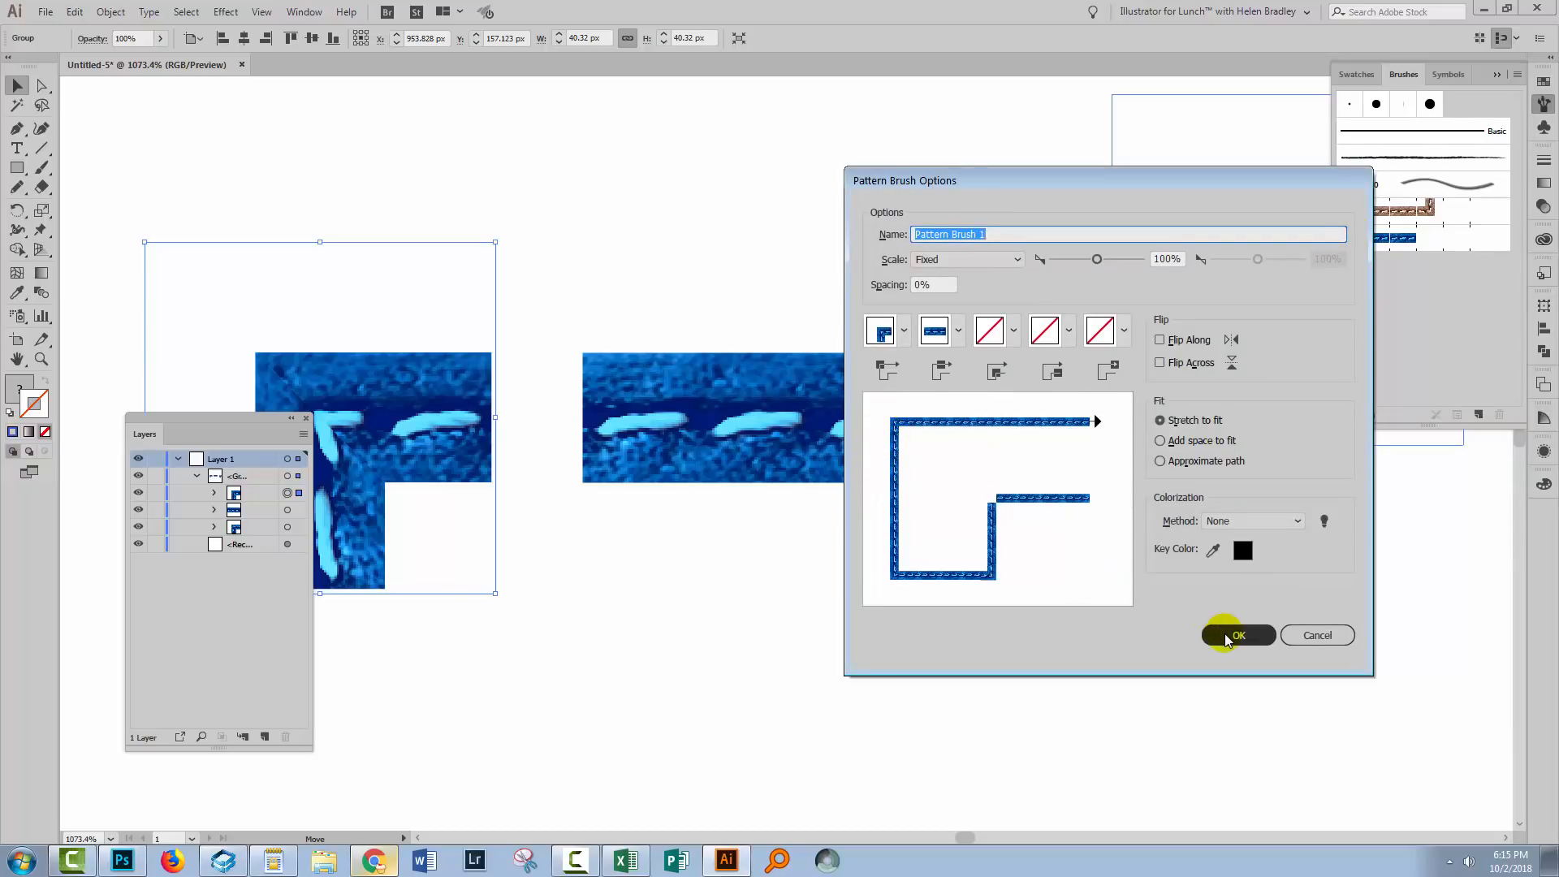
pyautogui.click(1237, 635)
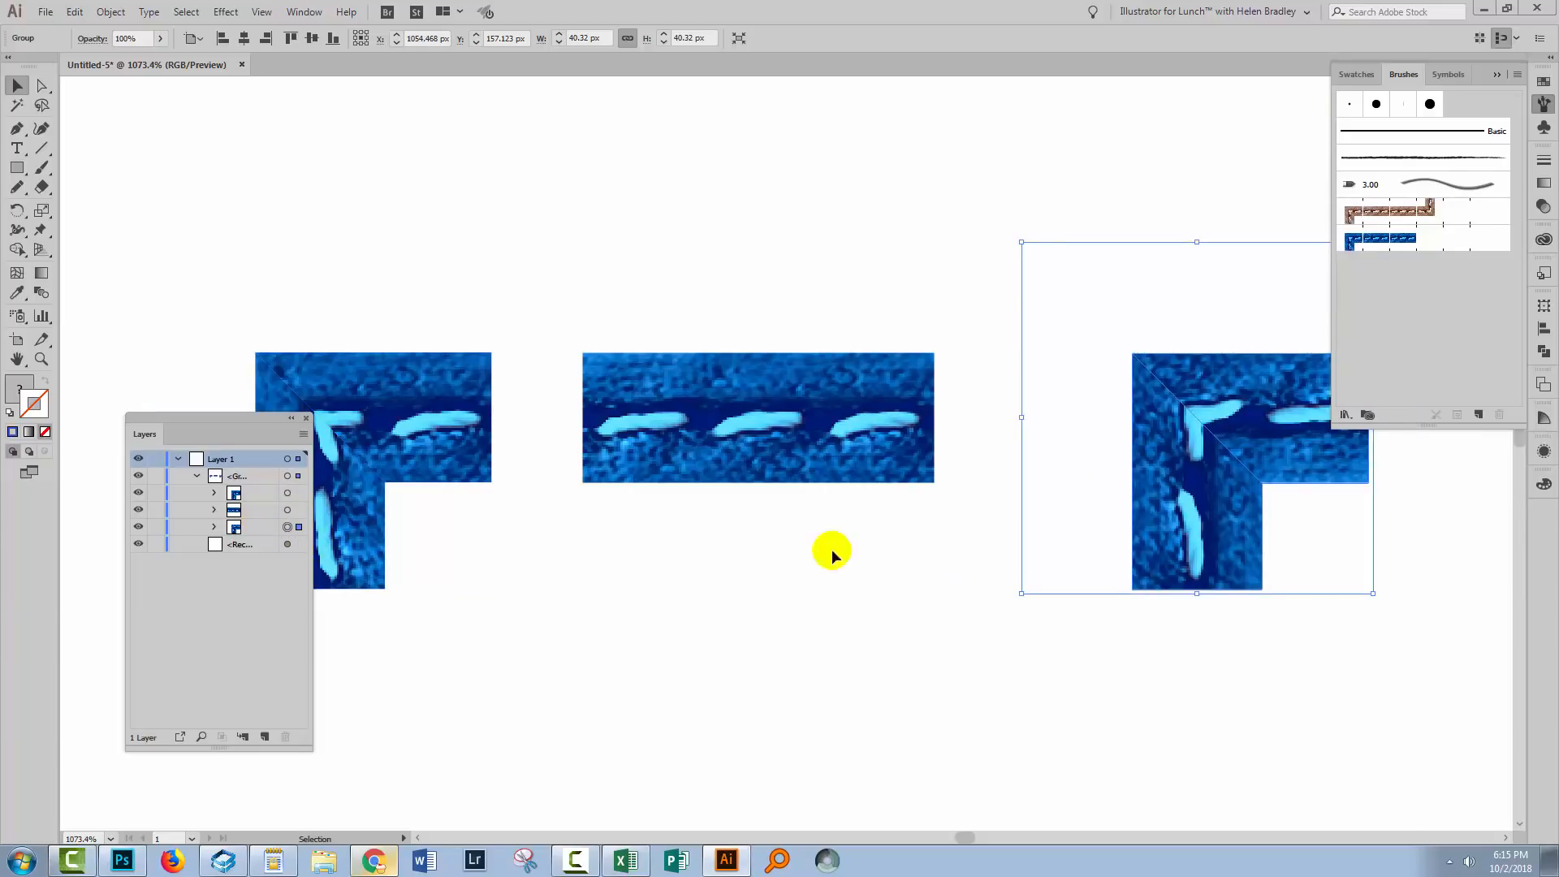
pyautogui.moveTo(1178, 488)
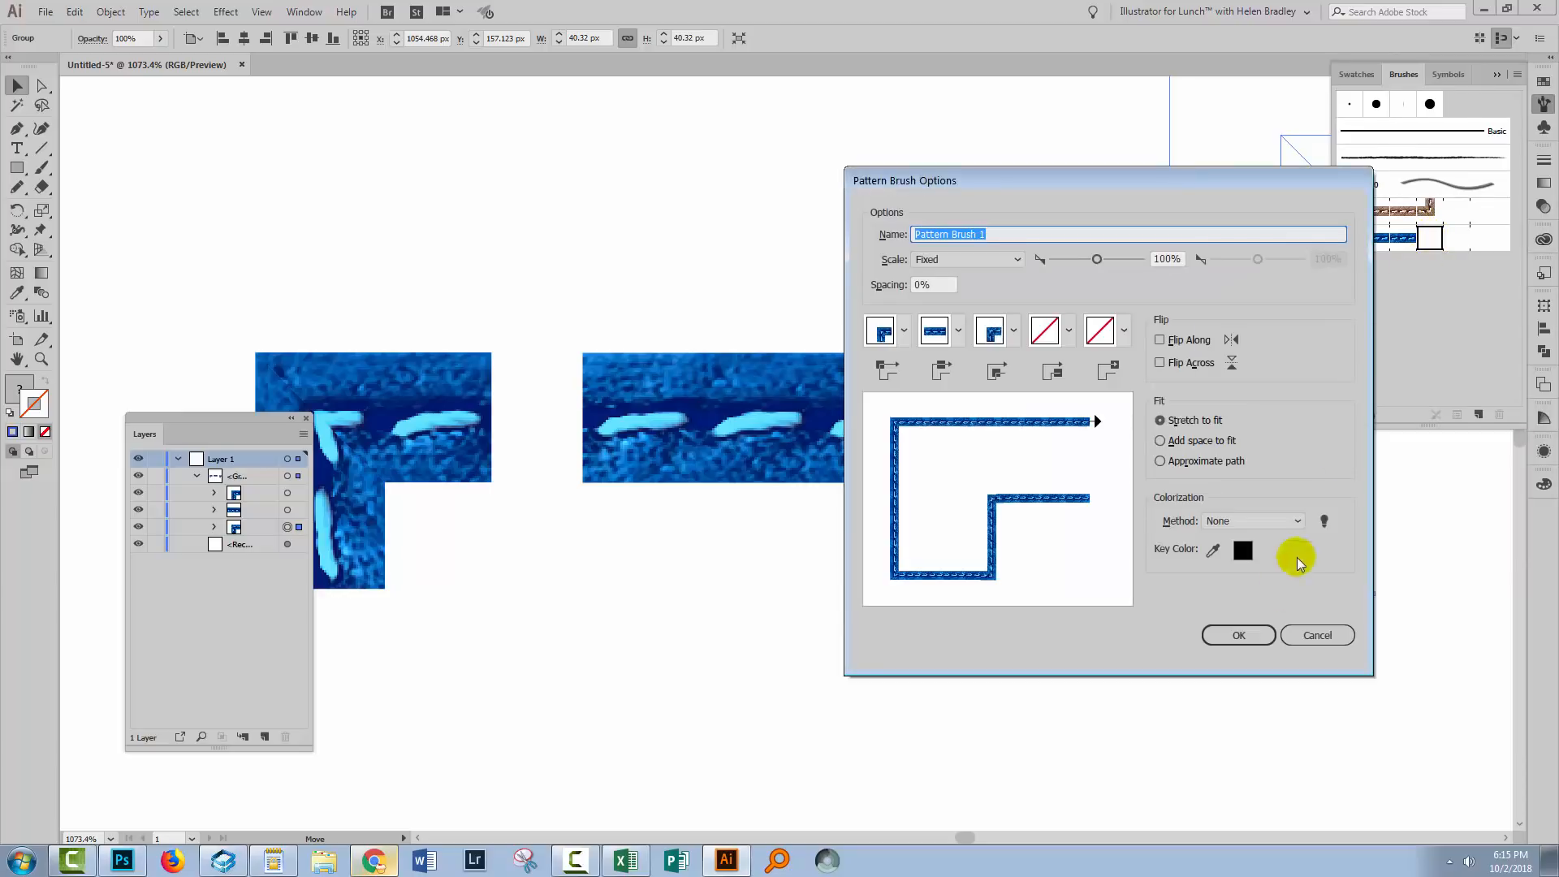
pyautogui.click(1237, 634)
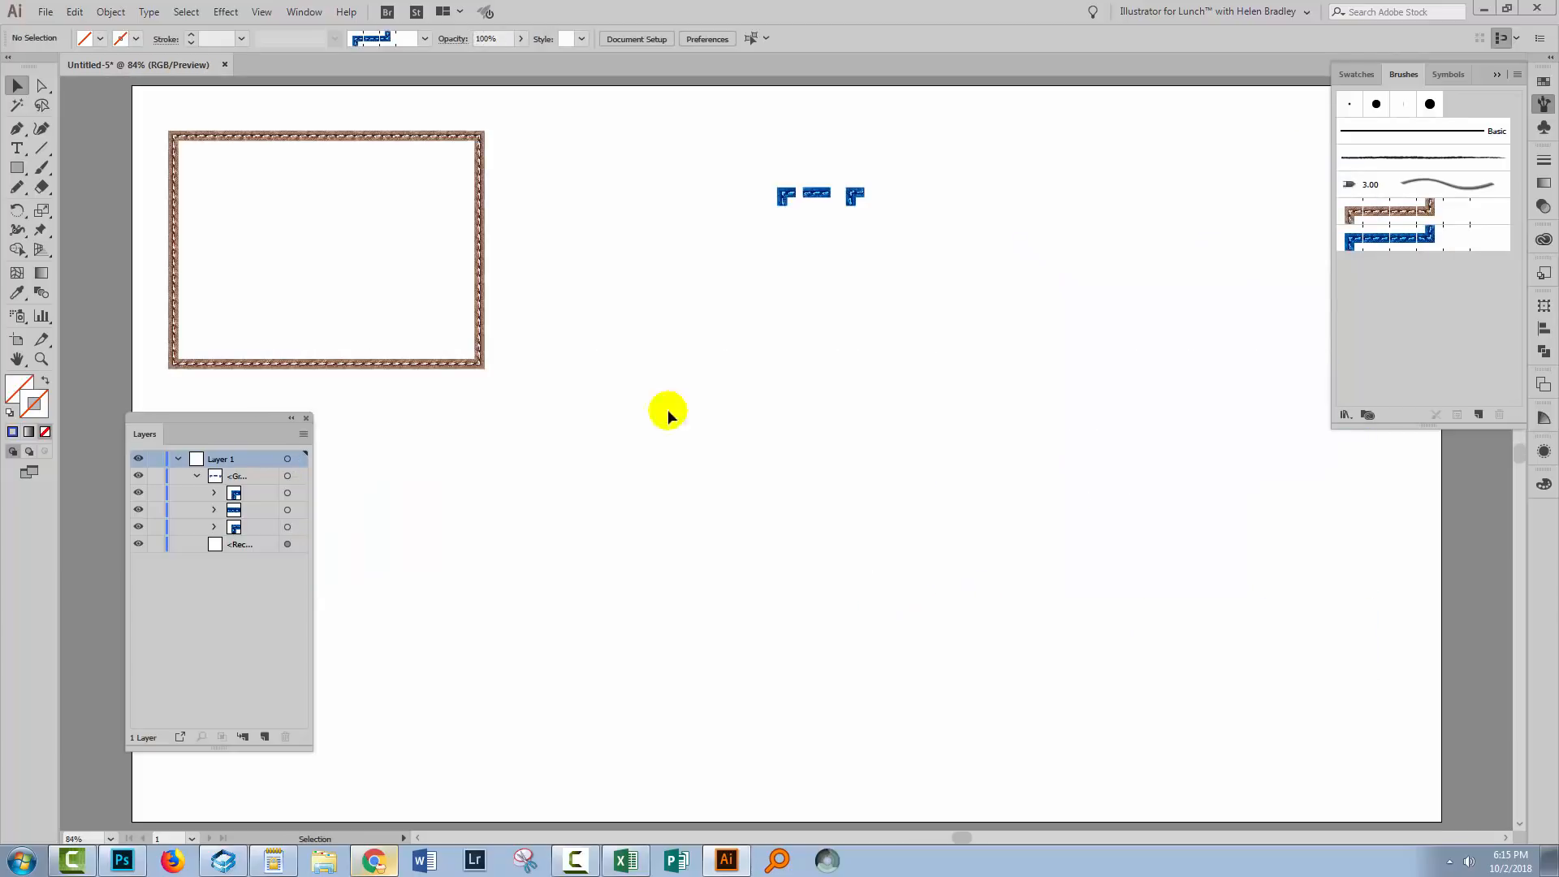
# - Apply the seam pattern brush to the frame rectangle and give it a pink stroke colour
pyautogui.click(1389, 240)
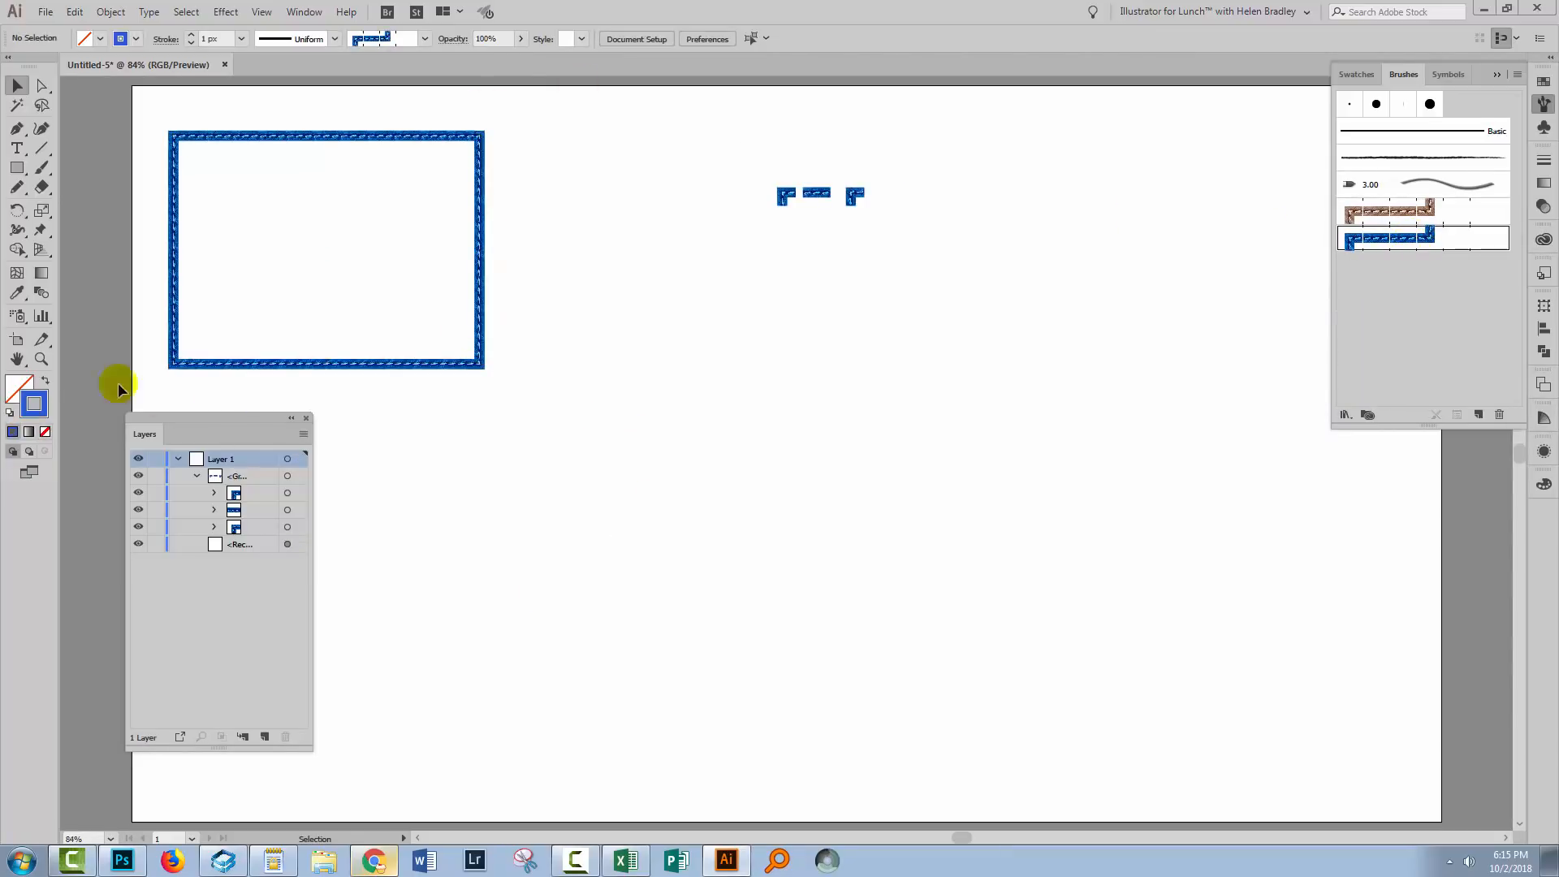
pyautogui.moveTo(312, 357); pyautogui.dragTo(387, 397)
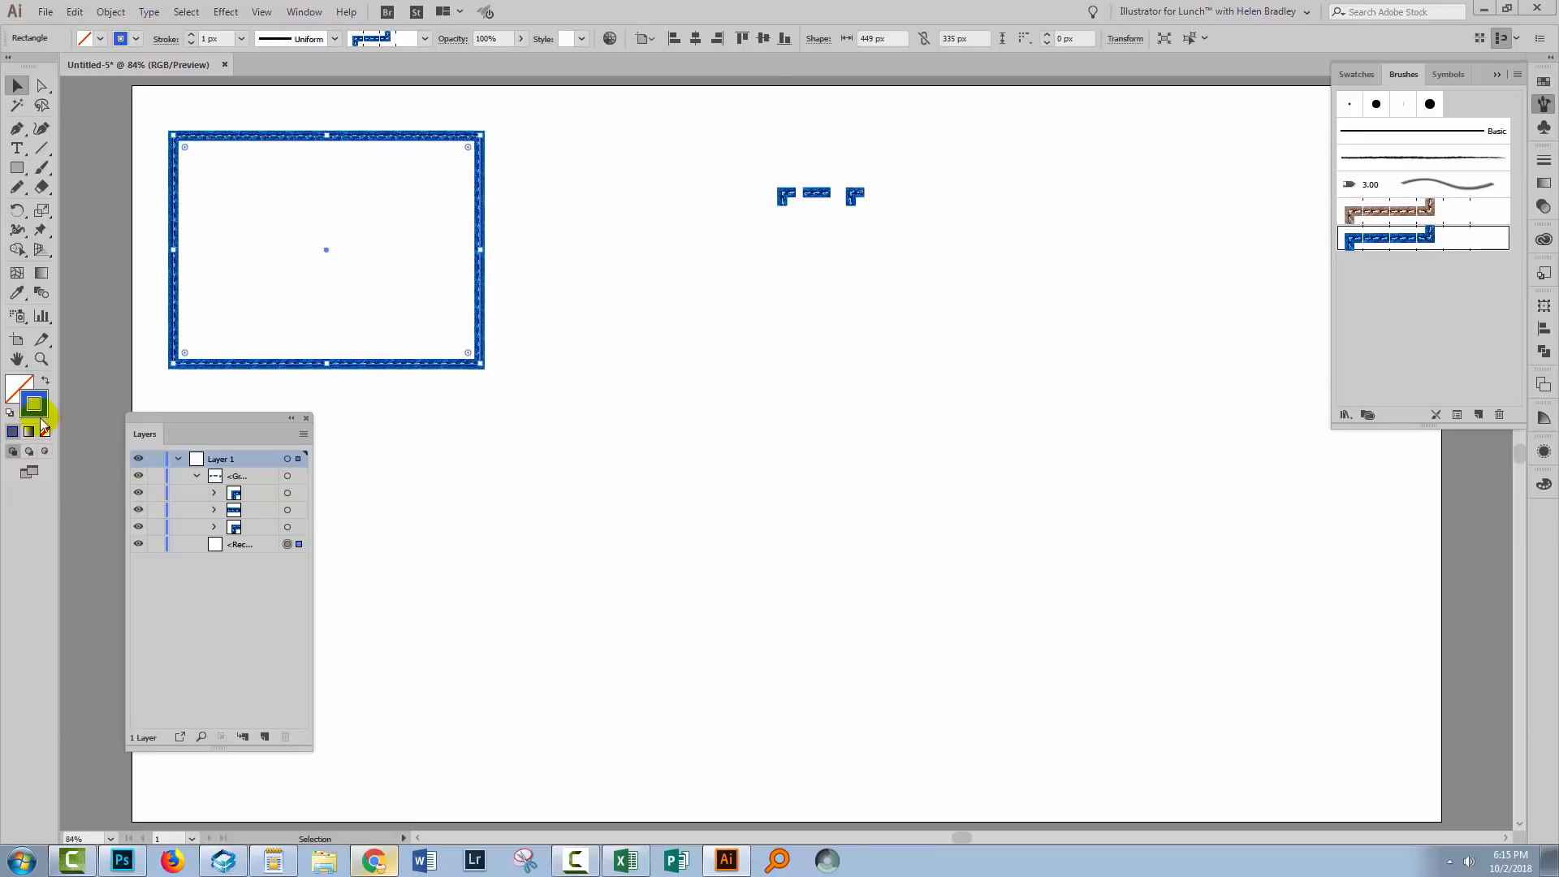
pyautogui.doubleClick(32, 402)
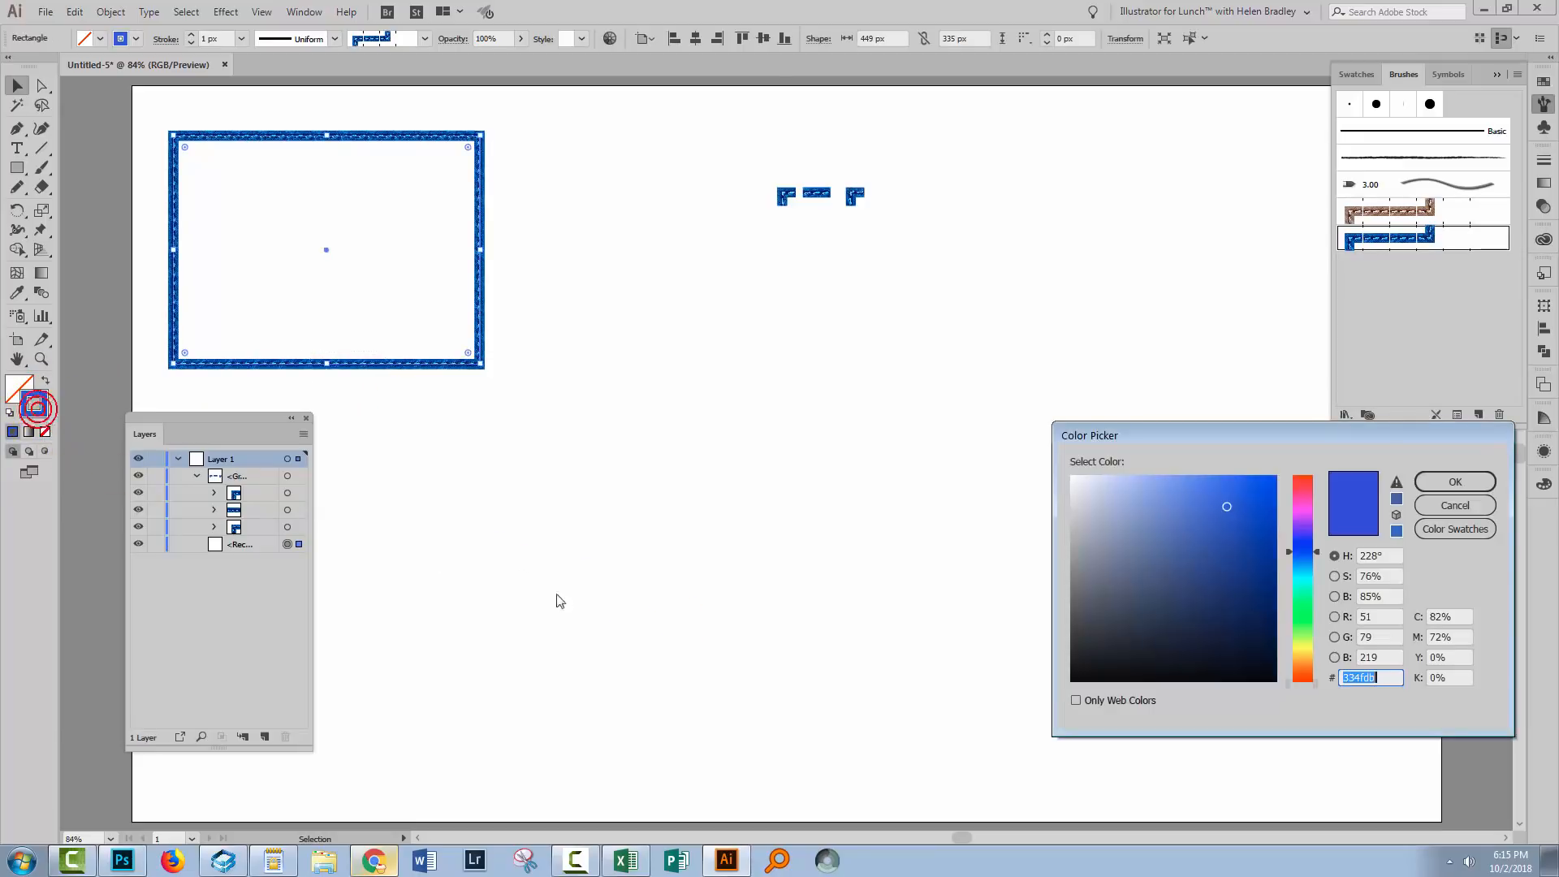
pyautogui.click(1303, 487)
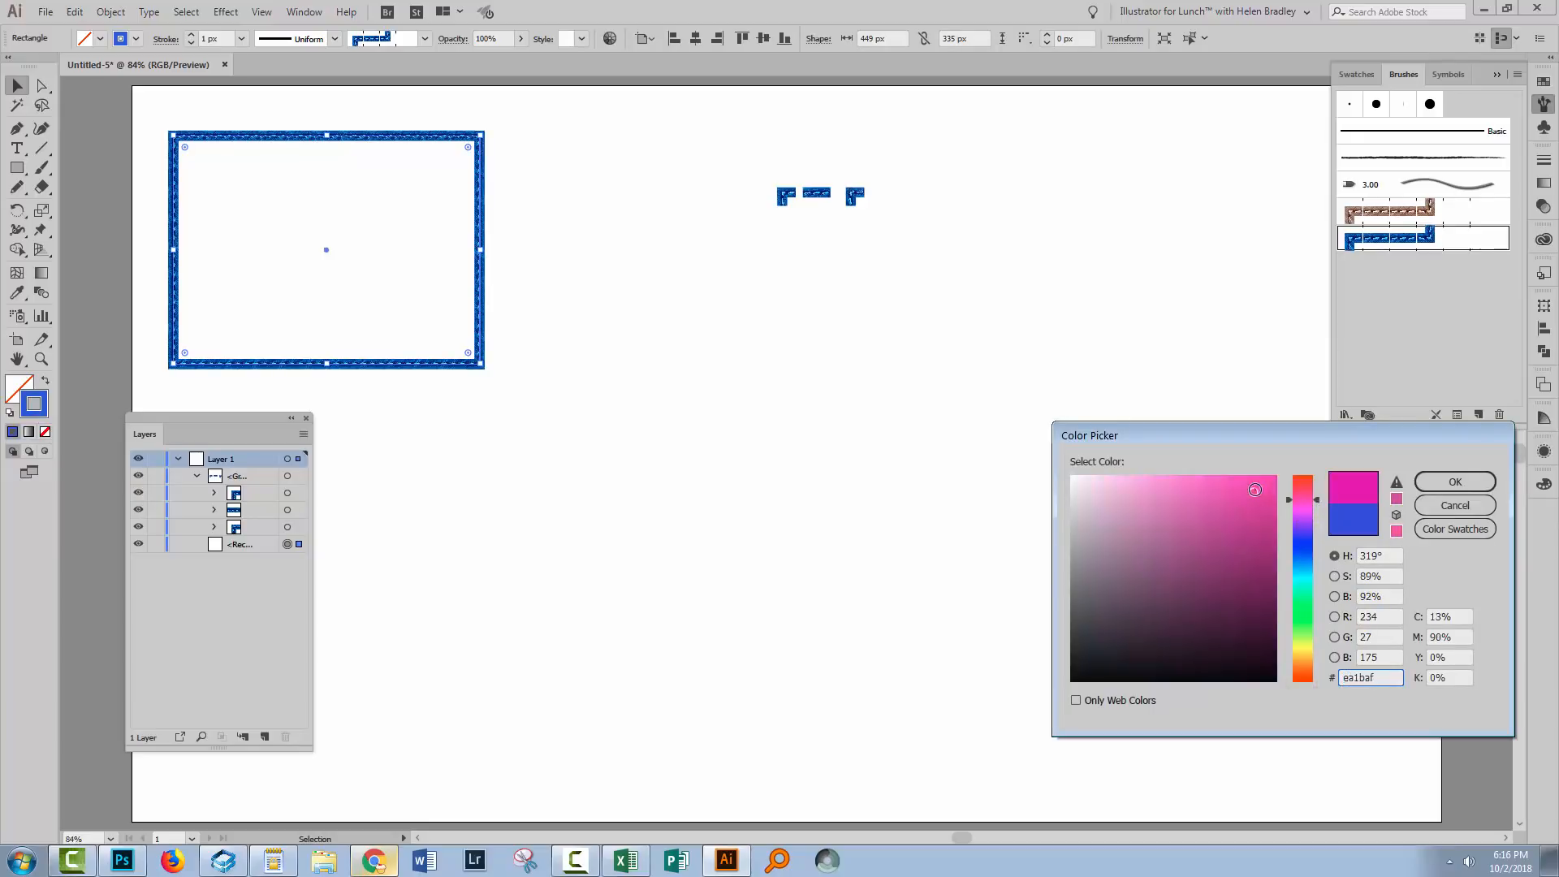
pyautogui.click(1453, 480)
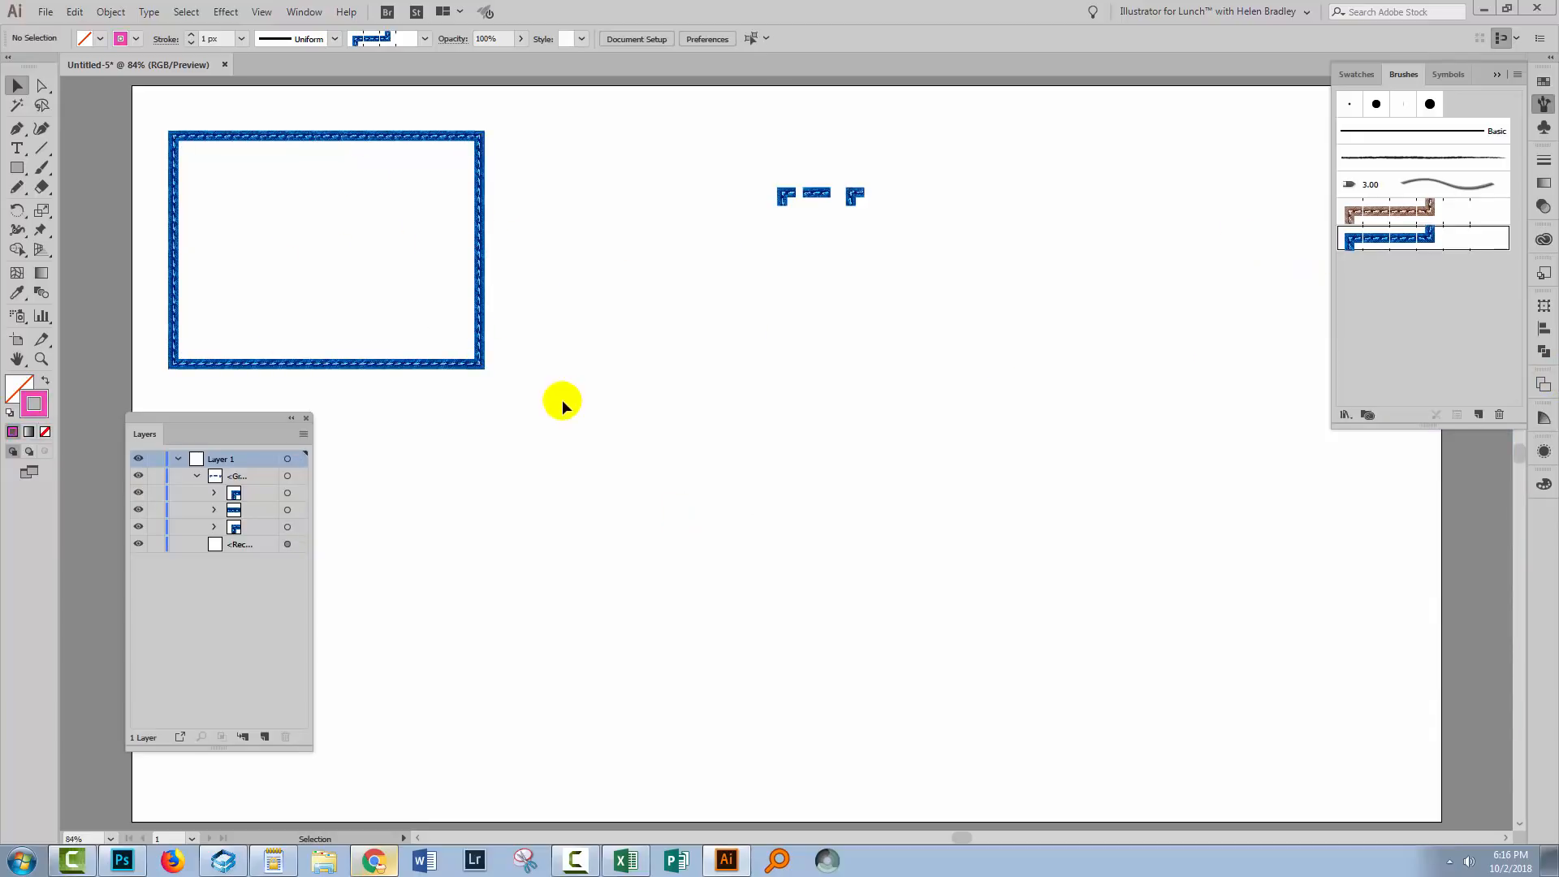
# - Set the seam brush's Colorization method to Tints and confirm the brush options
pyautogui.click(325, 248)
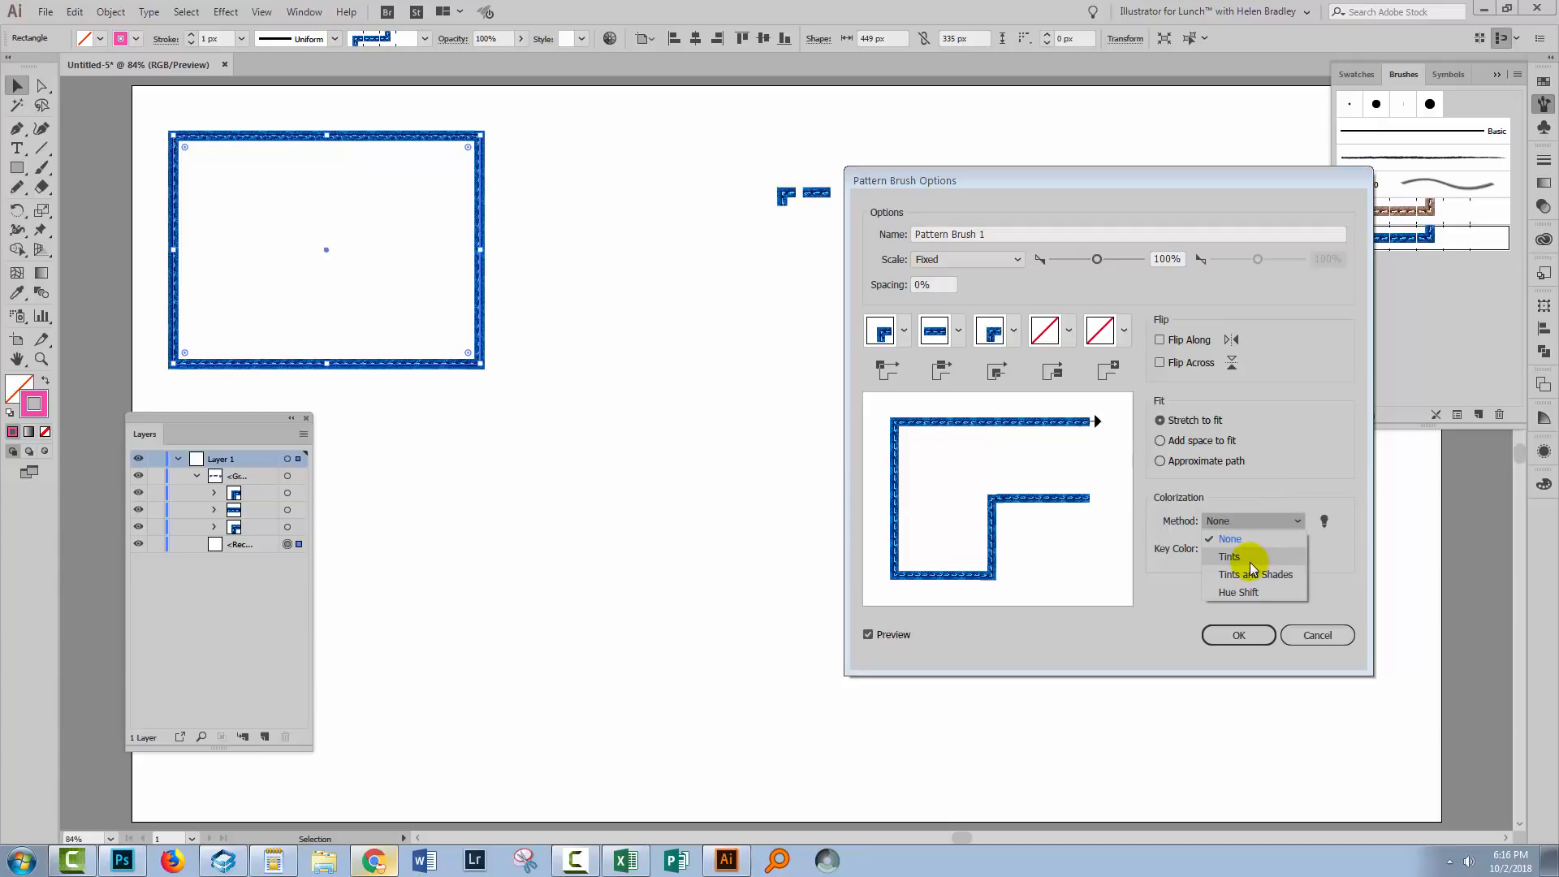
pyautogui.click(1237, 635)
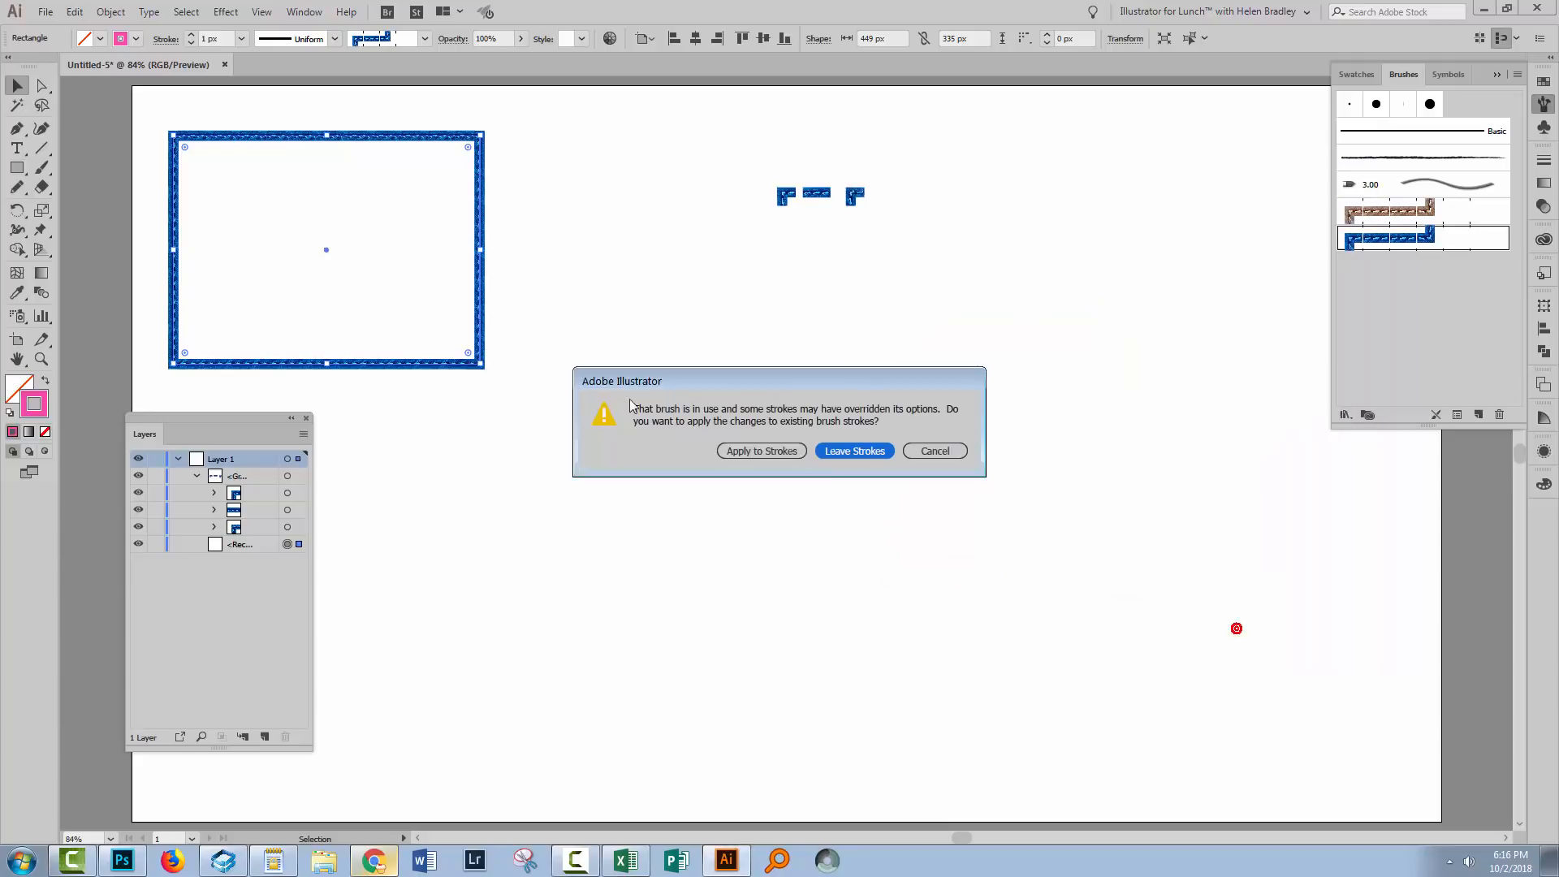
pyautogui.click(852, 450)
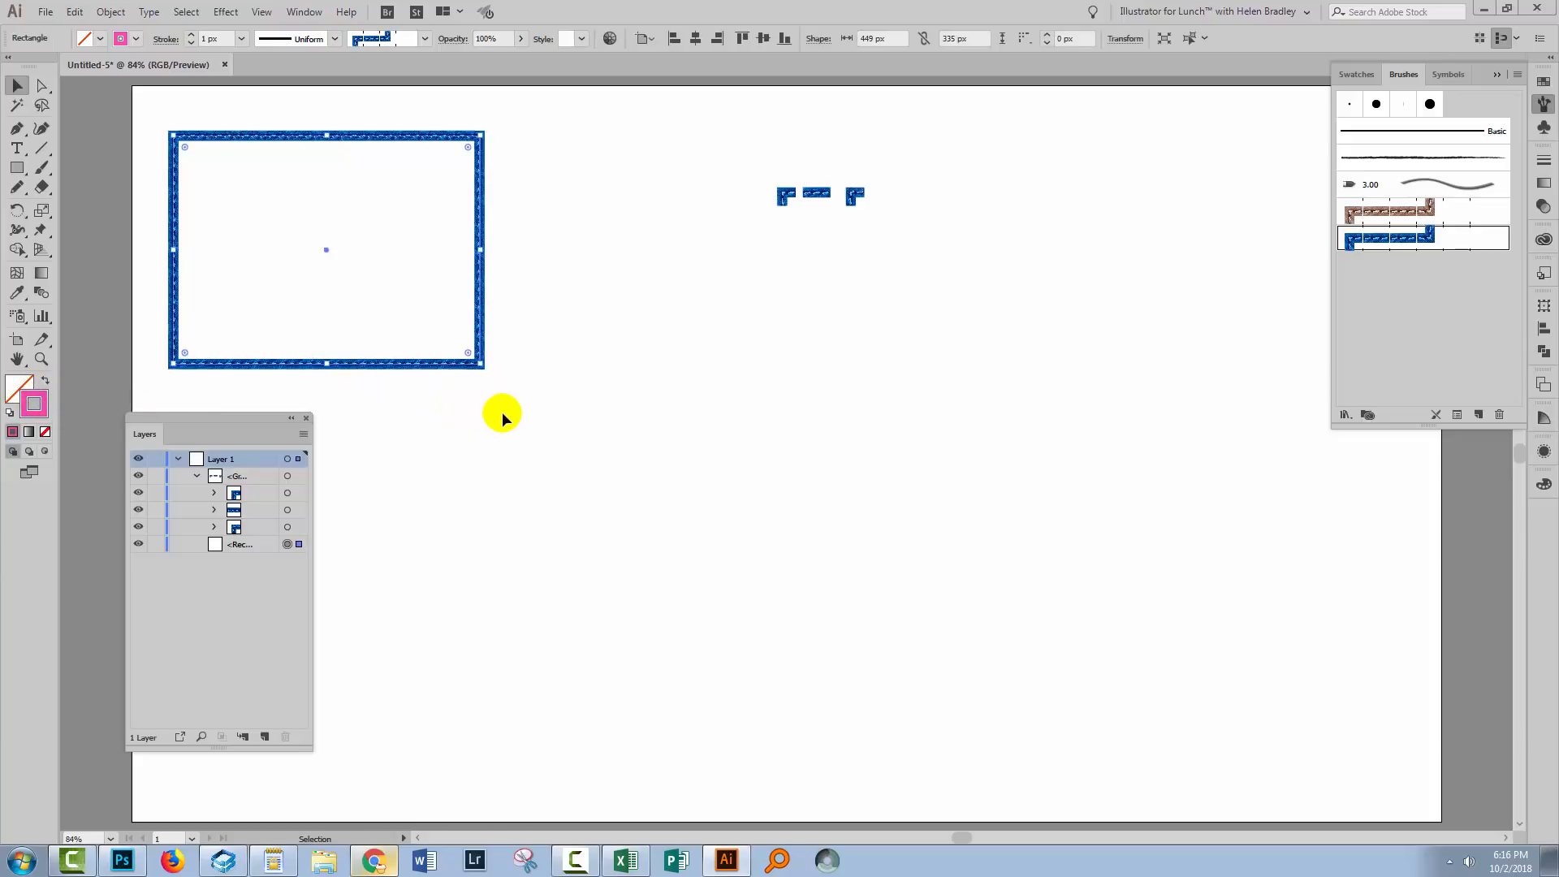
pyautogui.moveTo(515, 416)
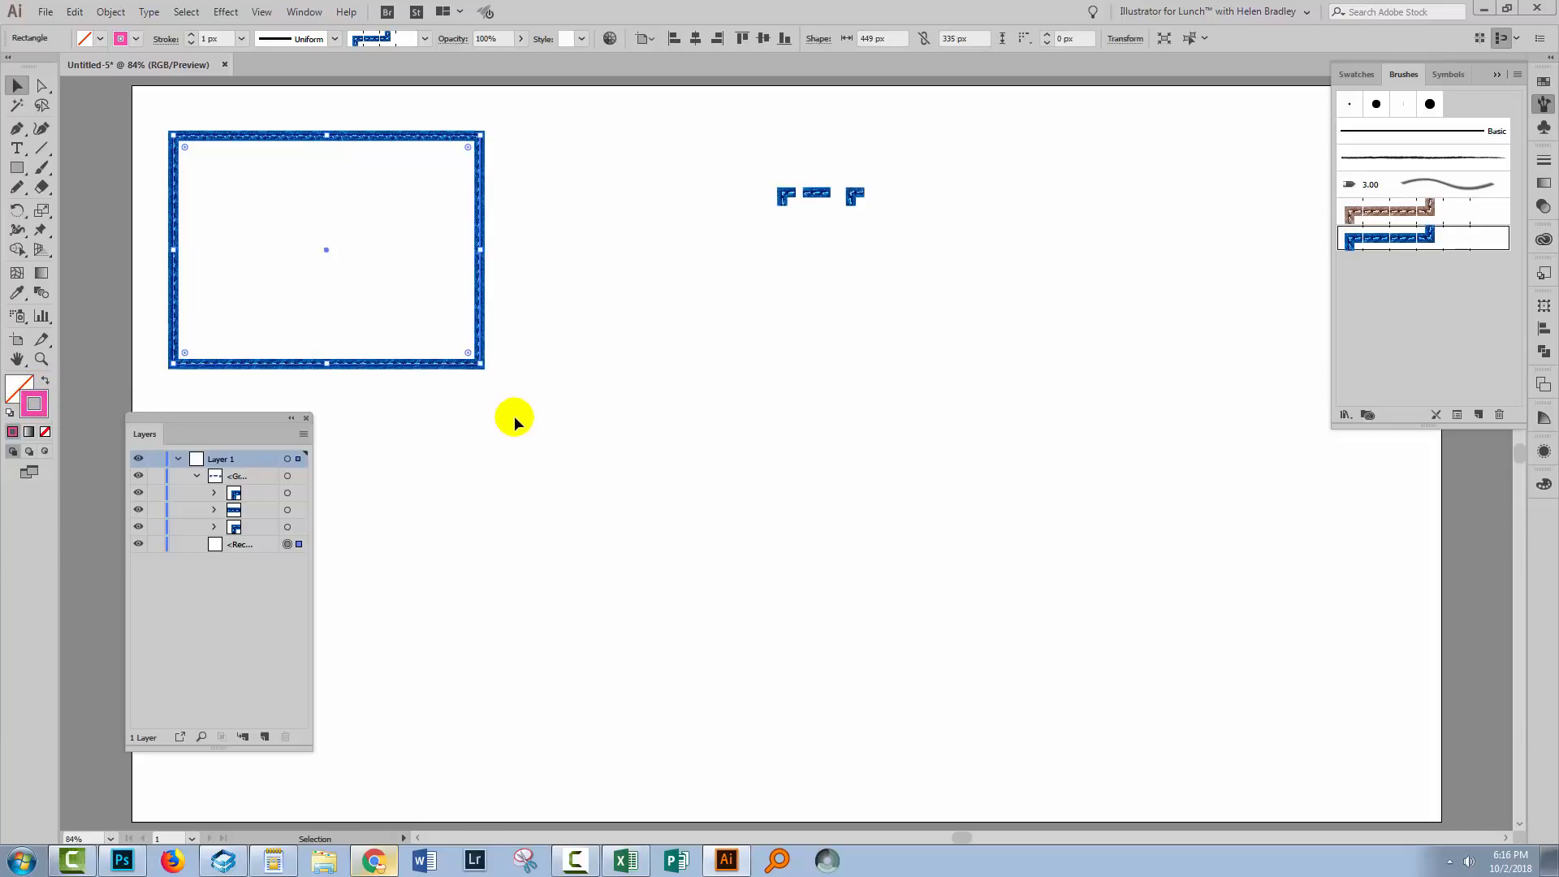
pyautogui.moveTo(1312, 455)
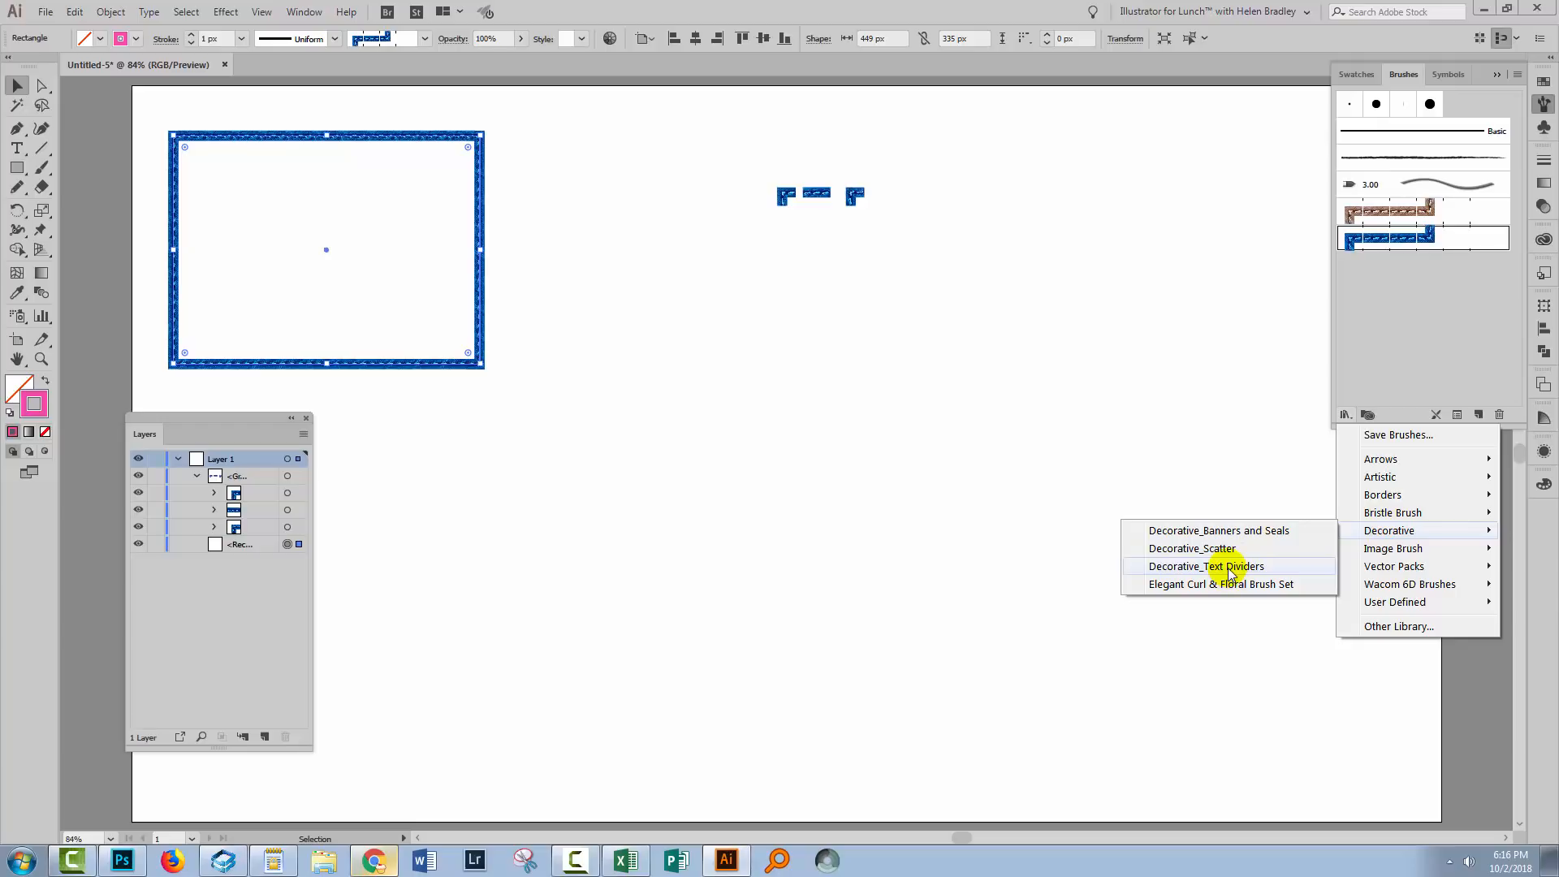
# - Load the Decorative Text Dividers library, choose a divider art brush and thicken its stroke to 4 px
pyautogui.click(1207, 565)
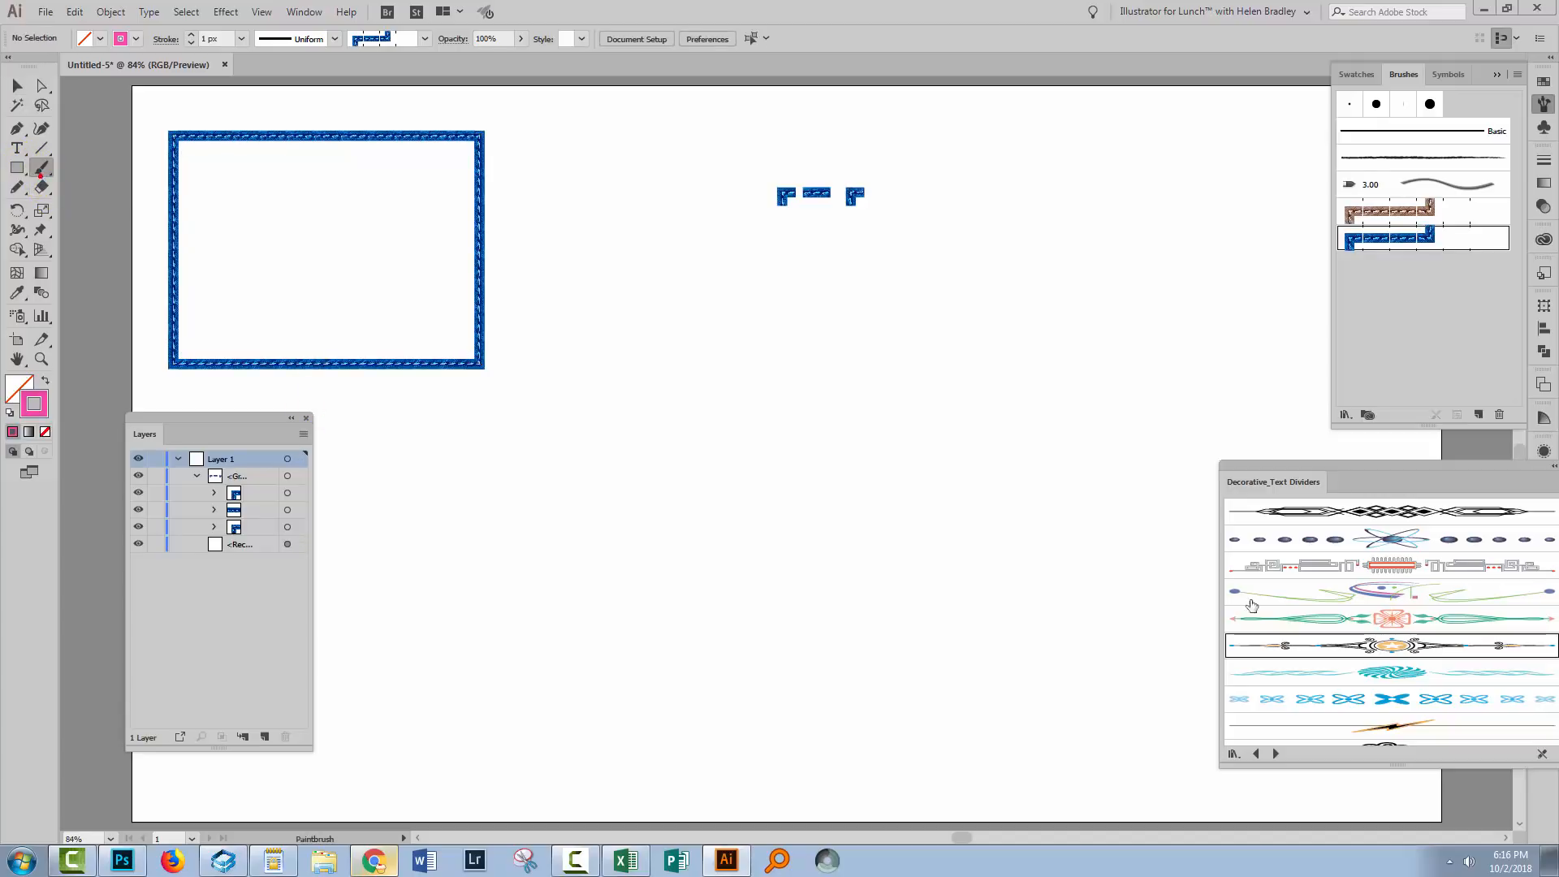
pyautogui.click(1392, 619)
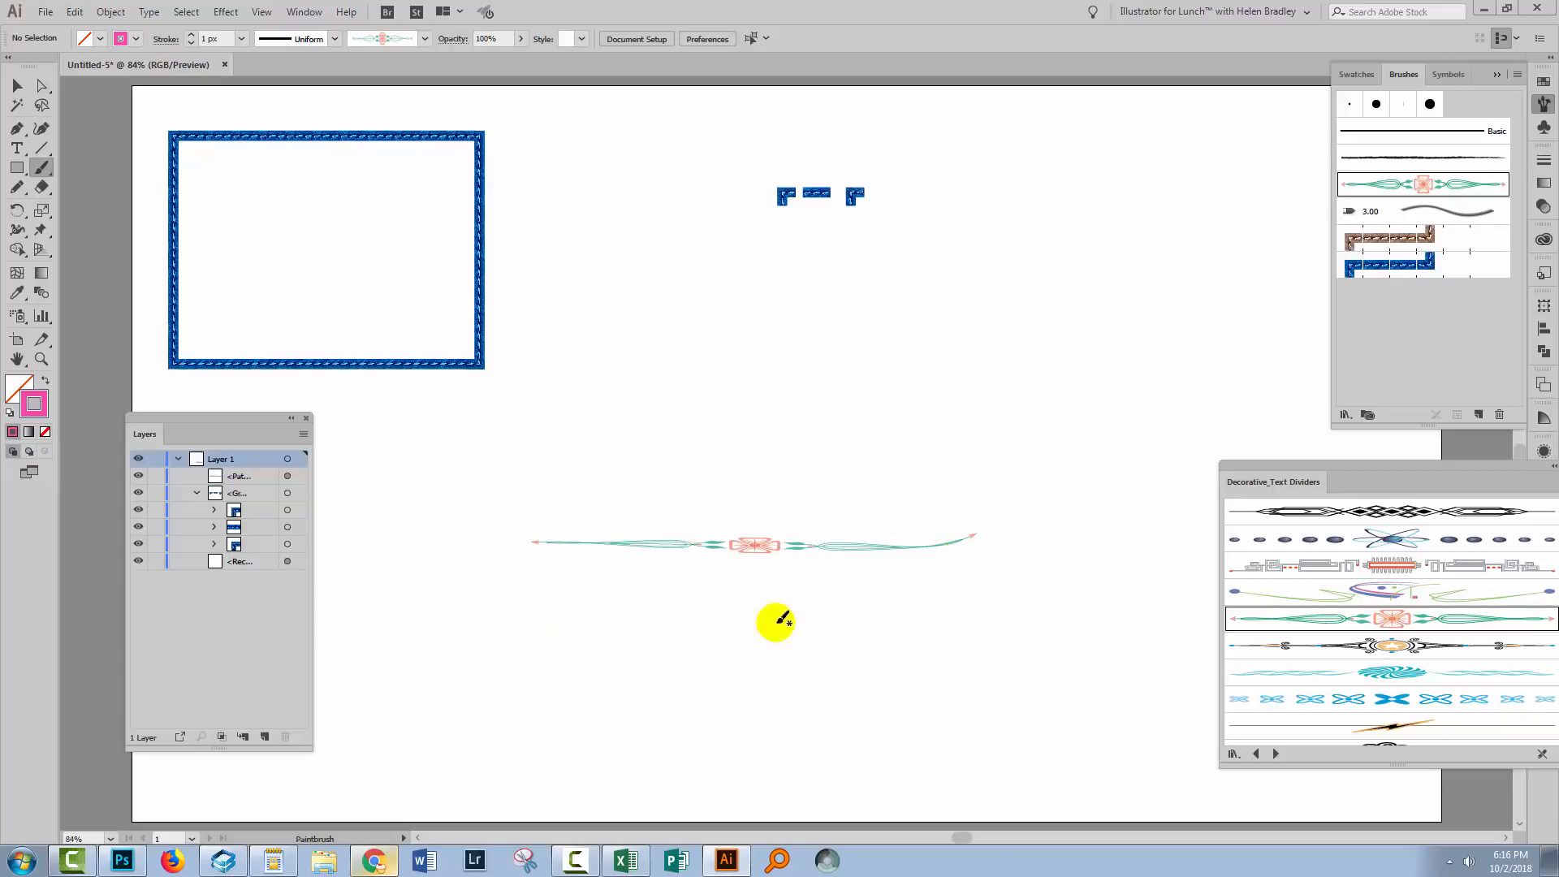
pyautogui.click(17, 86)
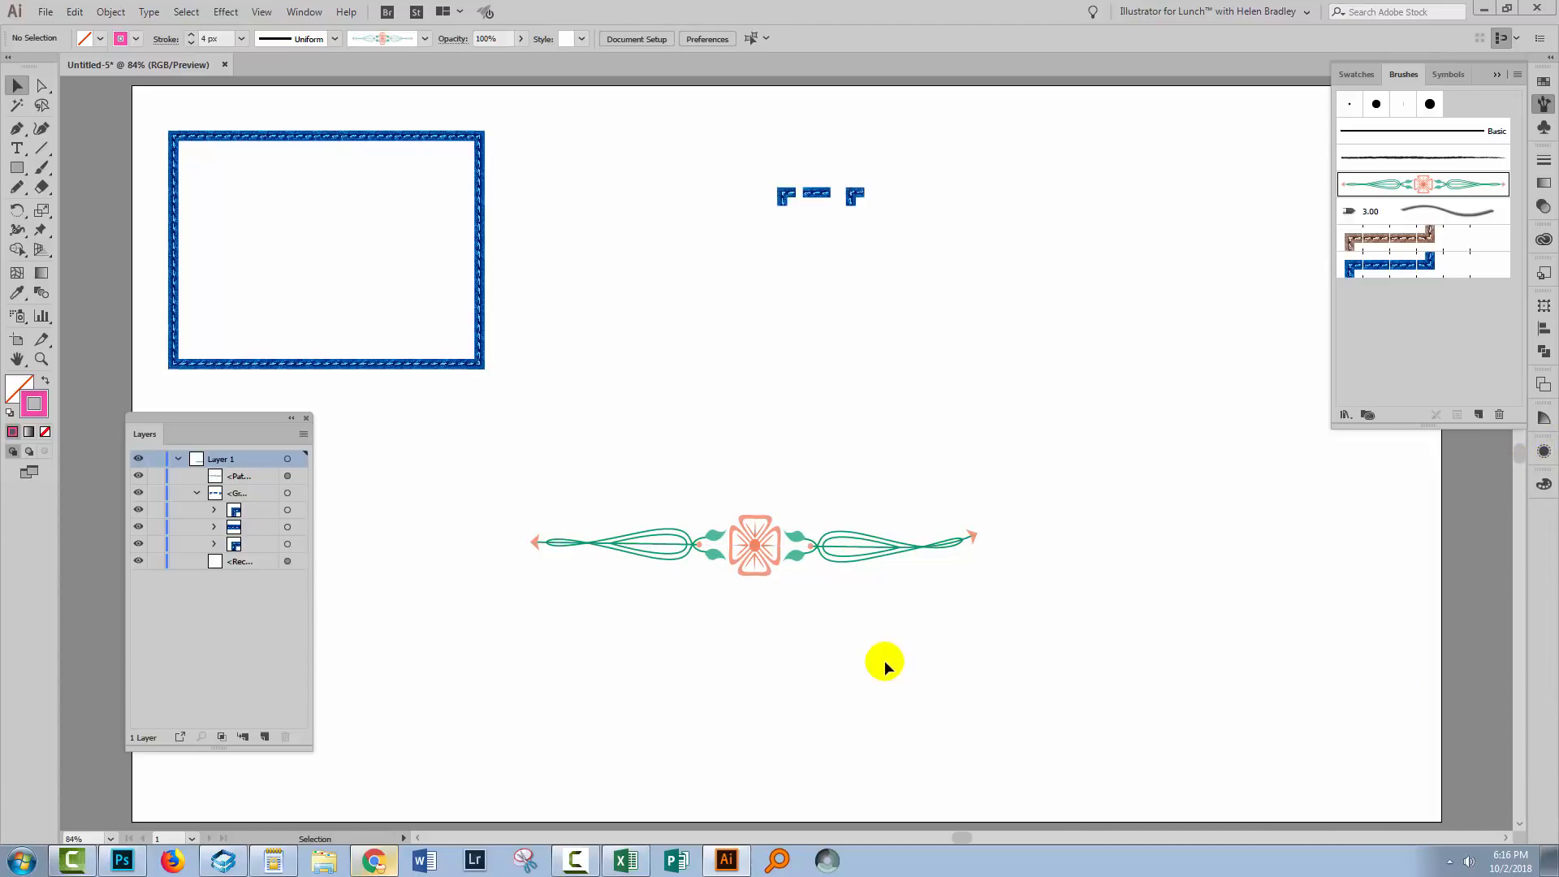
pyautogui.moveTo(676, 552)
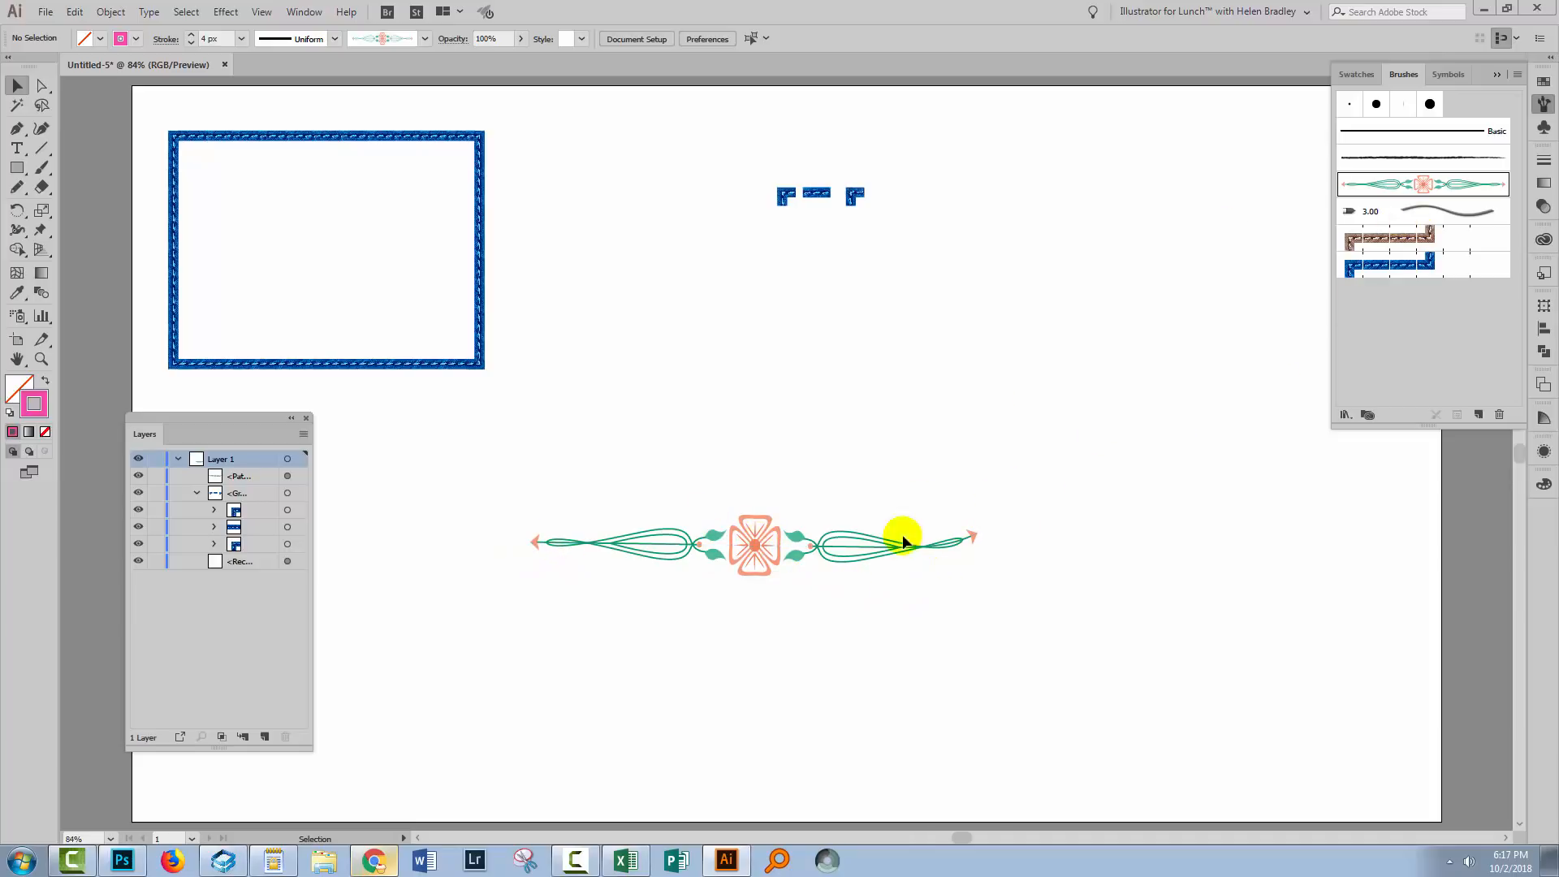
pyautogui.moveTo(1119, 519)
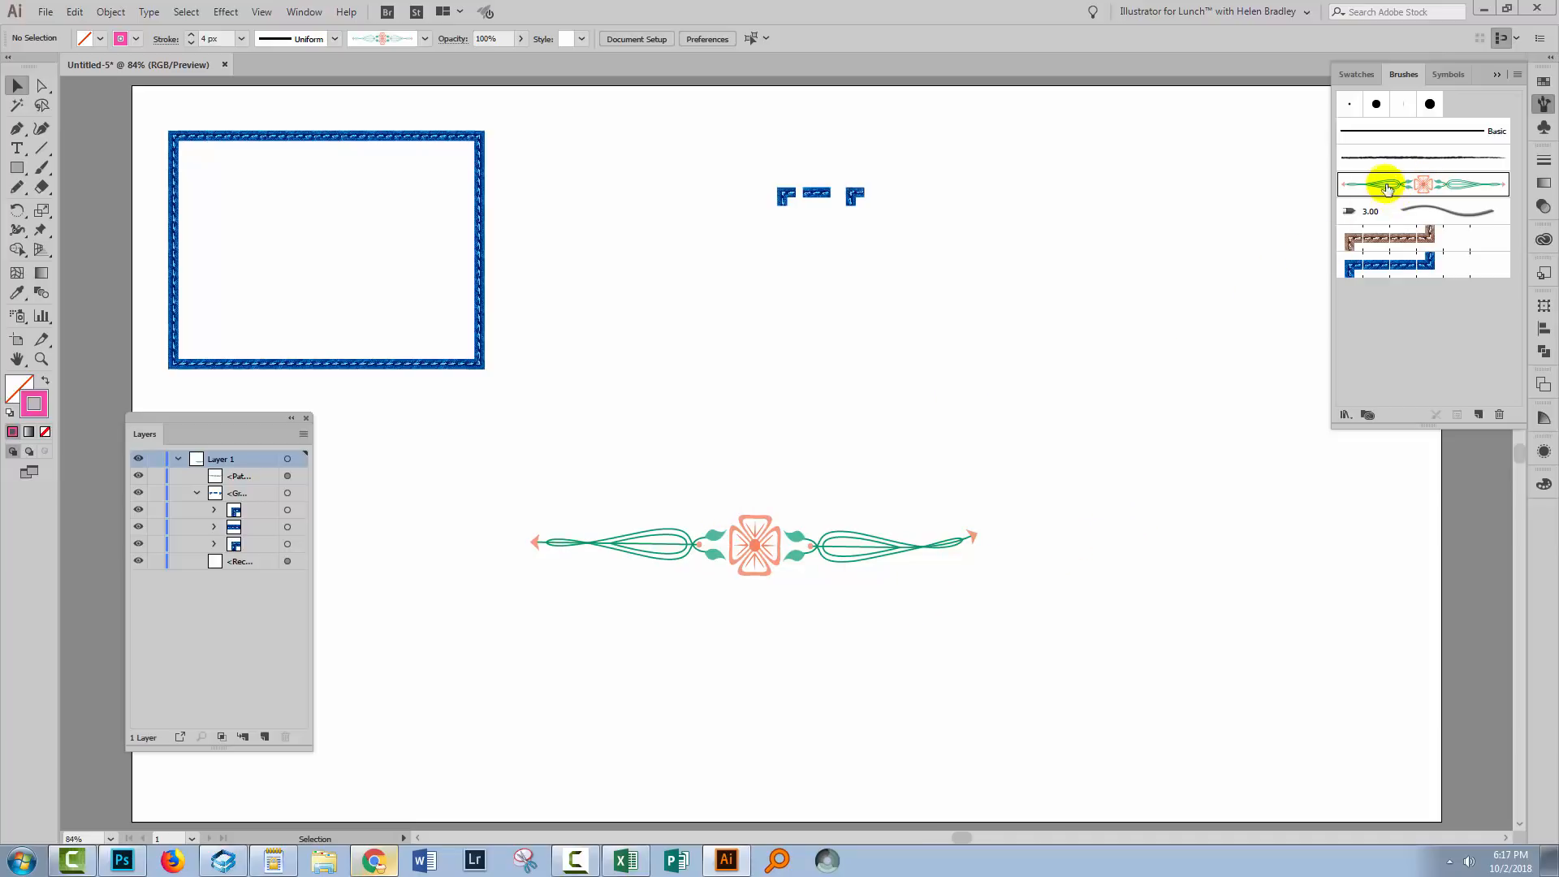
pyautogui.doubleClick(1422, 183)
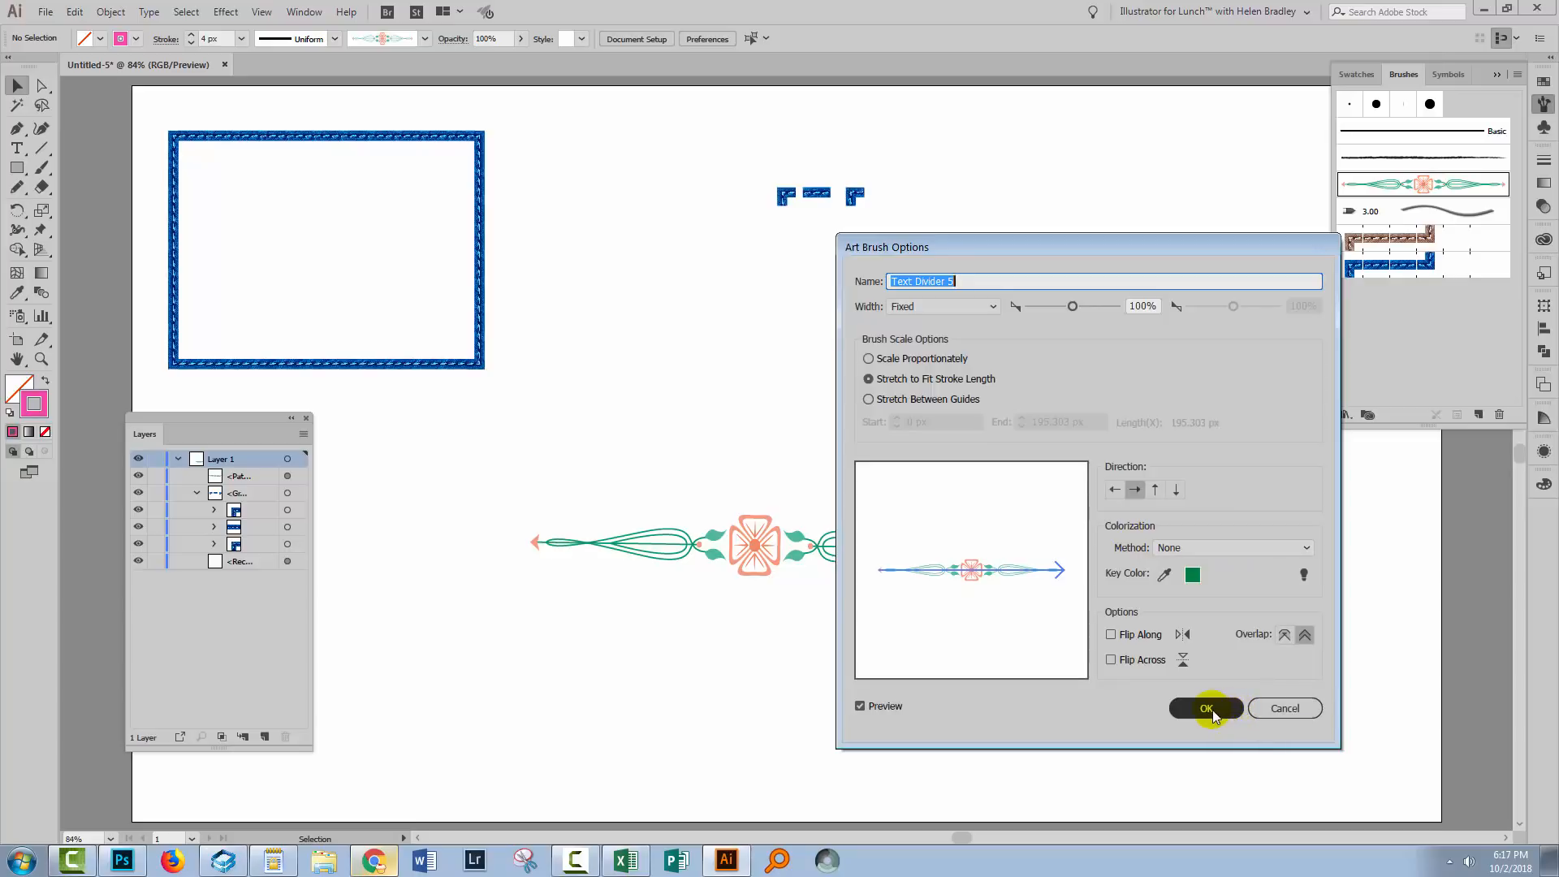
pyautogui.click(1207, 708)
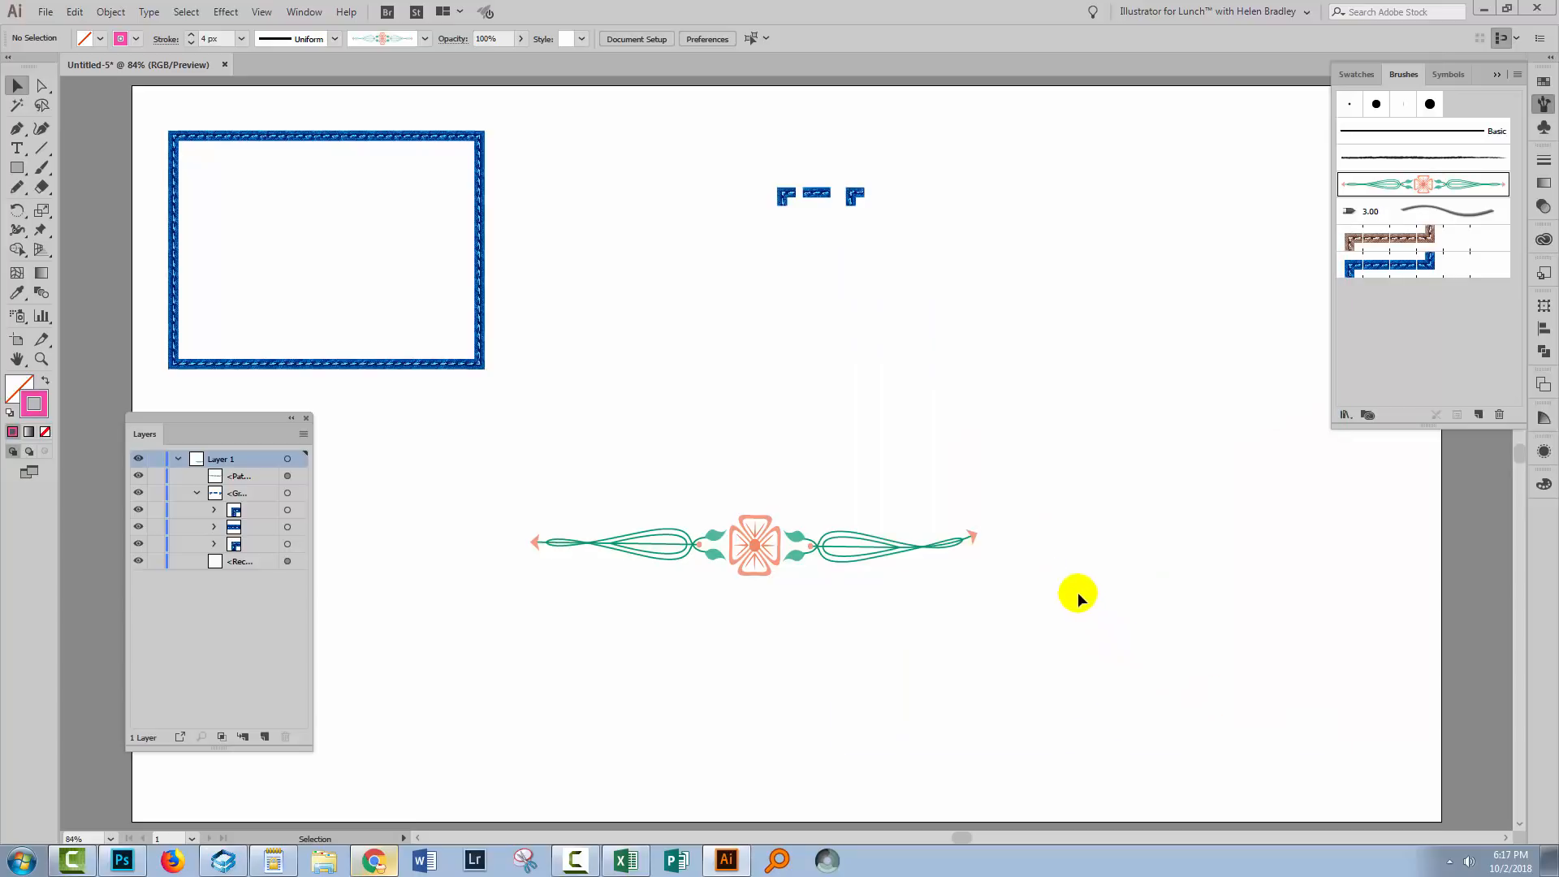
pyautogui.moveTo(942, 582)
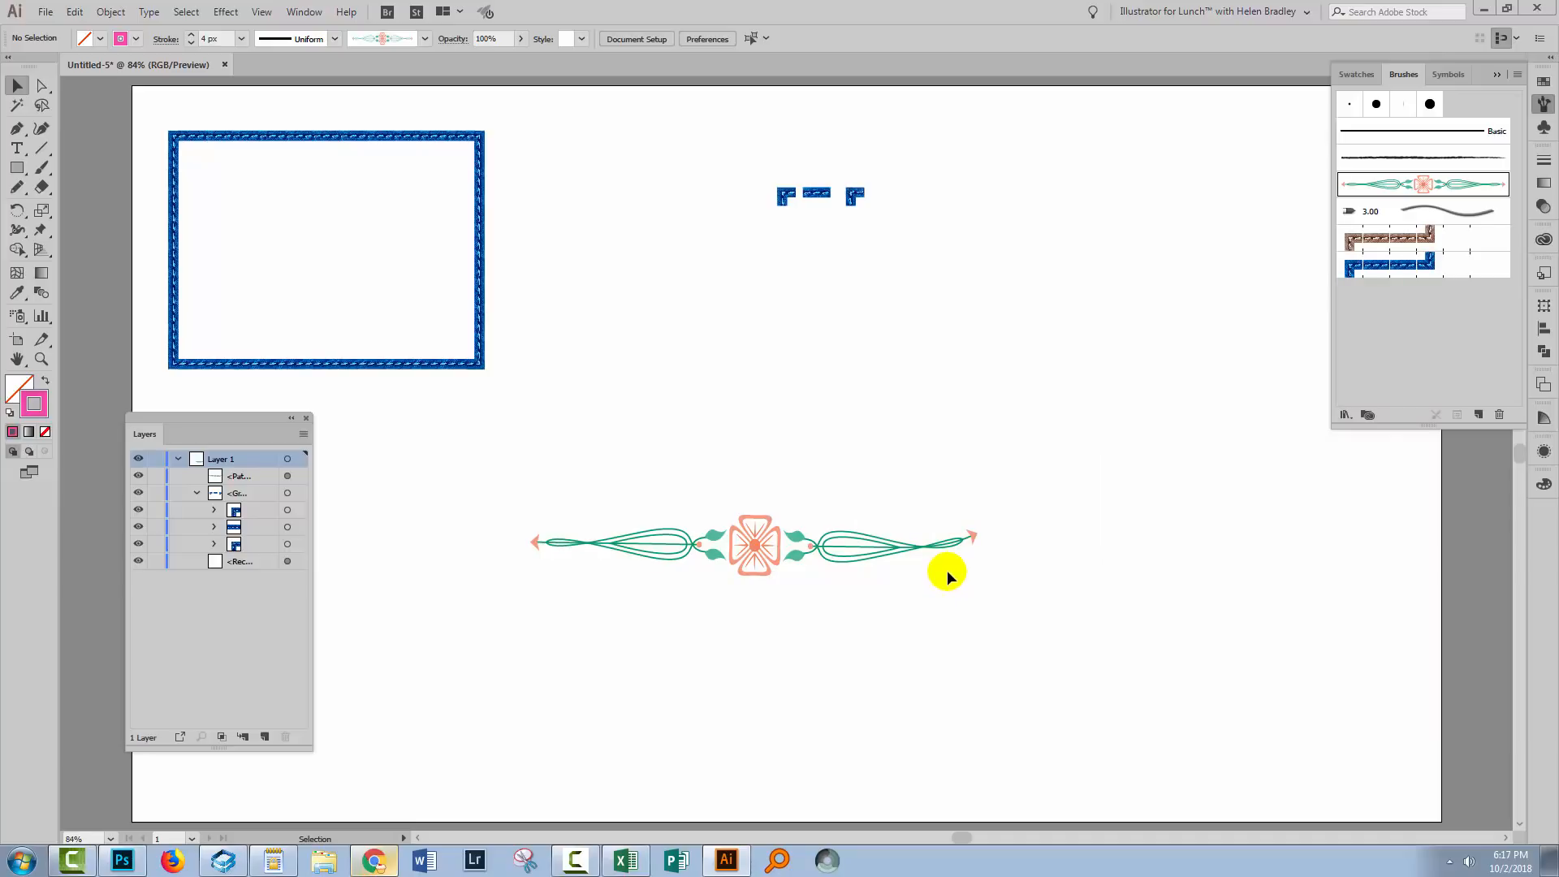
pyautogui.moveTo(1047, 469)
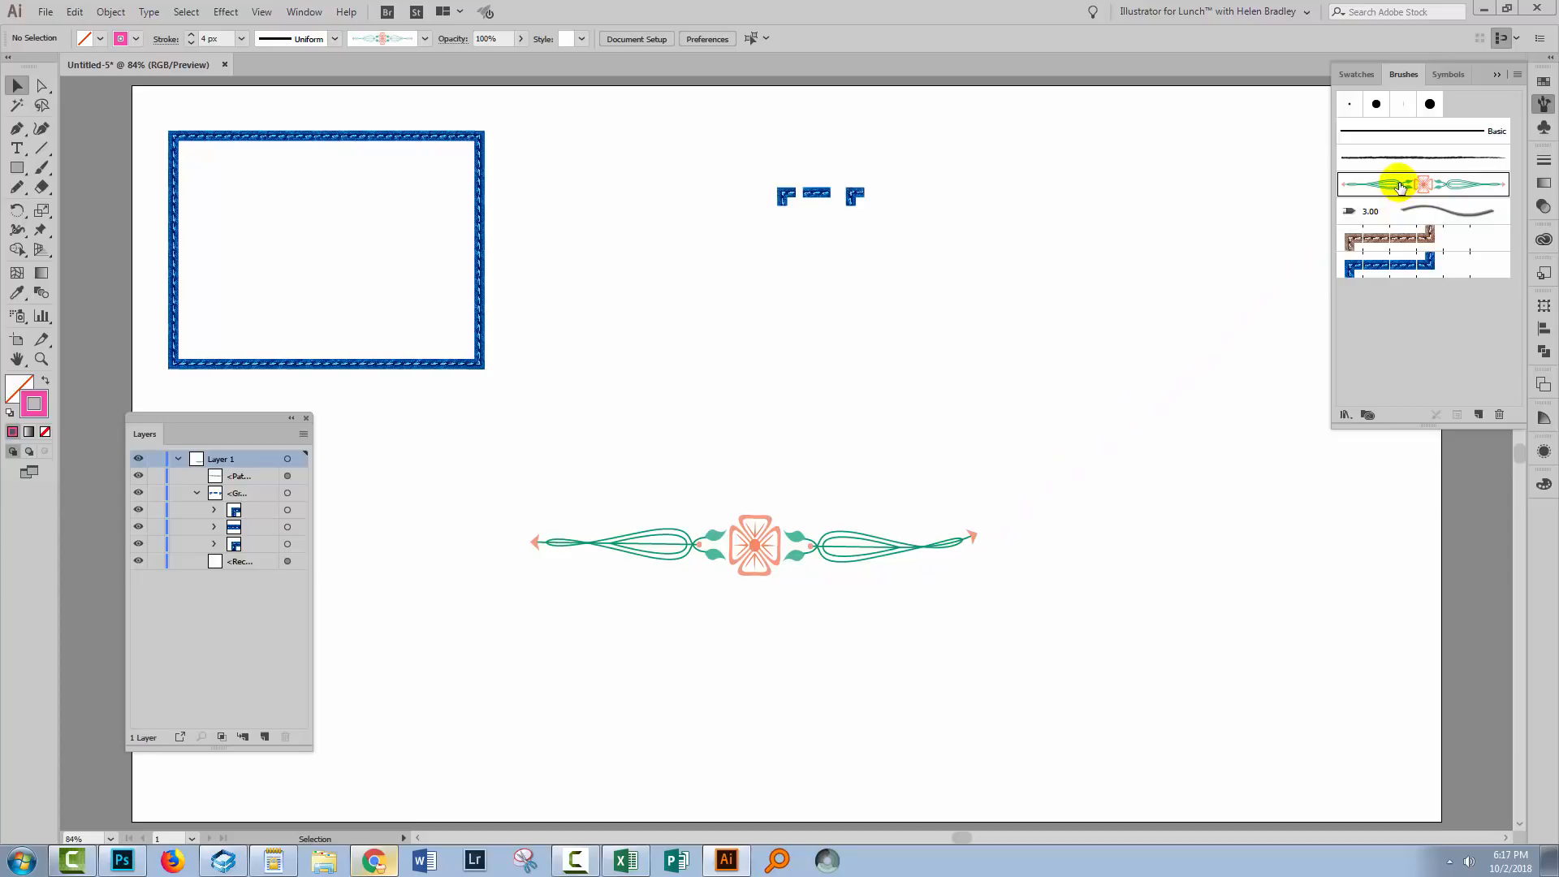
pyautogui.doubleClick(1401, 185)
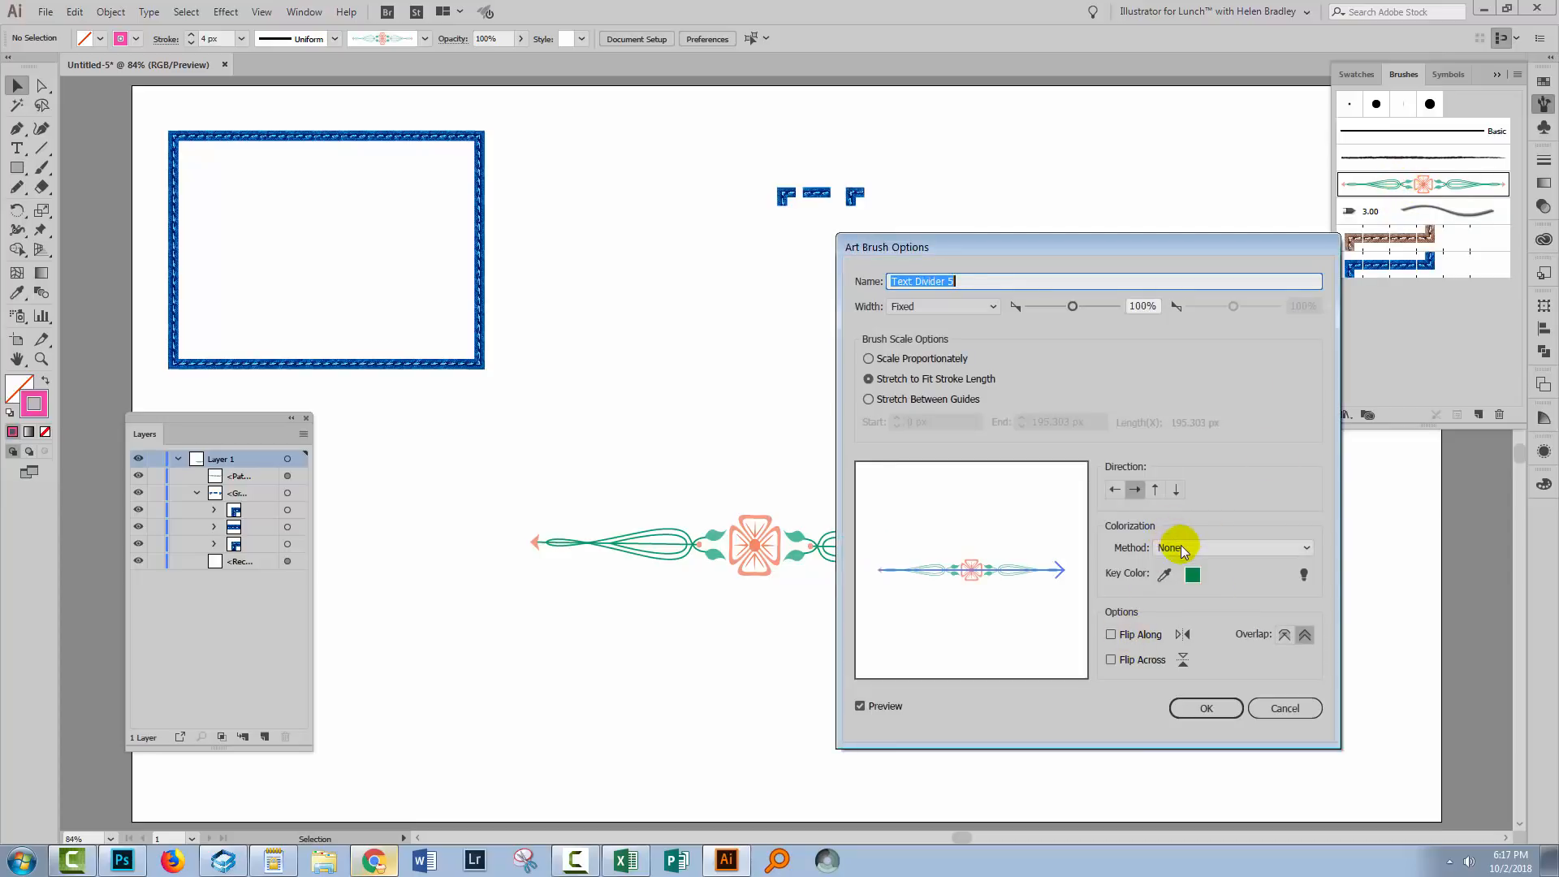
pyautogui.click(1230, 547)
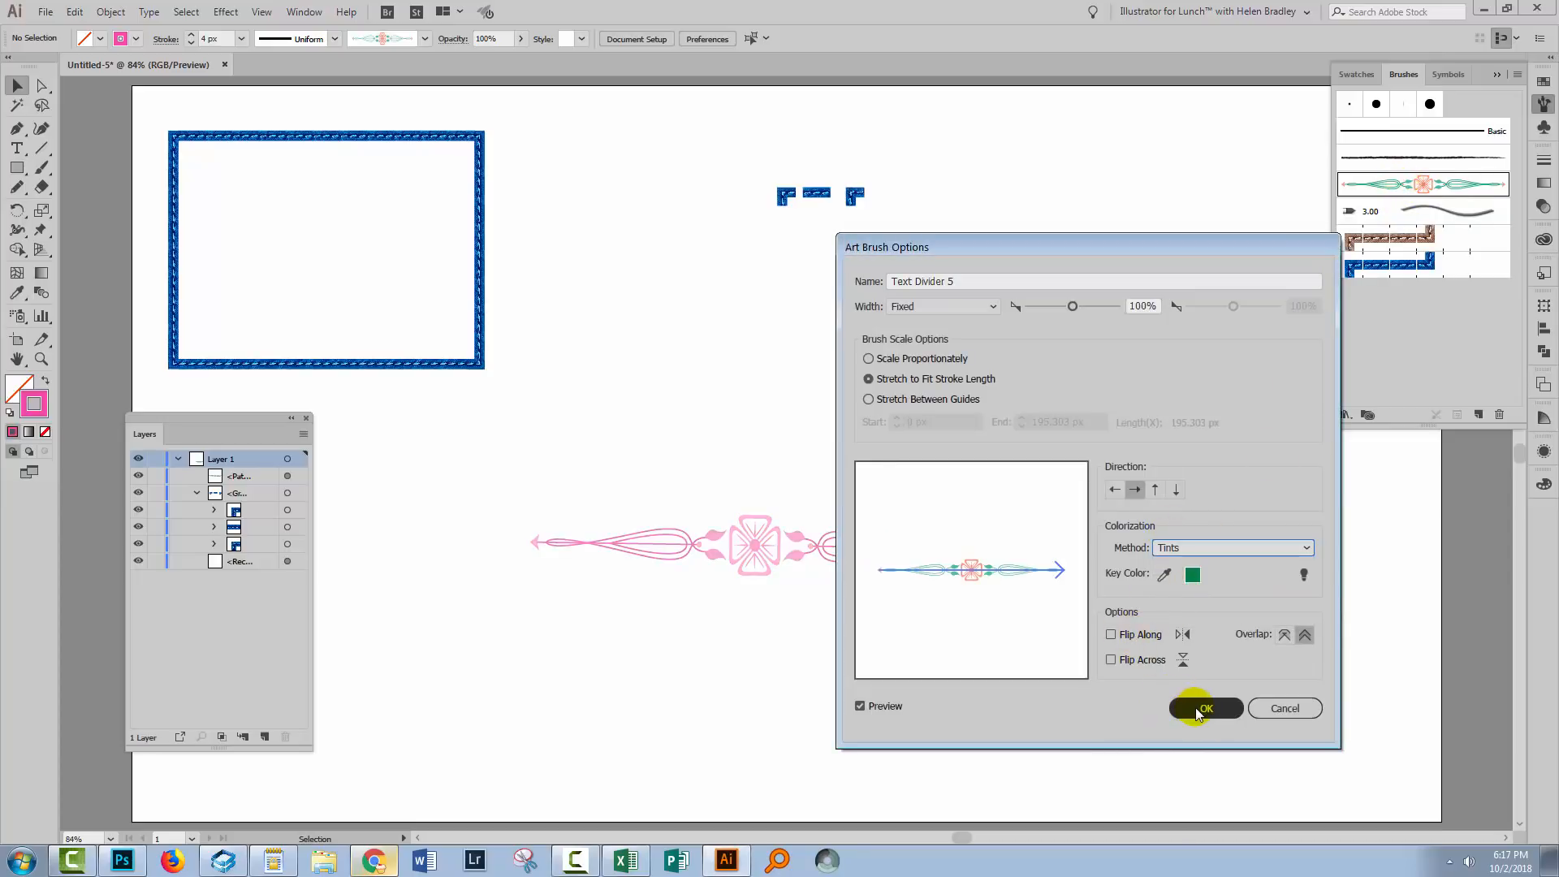
pyautogui.click(1203, 708)
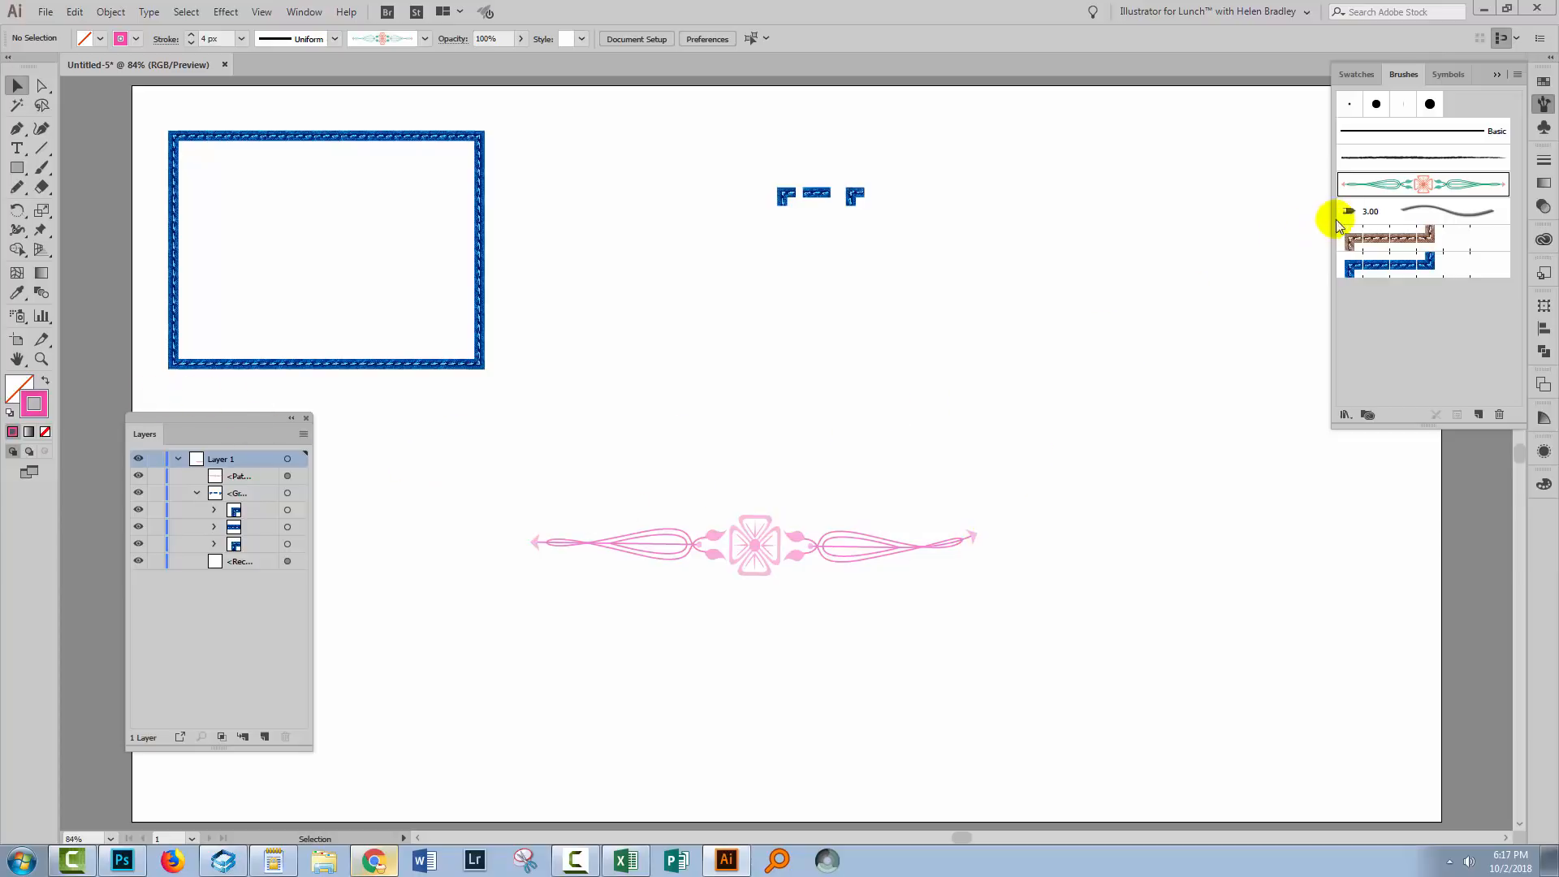
pyautogui.click(1233, 547)
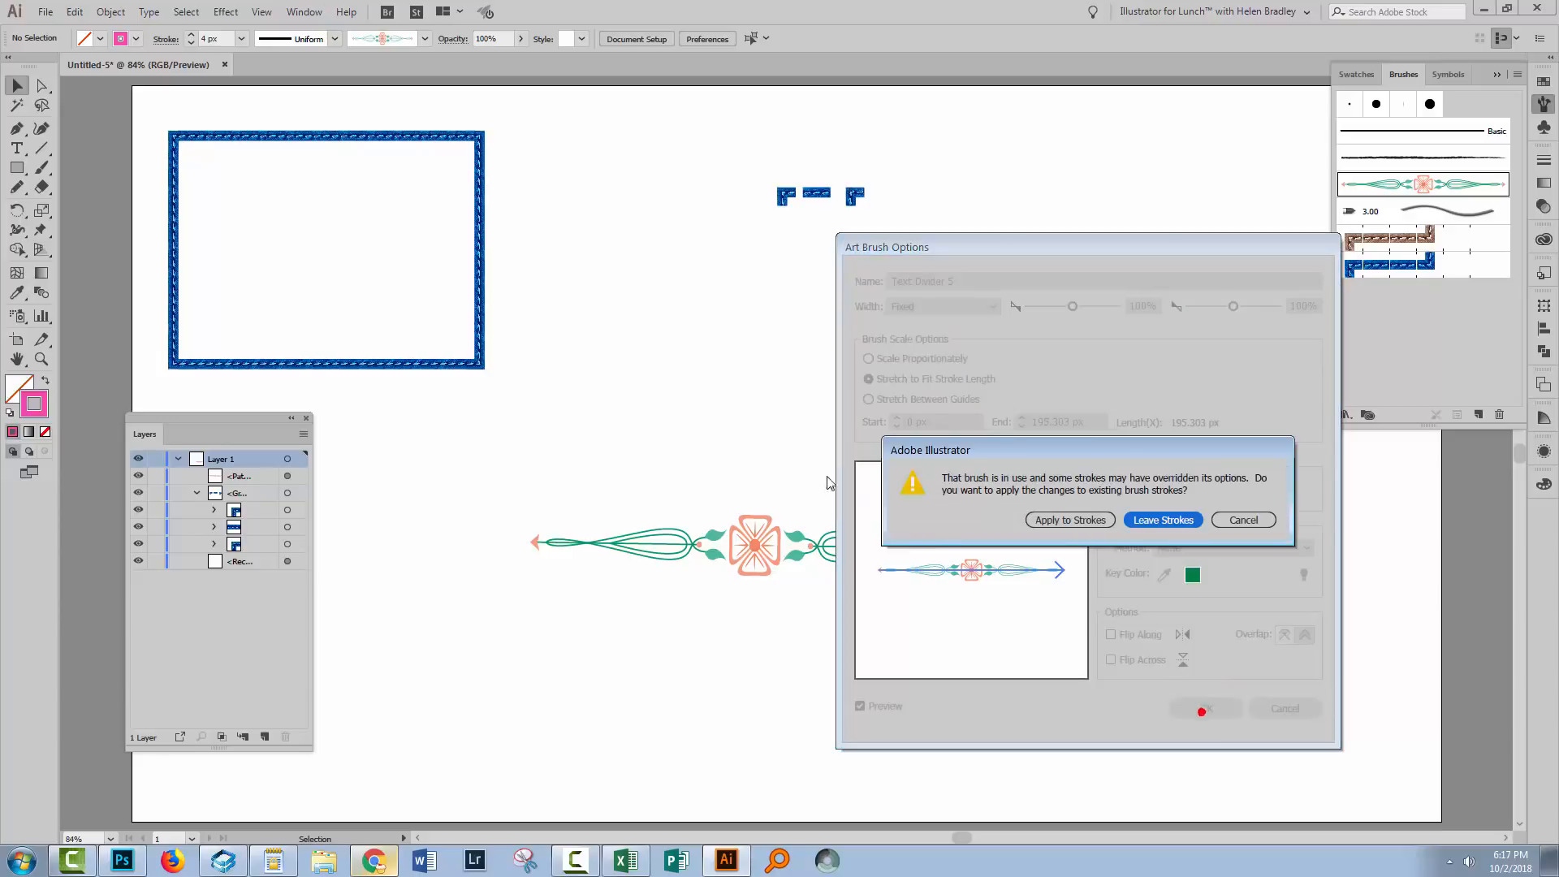
pyautogui.click(1161, 520)
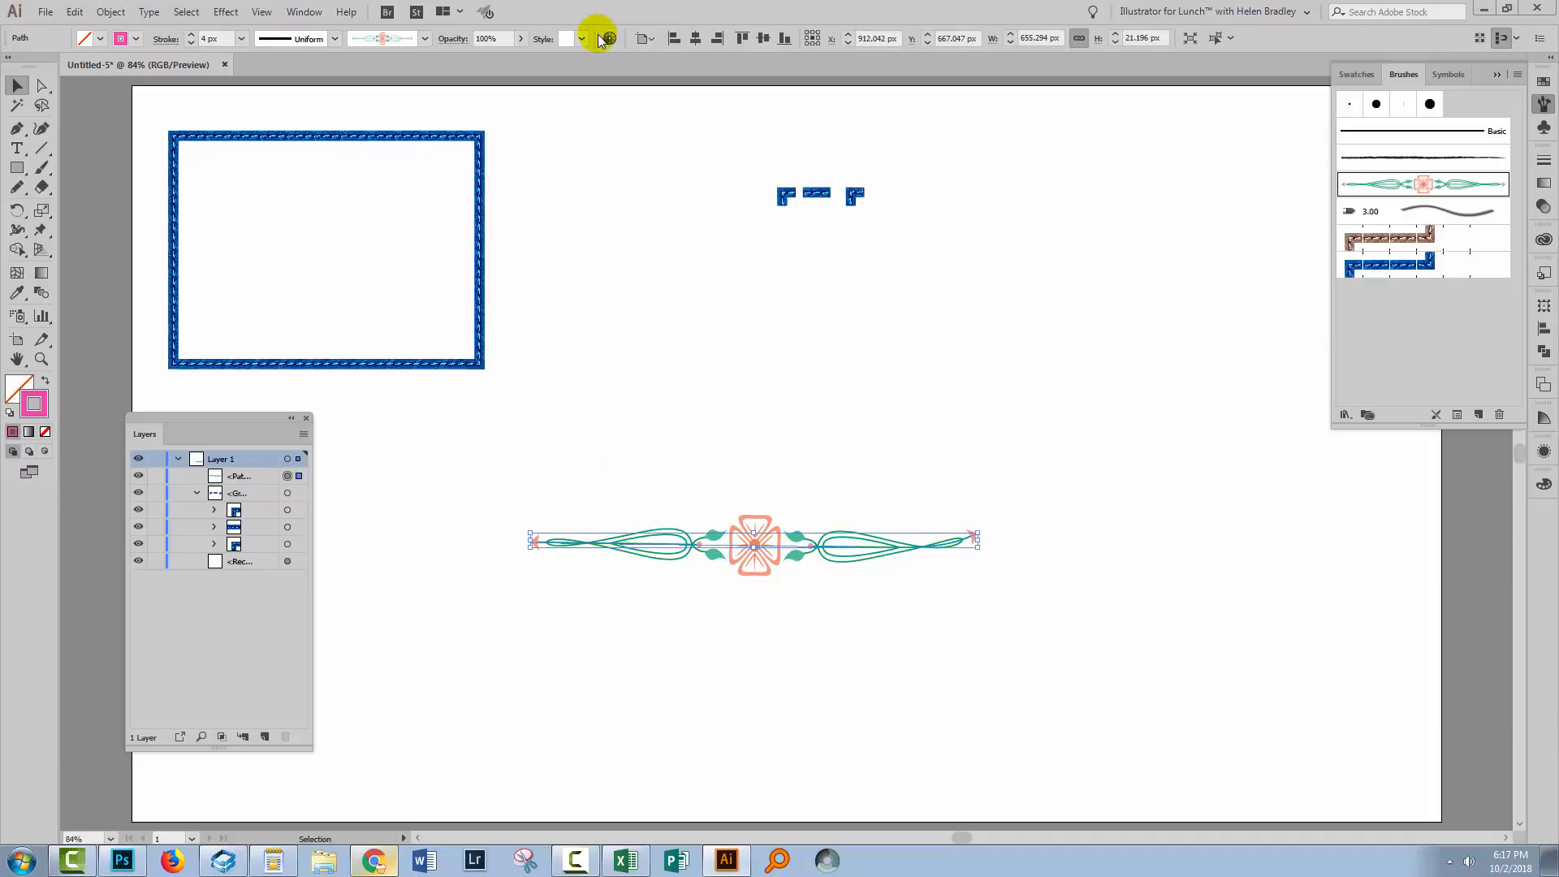
# - Start Recolor Artwork on the divider, shuffle the colour assignments twice and move to the colour wheel
pyautogui.click(607, 37)
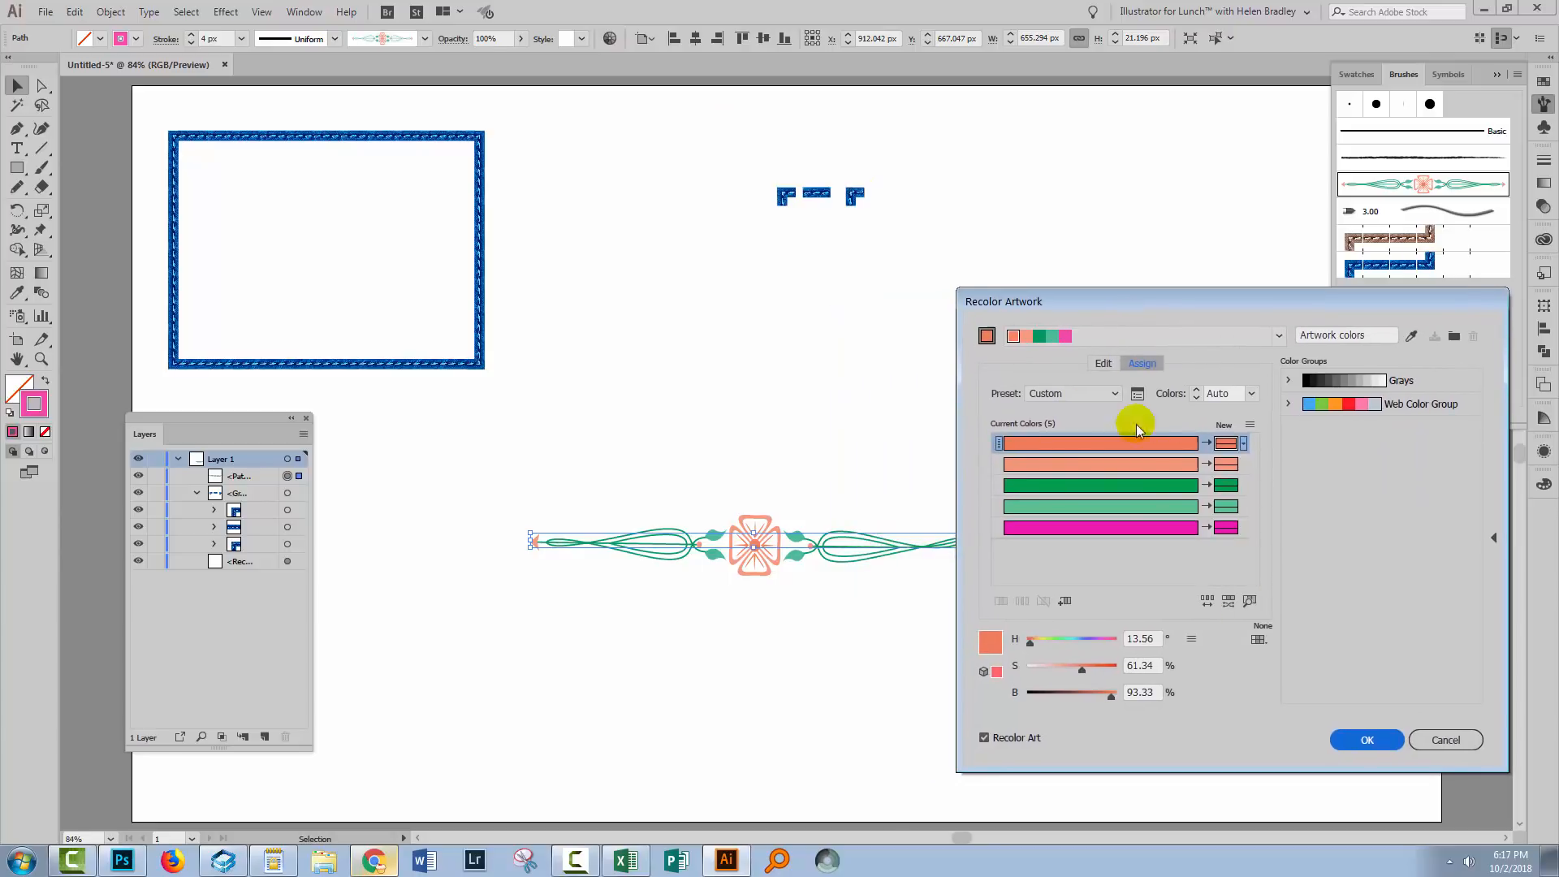
pyautogui.moveTo(1093, 301)
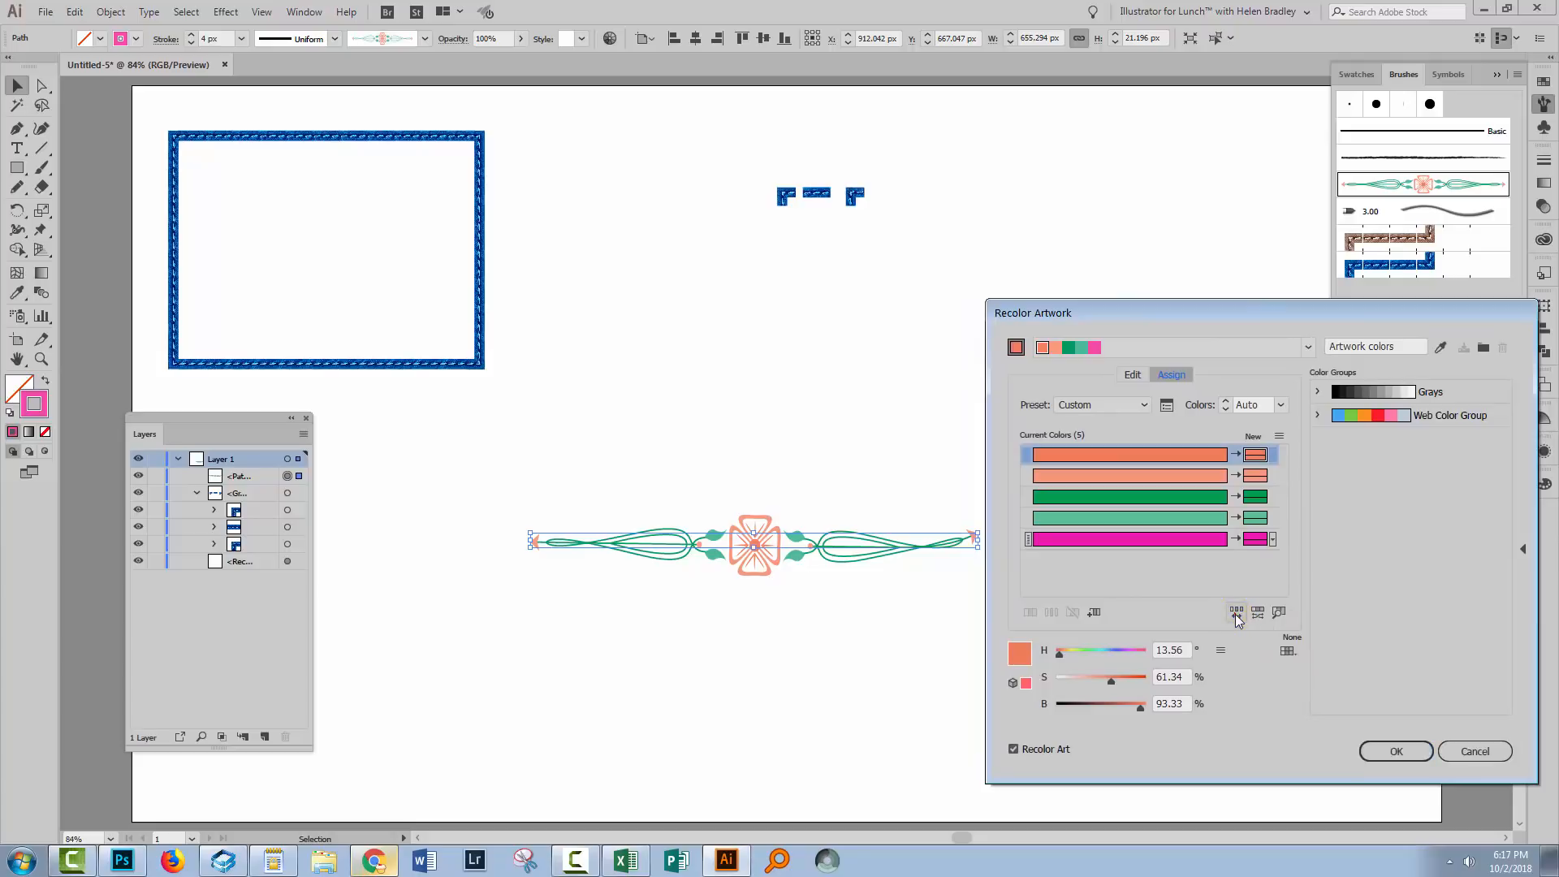
pyautogui.click(1236, 613)
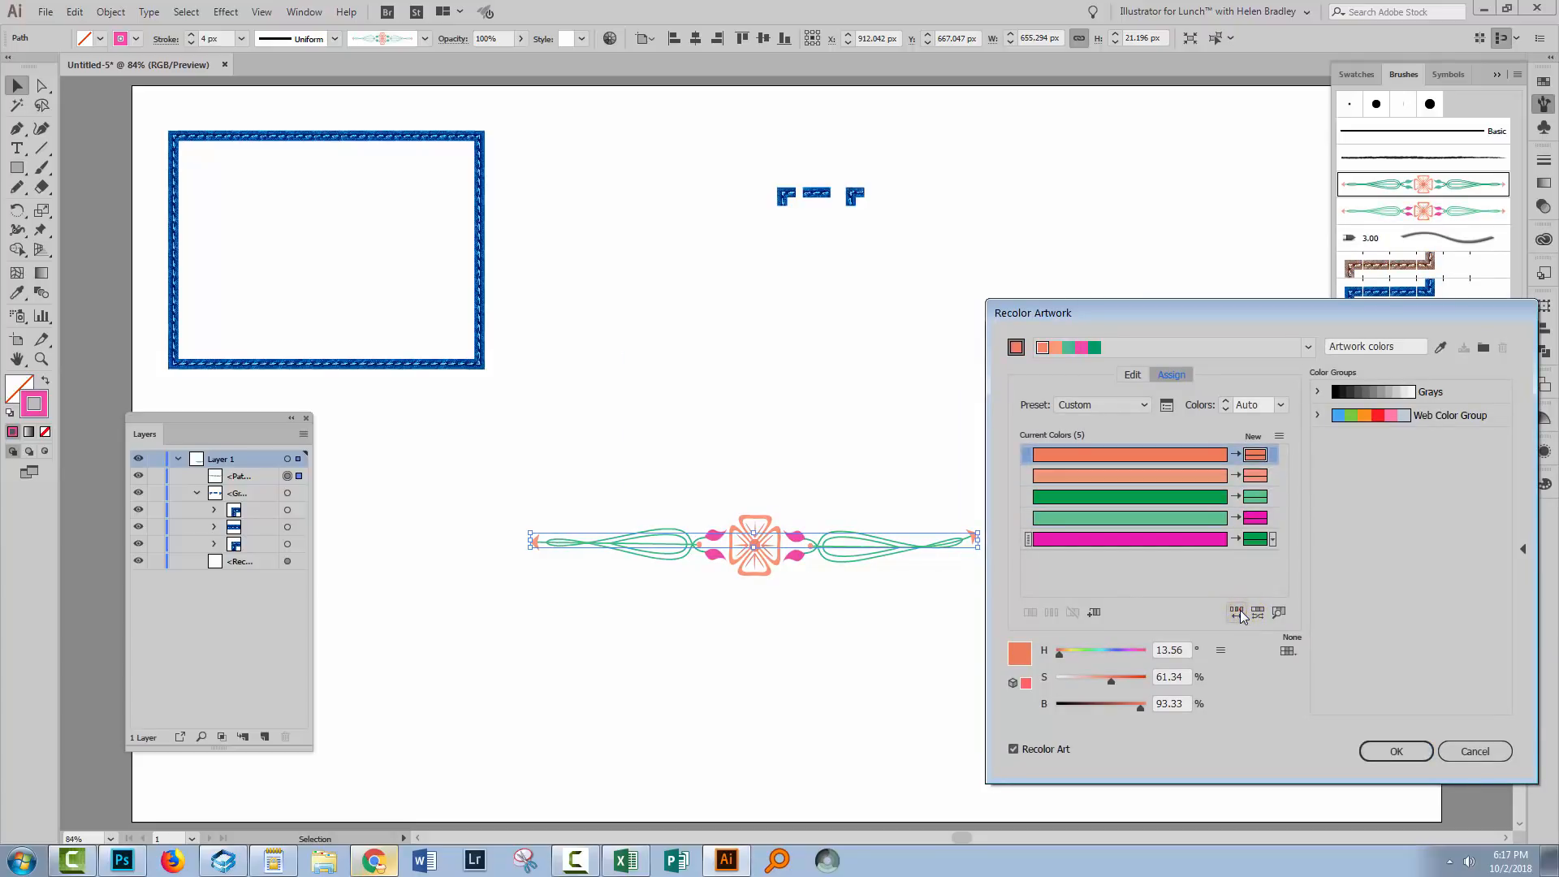
pyautogui.click(1237, 612)
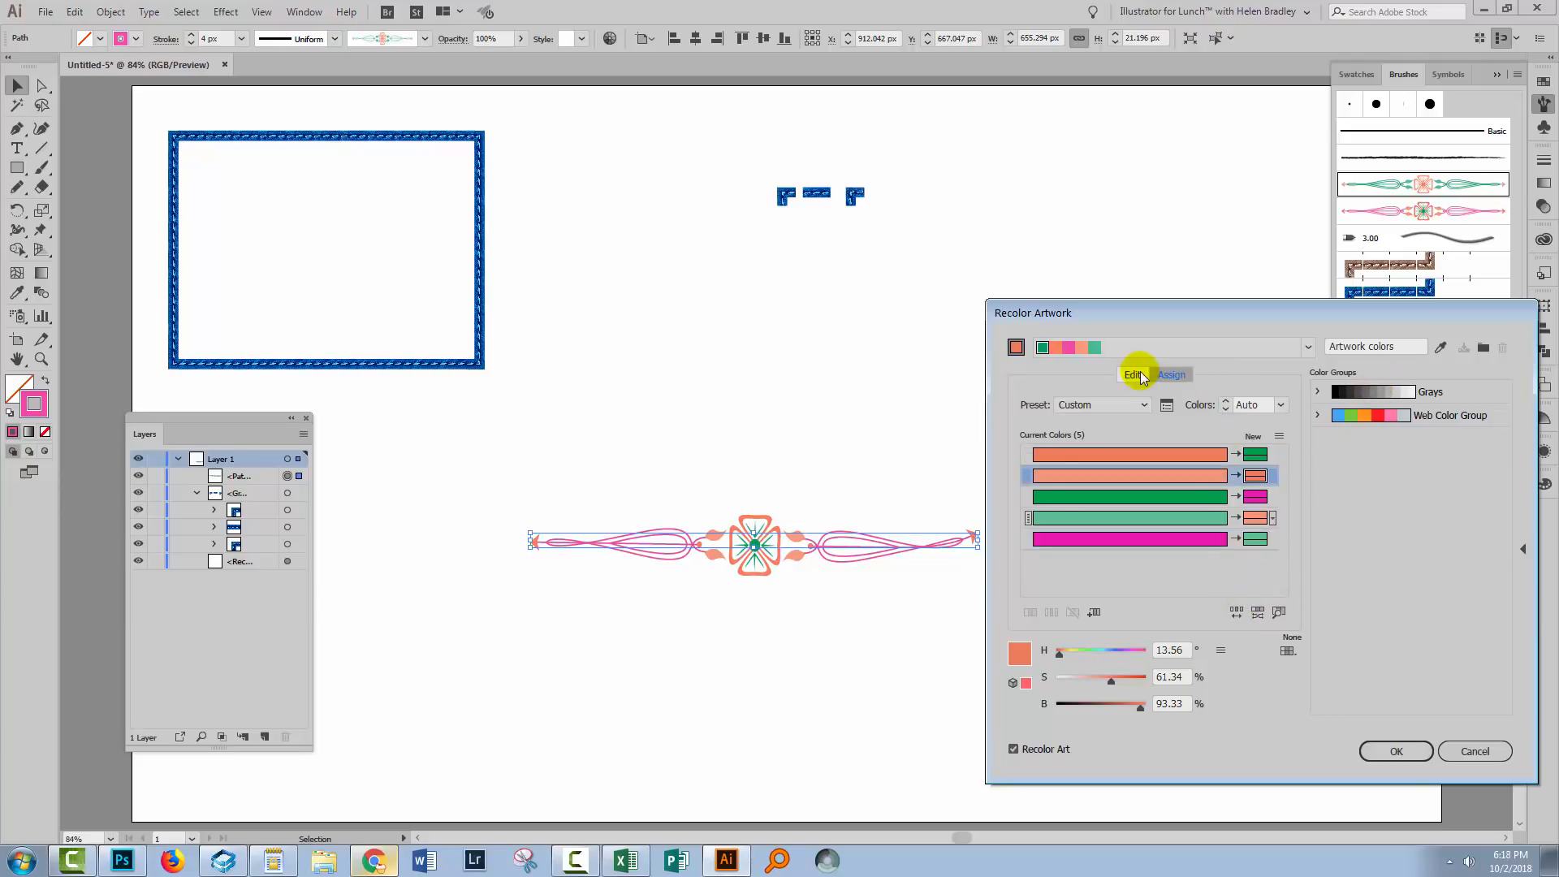
pyautogui.click(1132, 375)
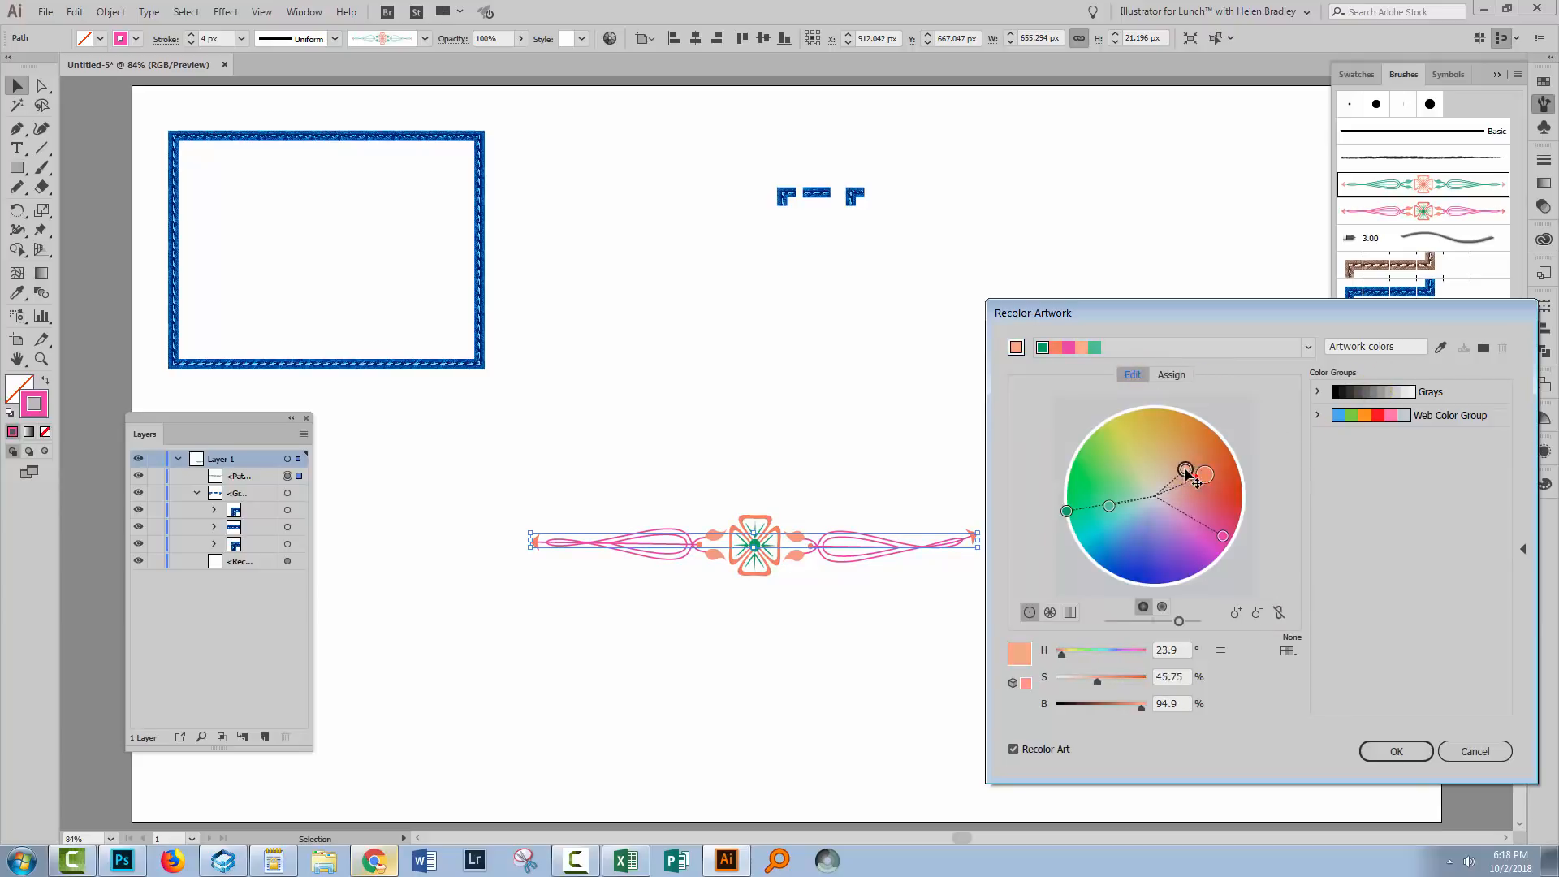
# - Drag the wheel handles so swirls and flower turn purple and leaves orange, then apply the recolour
pyautogui.moveTo(1203, 472); pyautogui.dragTo(1203, 445)
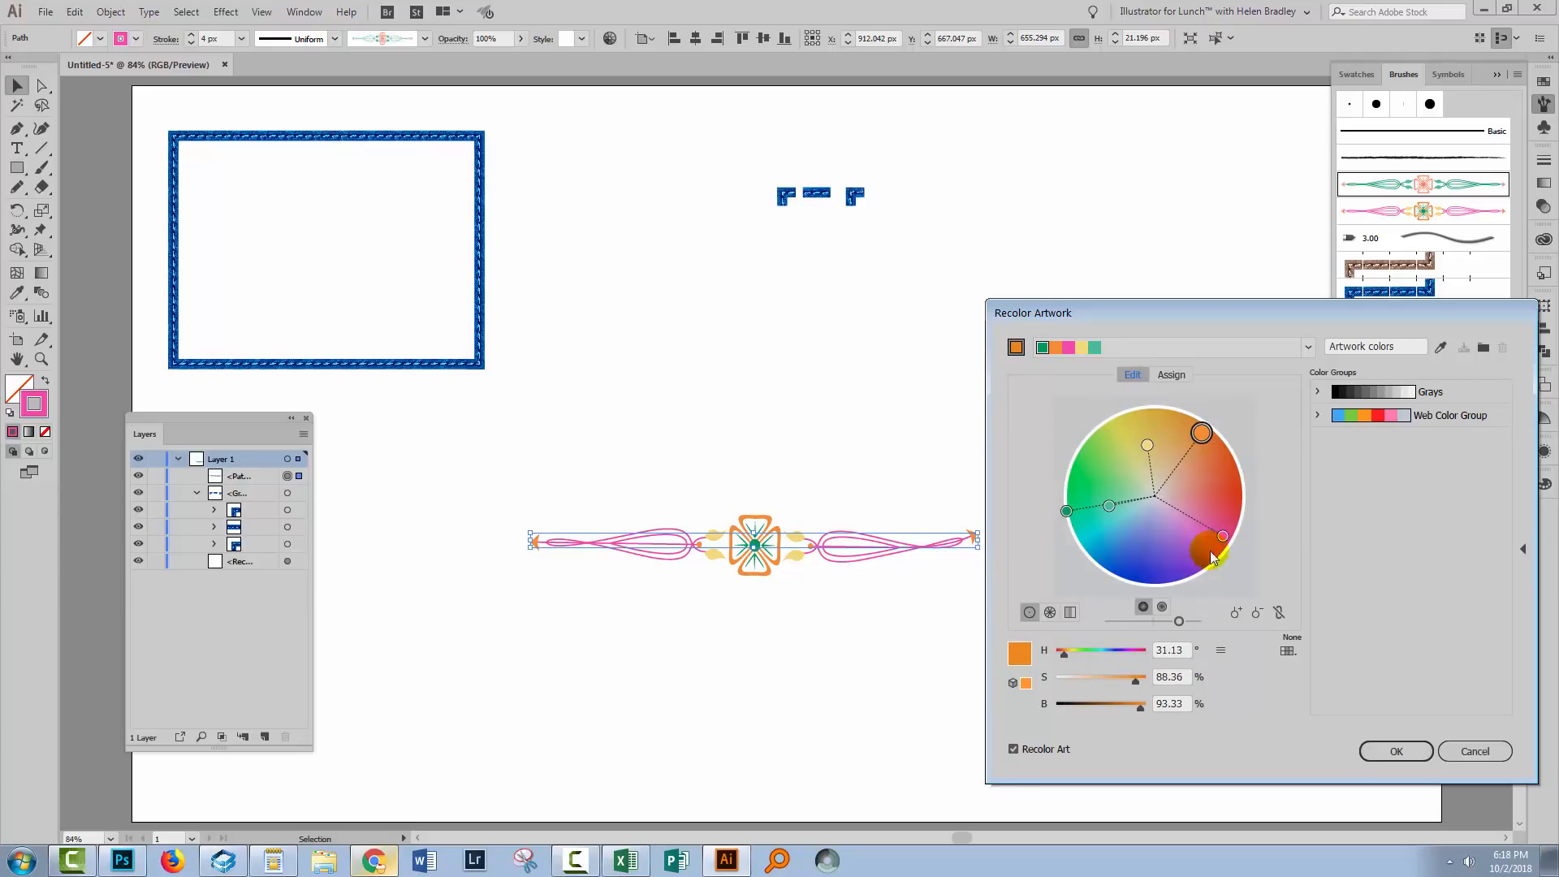
pyautogui.moveTo(1221, 537); pyautogui.dragTo(1066, 508)
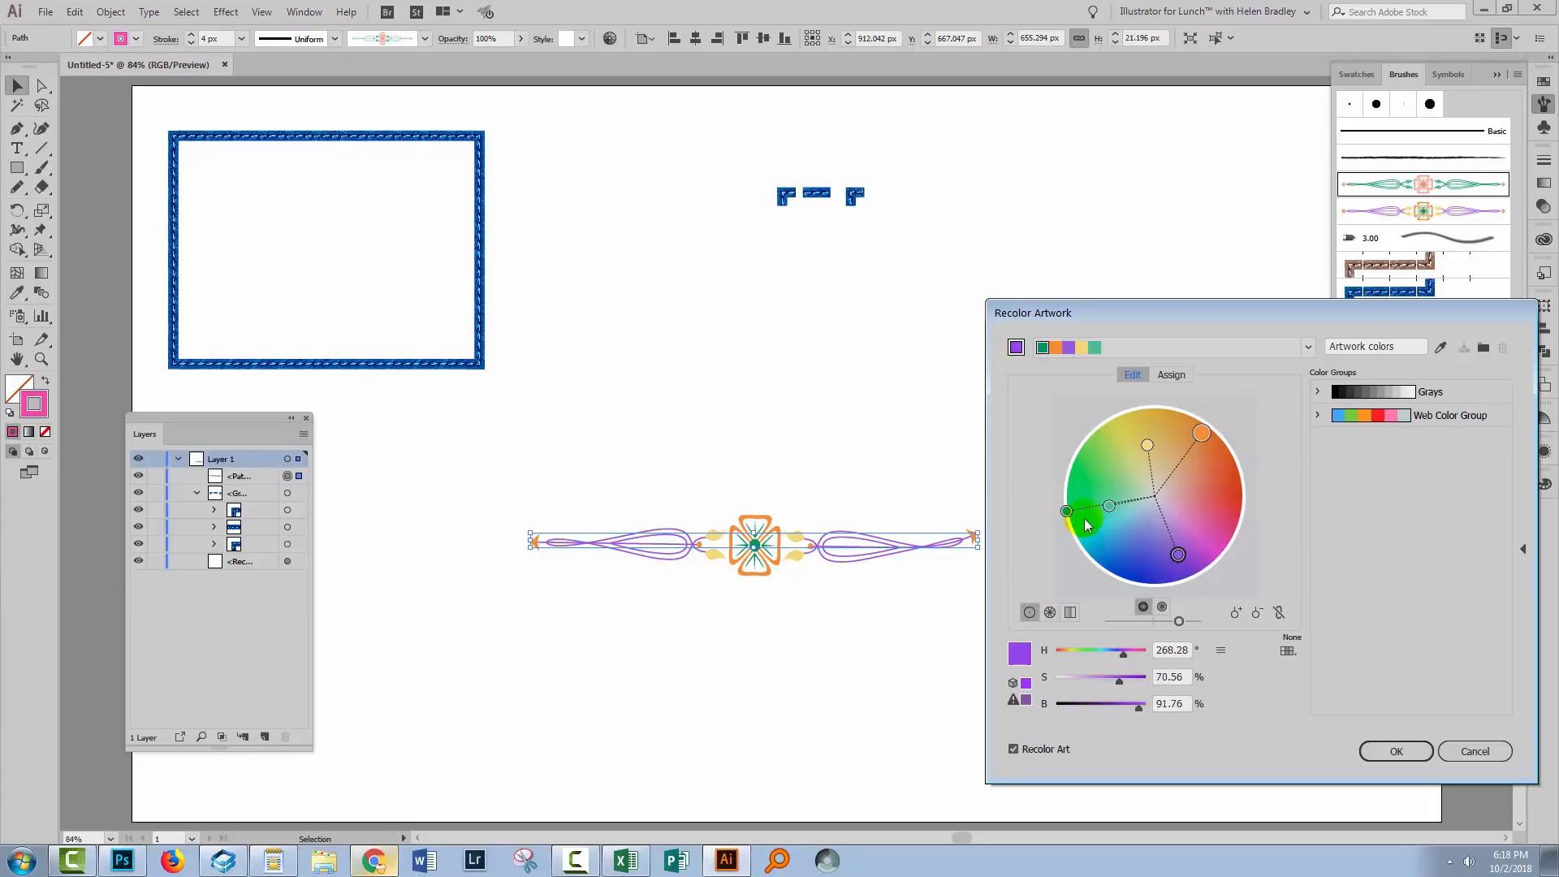
pyautogui.moveTo(1066, 510); pyautogui.dragTo(1081, 532)
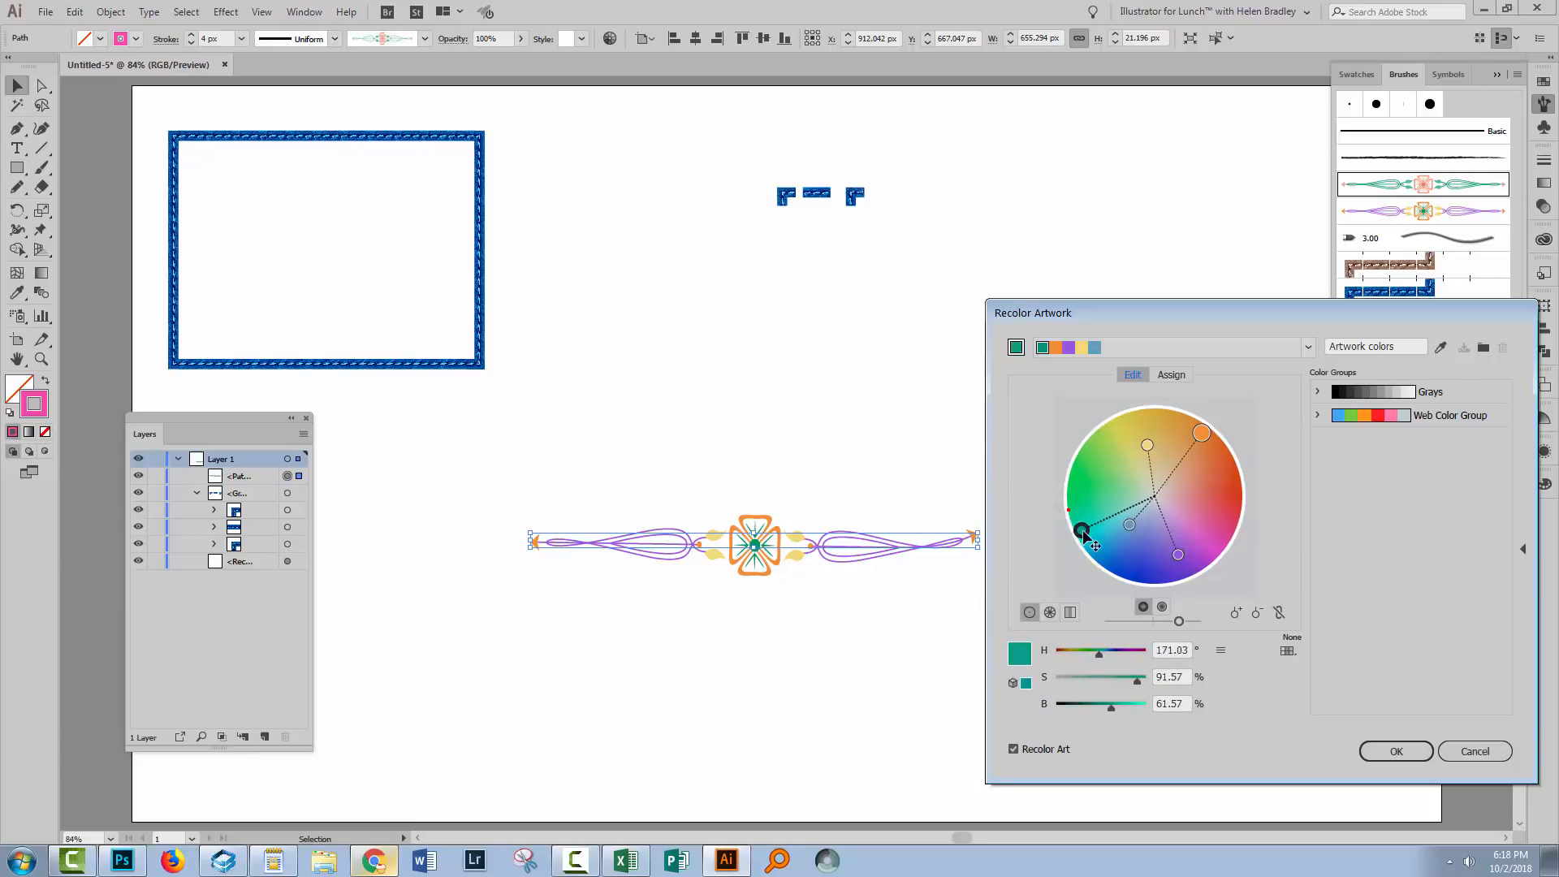
pyautogui.moveTo(1081, 531); pyautogui.dragTo(1200, 431)
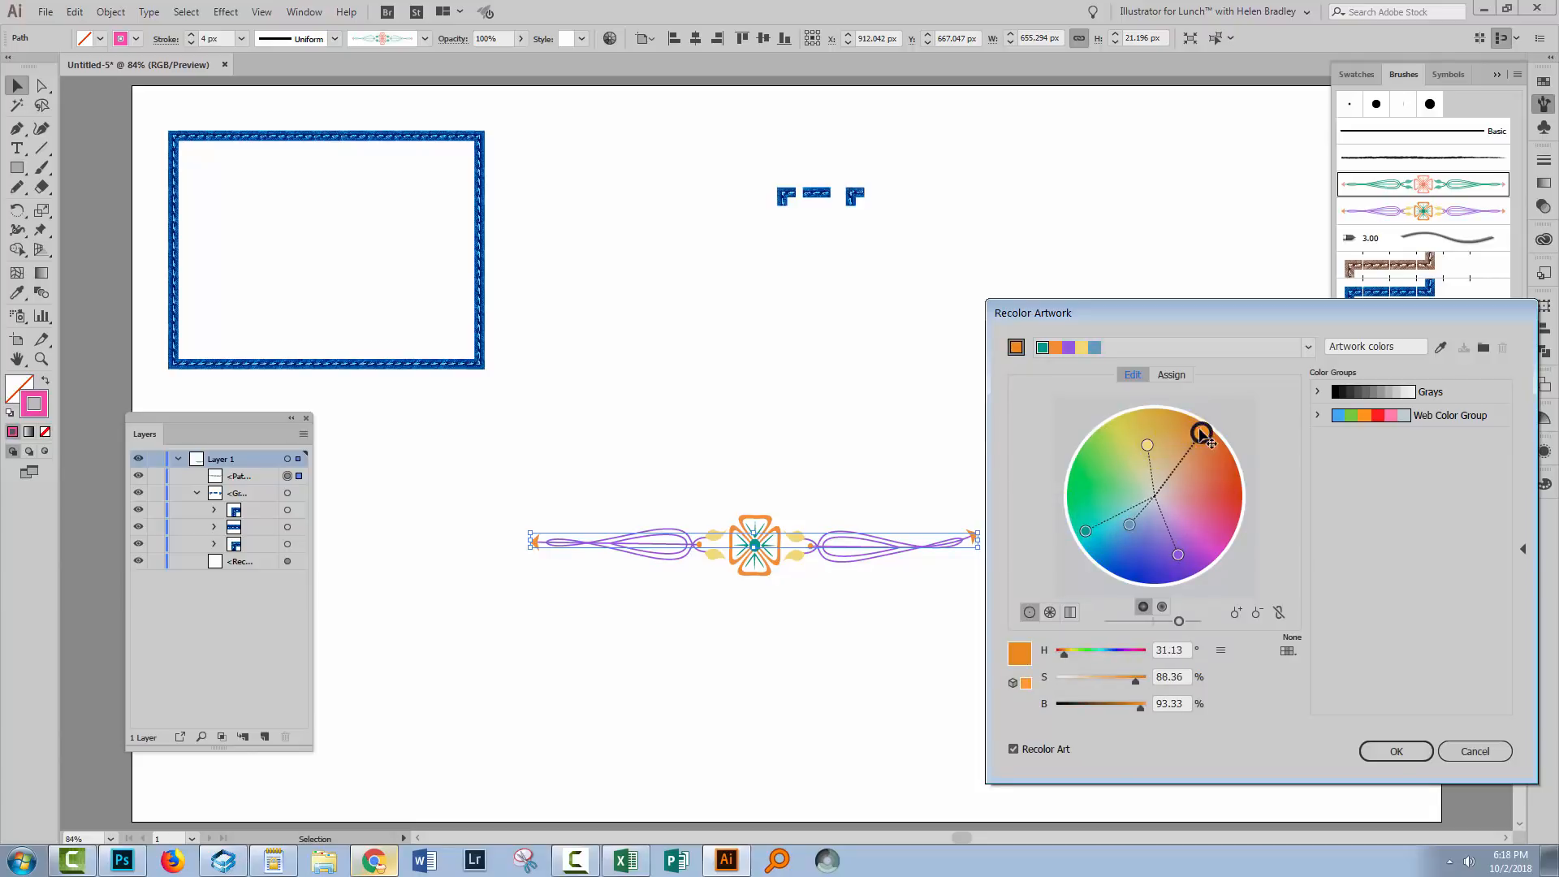
pyautogui.moveTo(1204, 435); pyautogui.dragTo(1151, 549)
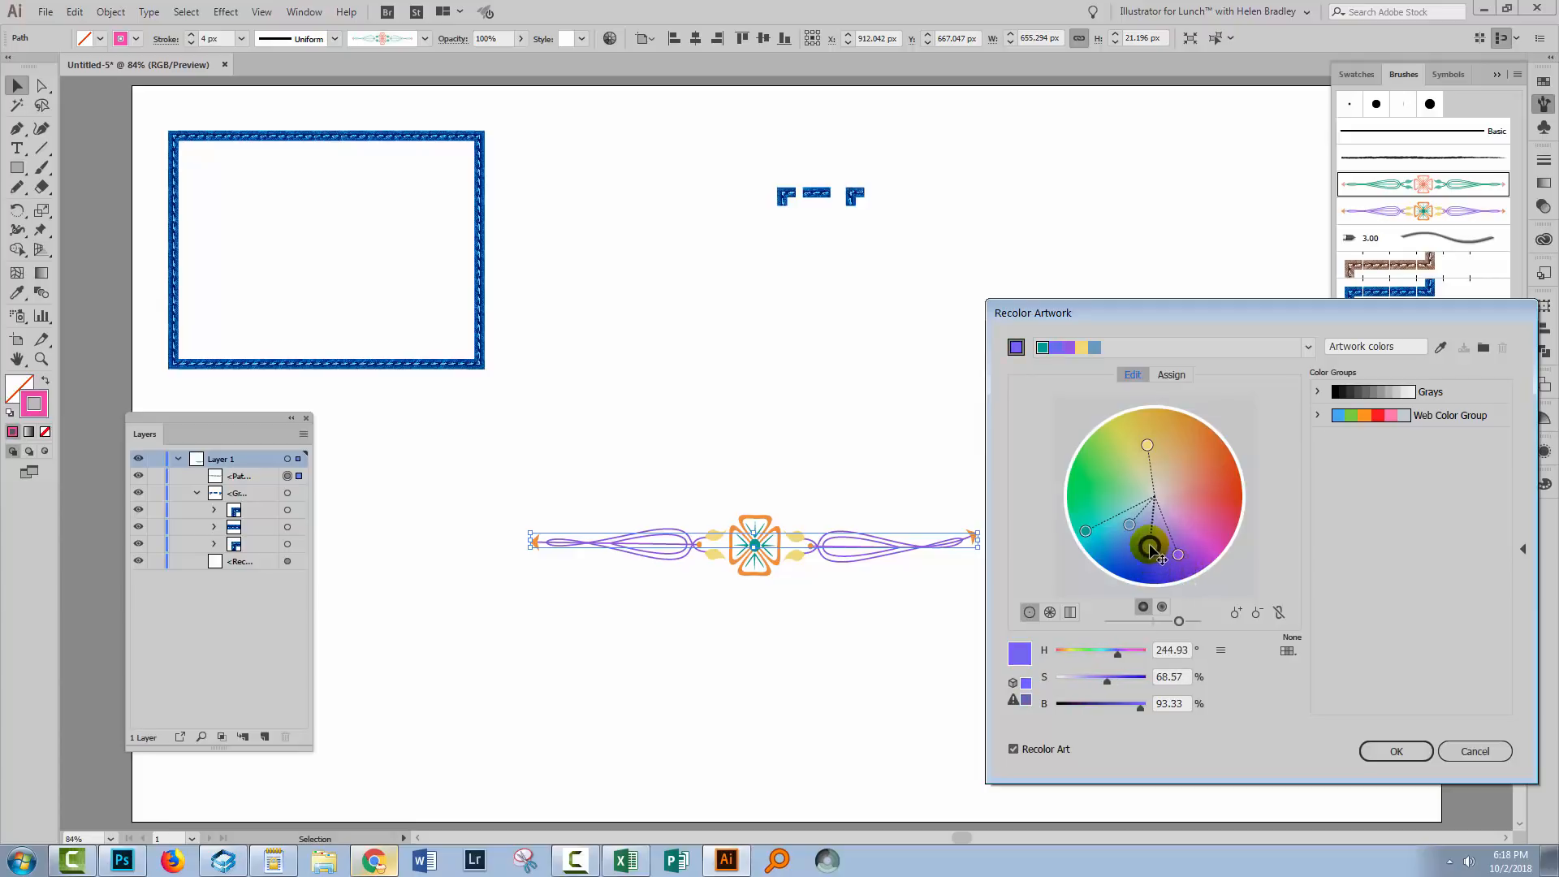
pyautogui.moveTo(1148, 552); pyautogui.dragTo(1146, 445)
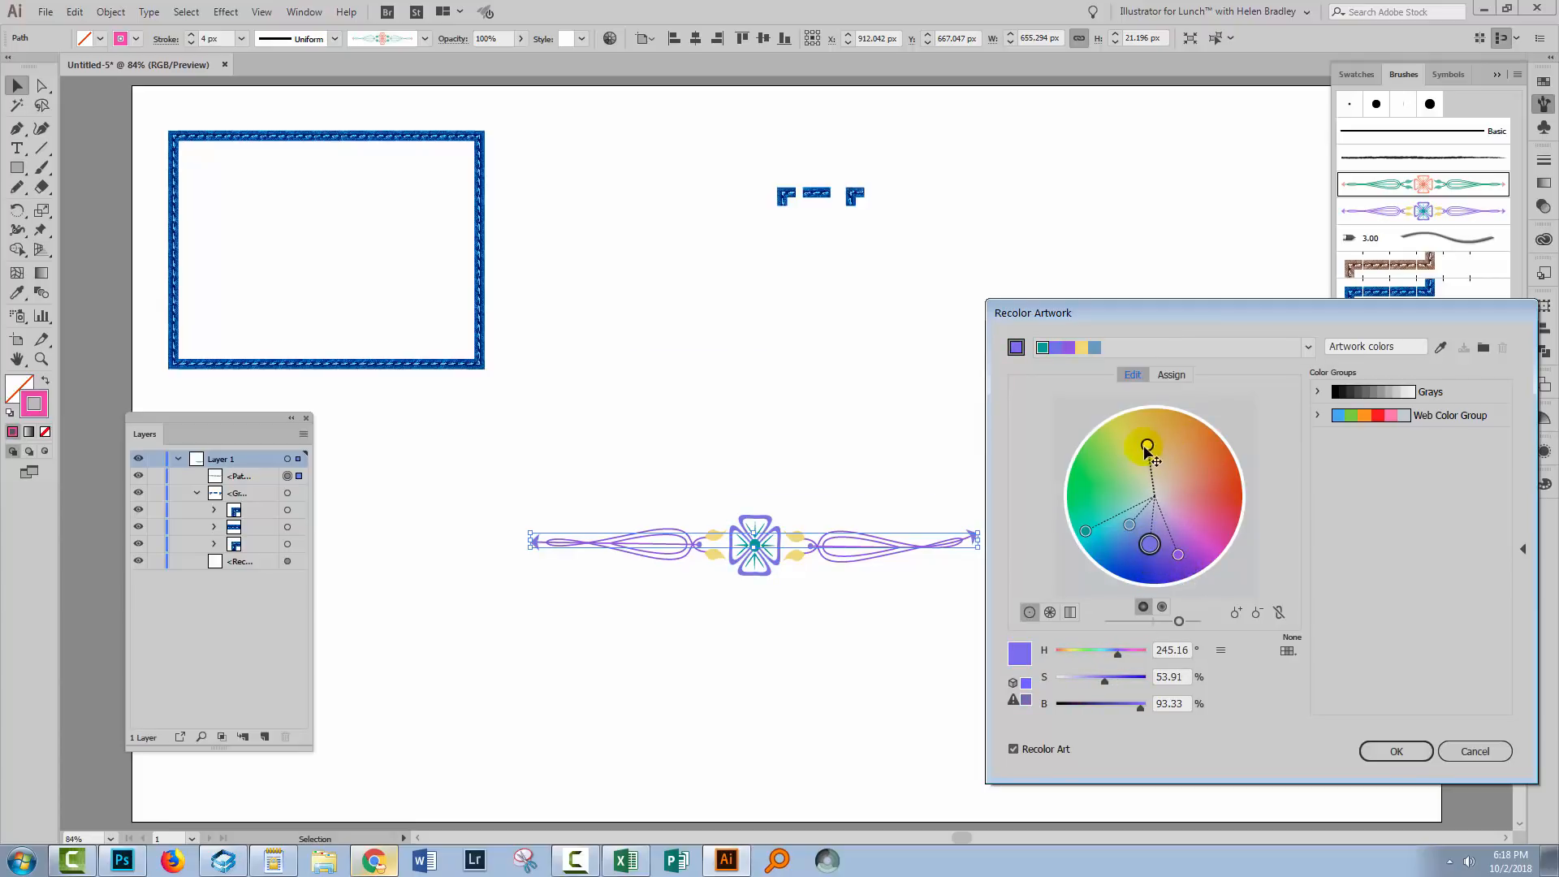
pyautogui.moveTo(1145, 444); pyautogui.dragTo(1181, 436)
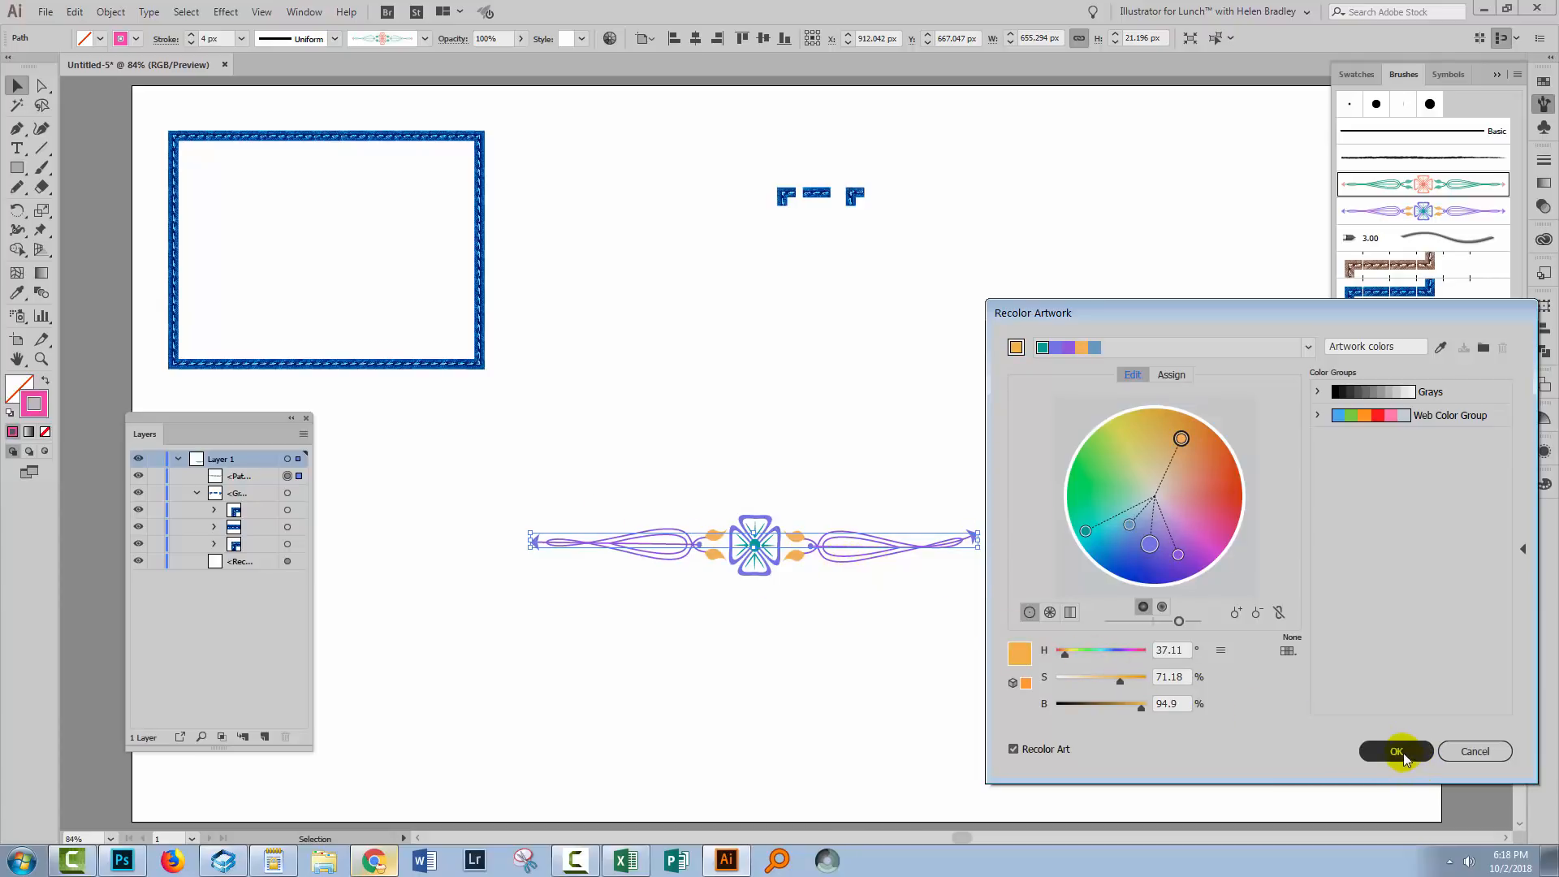
pyautogui.click(1397, 750)
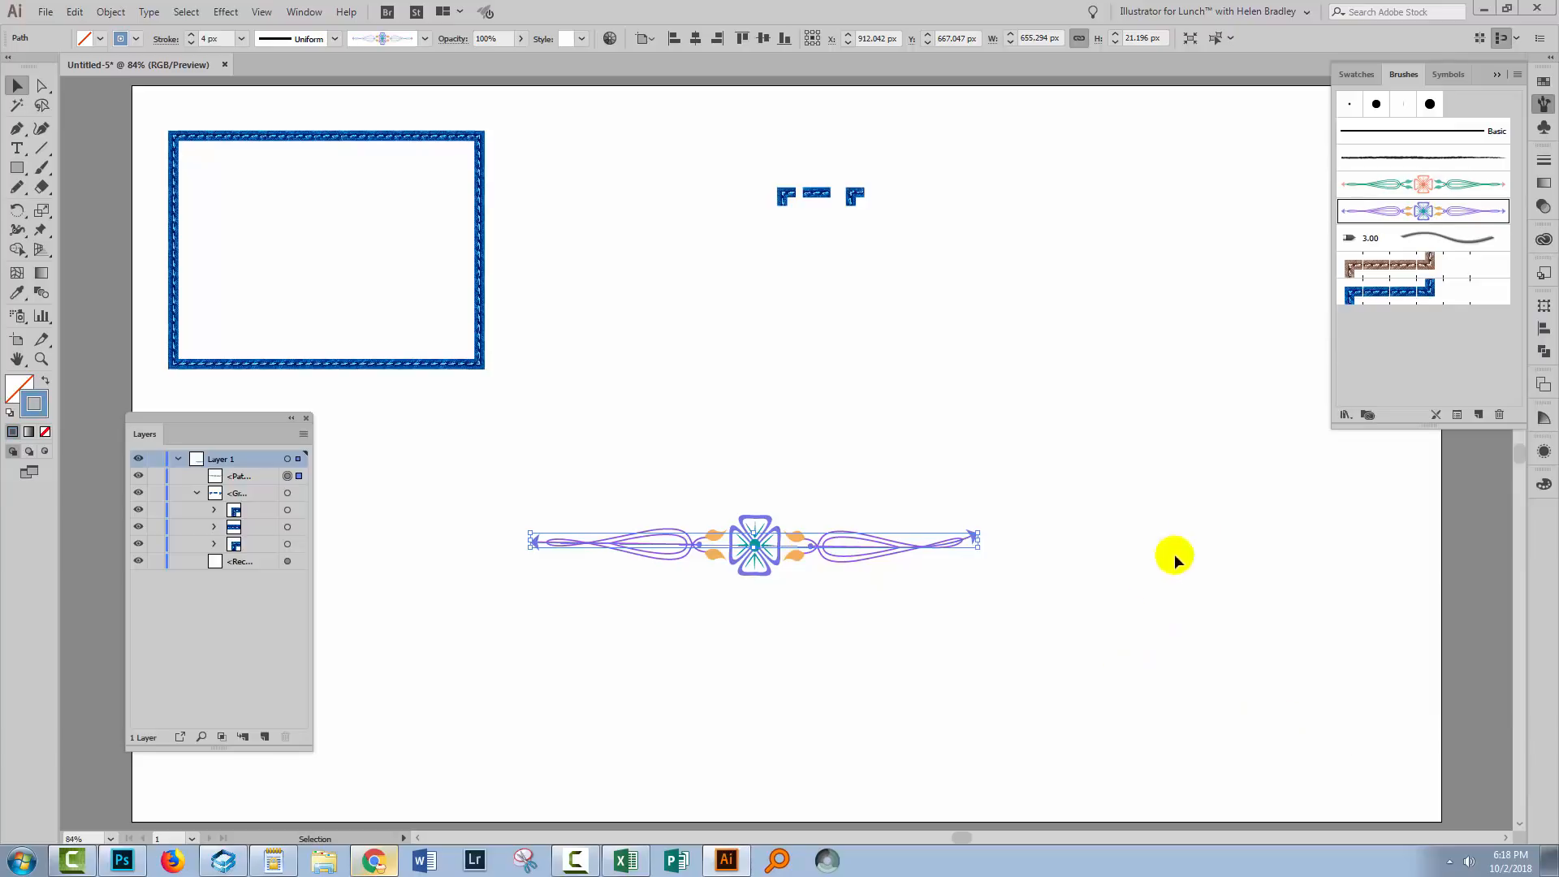
pyautogui.moveTo(1422, 198)
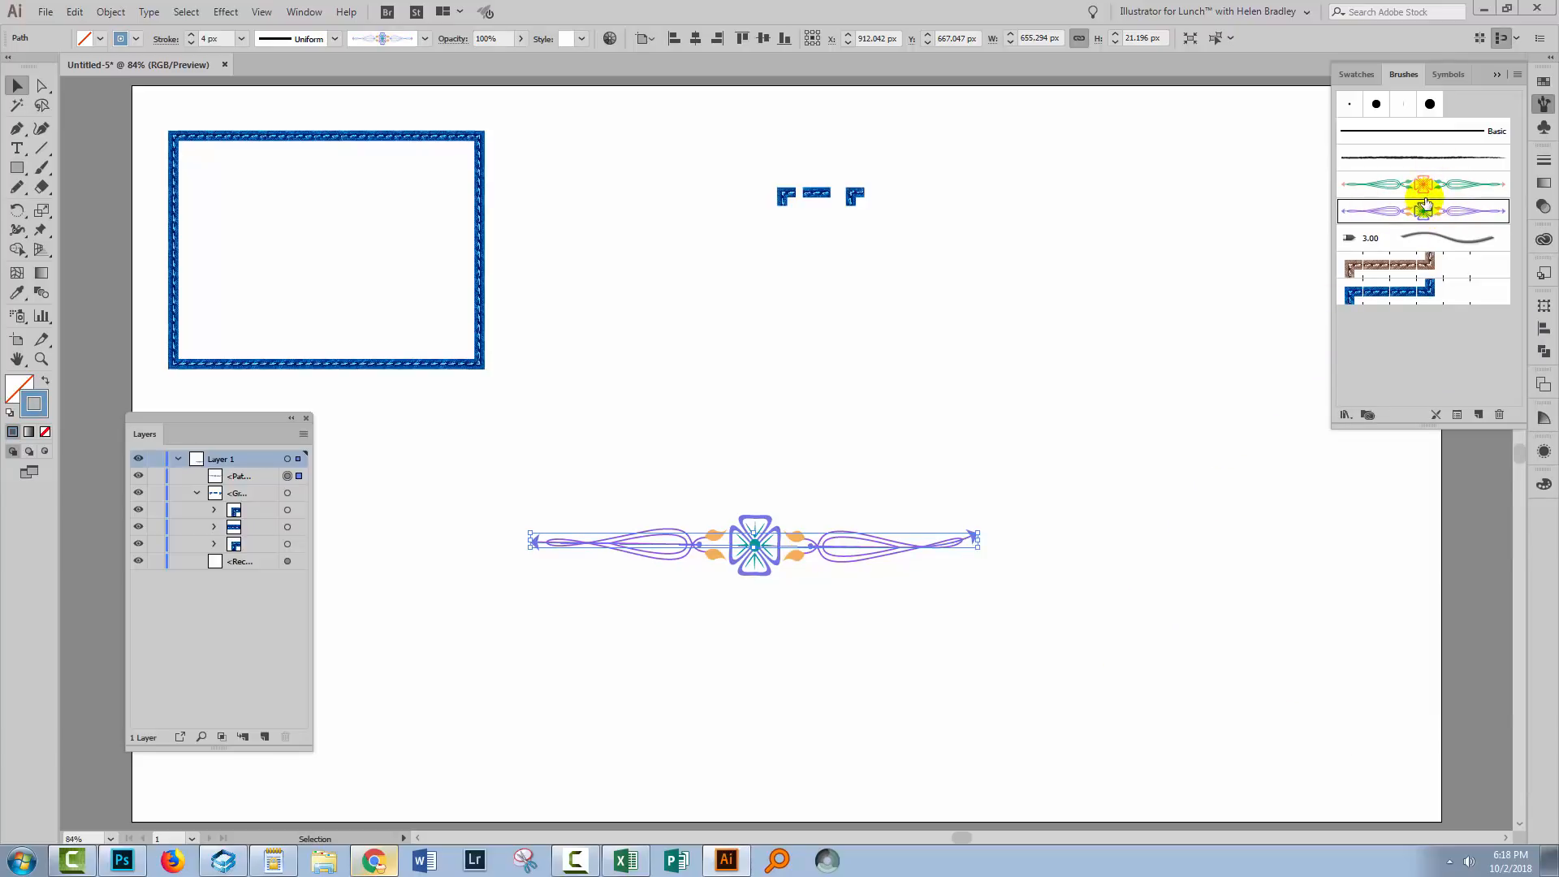
pyautogui.moveTo(1423, 209)
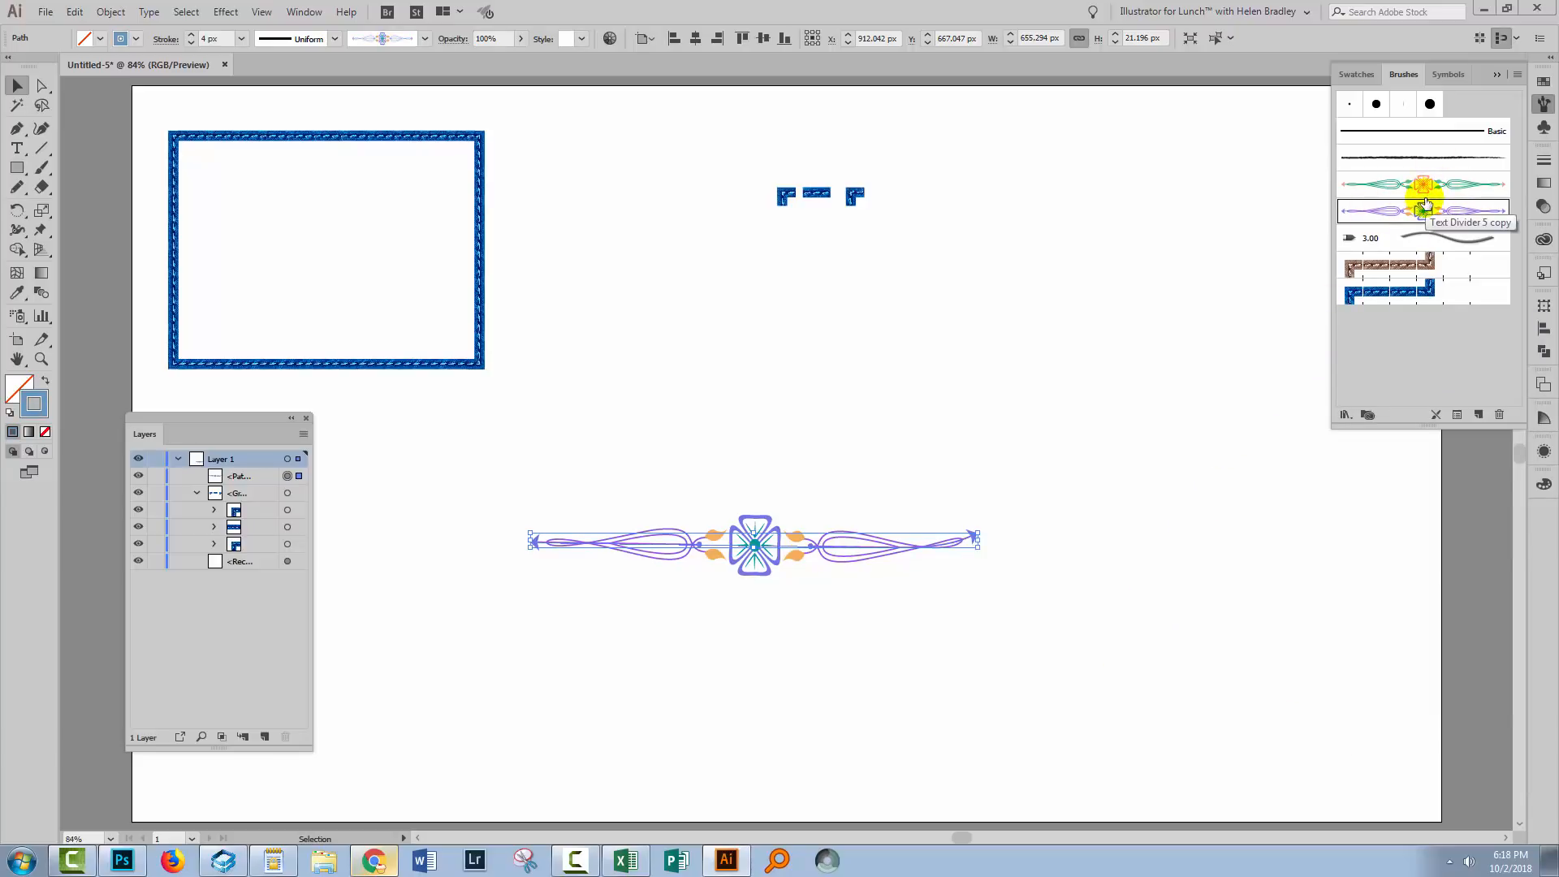
# - Compare the original teal divider brush with Text Divider 5 copy, keep the purple copy and deselect
pyautogui.click(1423, 181)
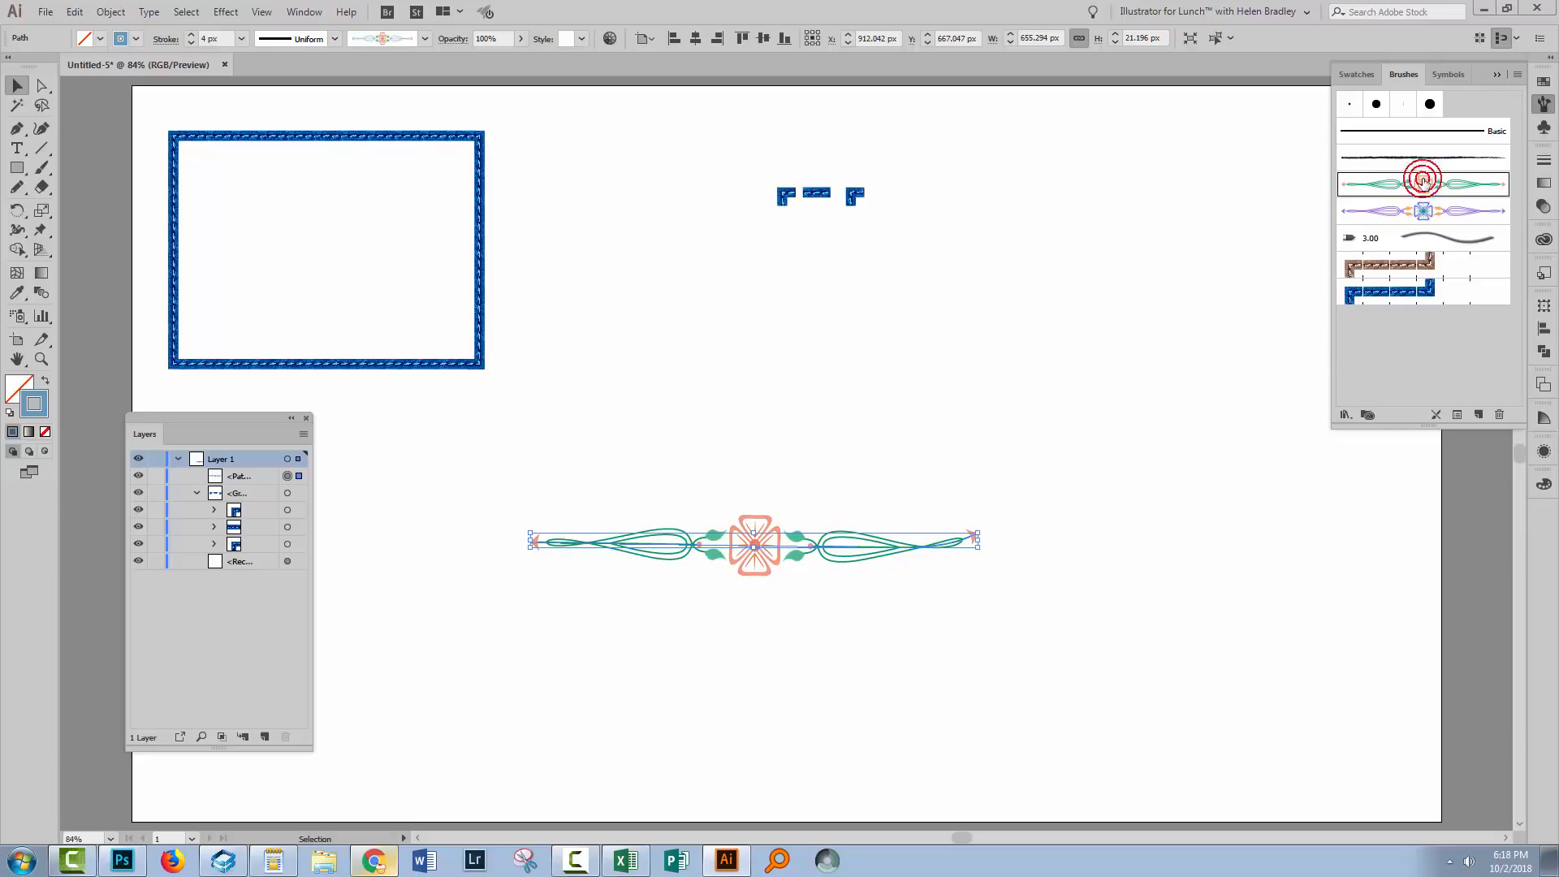
pyautogui.moveTo(1401, 213)
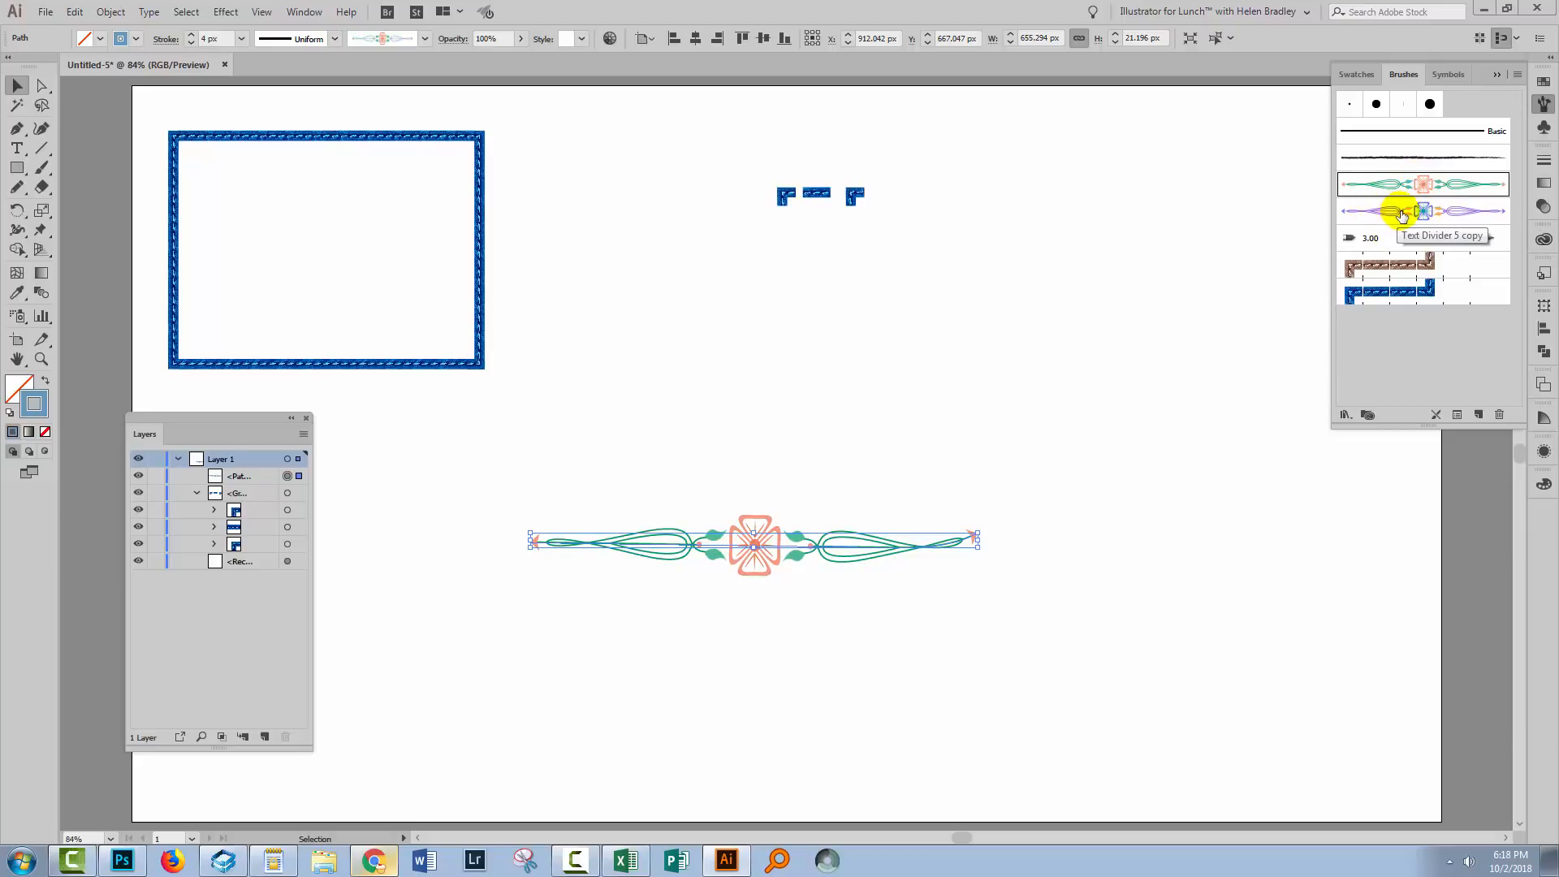
pyautogui.click(1422, 211)
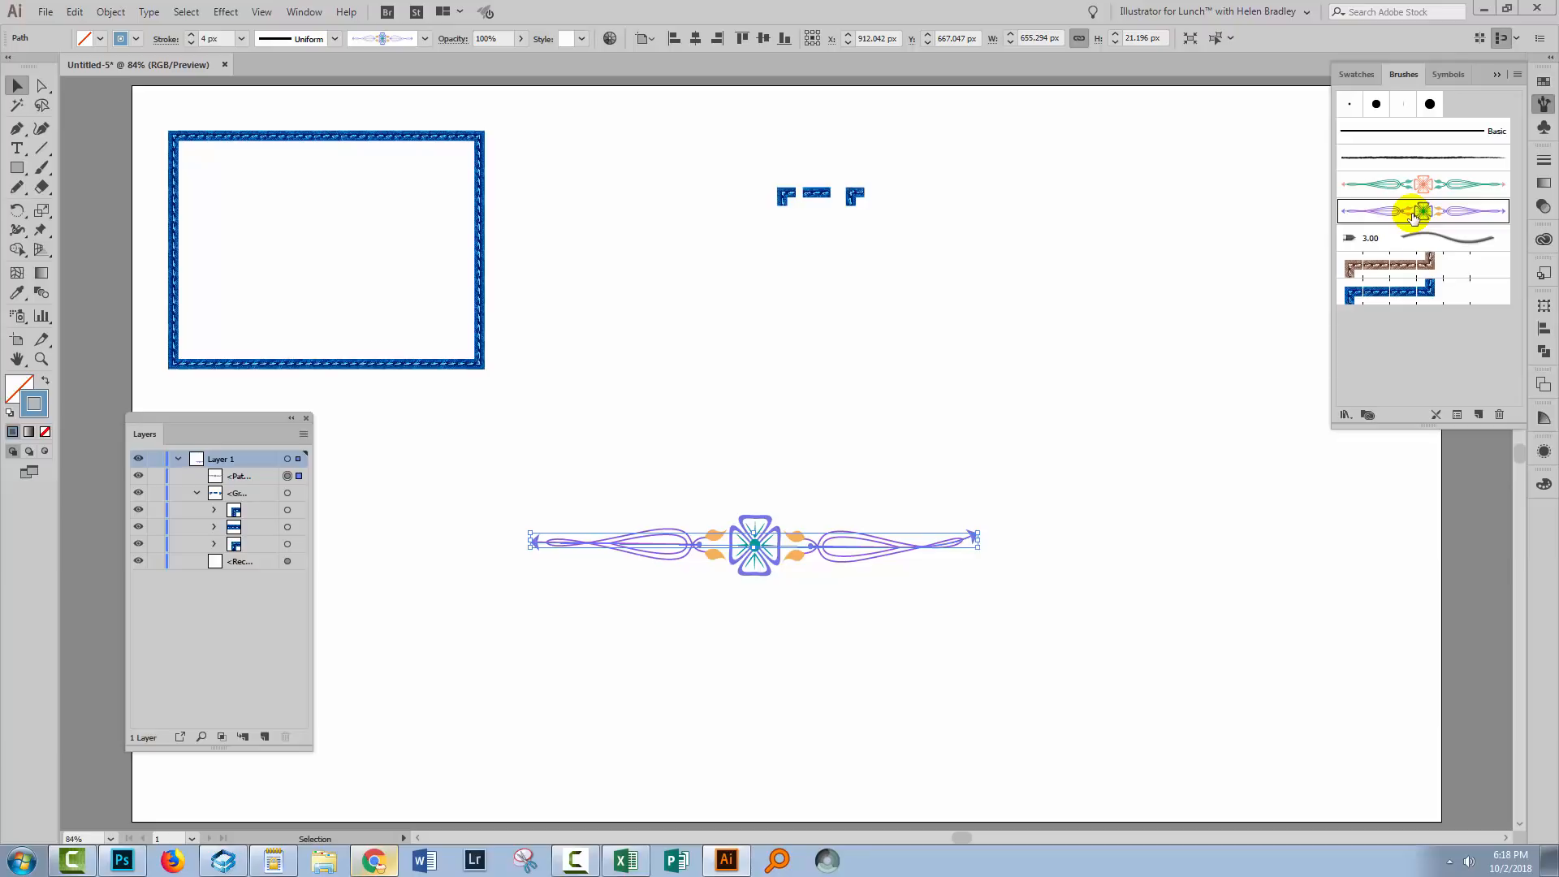
pyautogui.doubleClick(1411, 209)
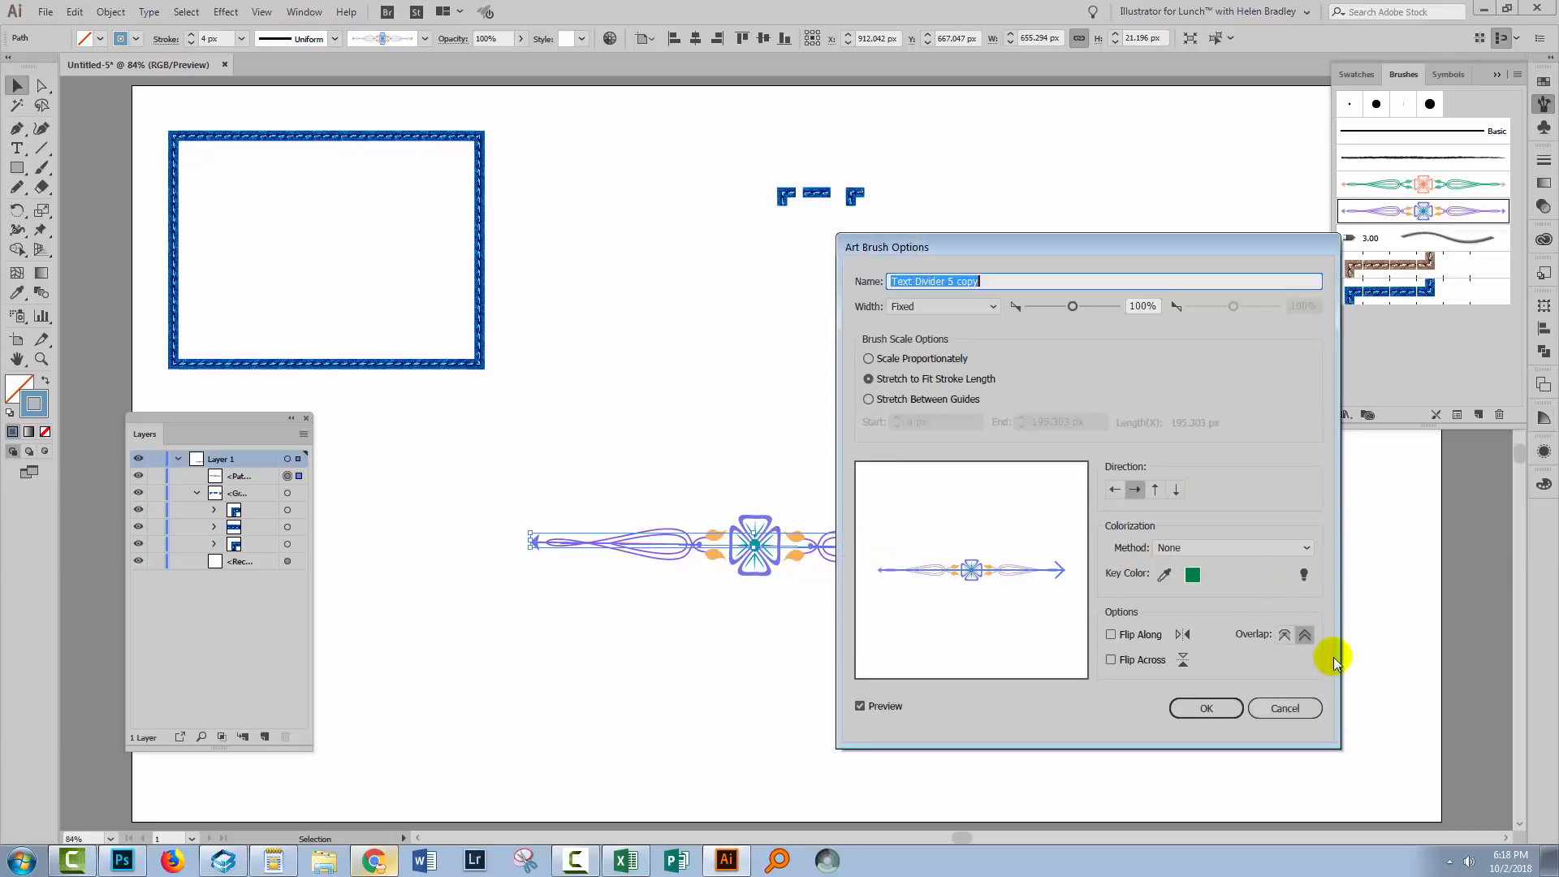
pyautogui.click(1205, 708)
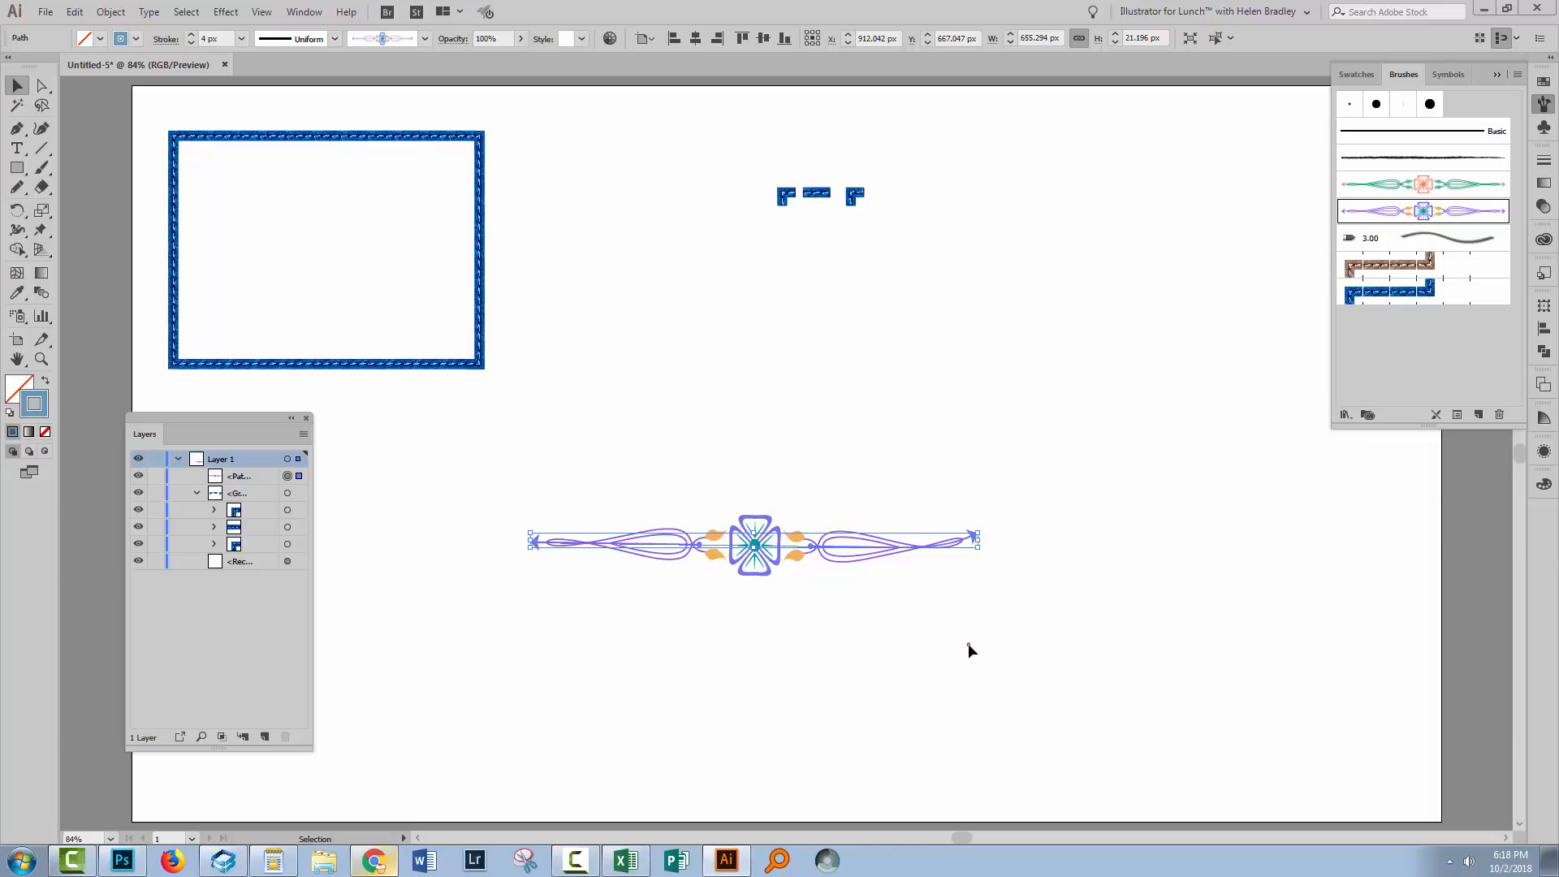
pyautogui.click(661, 546)
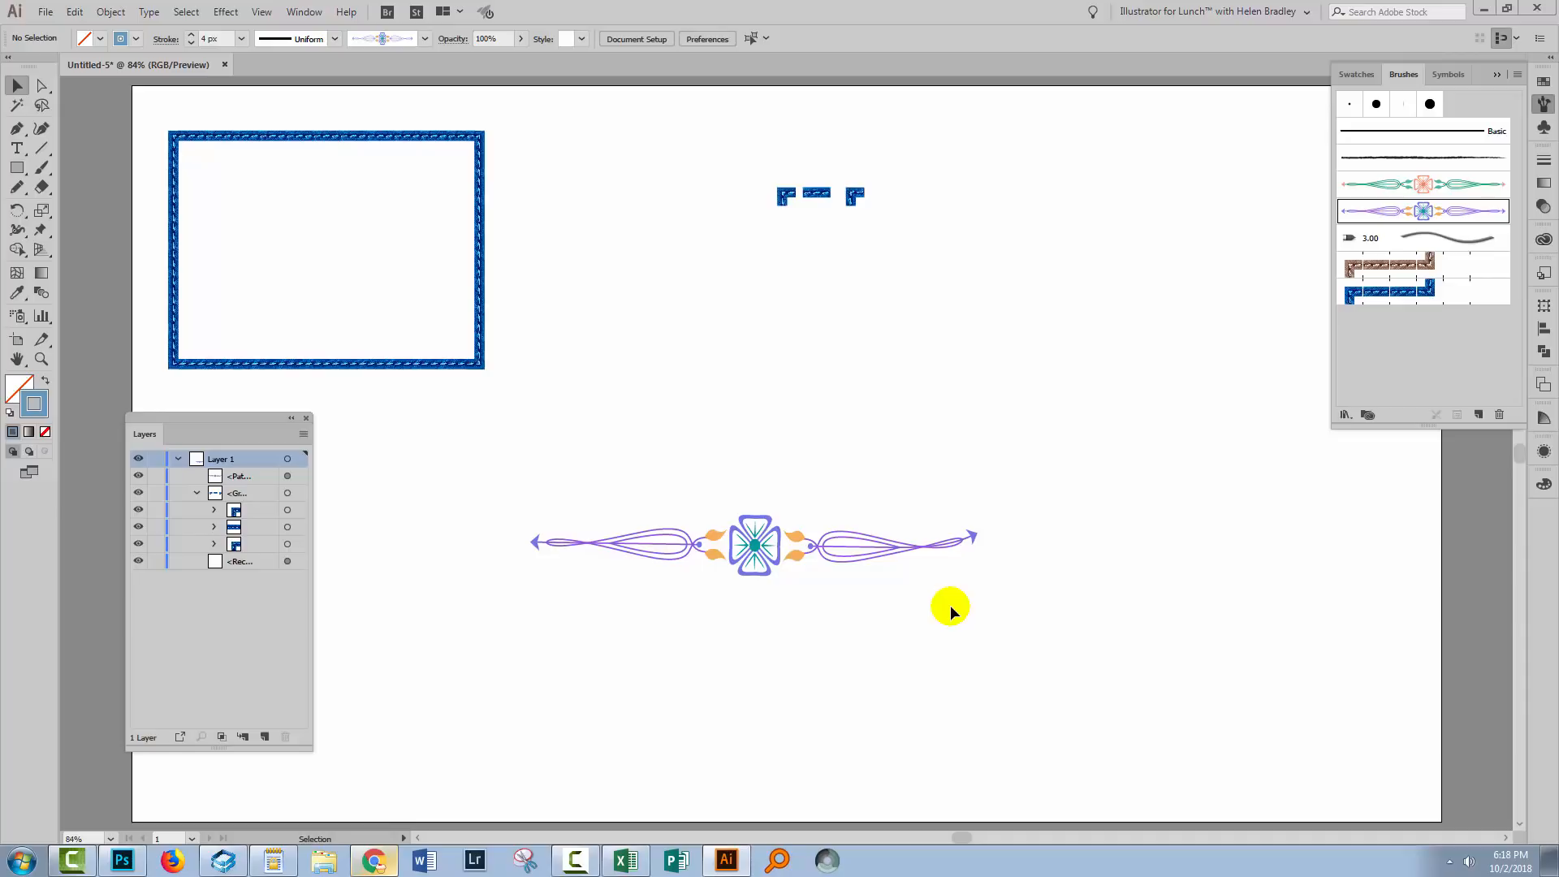
pyautogui.moveTo(955, 591)
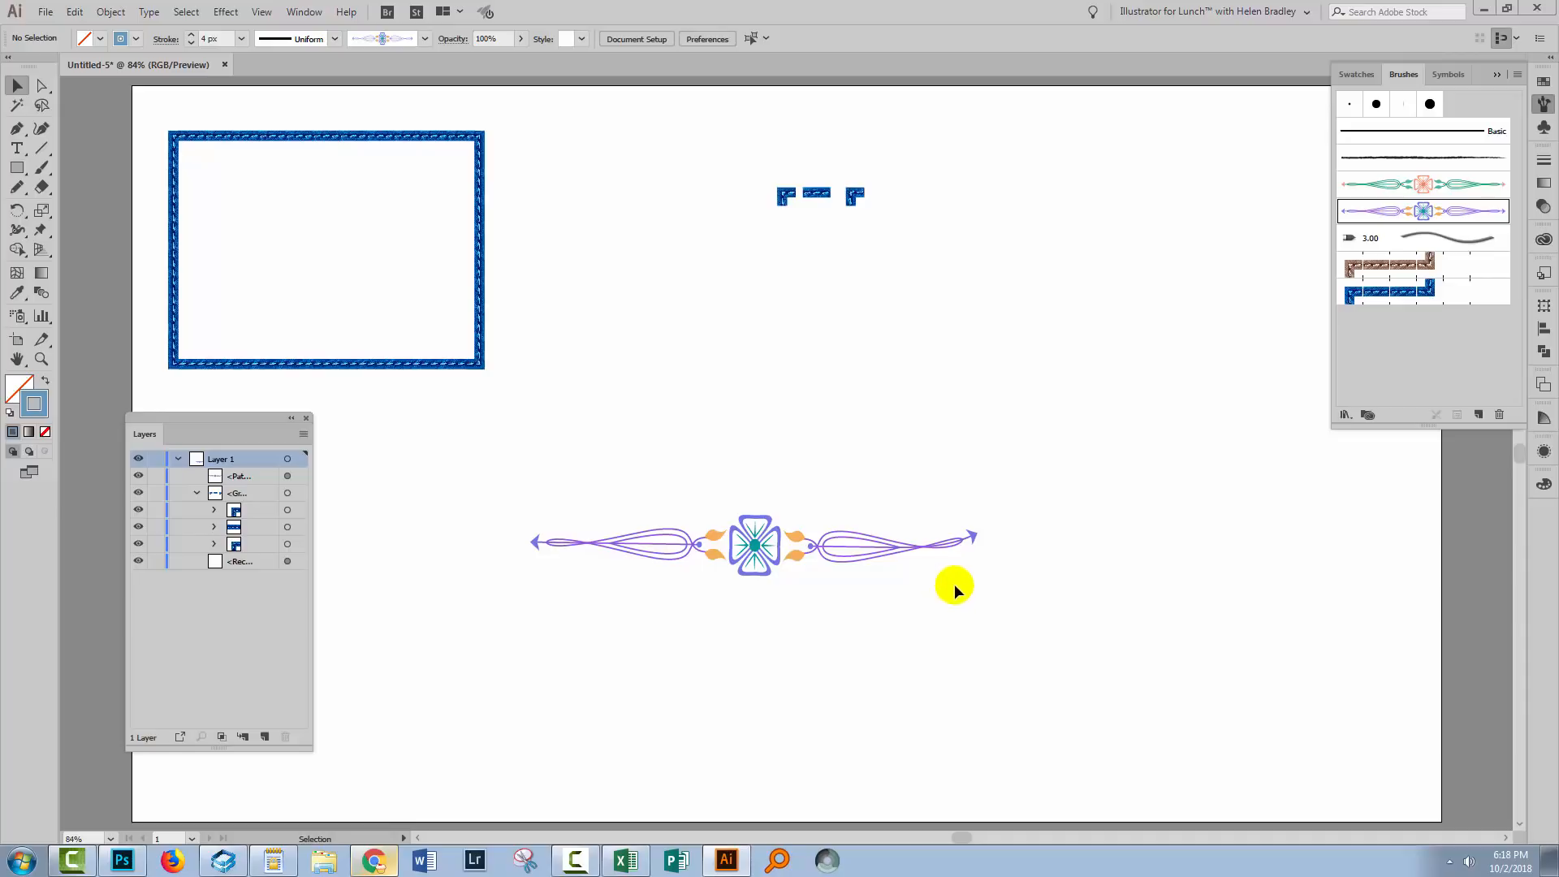
# - Load the Decorative_Scatter brush library and select the drawn wave of transparent squares
pyautogui.click(1345, 414)
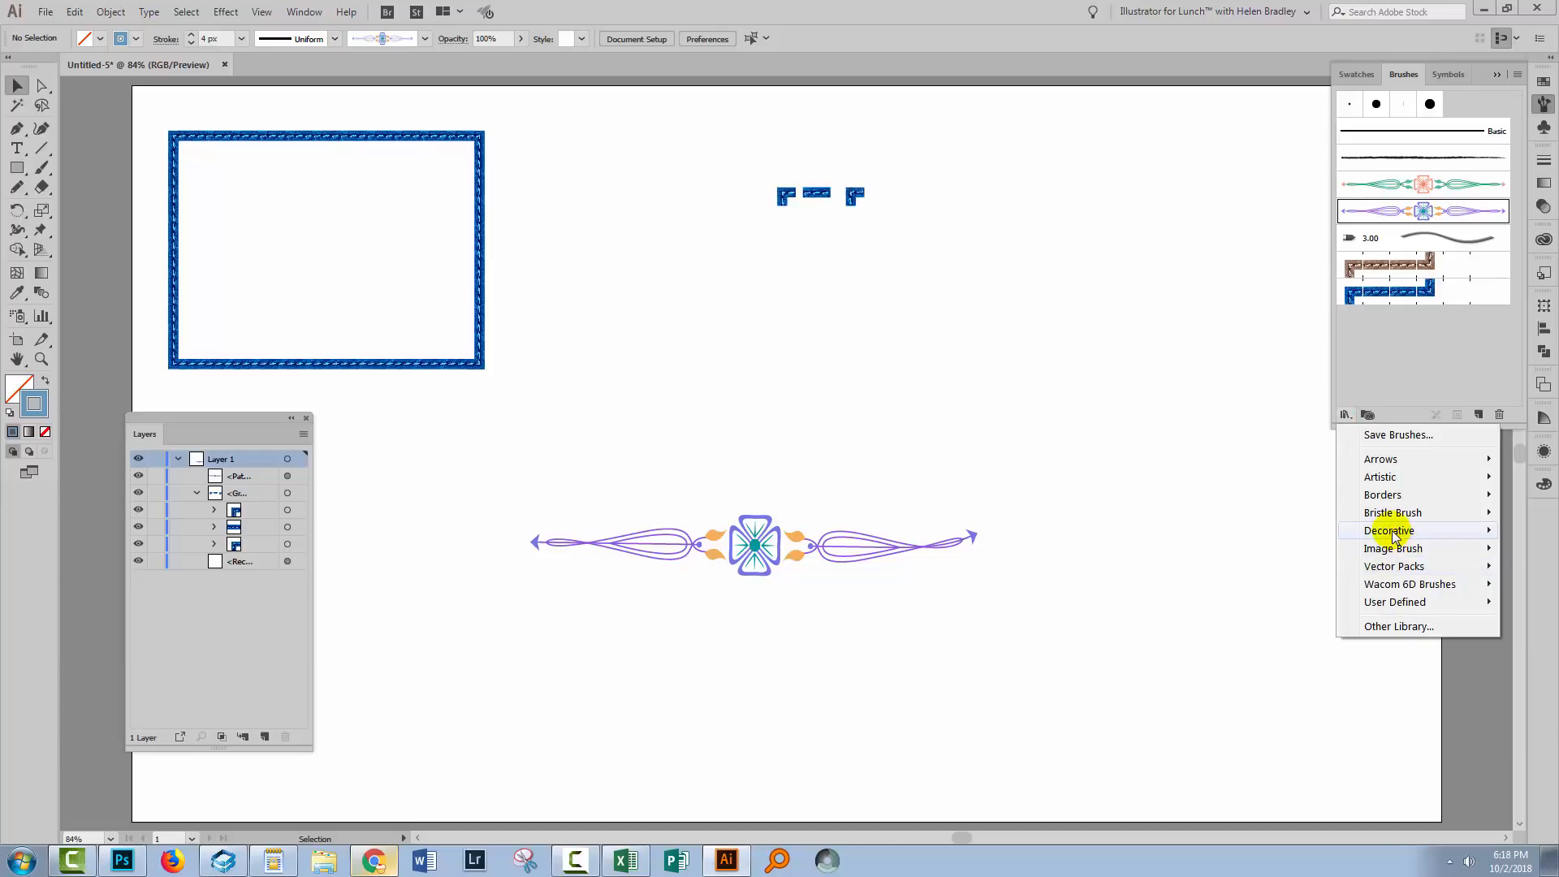
pyautogui.click(1388, 530)
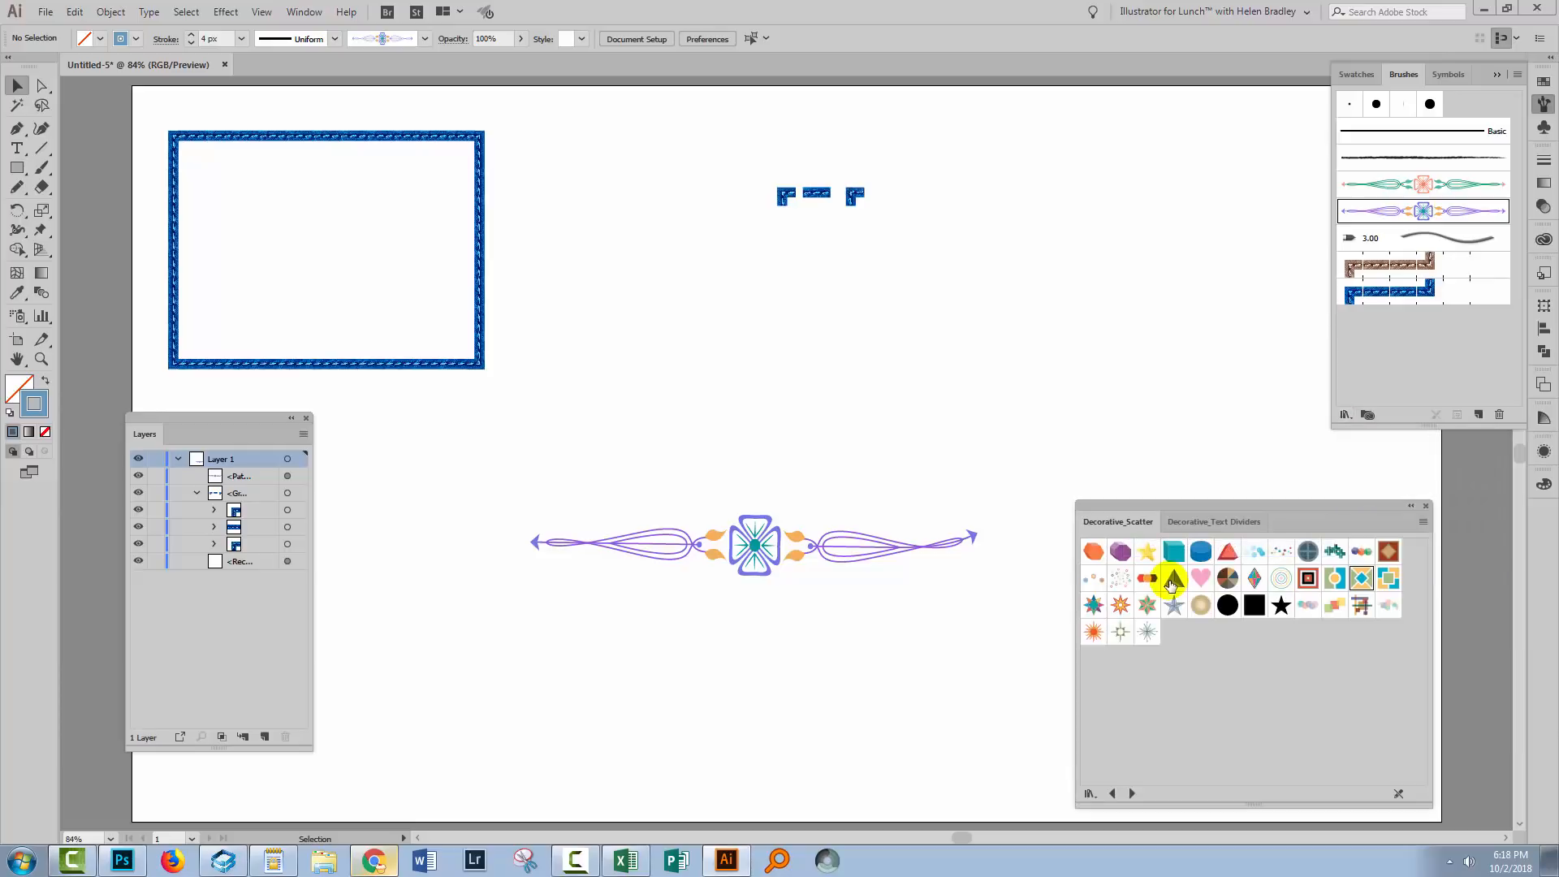
pyautogui.moveTo(1335, 605)
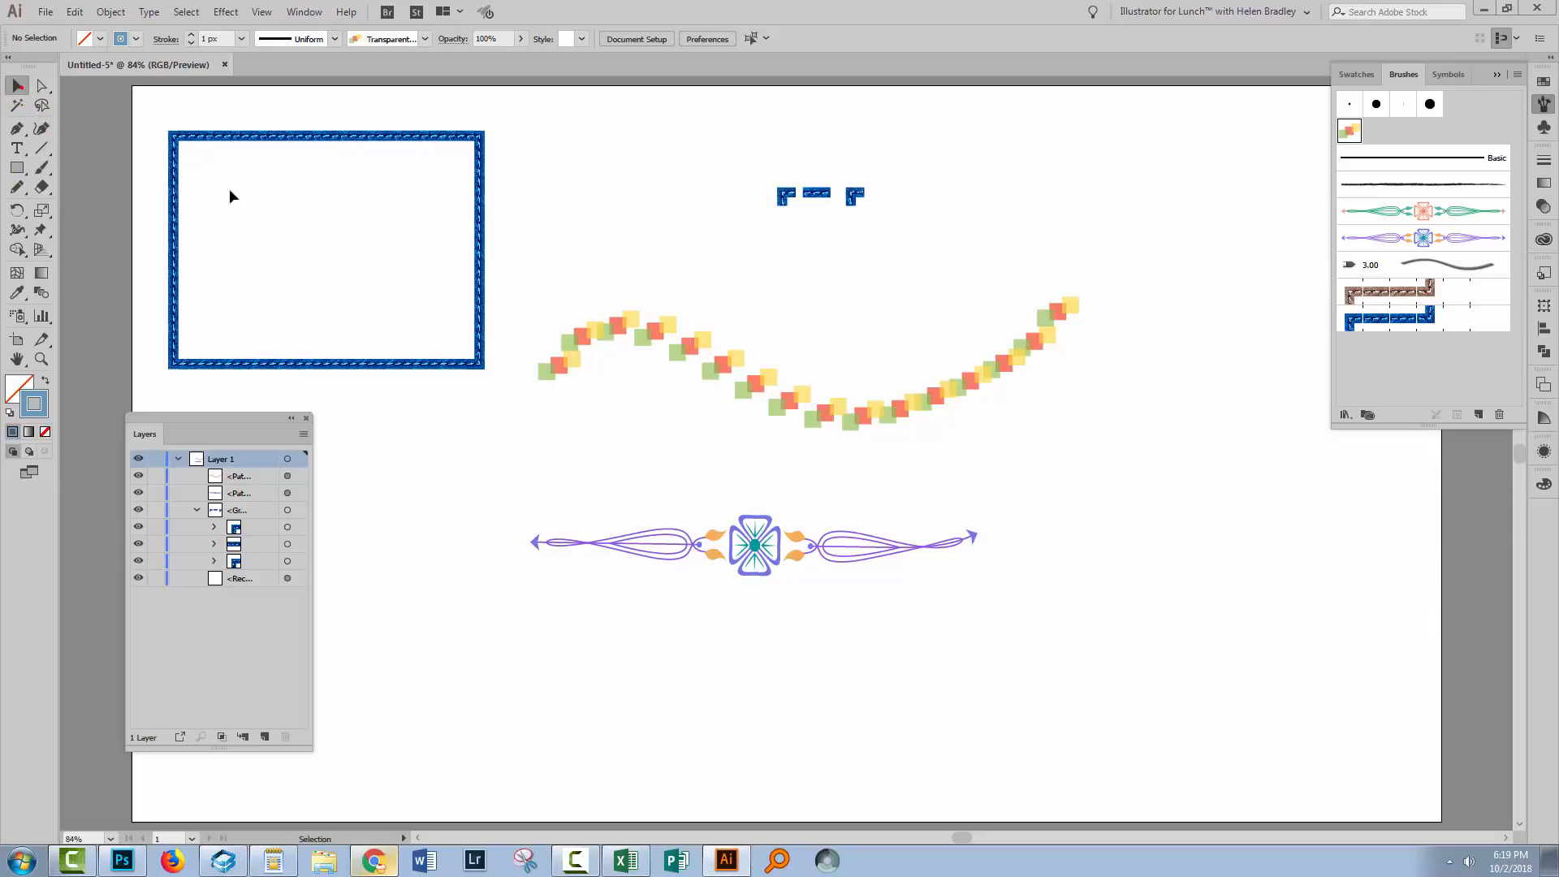
pyautogui.click(810, 357)
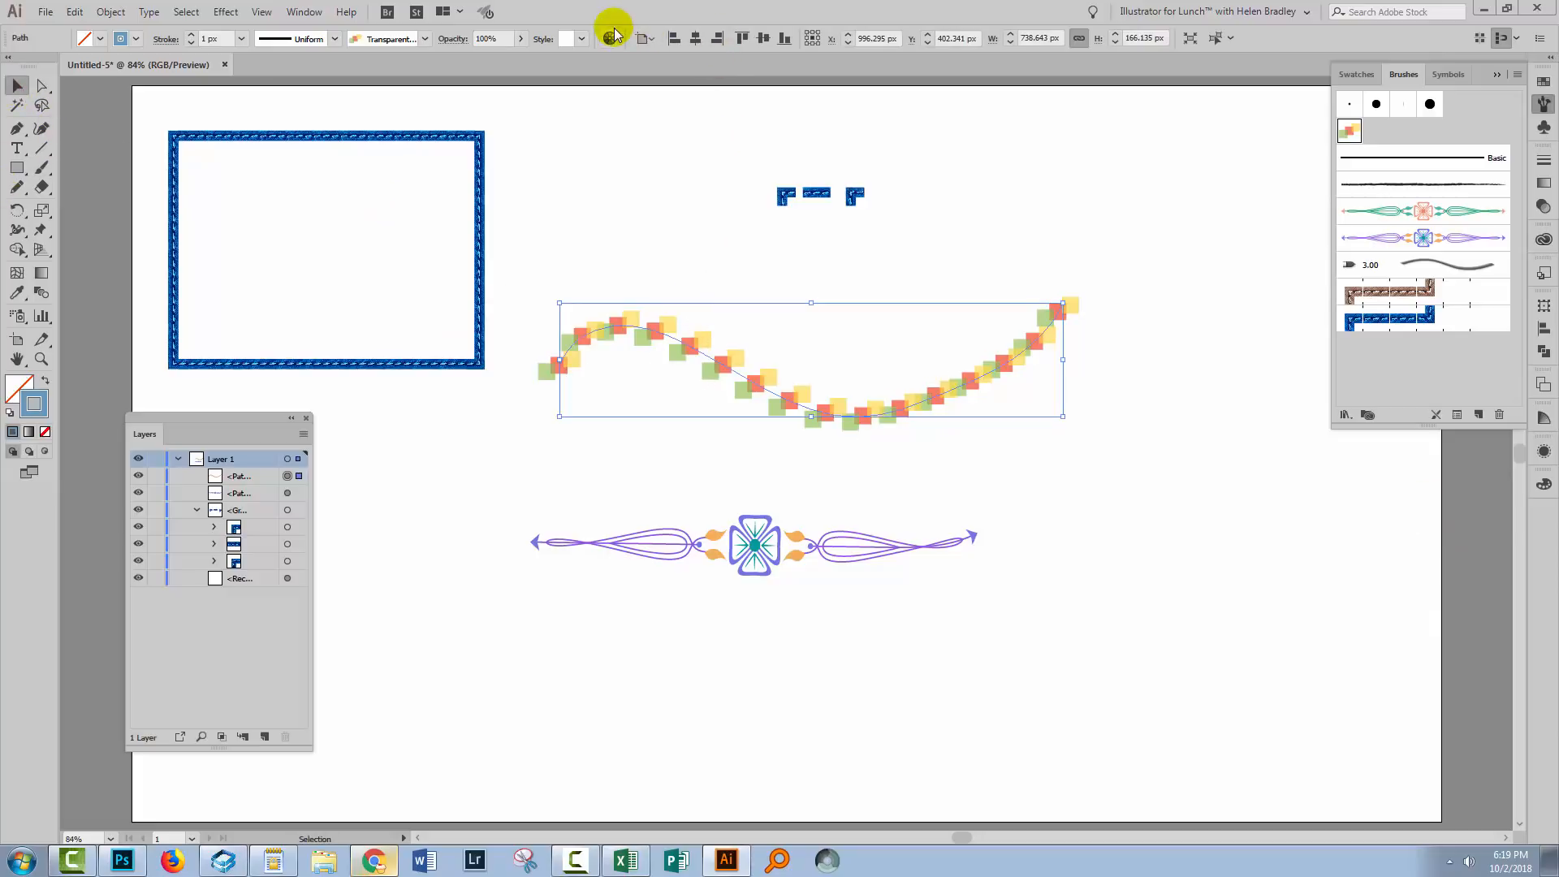
# - Recolor the wave on the colour wheel to green, blue, teal and cyan squares and apply
pyautogui.click(609, 37)
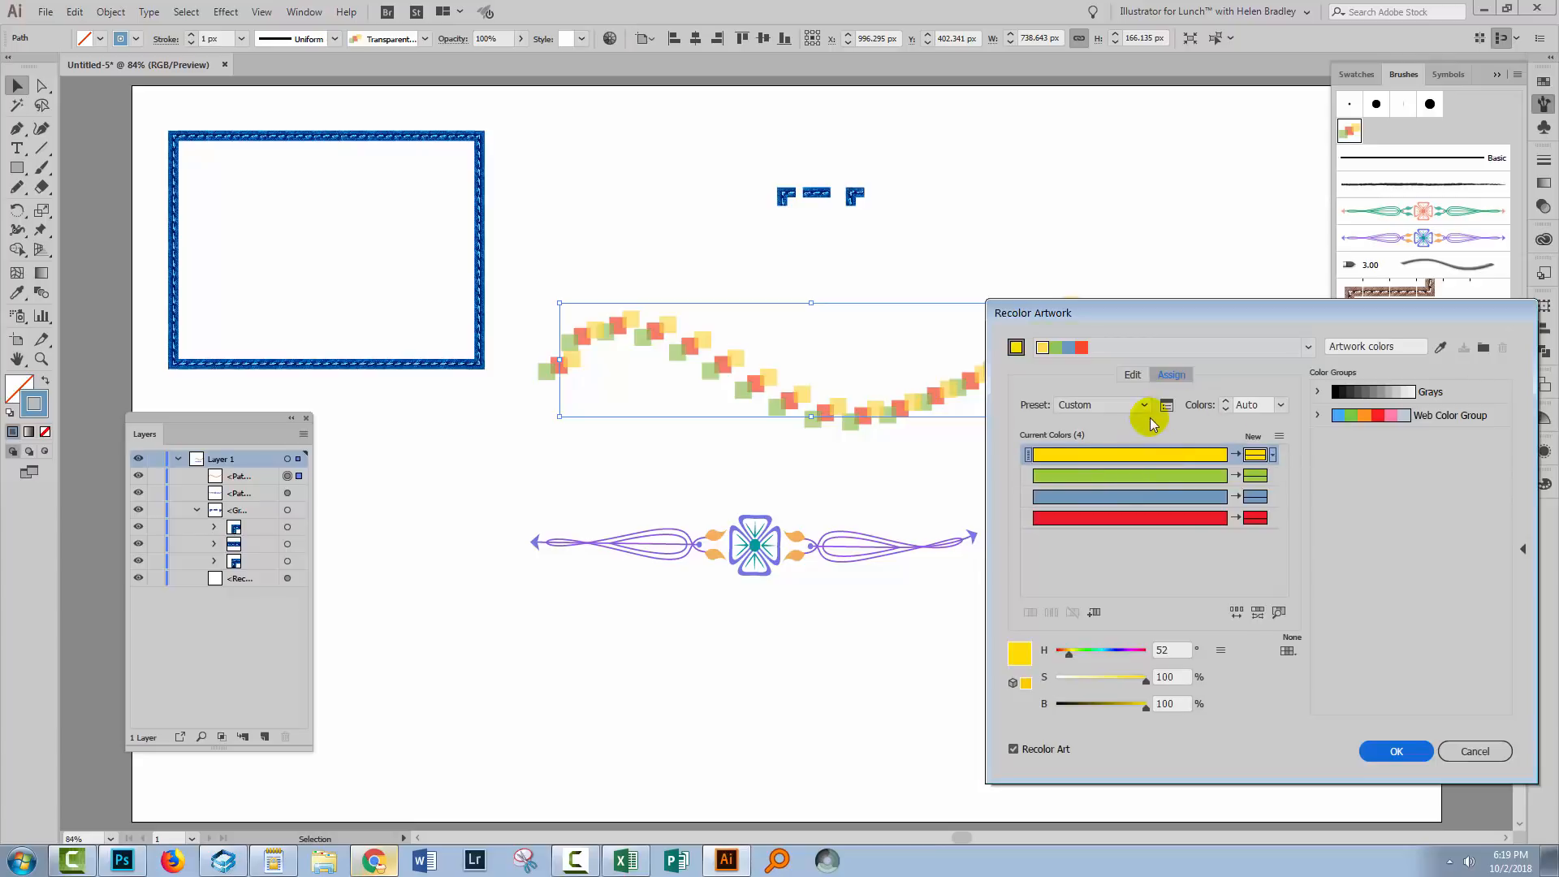
pyautogui.click(1132, 375)
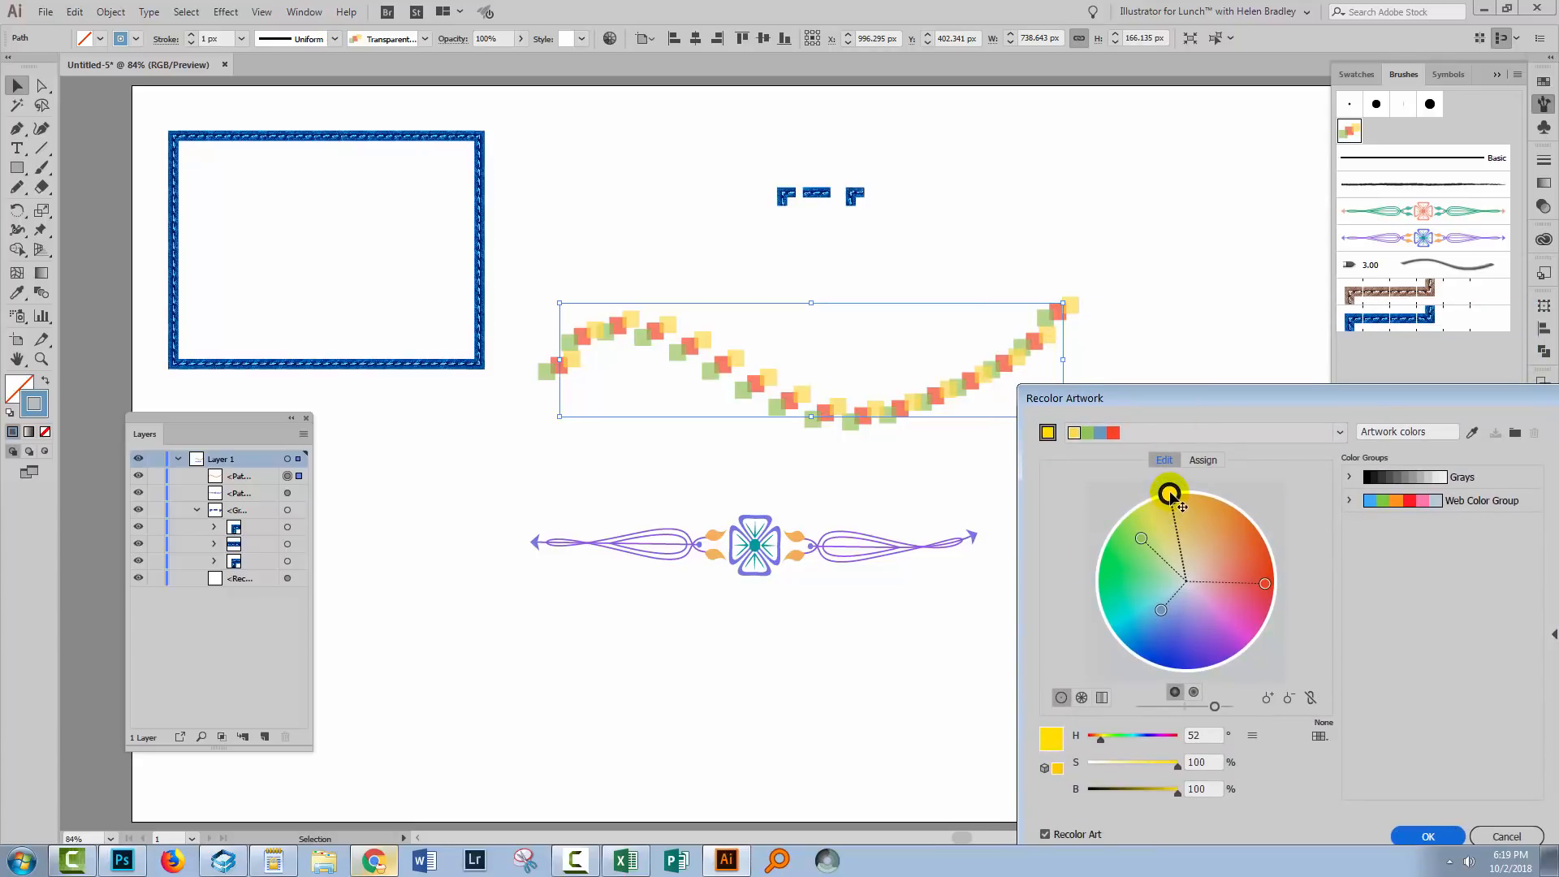
pyautogui.moveTo(1171, 494); pyautogui.dragTo(1130, 566)
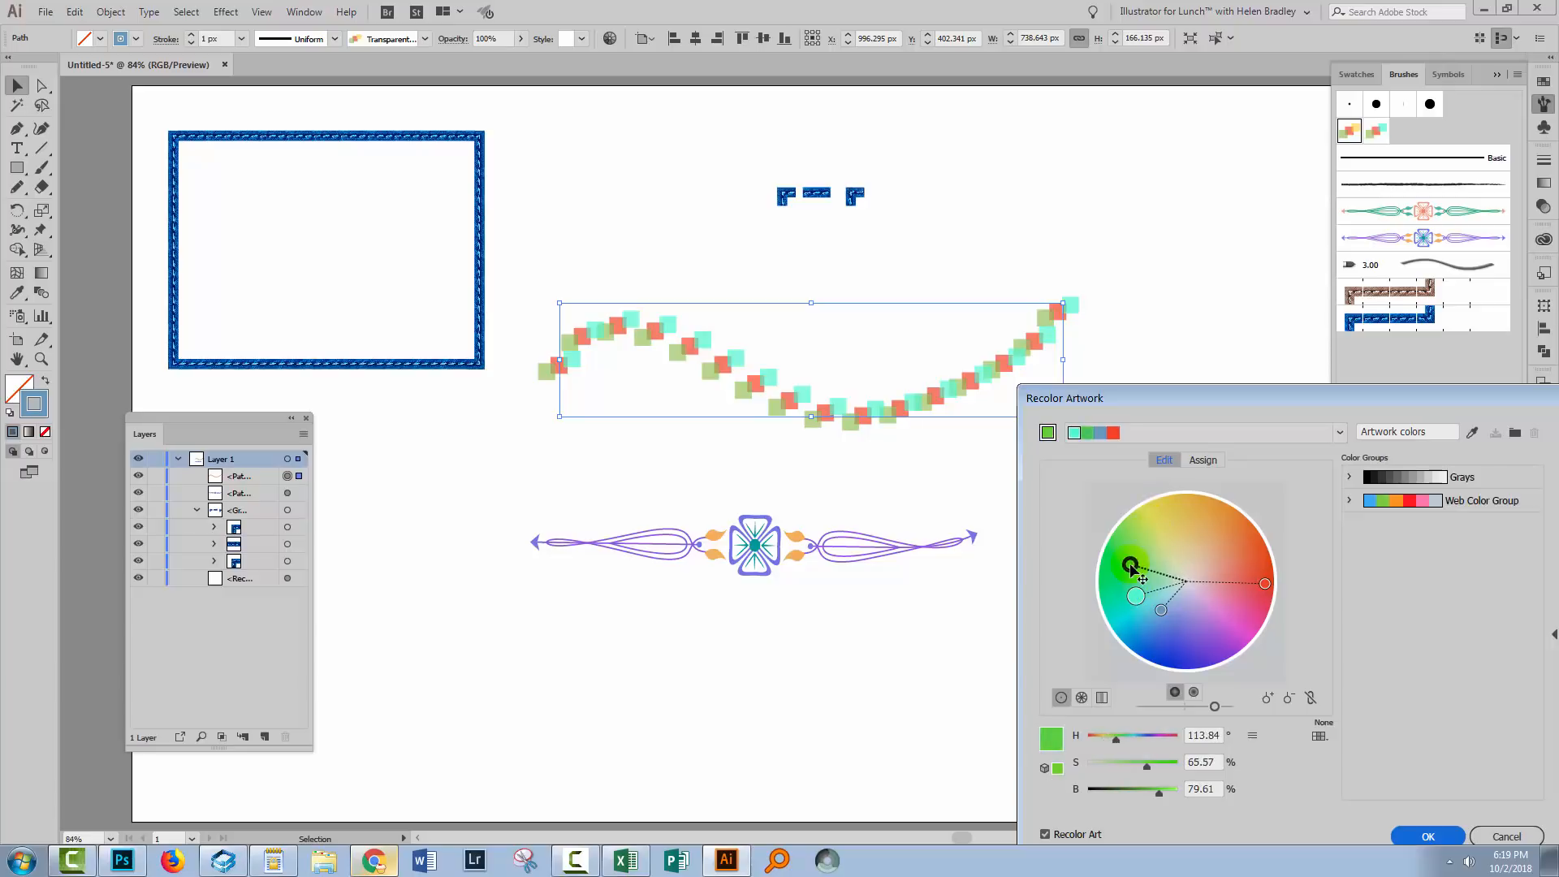
pyautogui.moveTo(1133, 561); pyautogui.dragTo(1154, 641)
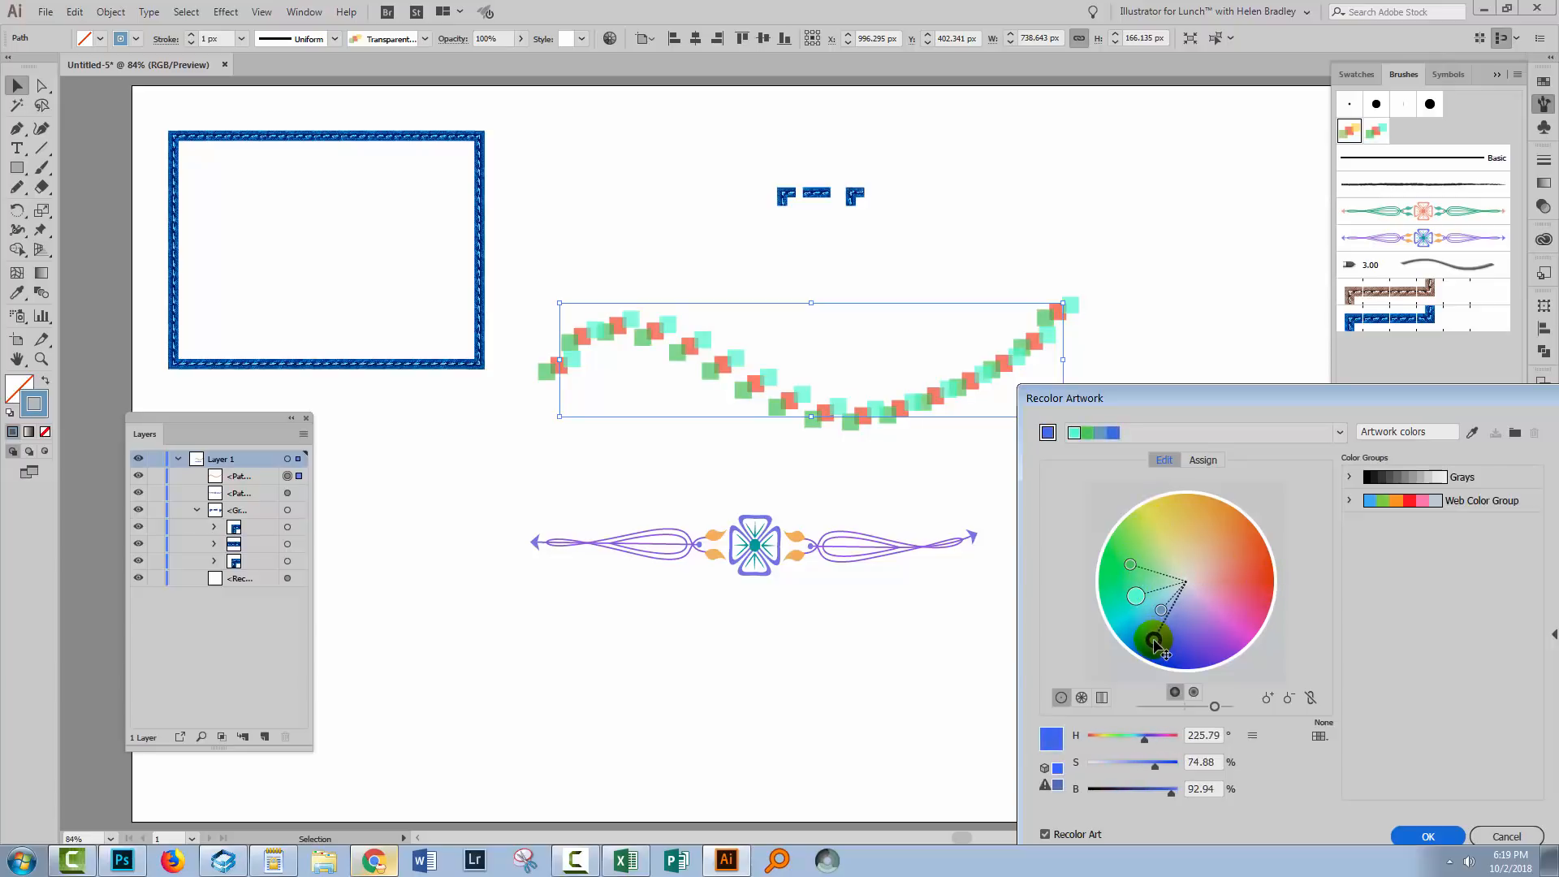
pyautogui.moveTo(1152, 641); pyautogui.dragTo(1156, 614)
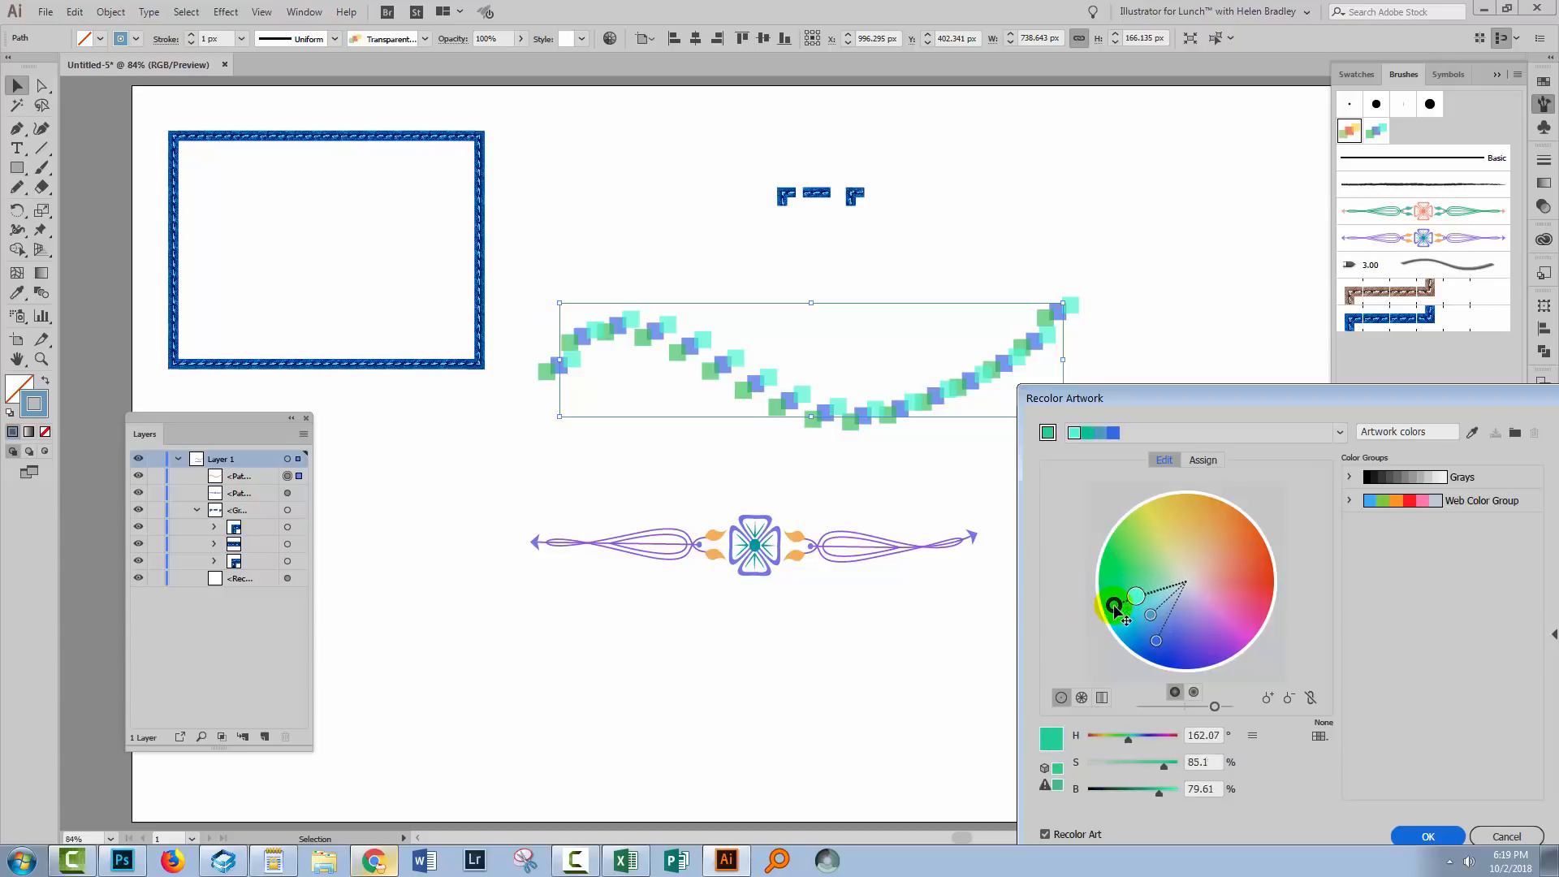
pyautogui.moveTo(1114, 608); pyautogui.dragTo(1126, 623)
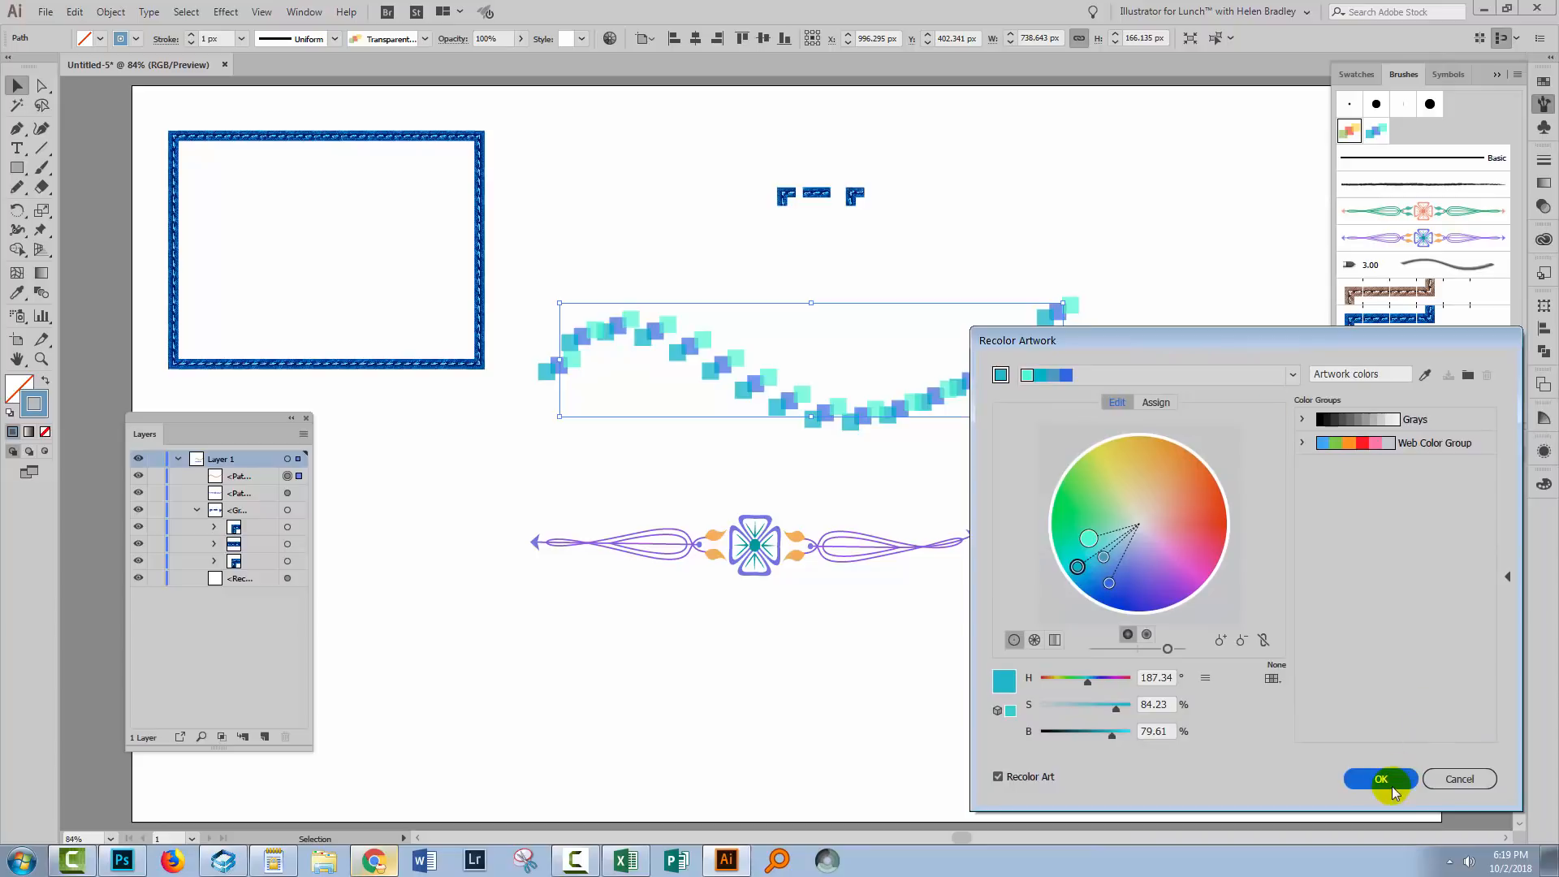
pyautogui.click(1380, 777)
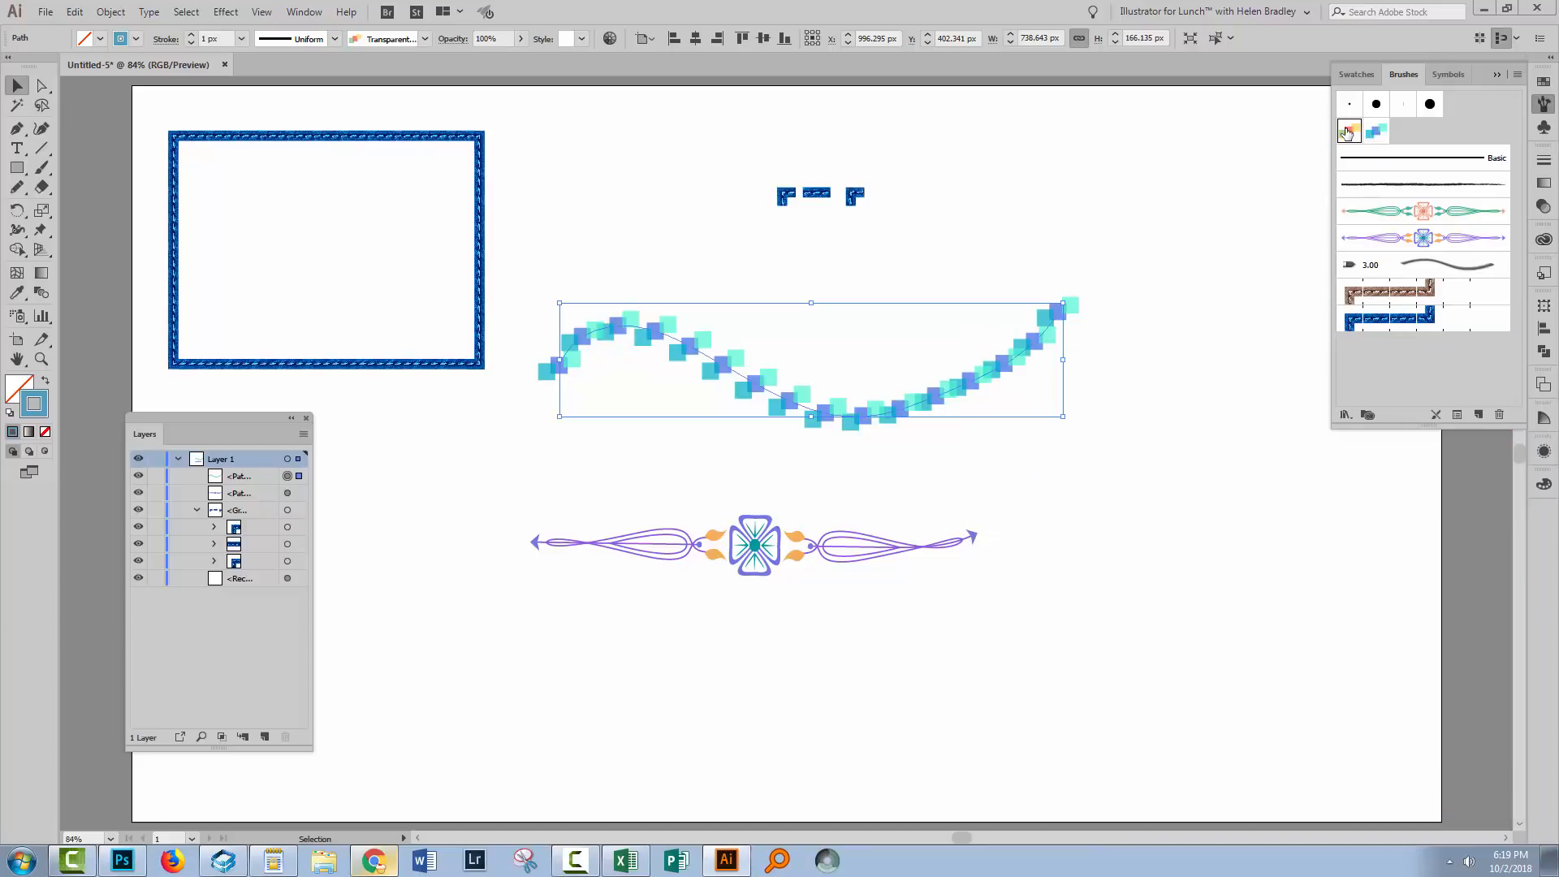
# - Switch the wave to the original multicoloured squares brush, then back to the blue-green Transparent Squares copy
pyautogui.click(1375, 130)
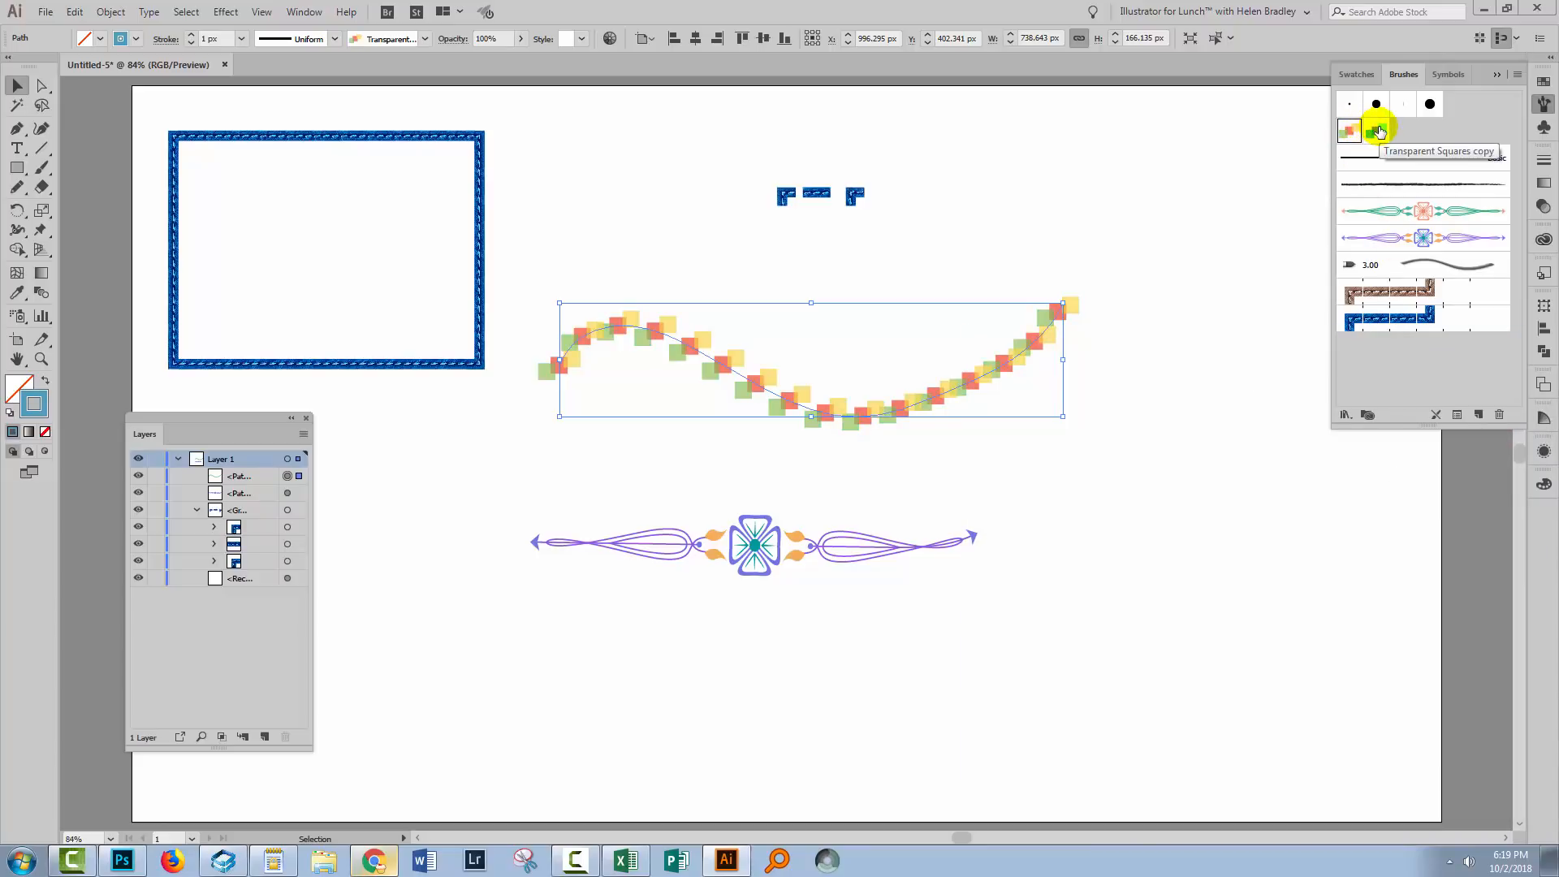
pyautogui.click(1376, 130)
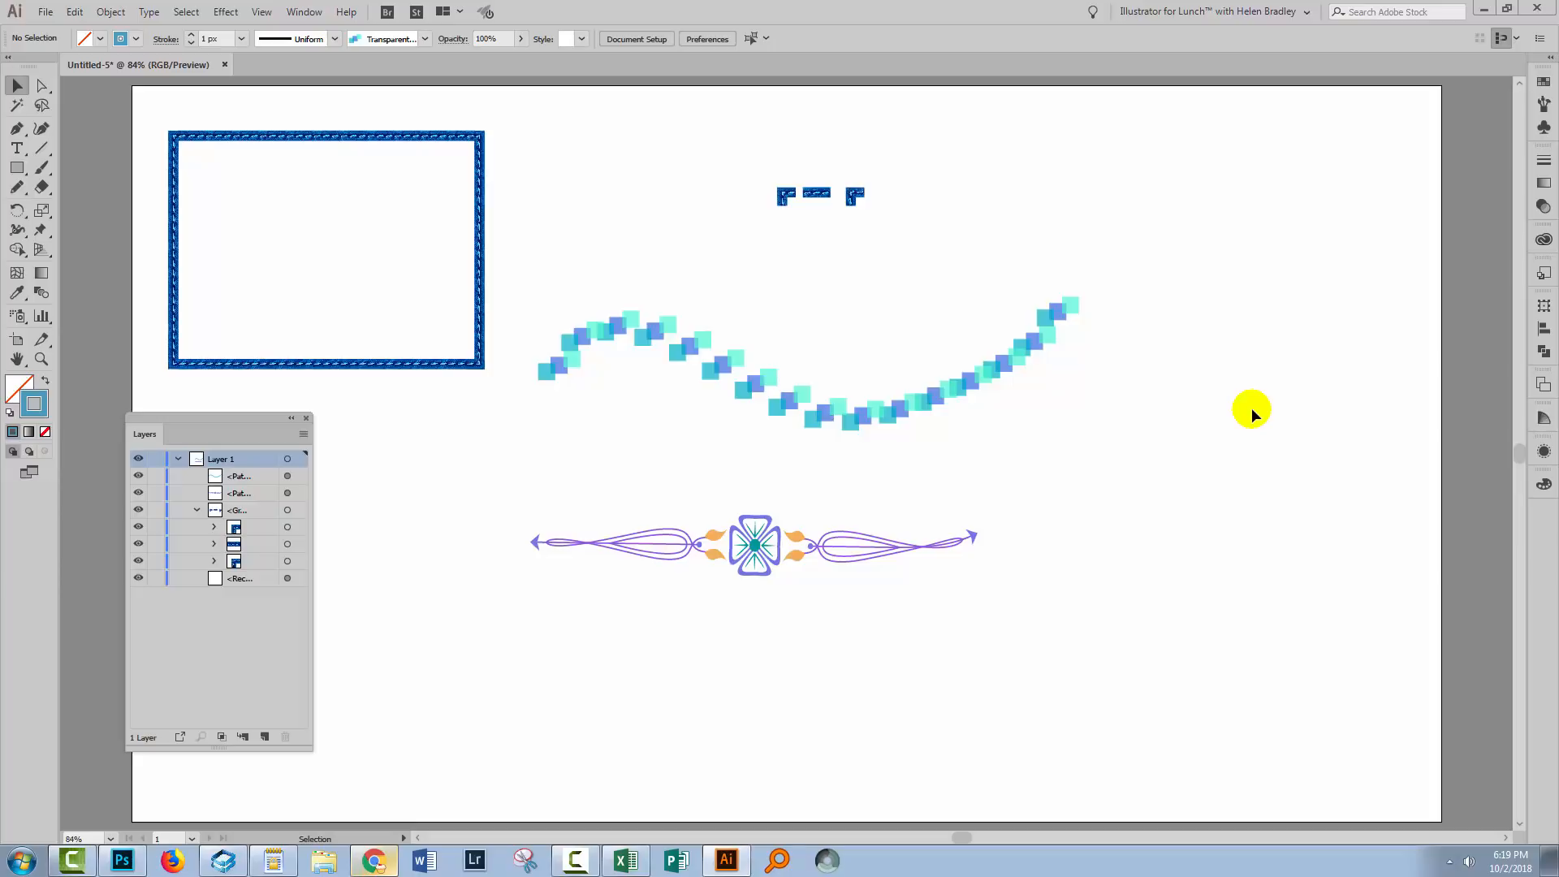
pyautogui.moveTo(1122, 500)
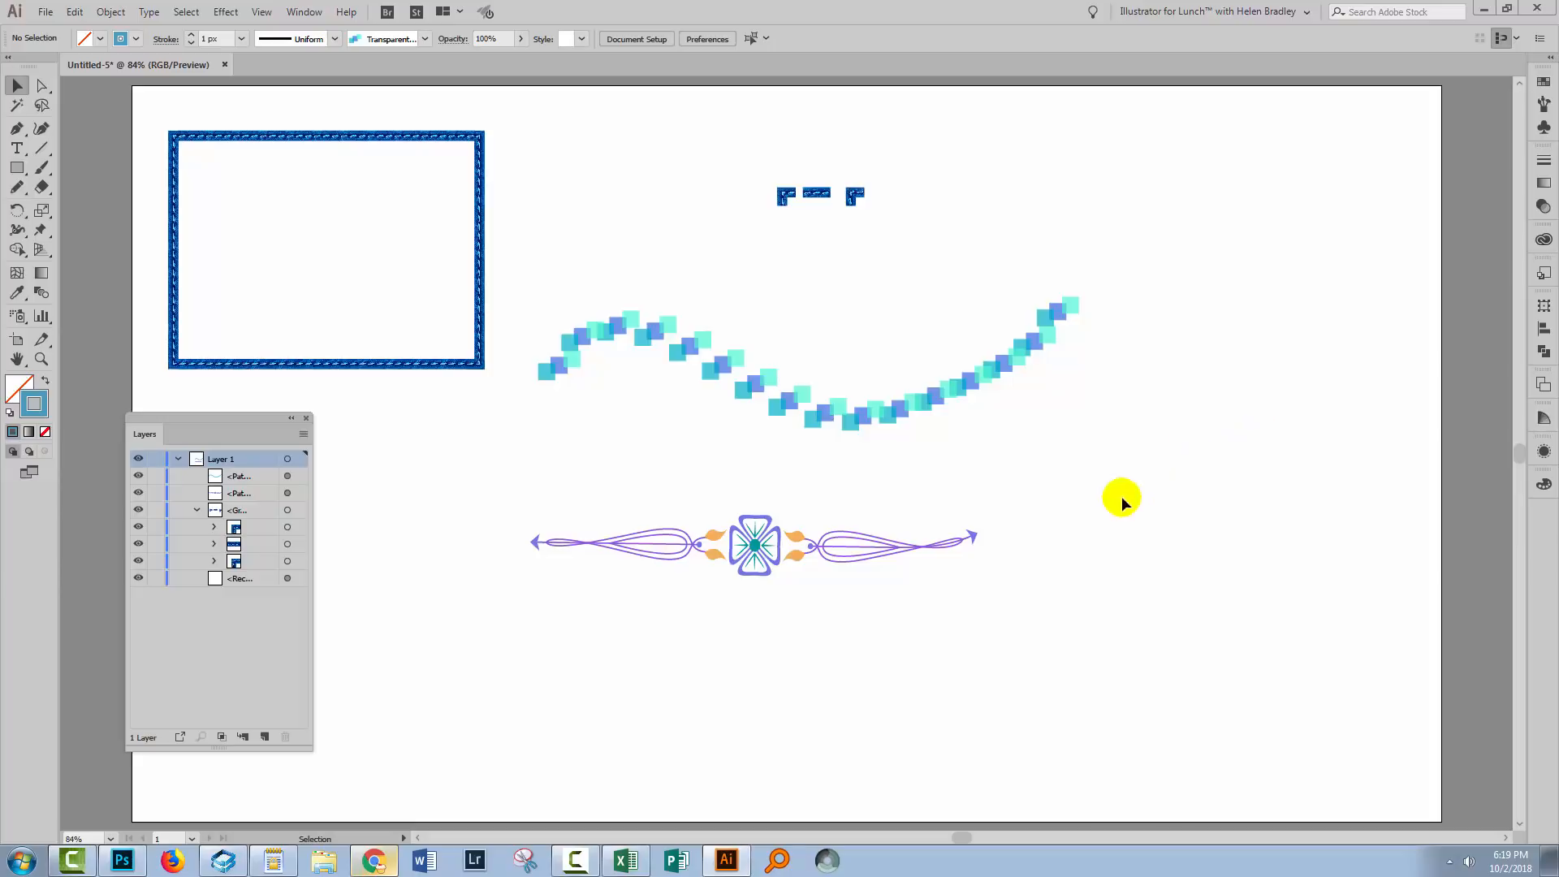
pyautogui.moveTo(924, 626)
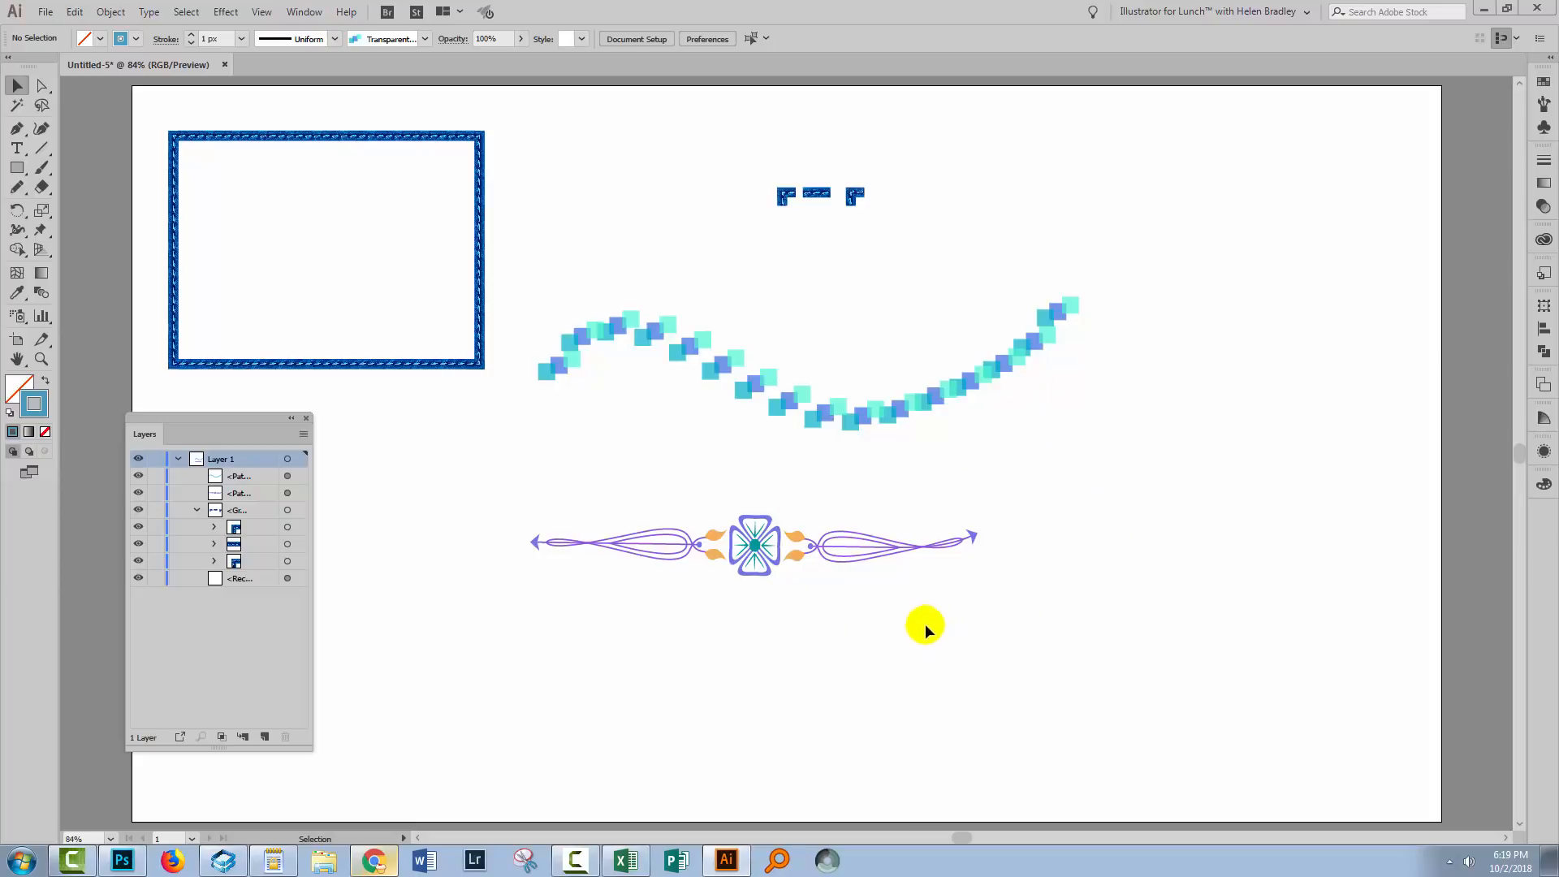